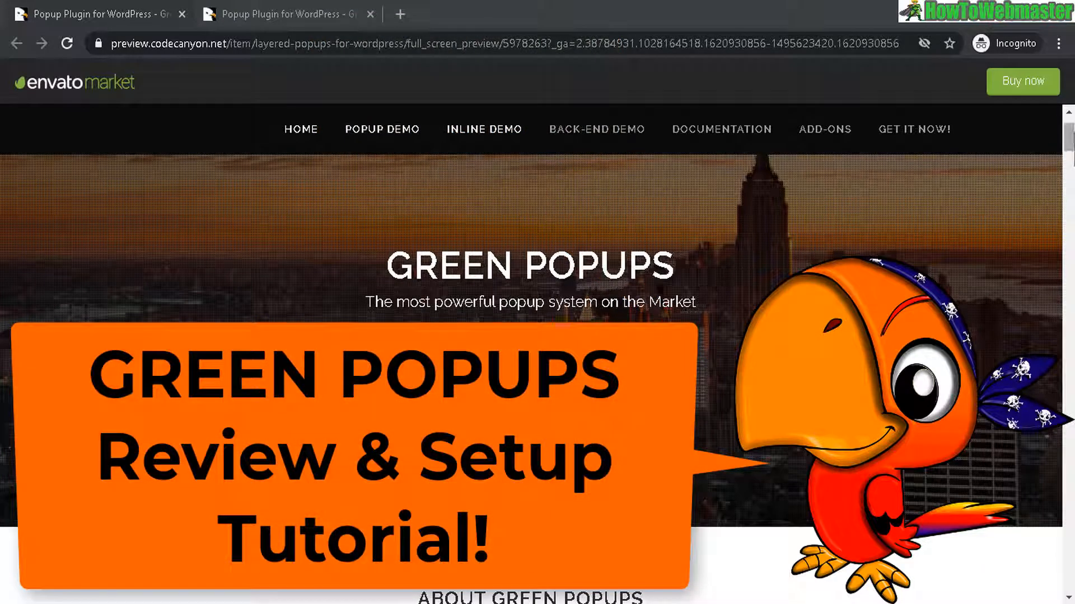
{"action": "mouse_move", "coordinate": [1021, 329]}
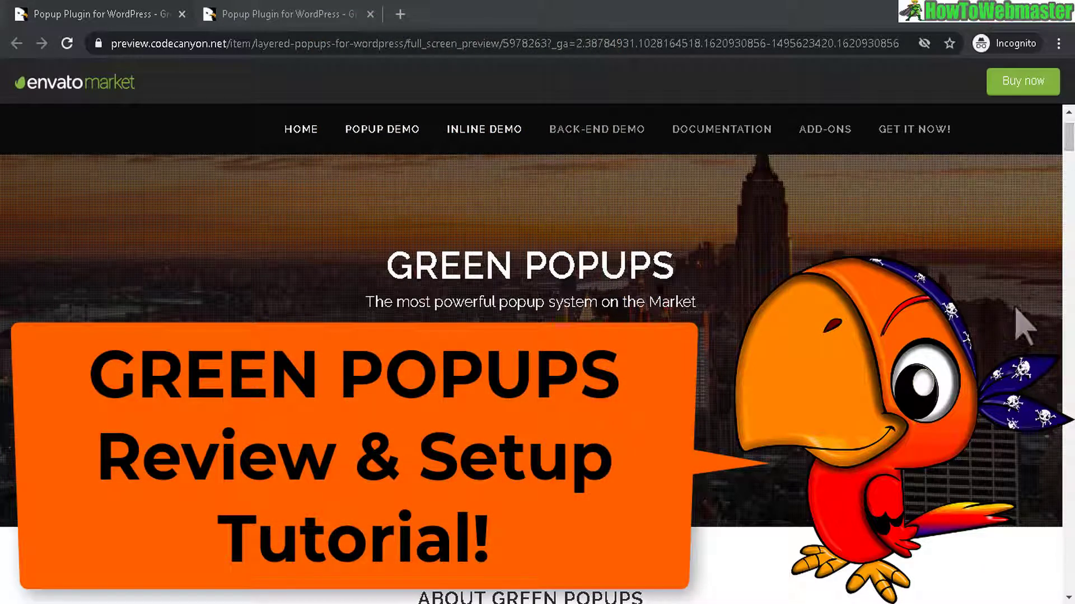
Scroll the Green Popups preview site past Features down to the Quick Demo template gallery
{"action": "scroll", "scroll_direction": "down", "scroll_amount": 3}
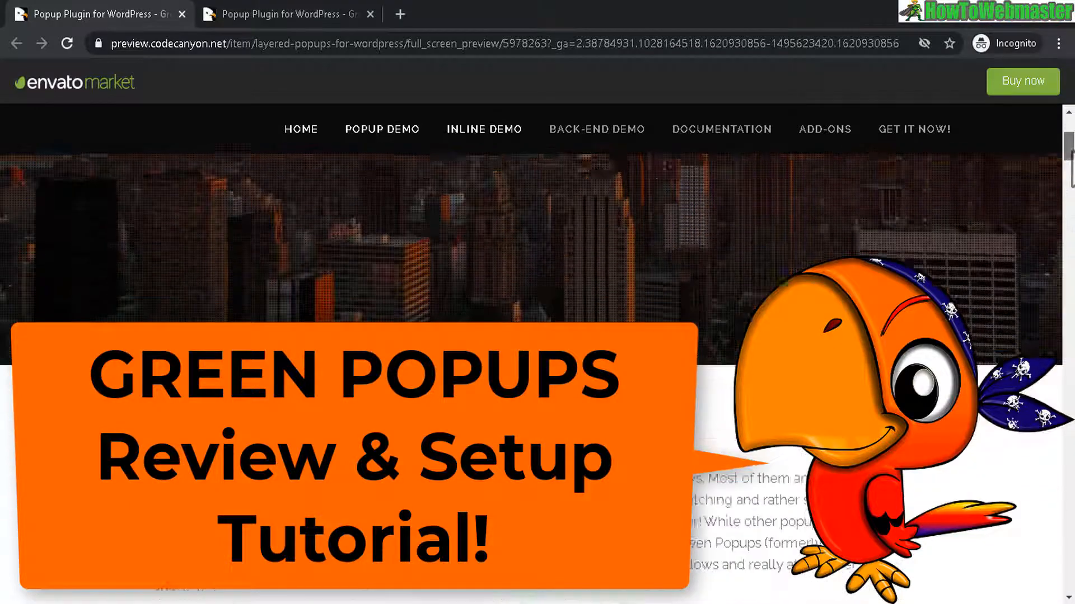
{"action": "scroll", "scroll_direction": "down", "scroll_amount": 3}
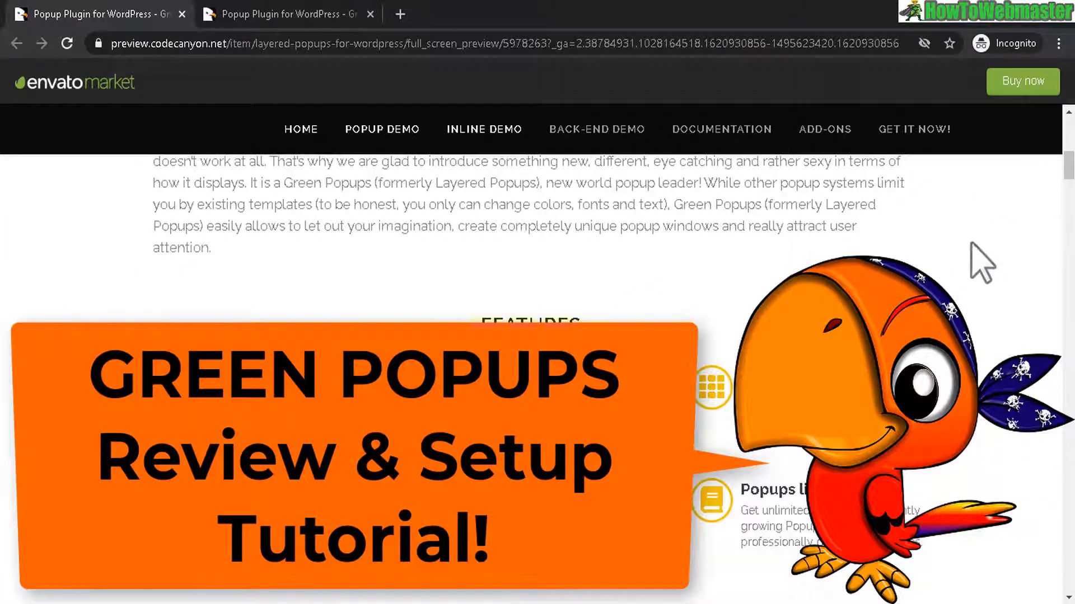
{"action": "scroll", "scroll_direction": "down", "scroll_amount": 3}
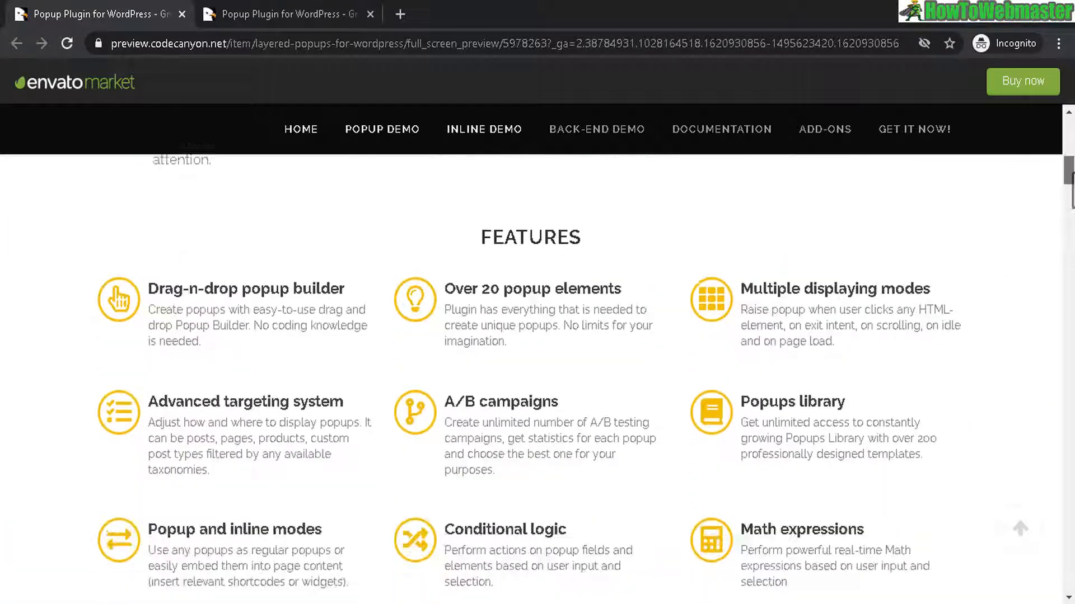
{"action": "scroll", "scroll_direction": "down", "scroll_amount": 3}
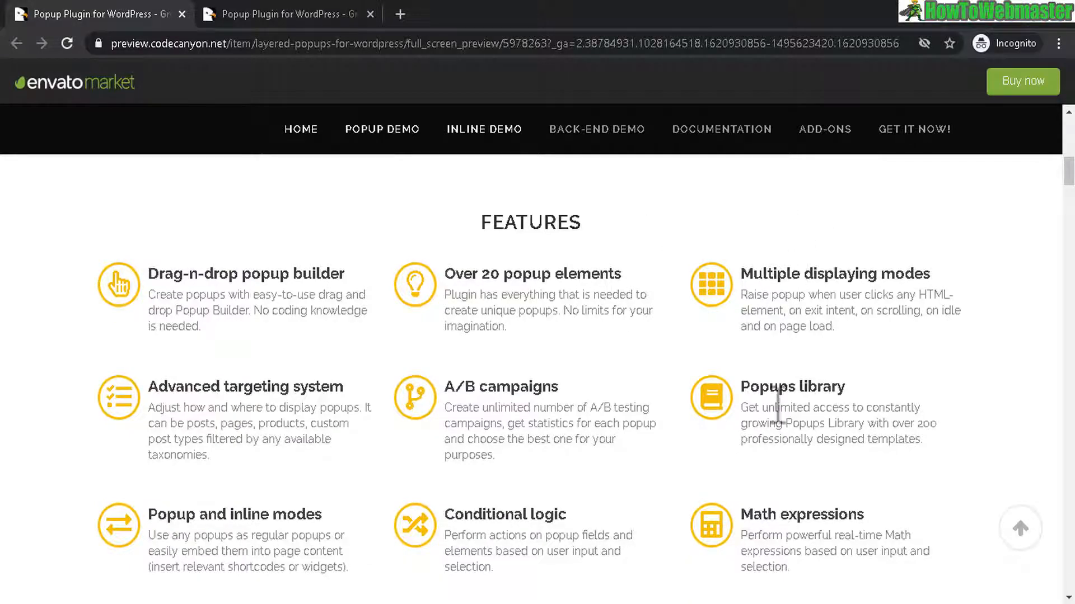
{"action": "mouse_move", "coordinate": [459, 281]}
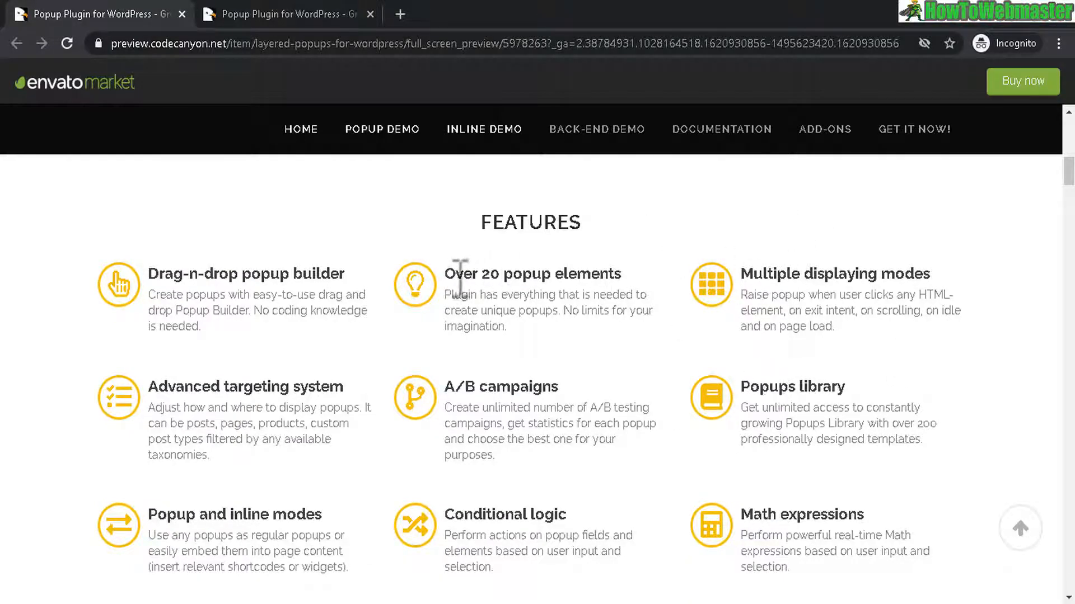
{"action": "mouse_move", "coordinate": [472, 391]}
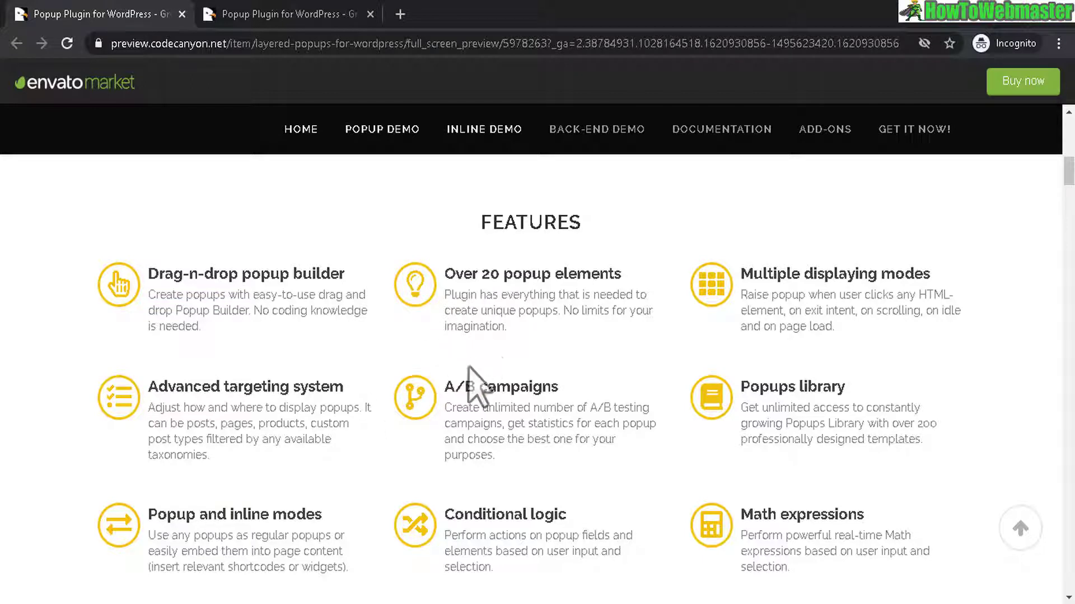
{"action": "mouse_move", "coordinate": [455, 383]}
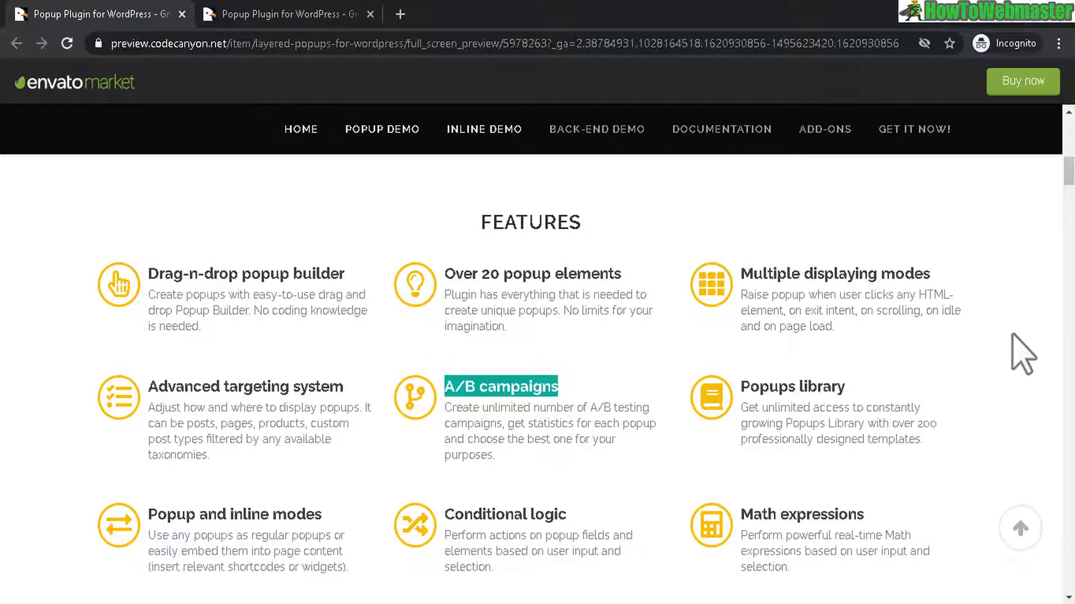
{"action": "scroll", "scroll_direction": "down", "scroll_amount": 3}
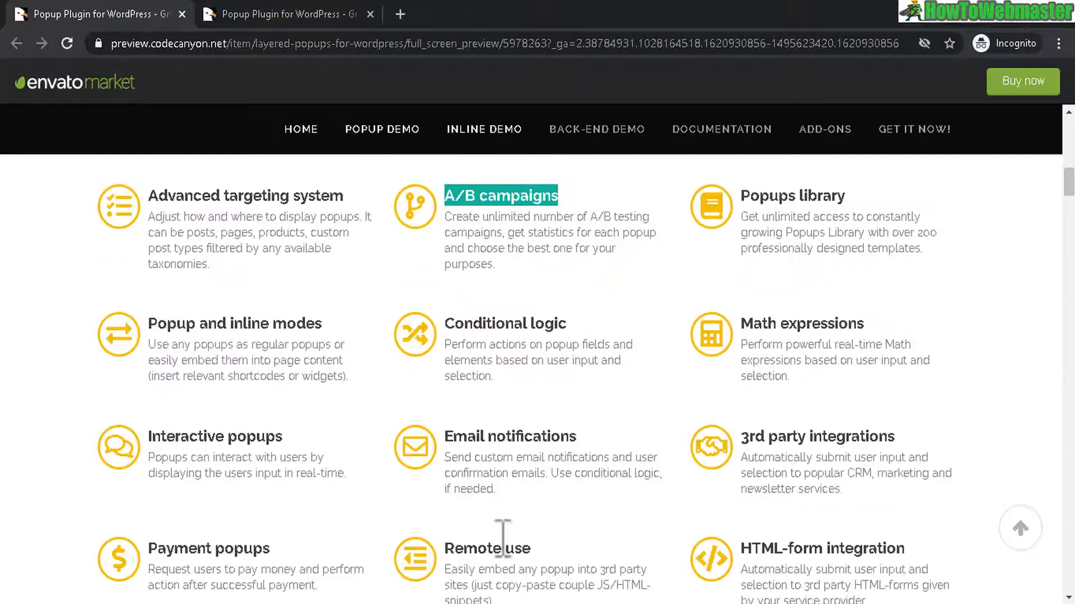
{"action": "scroll", "scroll_direction": "down", "scroll_amount": 3}
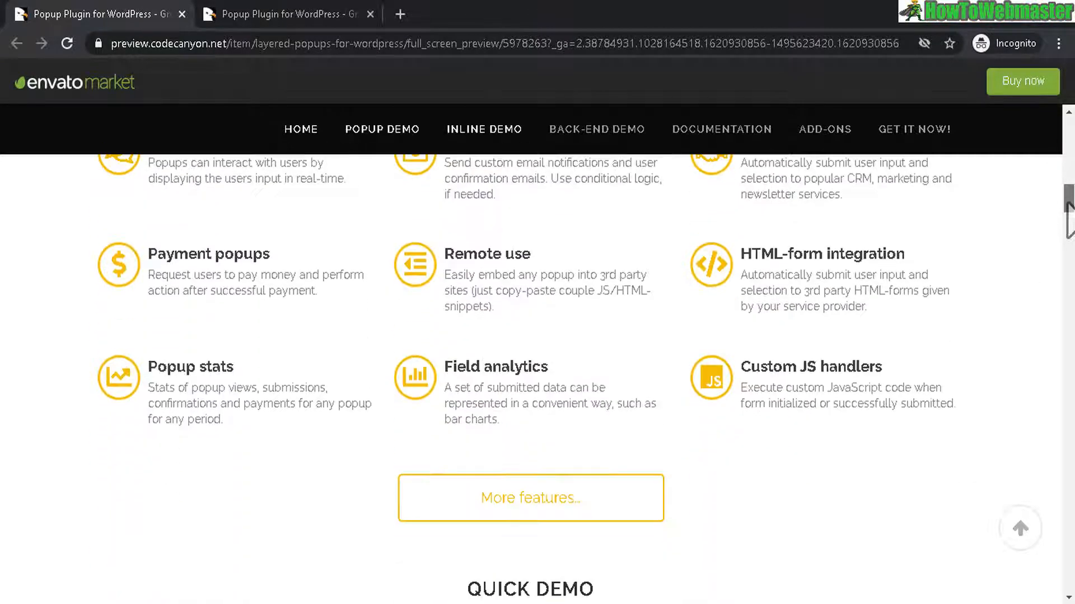
{"action": "scroll", "scroll_direction": "down", "scroll_amount": 3}
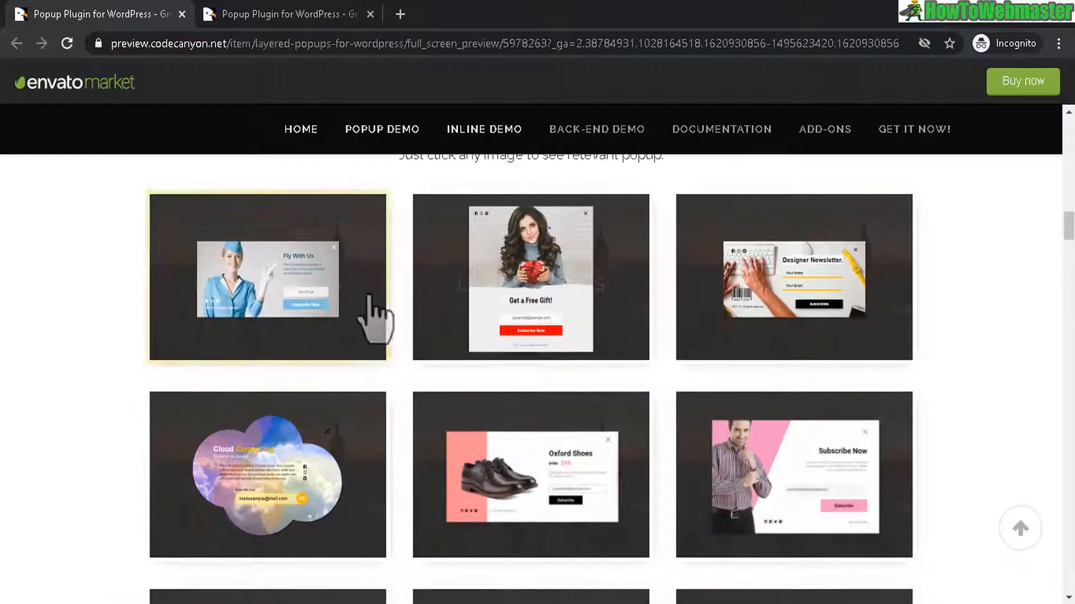
{"action": "scroll", "scroll_direction": "down", "scroll_amount": 3}
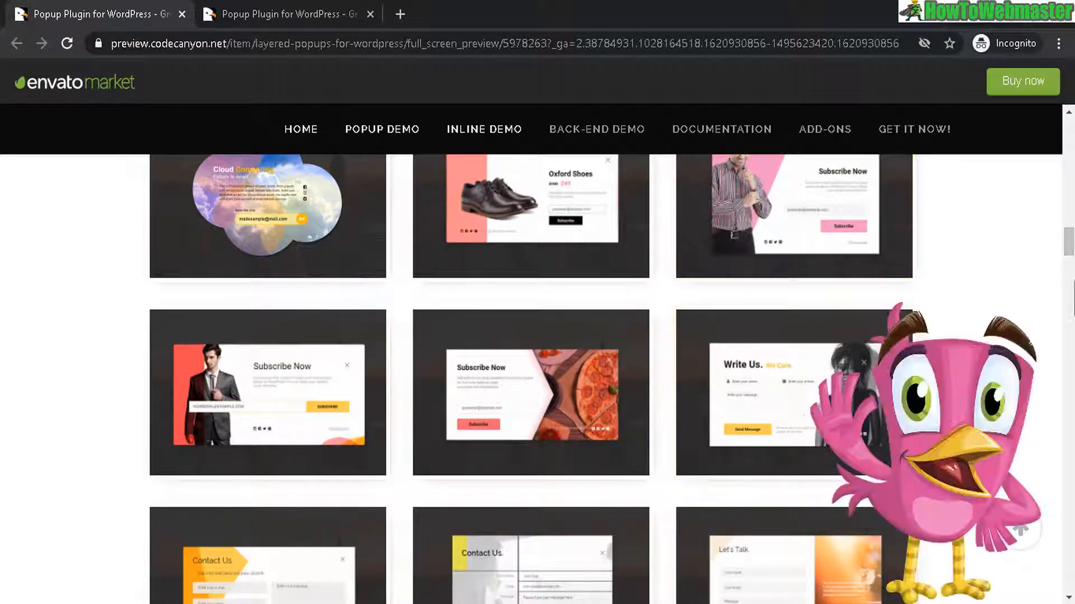
{"action": "scroll", "scroll_direction": "up", "scroll_amount": 3}
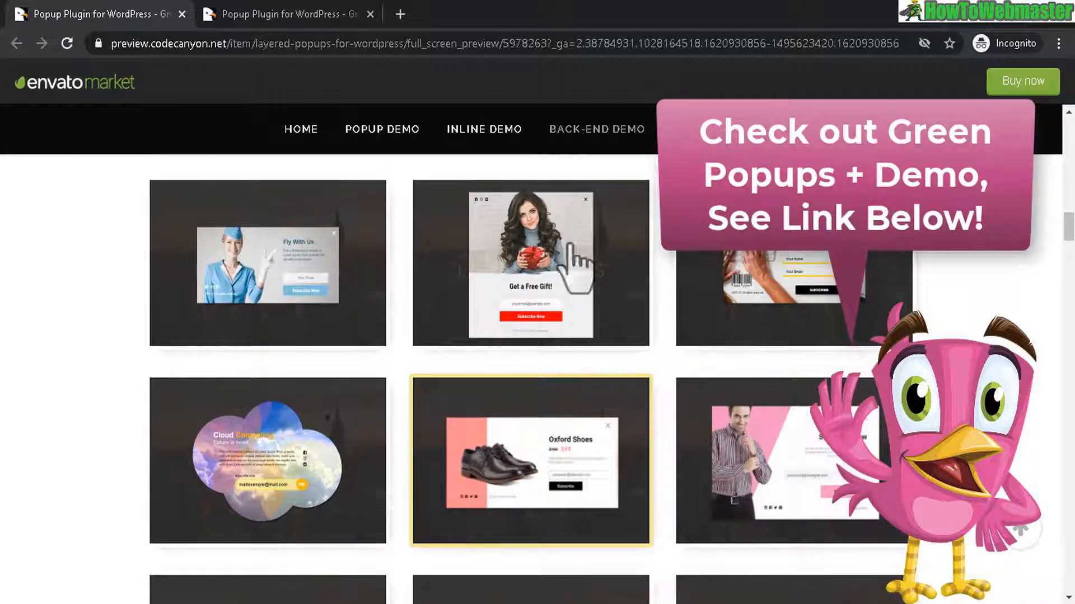
{"action": "mouse_move", "coordinate": [301, 287]}
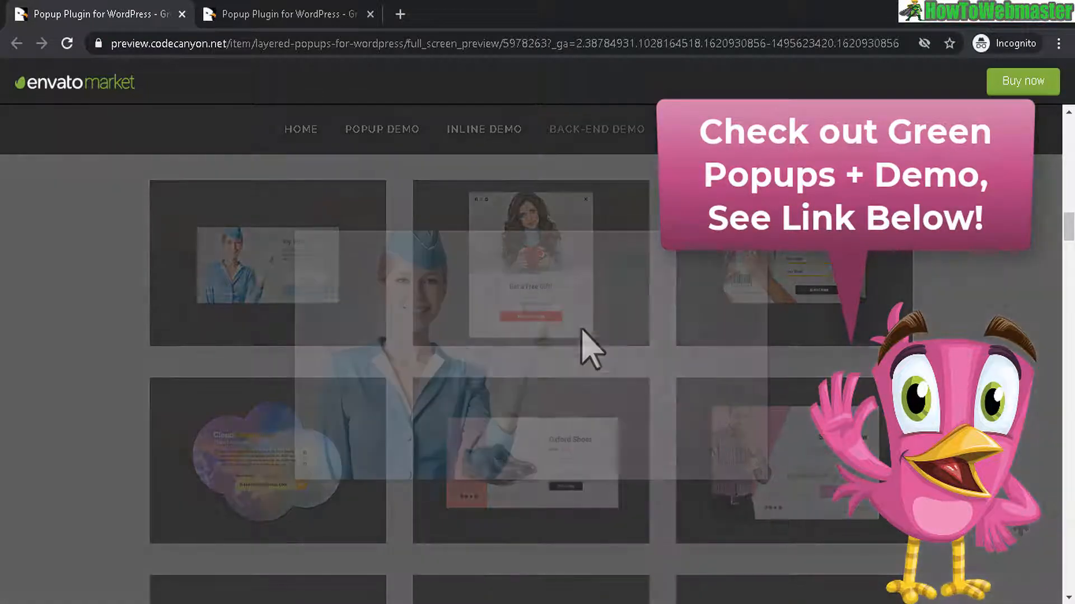
Try the Fly With Us, Let's Talk and Are You Ready demo popups from the gallery
{"action": "left_click", "coordinate": [590, 349]}
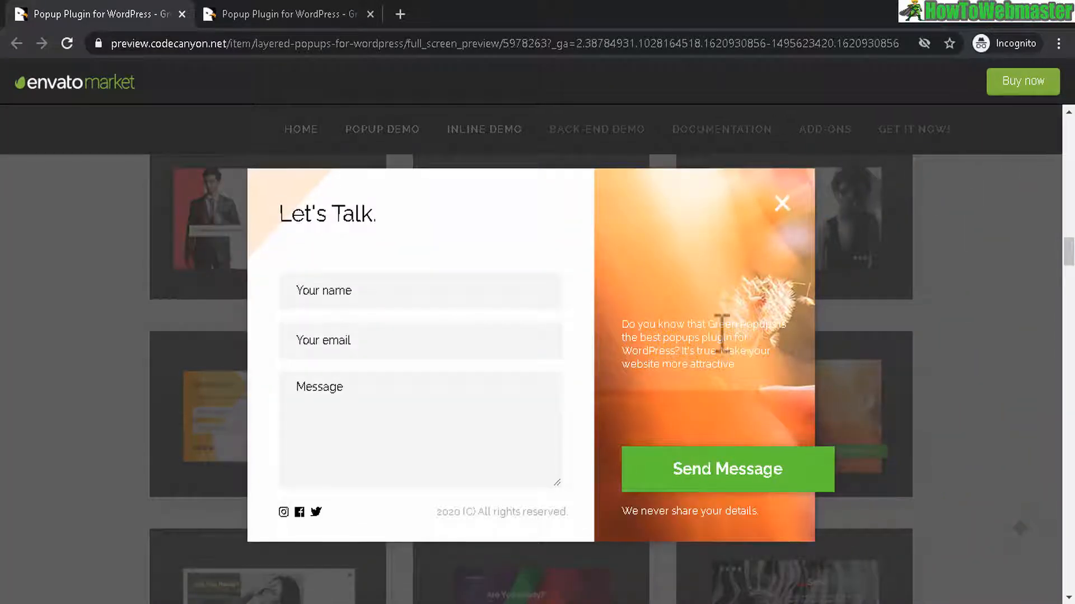
{"action": "left_click", "coordinate": [782, 204]}
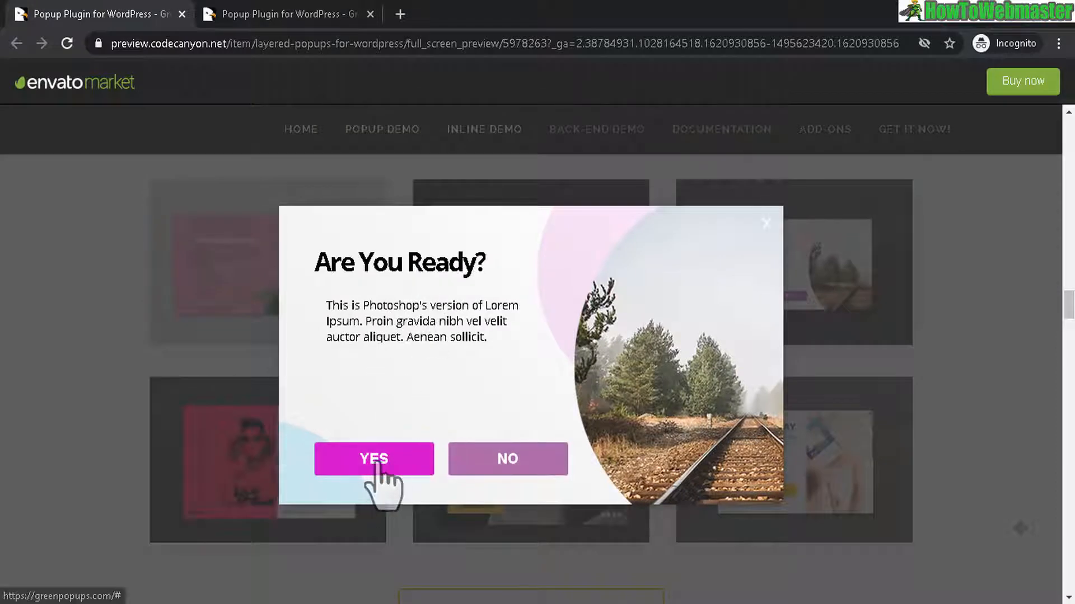
{"action": "left_click", "coordinate": [374, 459]}
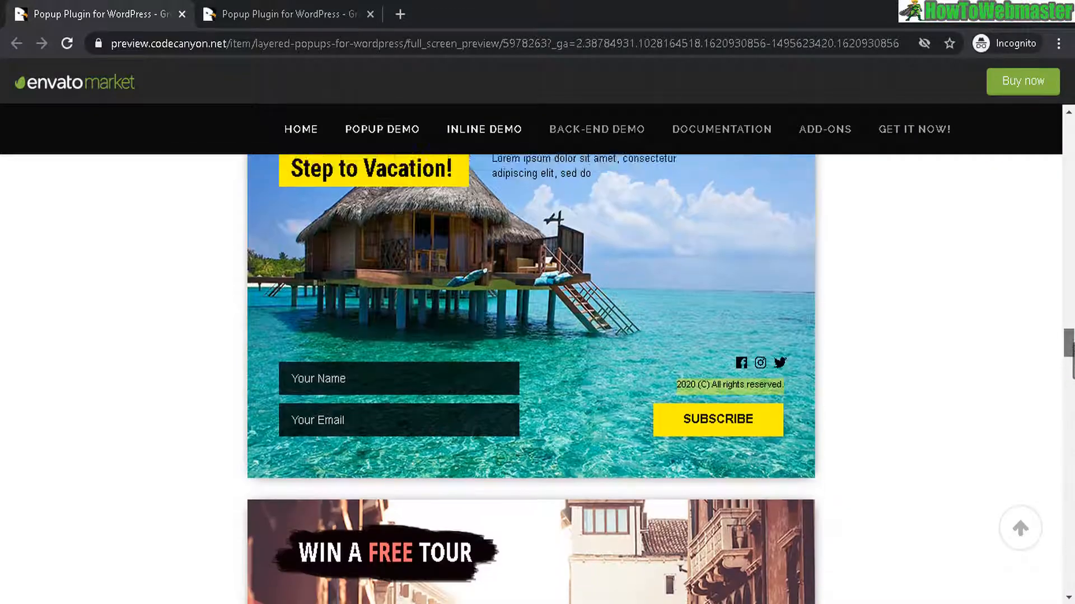
Scroll past the Inline Demo and Back-End Demo to the Marketing / CRM integration logos
{"action": "scroll", "scroll_direction": "up", "scroll_amount": 3}
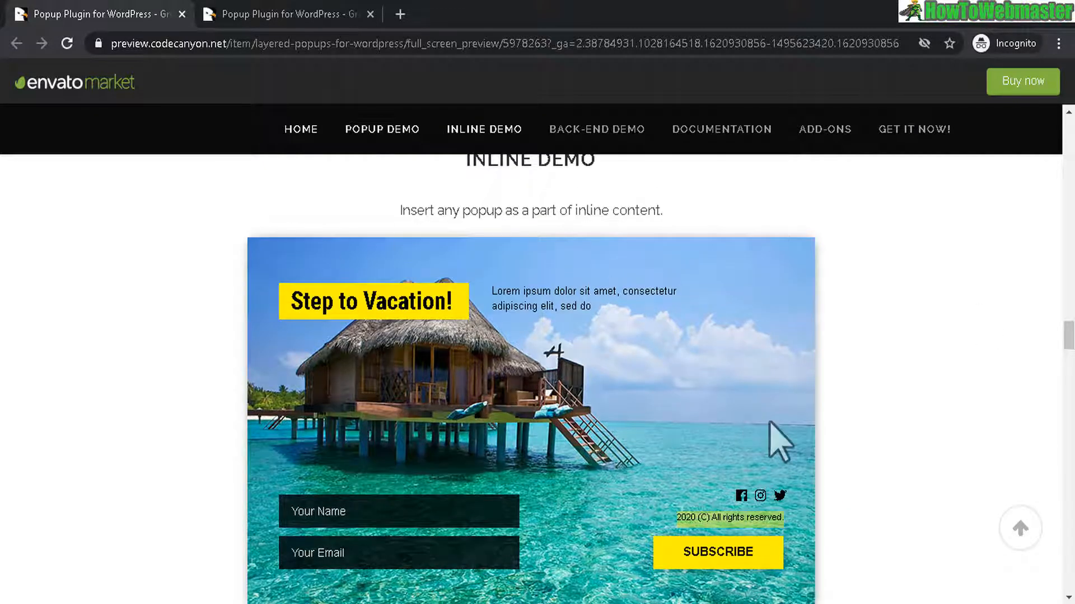
{"action": "mouse_move", "coordinate": [922, 346]}
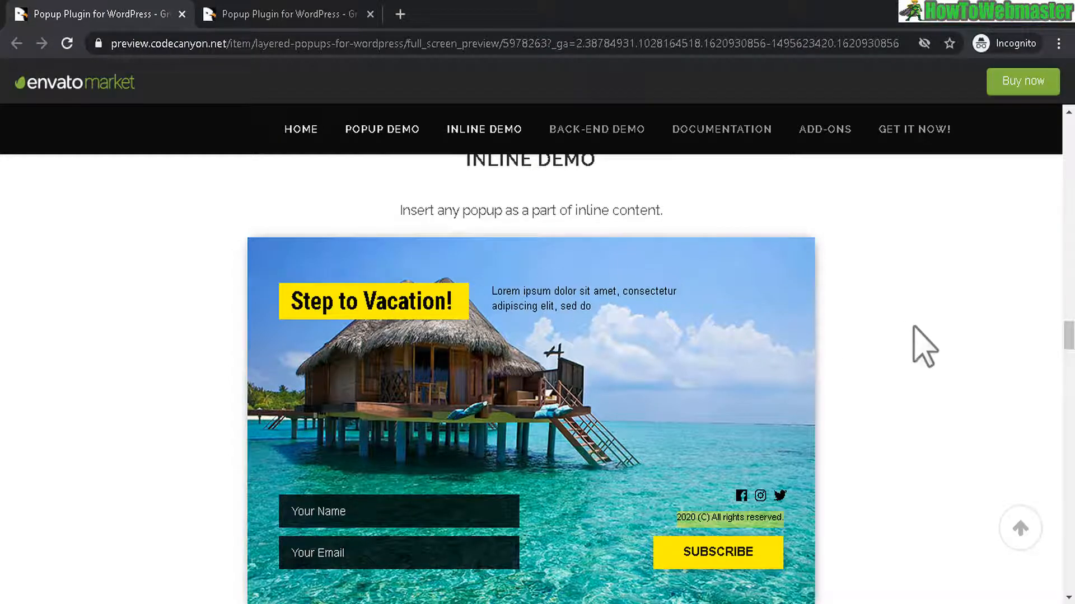
{"action": "scroll", "scroll_direction": "down", "scroll_amount": 3}
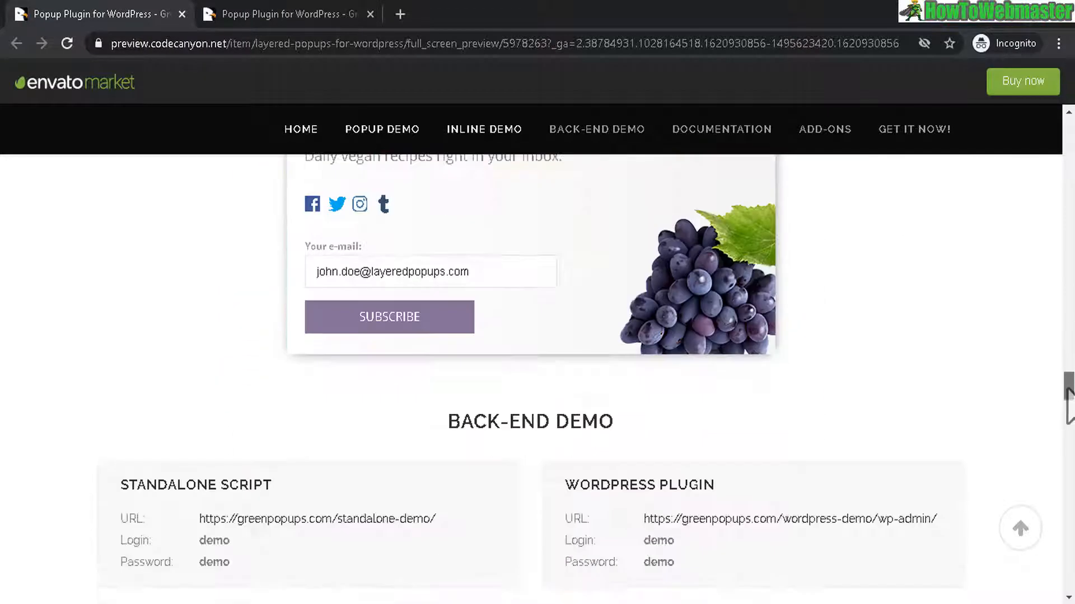
{"action": "scroll", "scroll_direction": "down", "scroll_amount": 3}
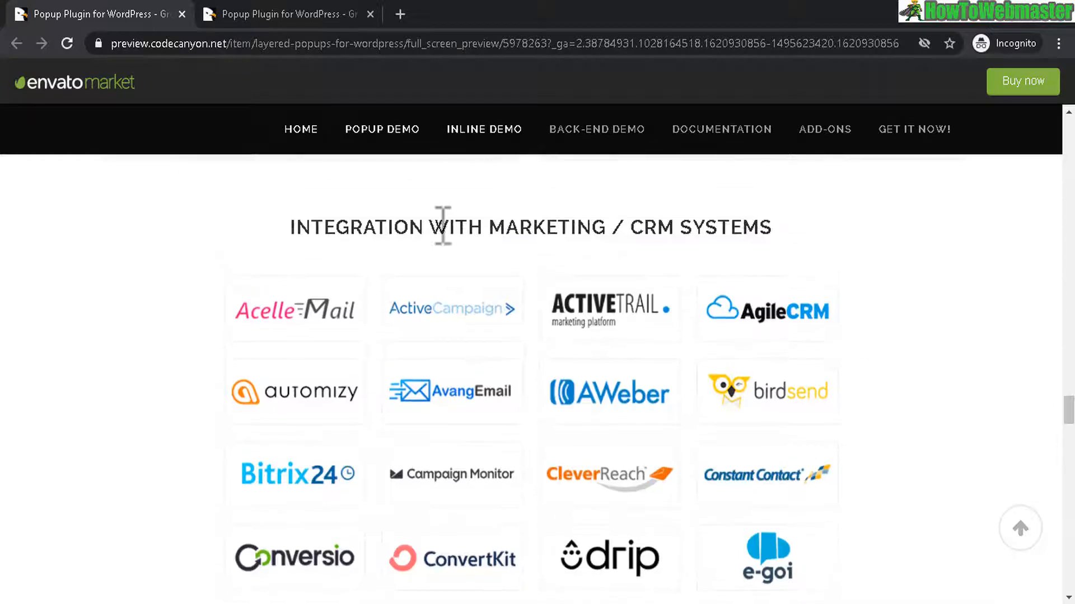
{"action": "mouse_move", "coordinate": [549, 336]}
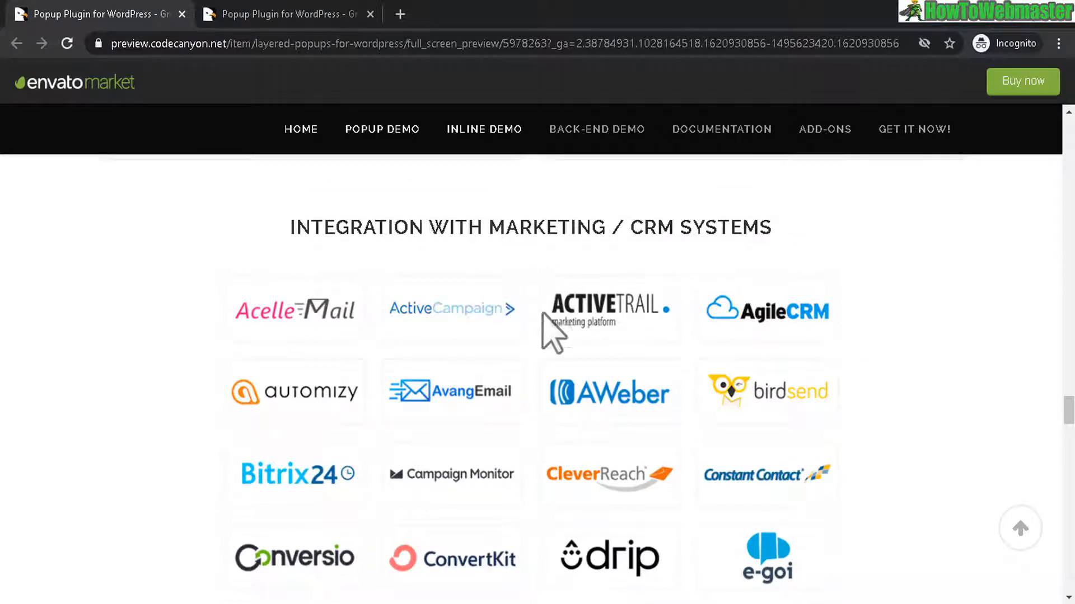
{"action": "mouse_move", "coordinate": [850, 432]}
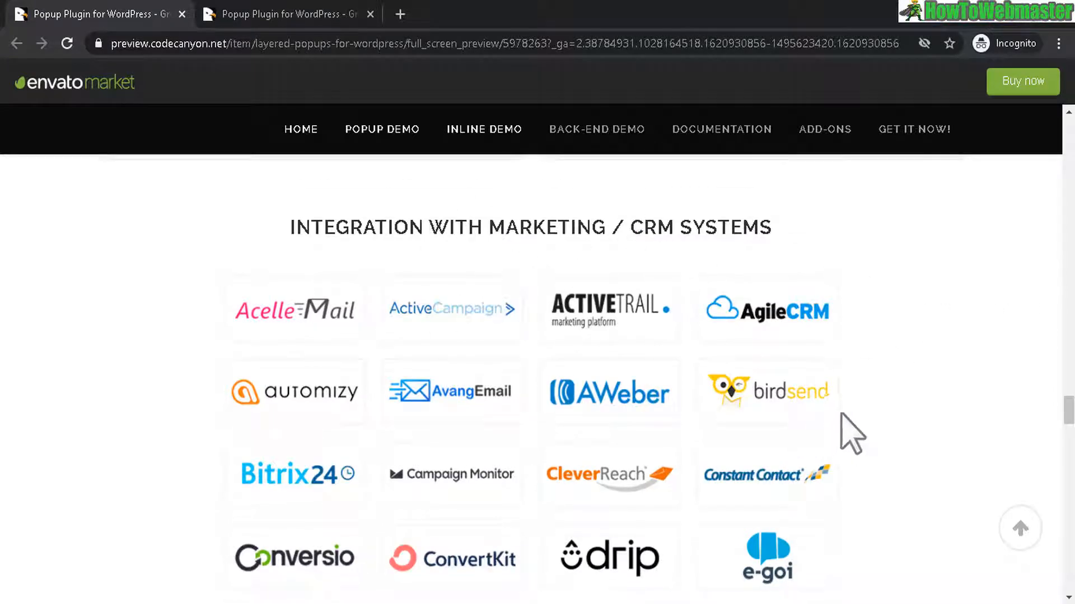
{"action": "scroll", "scroll_direction": "down", "scroll_amount": 3}
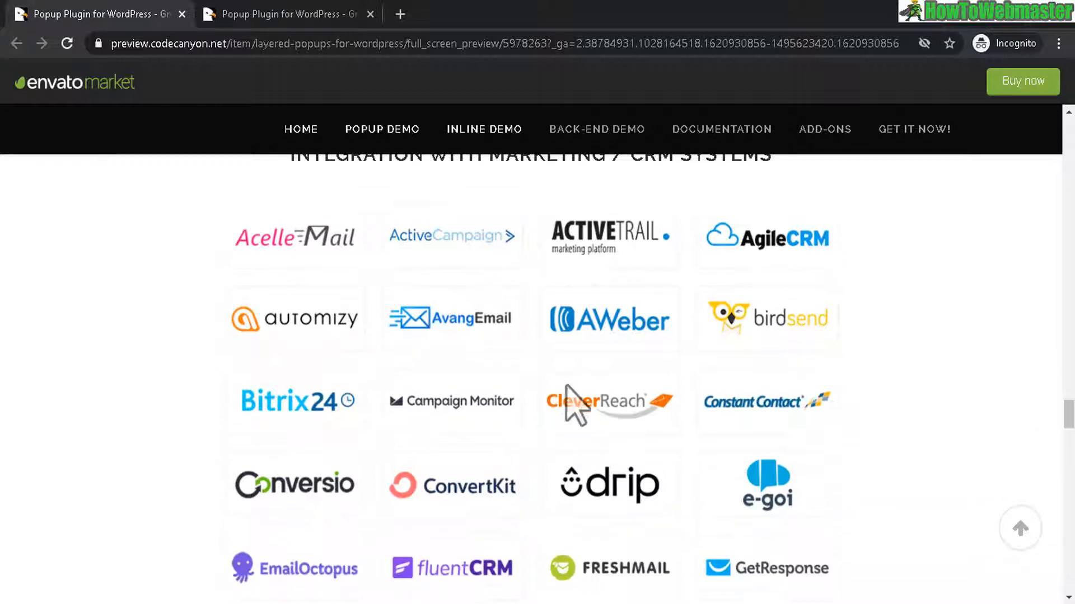
{"action": "mouse_move", "coordinate": [911, 469]}
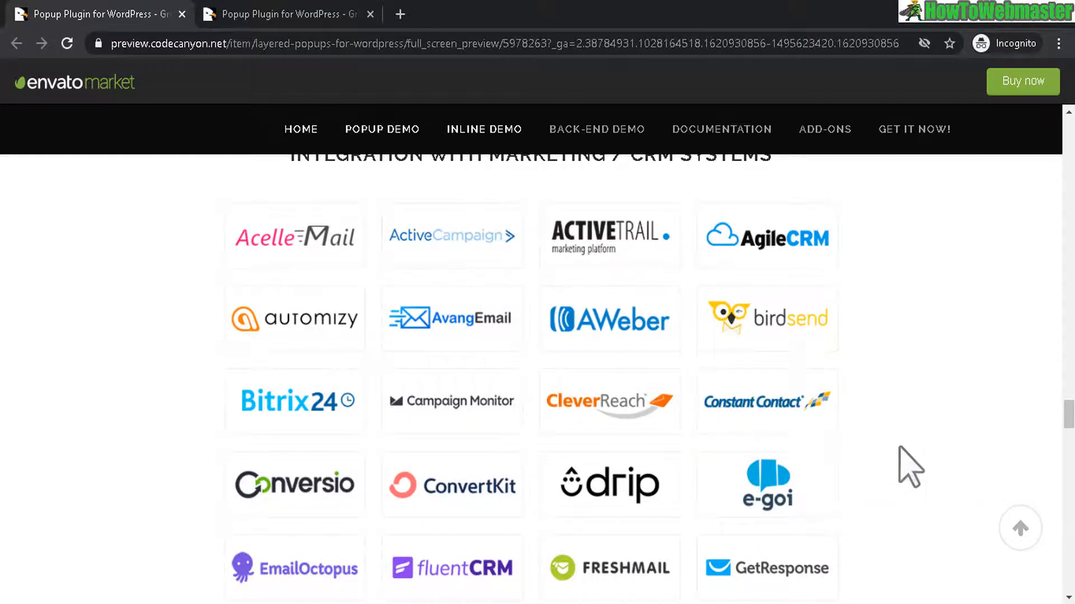
Switch to the CodeCanyon item page for Green Popups with its $21 regular license
{"action": "left_click", "coordinate": [280, 14]}
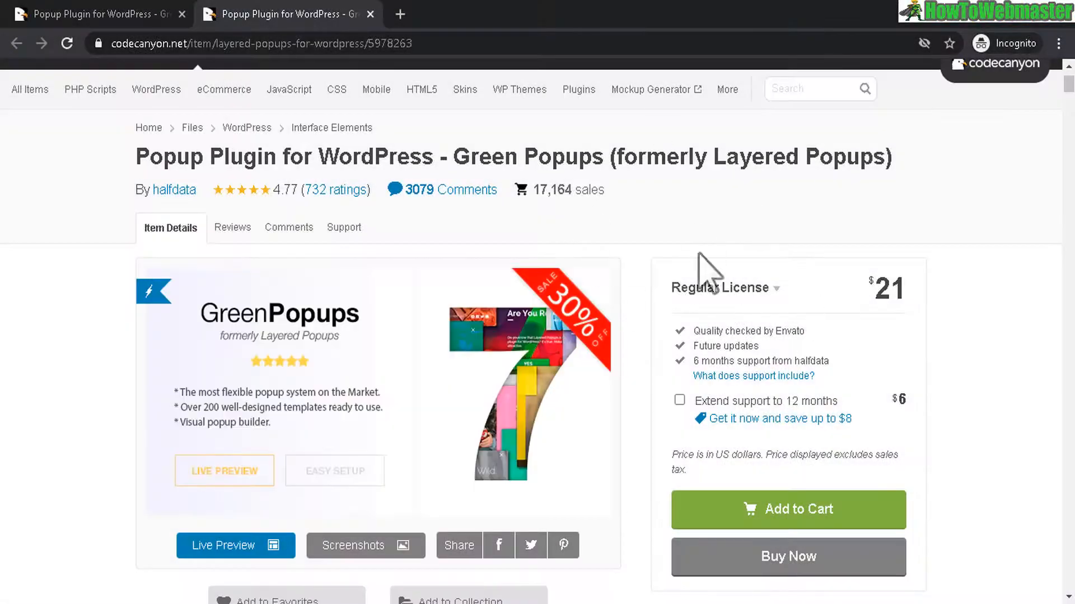
{"action": "mouse_move", "coordinate": [506, 353]}
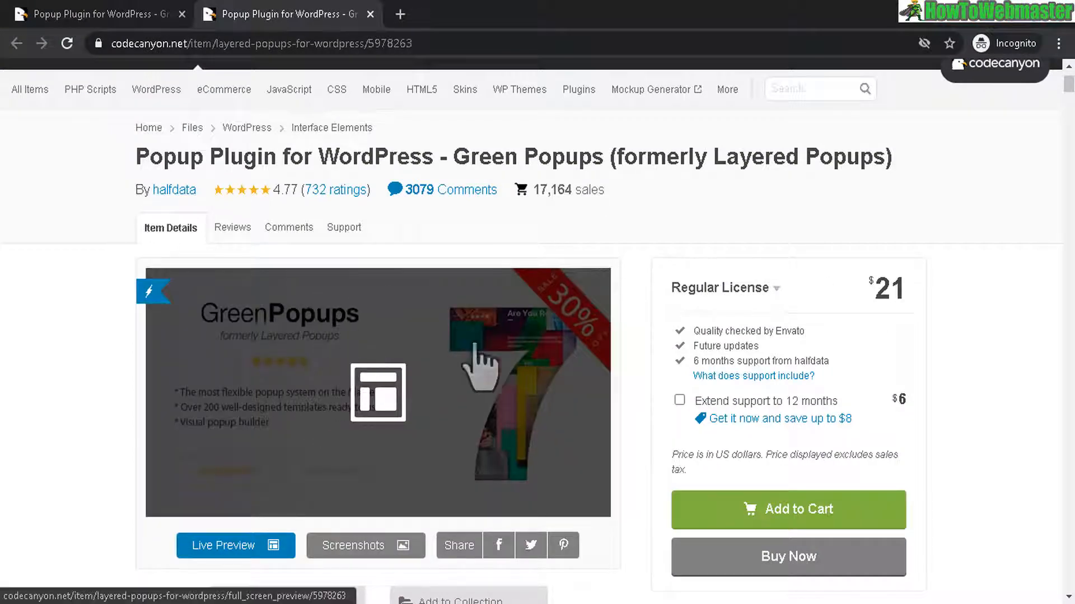
{"action": "mouse_move", "coordinate": [966, 165]}
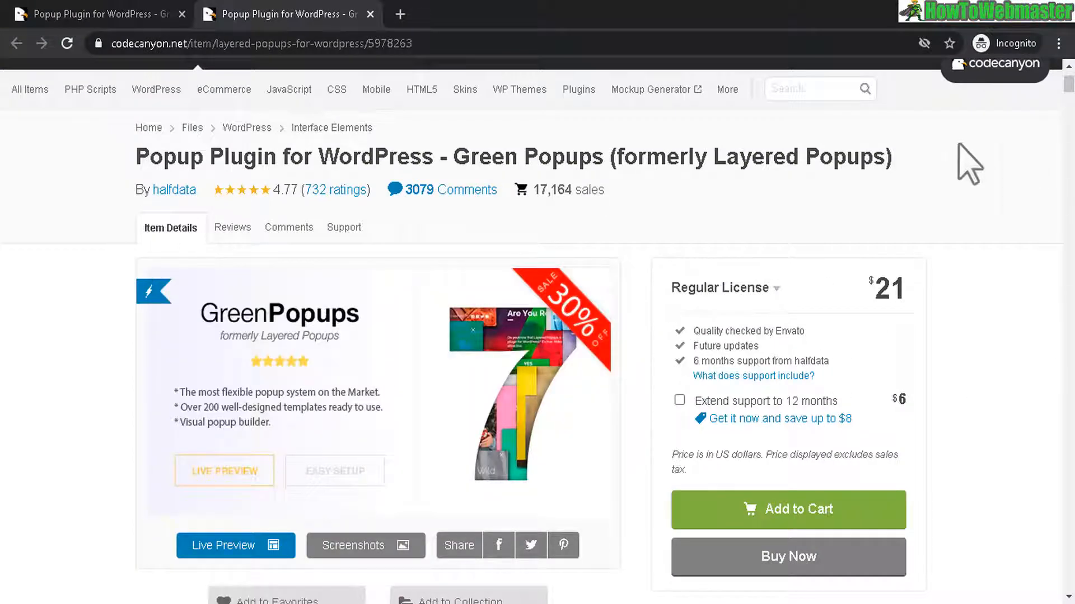
{"action": "mouse_move", "coordinate": [226, 545]}
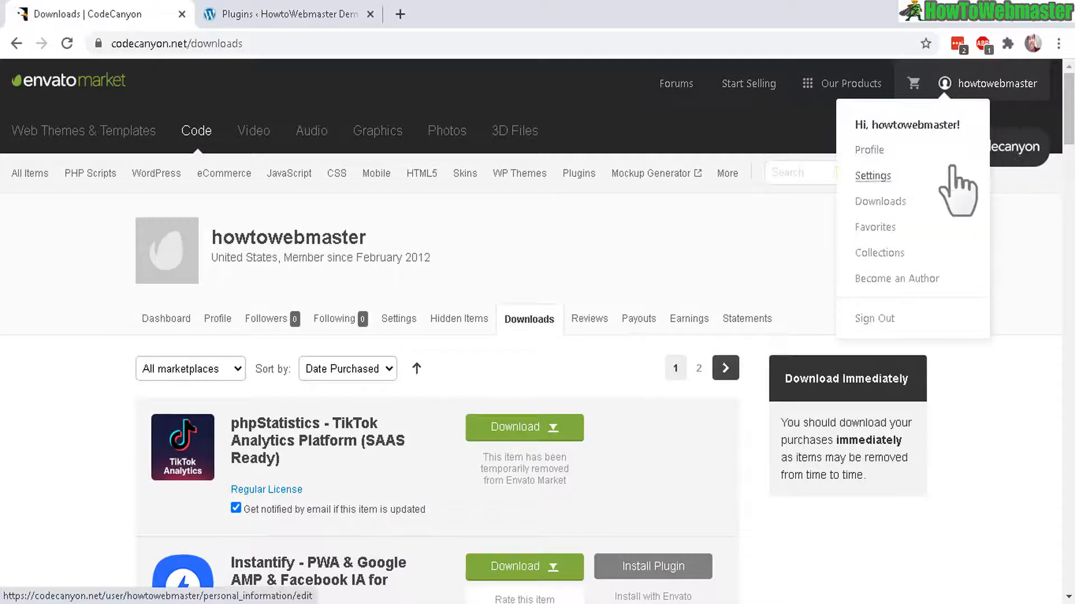
{"action": "mouse_move", "coordinate": [880, 201]}
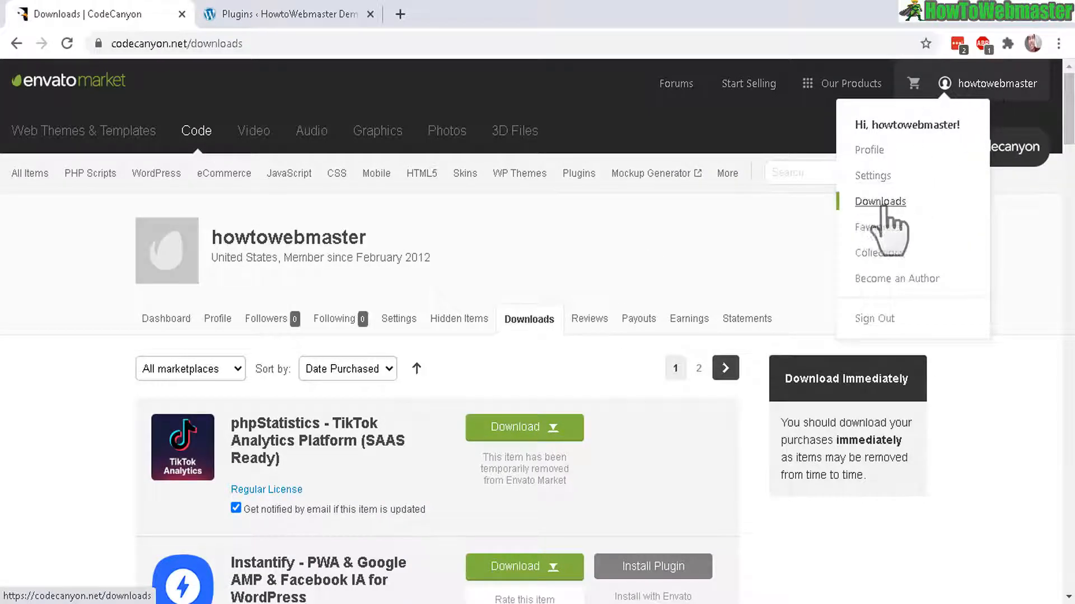
Locate the Green Popups entry on the CodeCanyon Downloads page and select its title
{"action": "scroll", "scroll_direction": "down", "scroll_amount": 3}
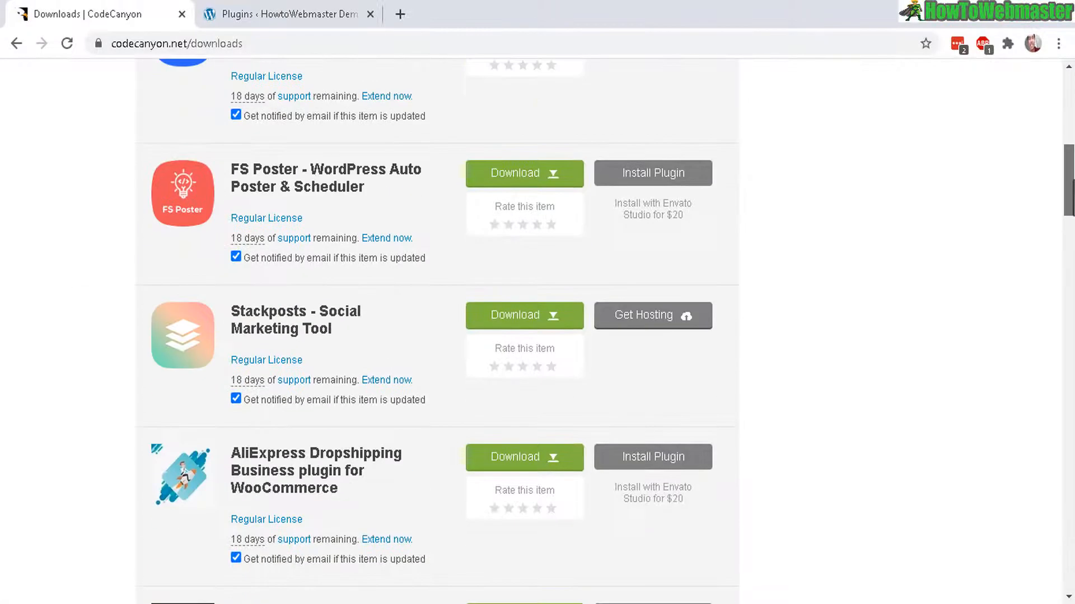
{"action": "scroll", "scroll_direction": "down", "scroll_amount": 3}
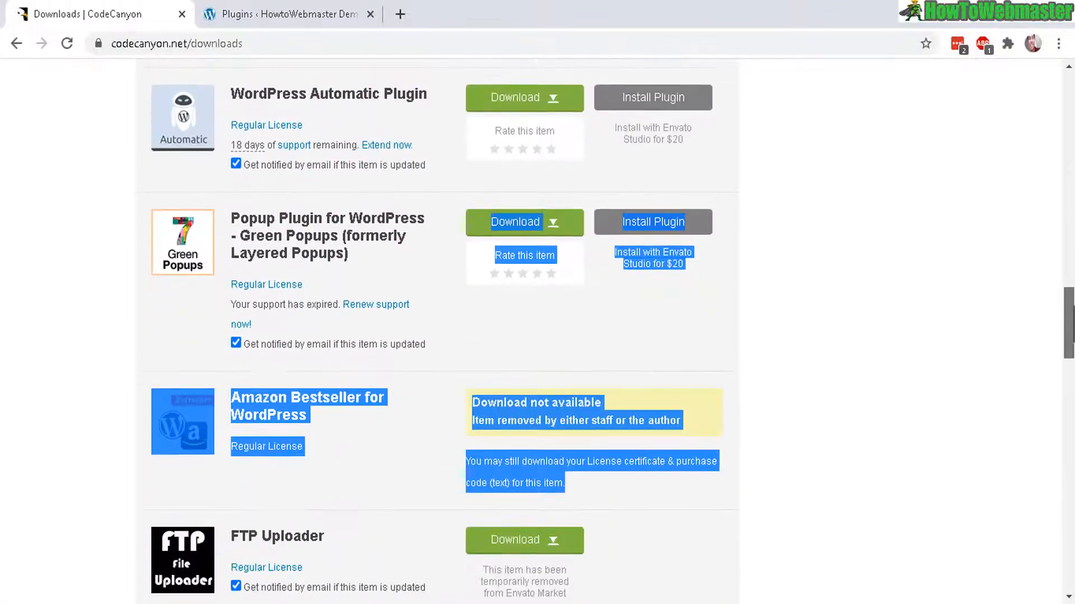
{"action": "scroll", "scroll_direction": "up", "scroll_amount": 3}
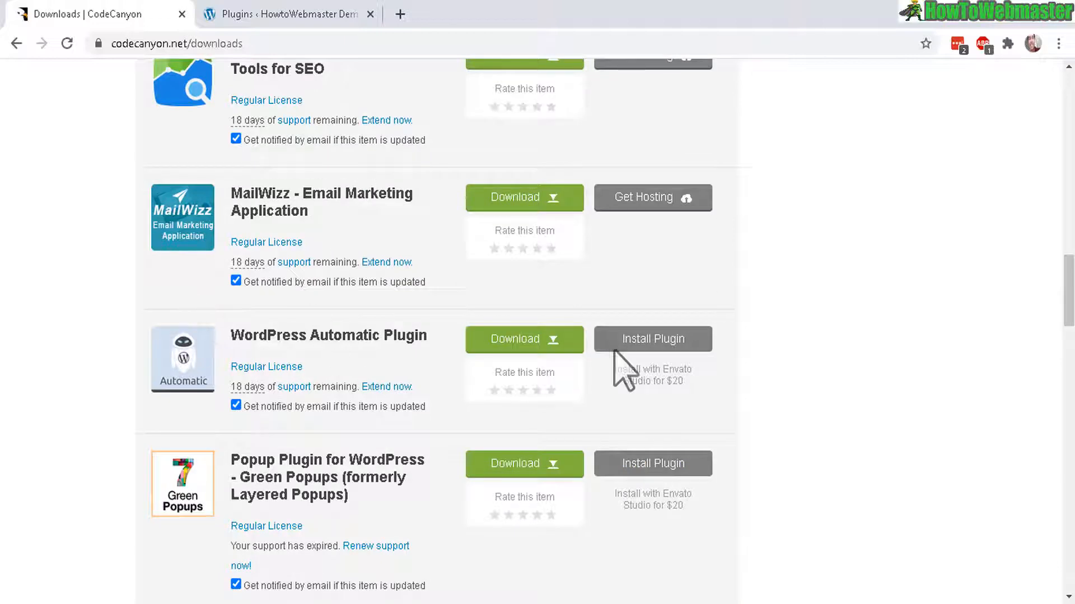
{"action": "mouse_move", "coordinate": [322, 487]}
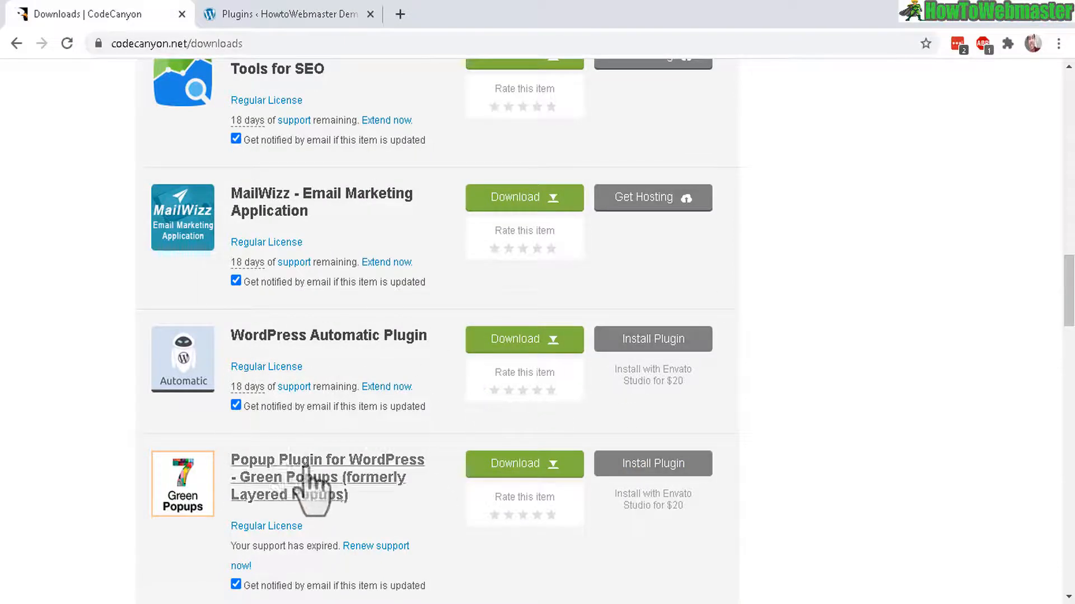
{"action": "scroll", "scroll_direction": "down", "scroll_amount": 3}
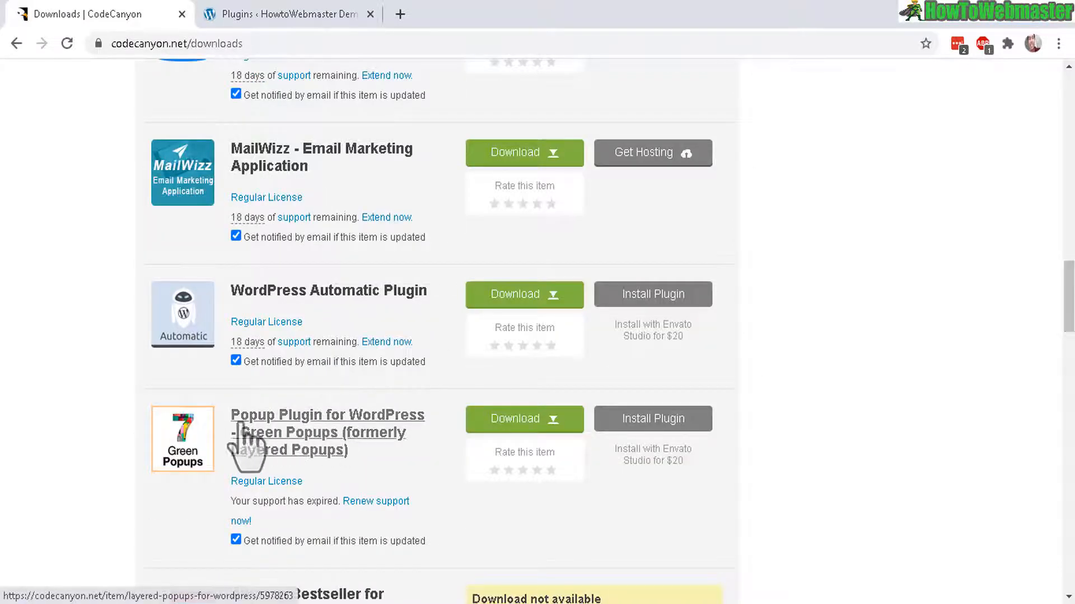
{"action": "left_click", "coordinate": [523, 419]}
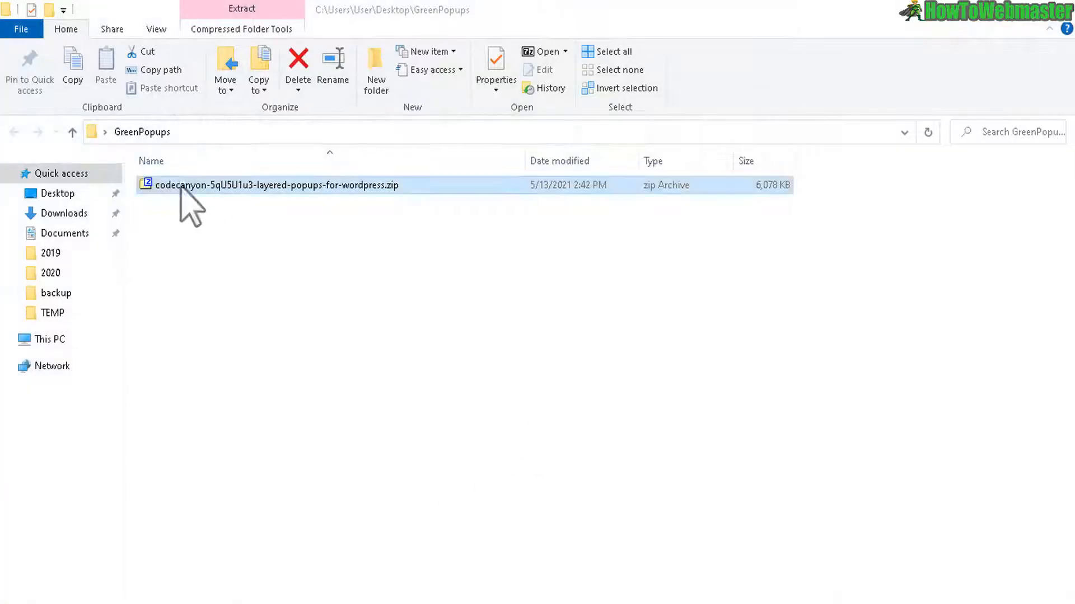
{"action": "mouse_move", "coordinate": [391, 206]}
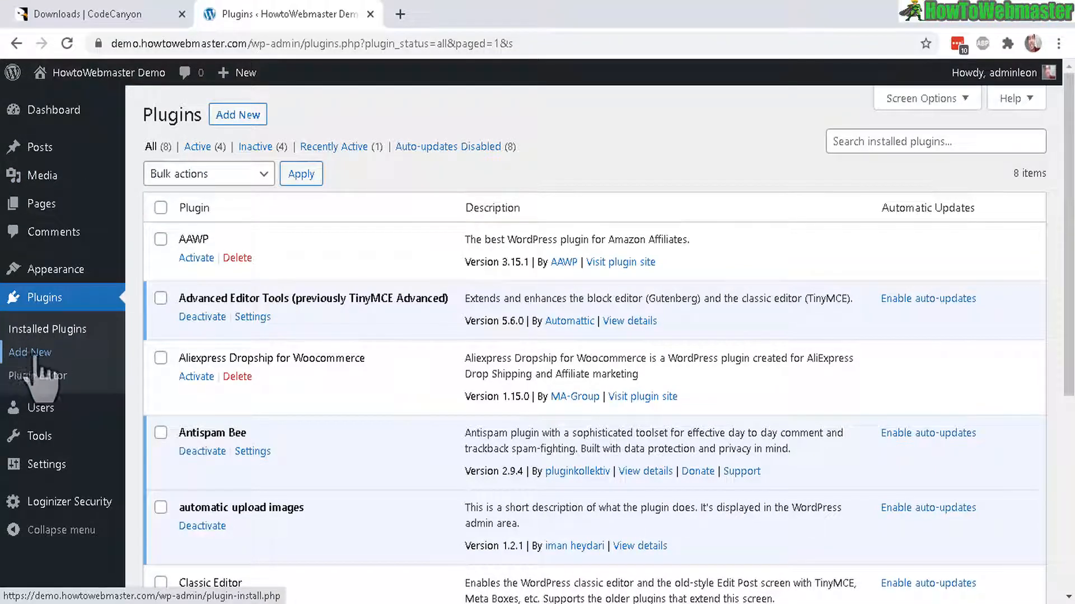
{"action": "mouse_move", "coordinate": [193, 118]}
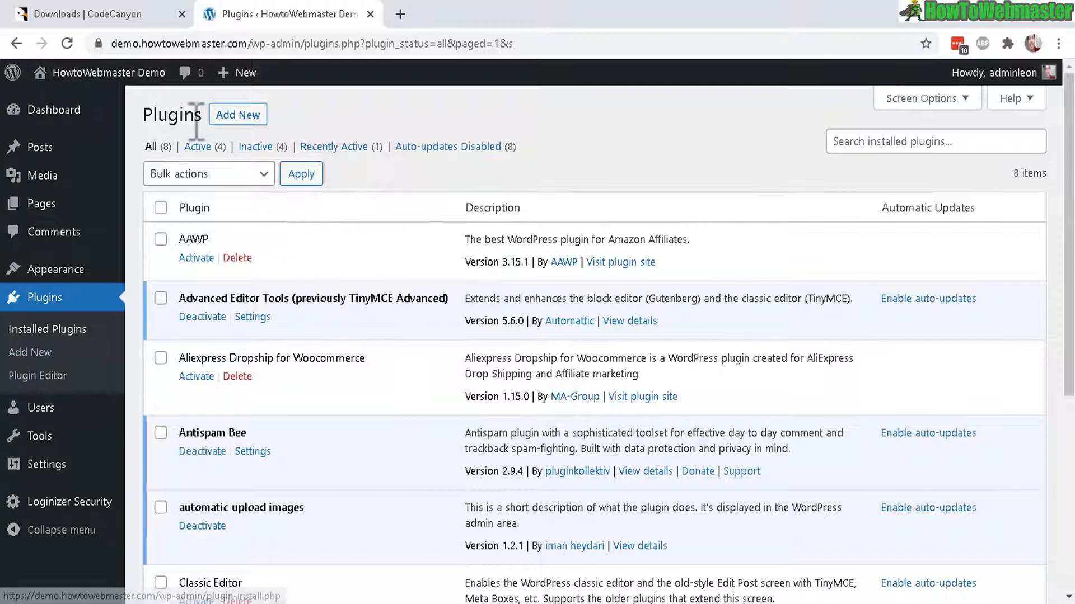
Choose the Green Popups zip archive in the Upload Plugin form under Plugins > Add New
{"action": "left_click", "coordinate": [238, 114]}
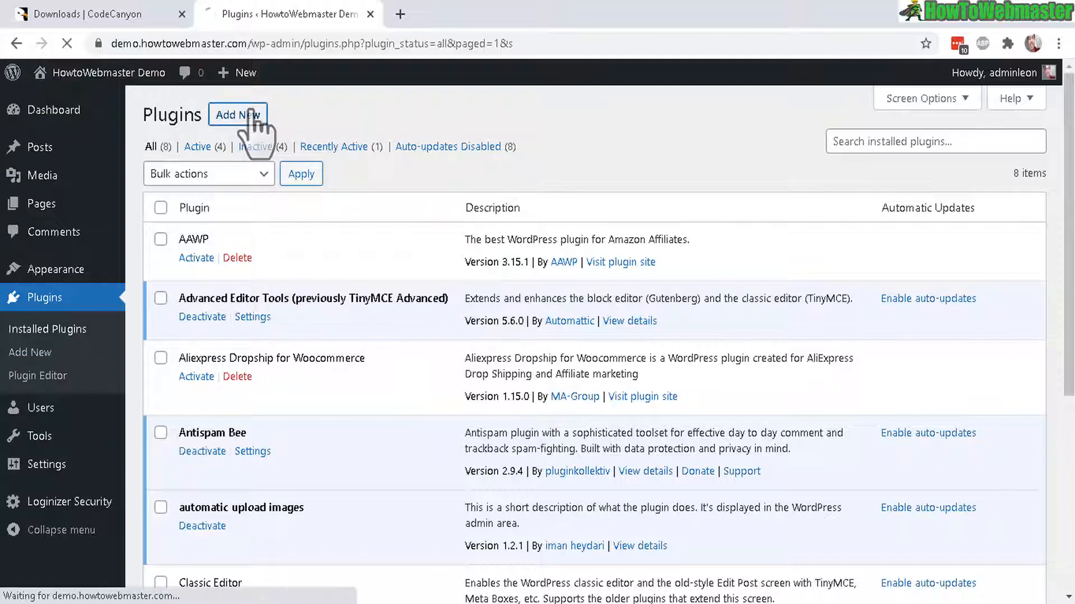
{"action": "left_click", "coordinate": [238, 114]}
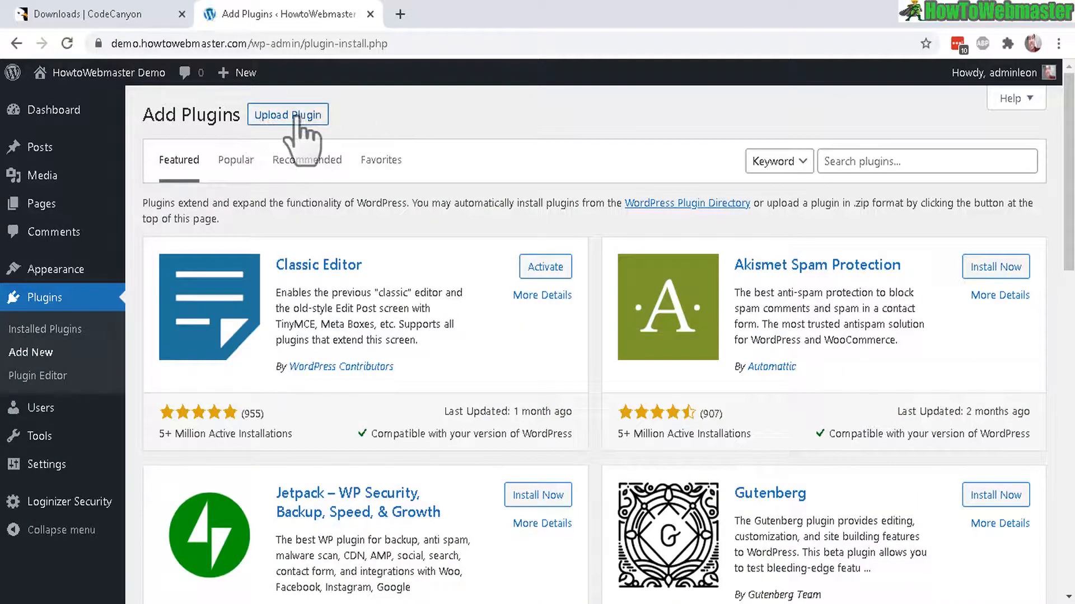
{"action": "left_click", "coordinate": [288, 114]}
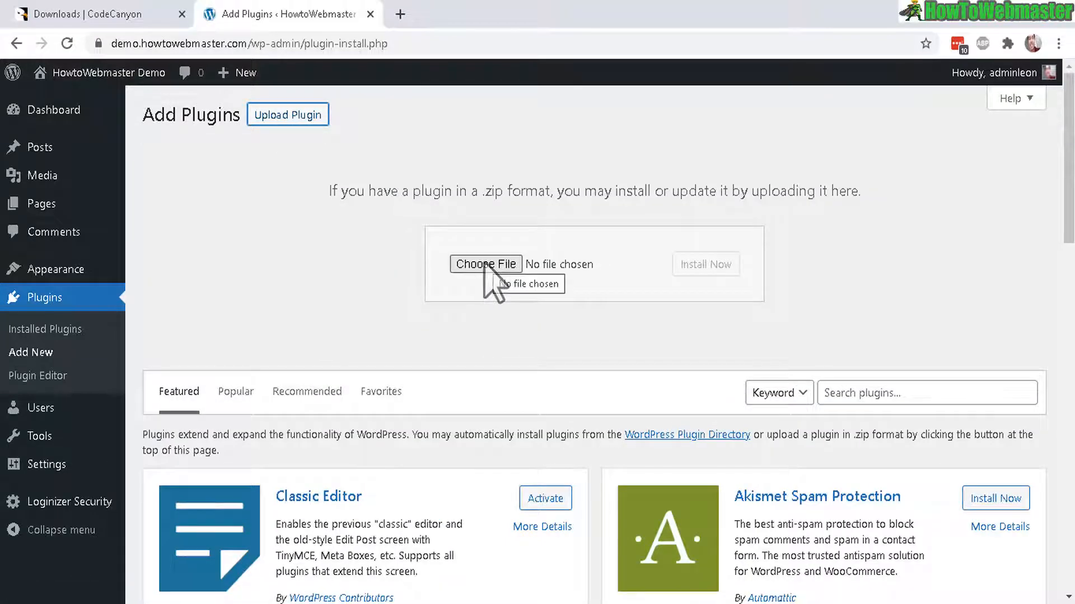
{"action": "left_click", "coordinate": [485, 264]}
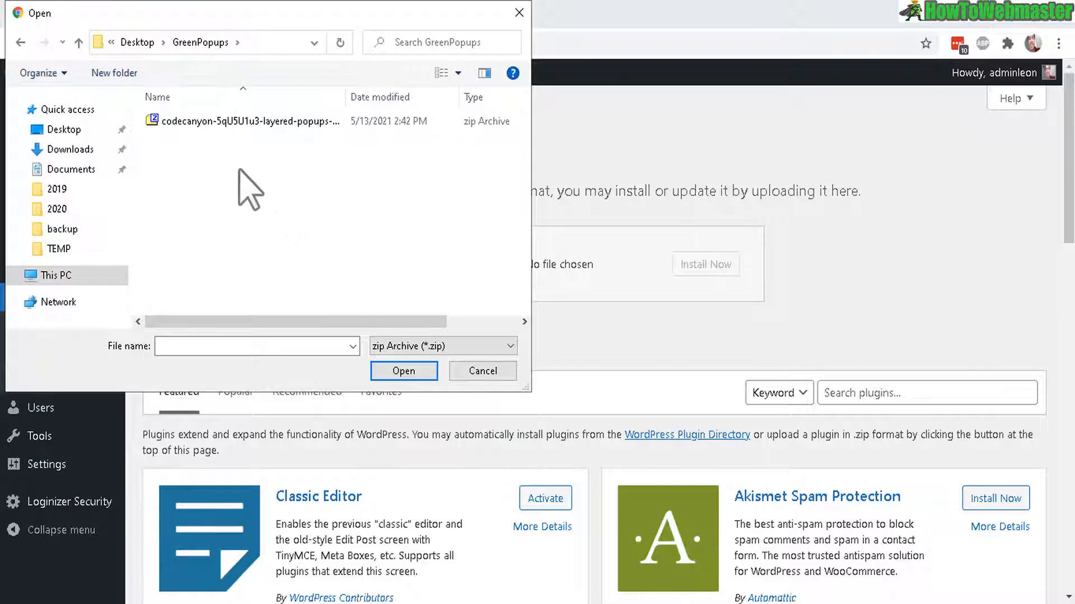
{"action": "left_click", "coordinate": [243, 121]}
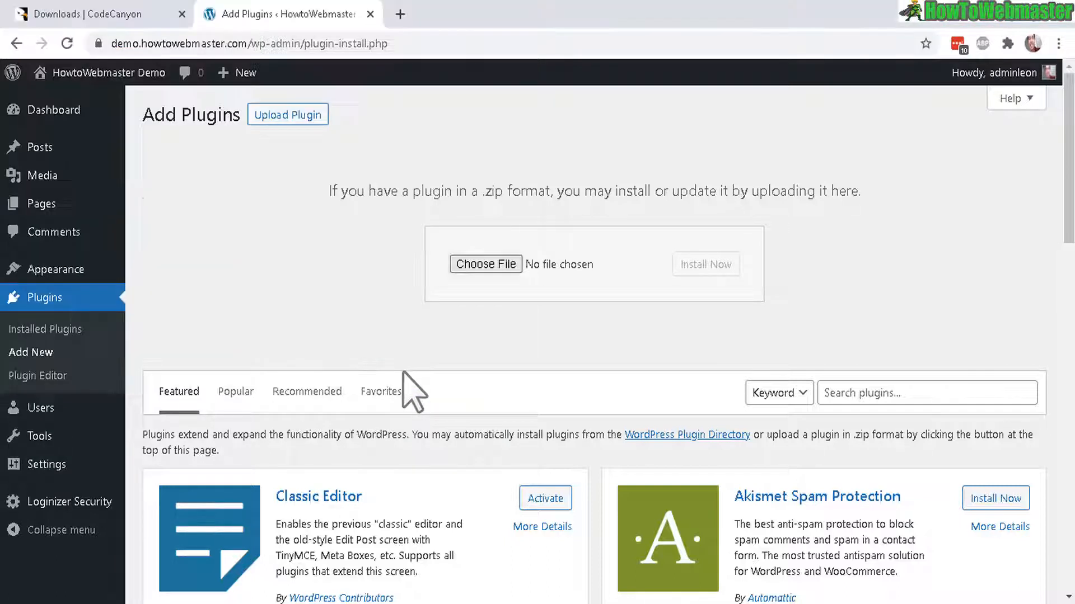
Install the uploaded Green Popups zip and trigger its activation
{"action": "left_click", "coordinate": [705, 264]}
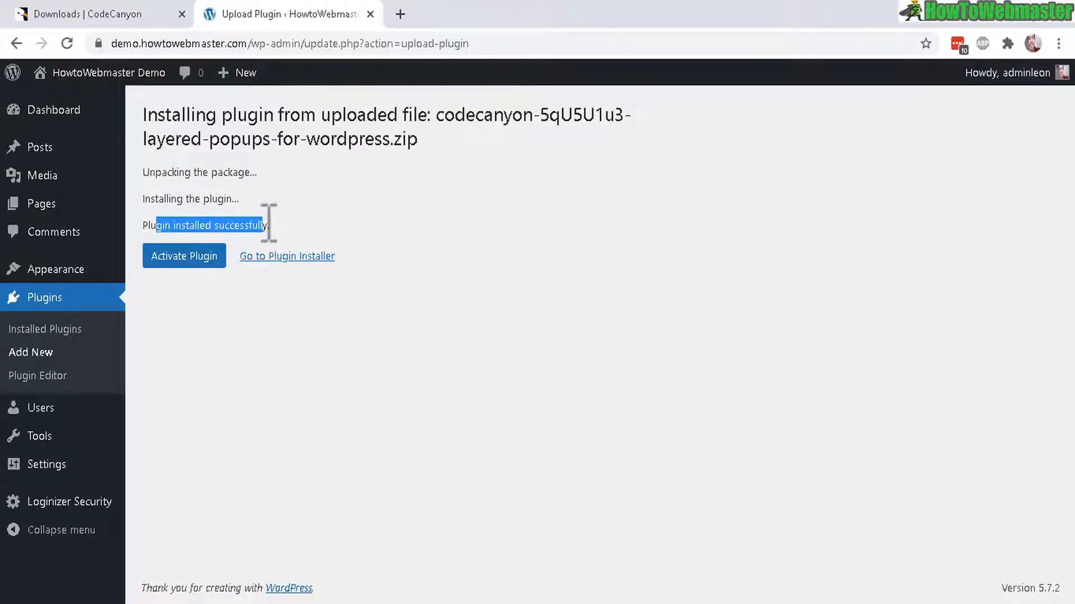
{"action": "left_click", "coordinate": [183, 255]}
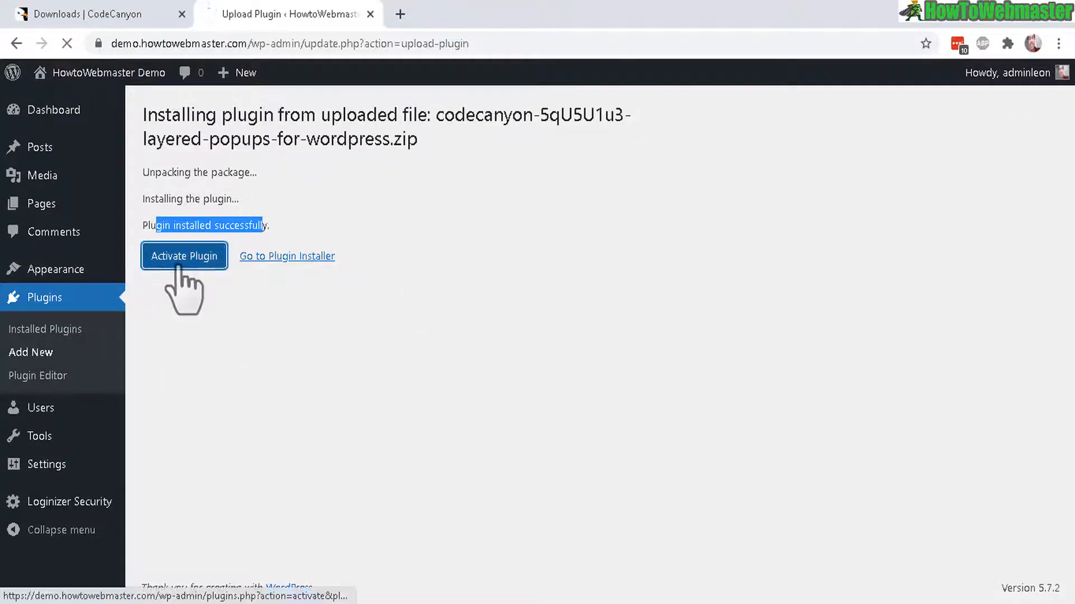
Activate Green Popups so it appears as its own entry in the admin menu
{"action": "left_click", "coordinate": [184, 255]}
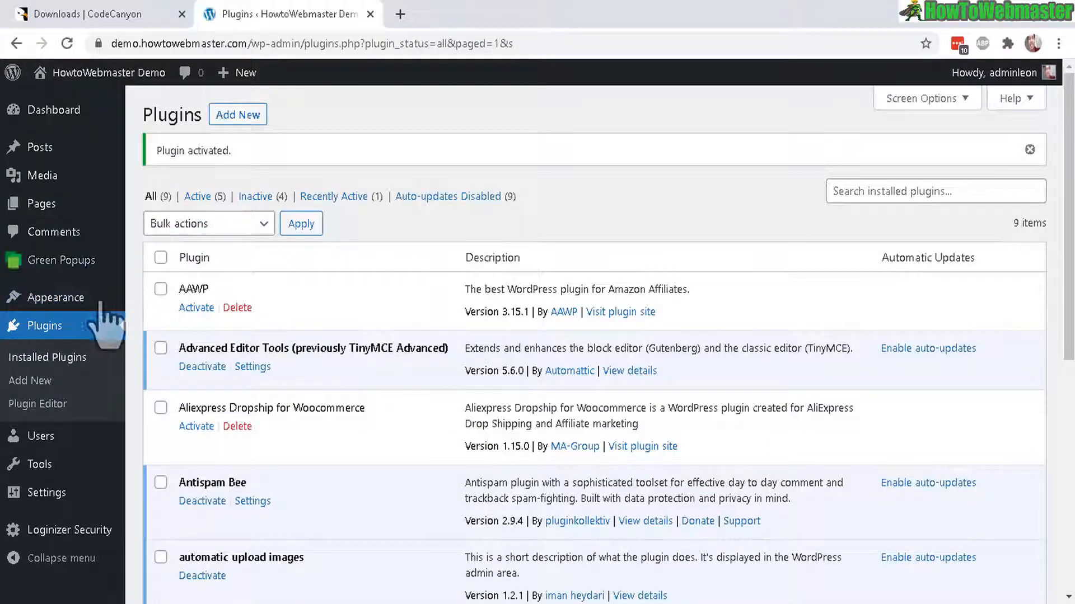
{"action": "mouse_move", "coordinate": [90, 133]}
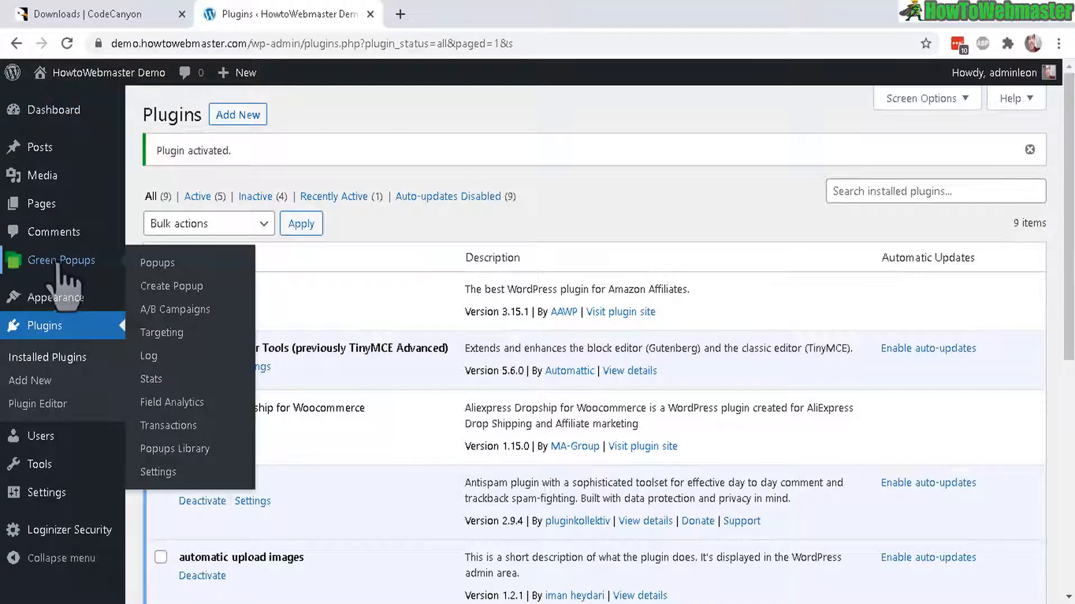
{"action": "mouse_move", "coordinate": [60, 281]}
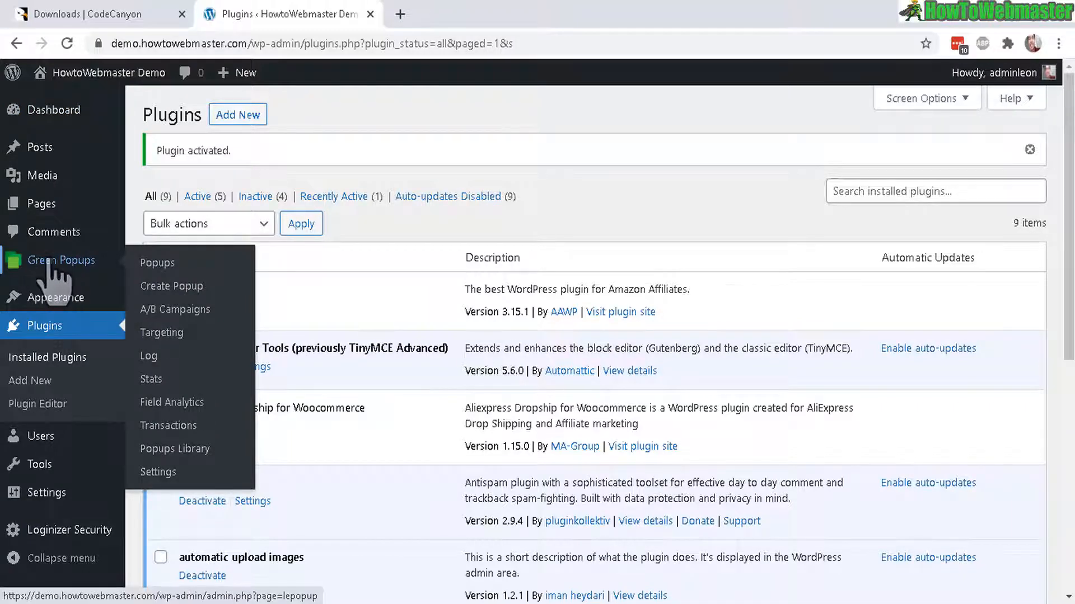
Fetch the license certificate with purchase code from CodeCanyon and save the Green Popups General Settings
{"action": "left_click", "coordinate": [158, 473]}
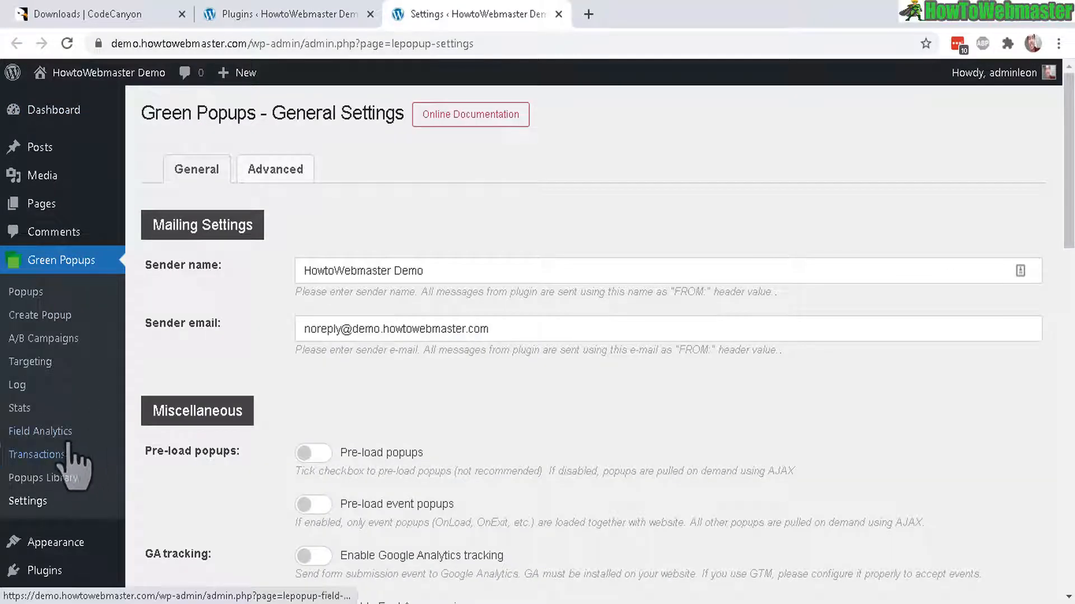
{"action": "mouse_move", "coordinate": [27, 501]}
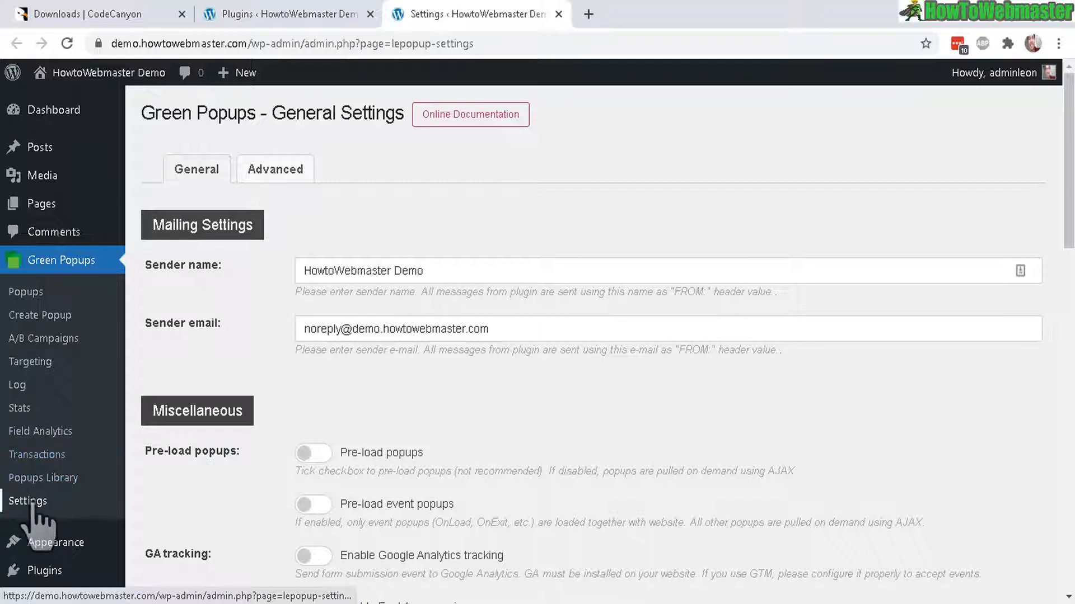
{"action": "scroll", "scroll_direction": "down", "scroll_amount": 3}
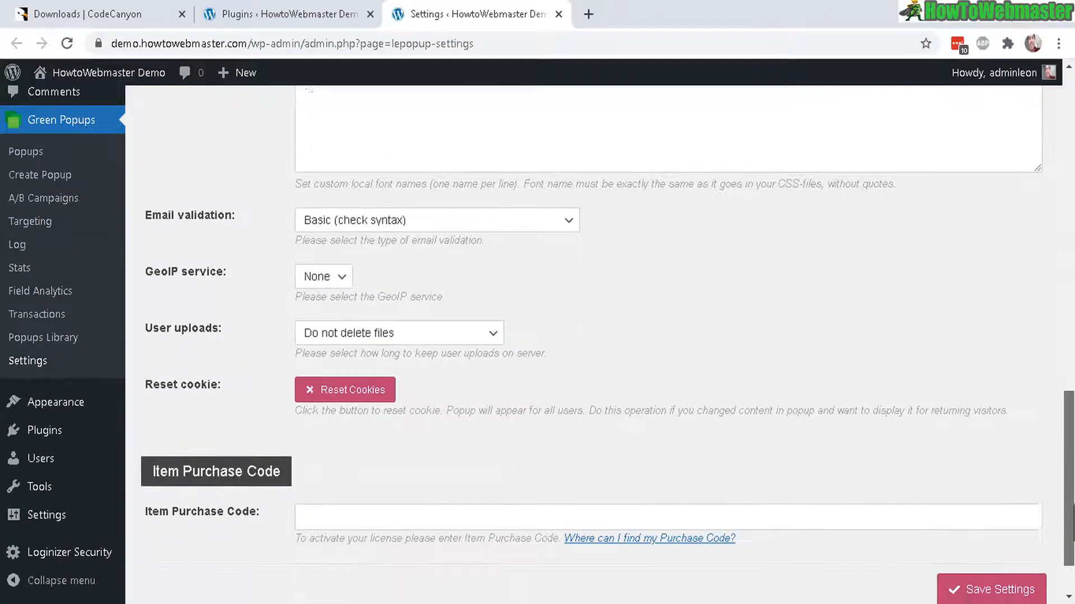
{"action": "scroll", "scroll_direction": "down", "scroll_amount": 3}
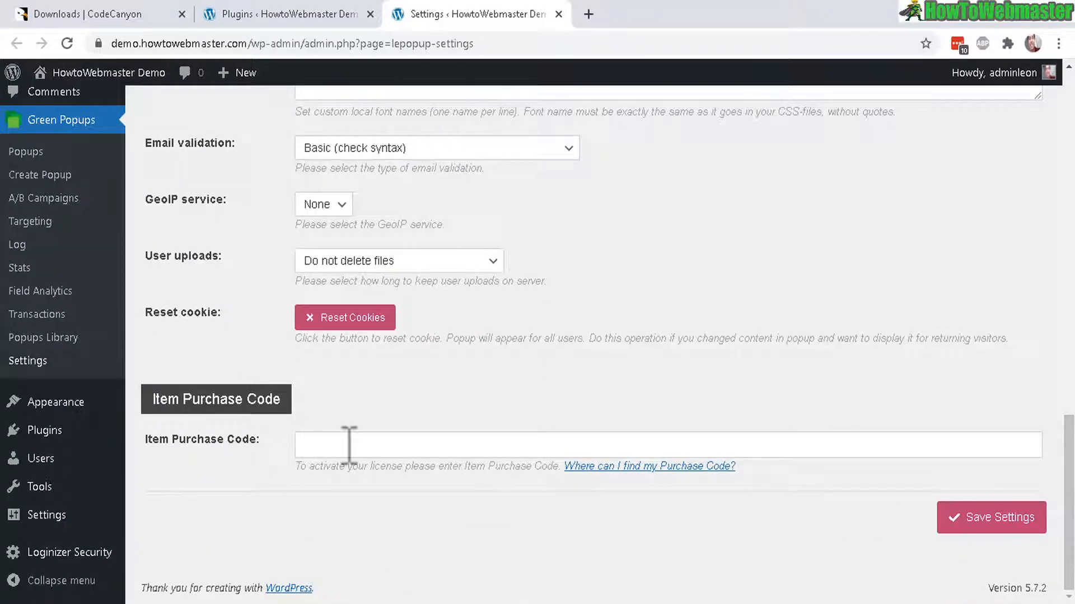
{"action": "left_click", "coordinate": [97, 13]}
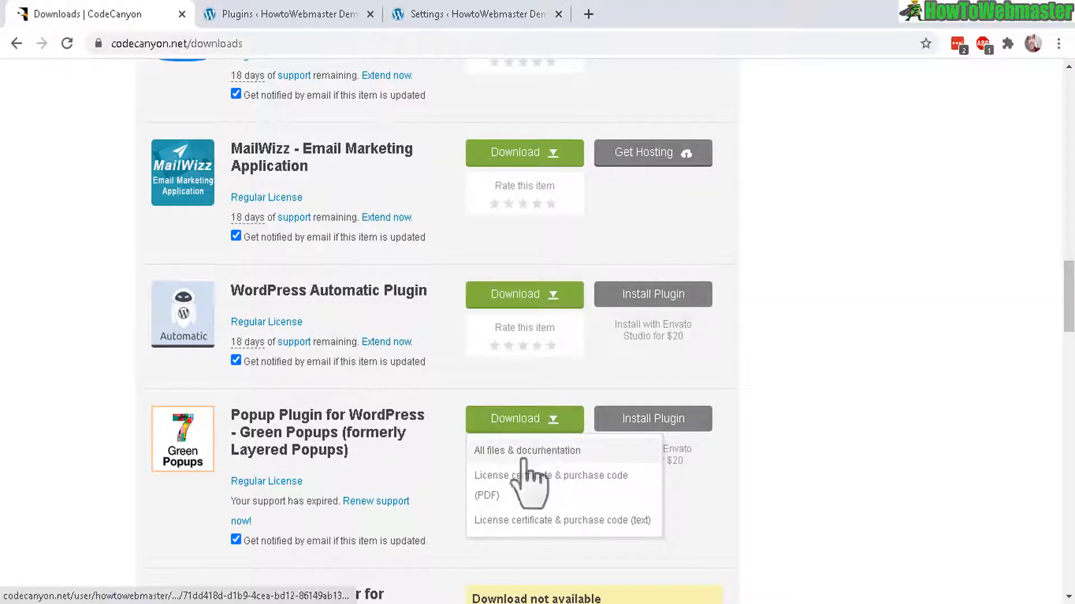
{"action": "mouse_move", "coordinate": [548, 487]}
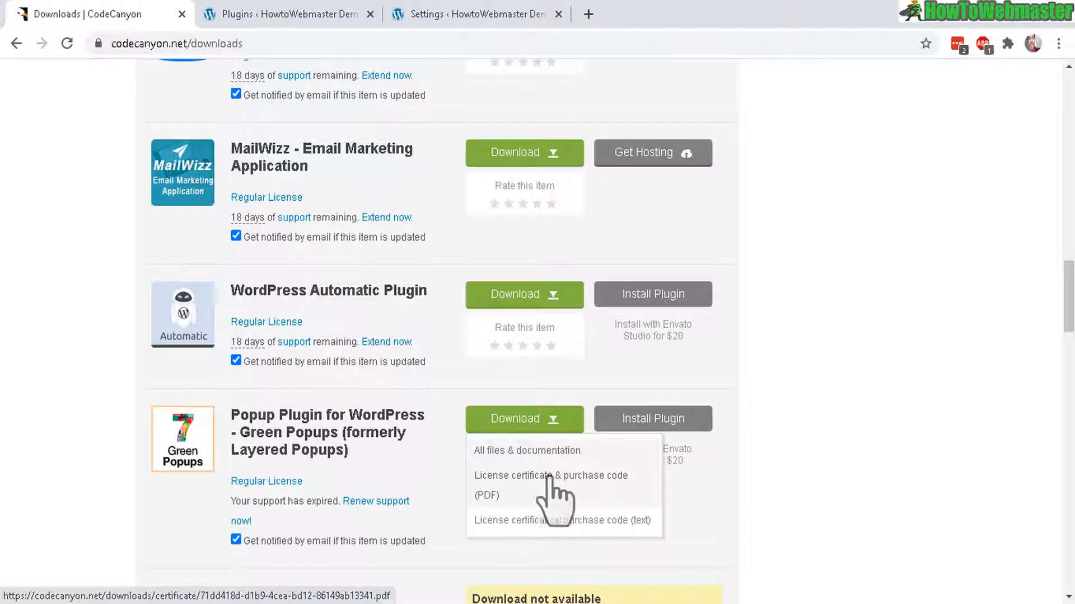
{"action": "mouse_move", "coordinate": [593, 494]}
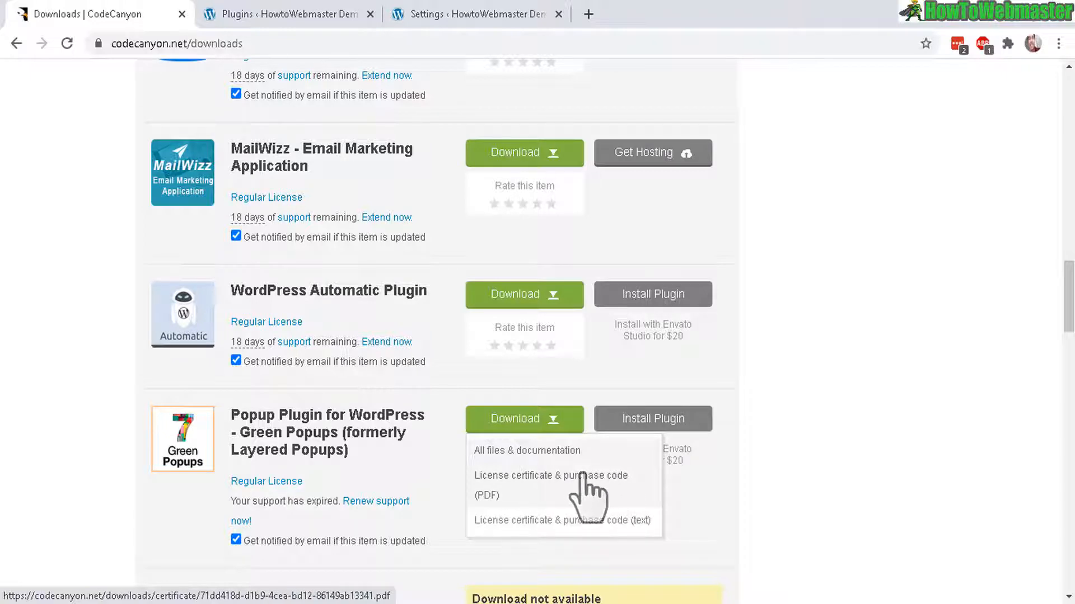
{"action": "left_click", "coordinate": [473, 14]}
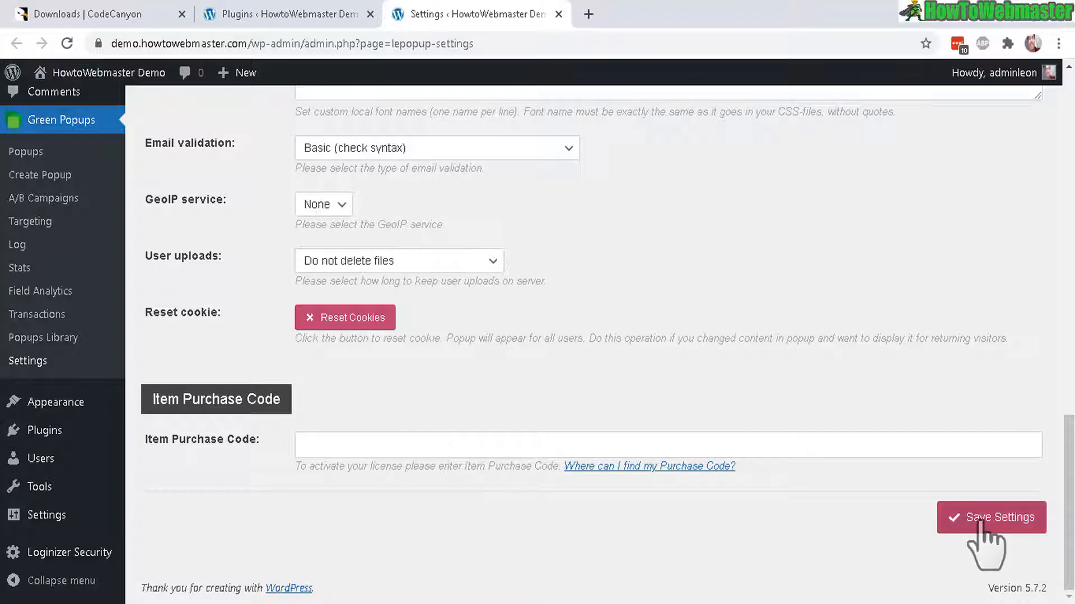
{"action": "left_click", "coordinate": [990, 517]}
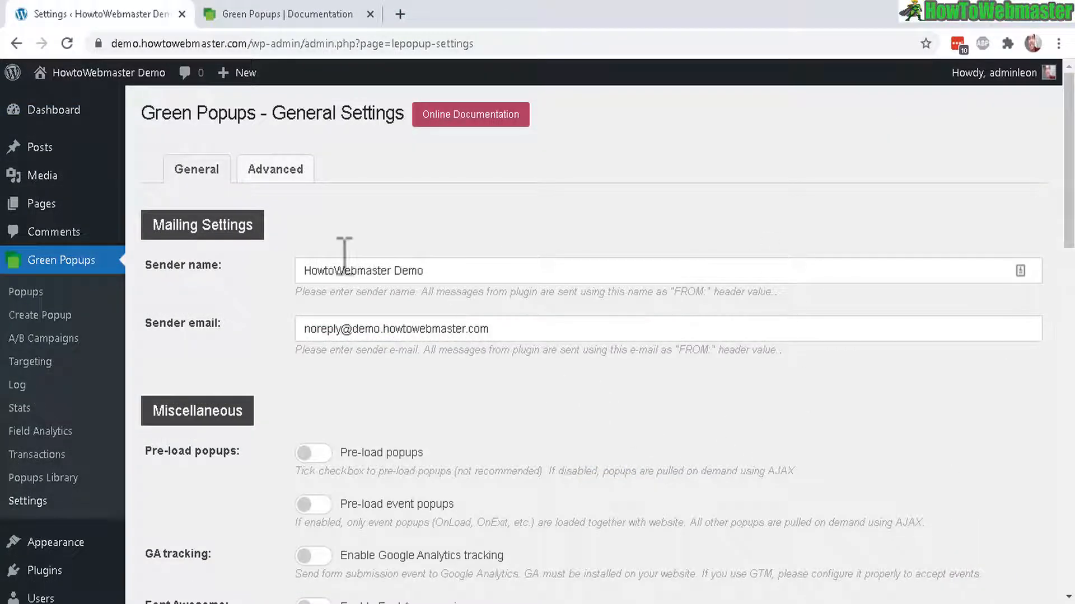
{"action": "mouse_move", "coordinate": [291, 294]}
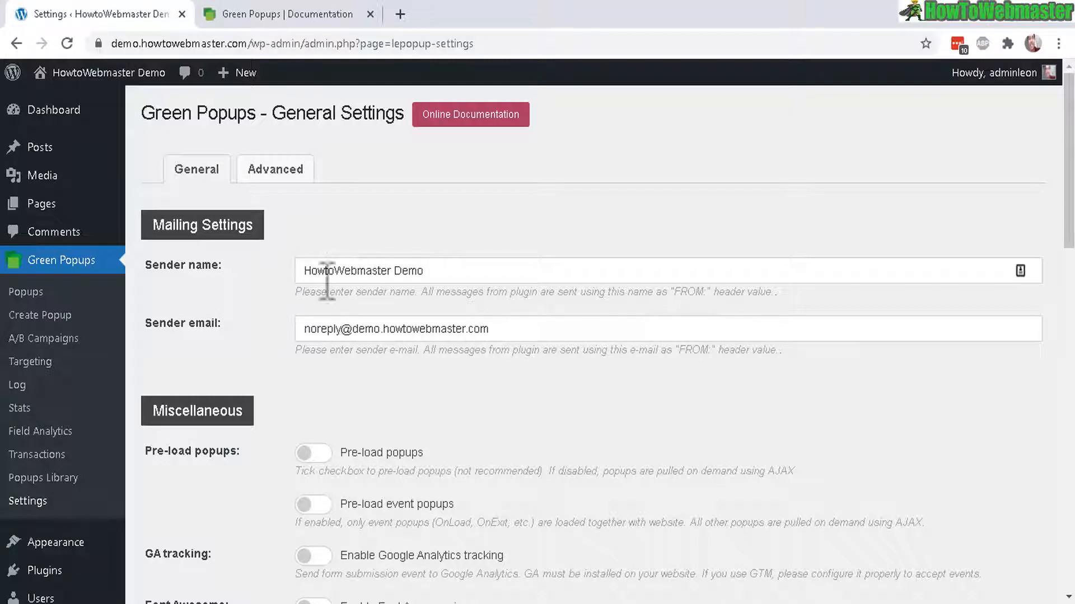
{"action": "mouse_move", "coordinate": [582, 267]}
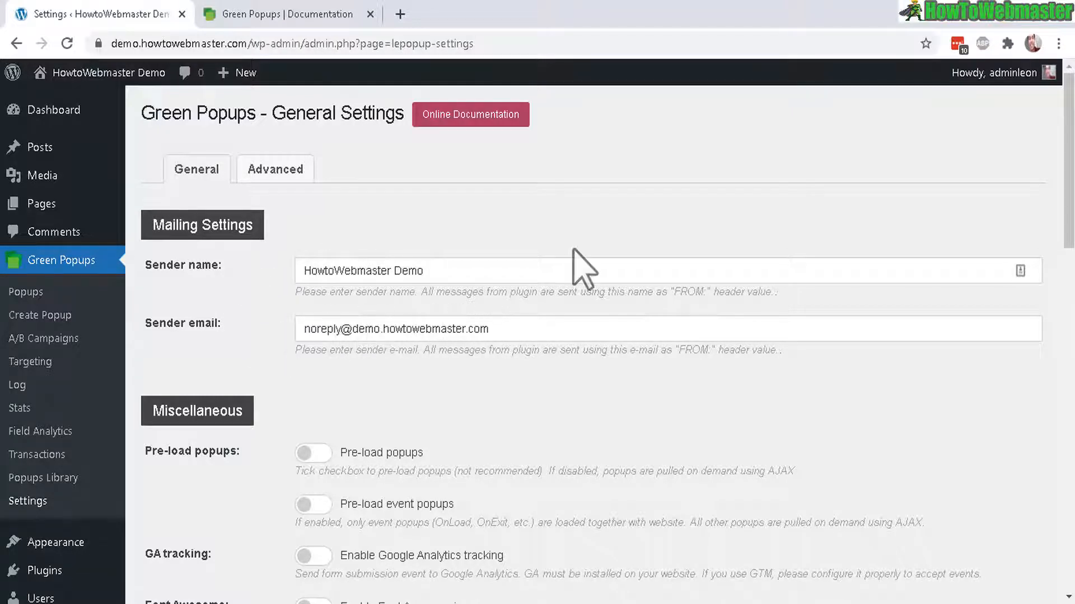
{"action": "mouse_move", "coordinate": [471, 114]}
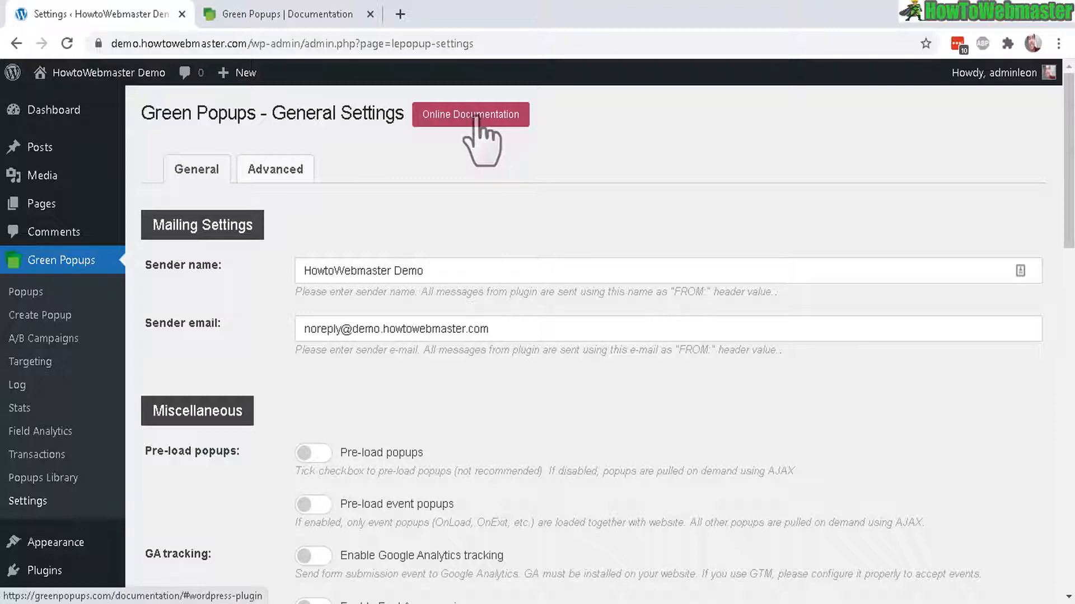
{"action": "left_click", "coordinate": [472, 115]}
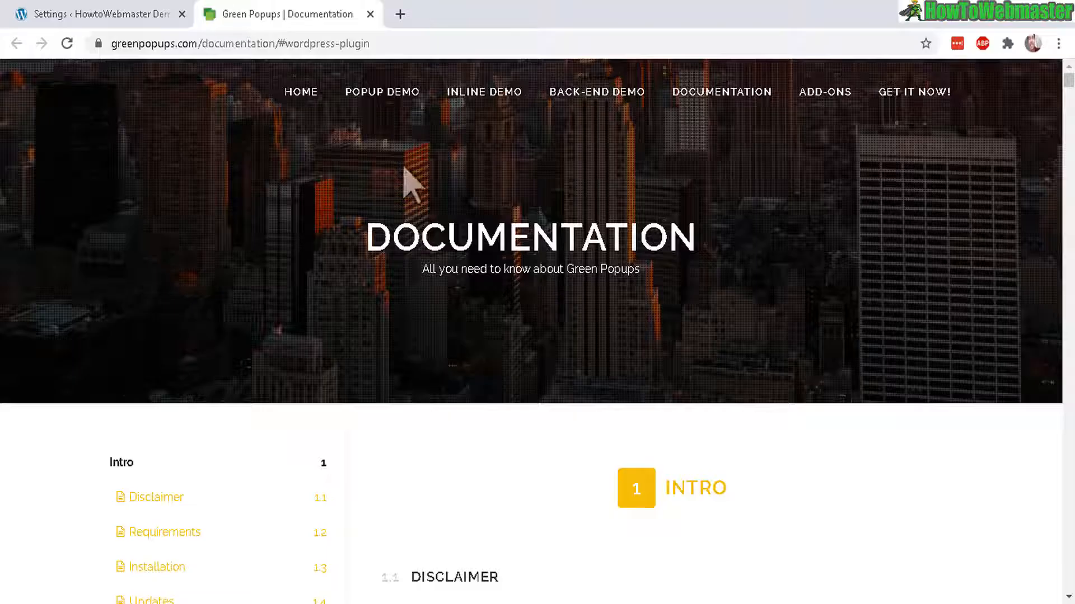
{"action": "scroll", "scroll_direction": "down", "scroll_amount": 3}
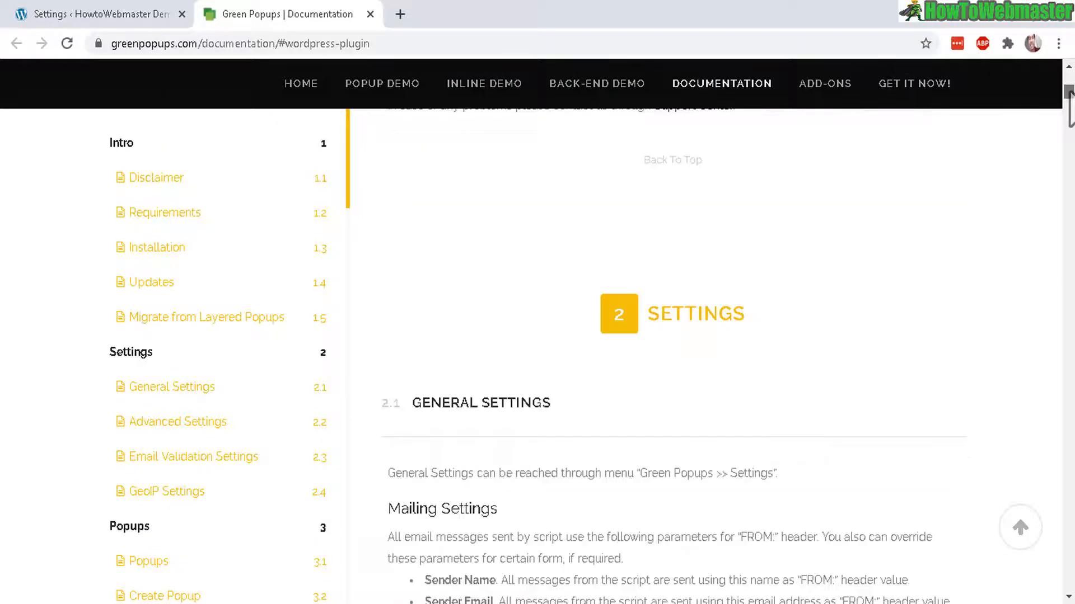
{"action": "scroll", "scroll_direction": "up", "scroll_amount": 3}
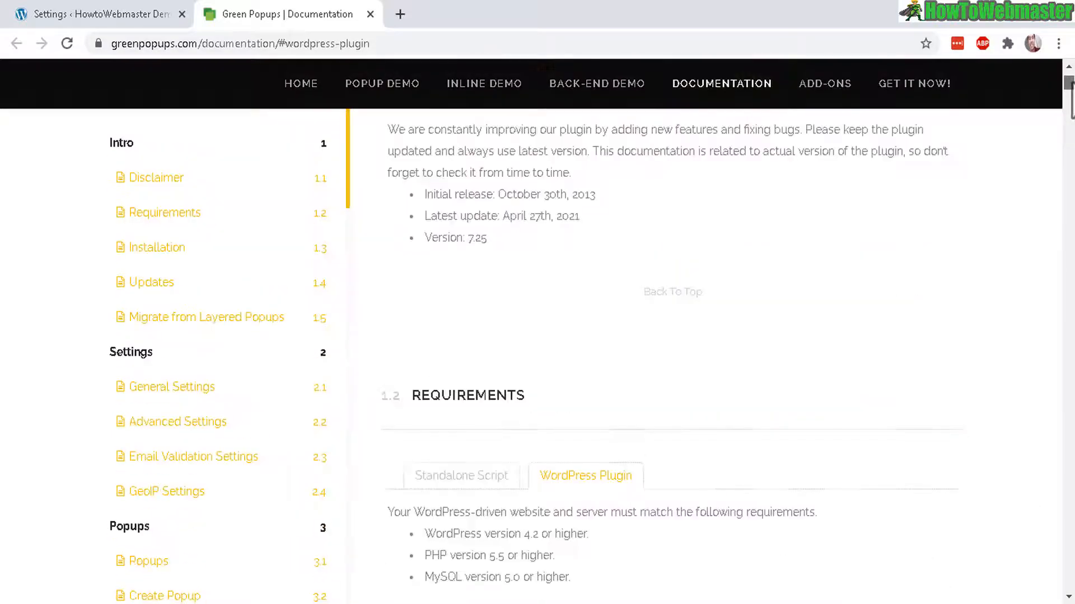
{"action": "scroll", "scroll_direction": "down", "scroll_amount": 3}
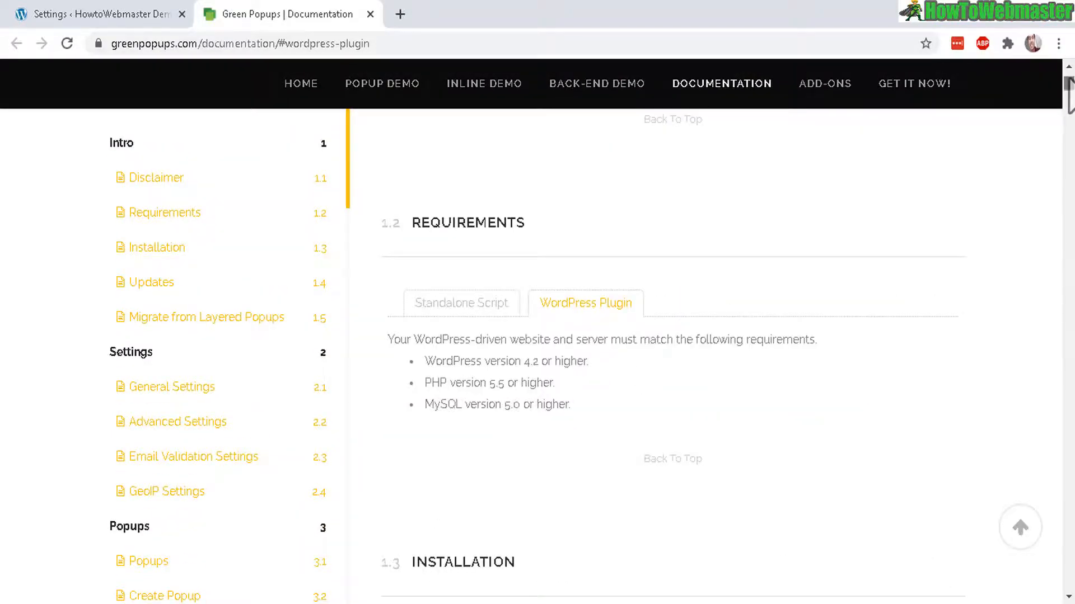
{"action": "scroll", "scroll_direction": "down", "scroll_amount": 3}
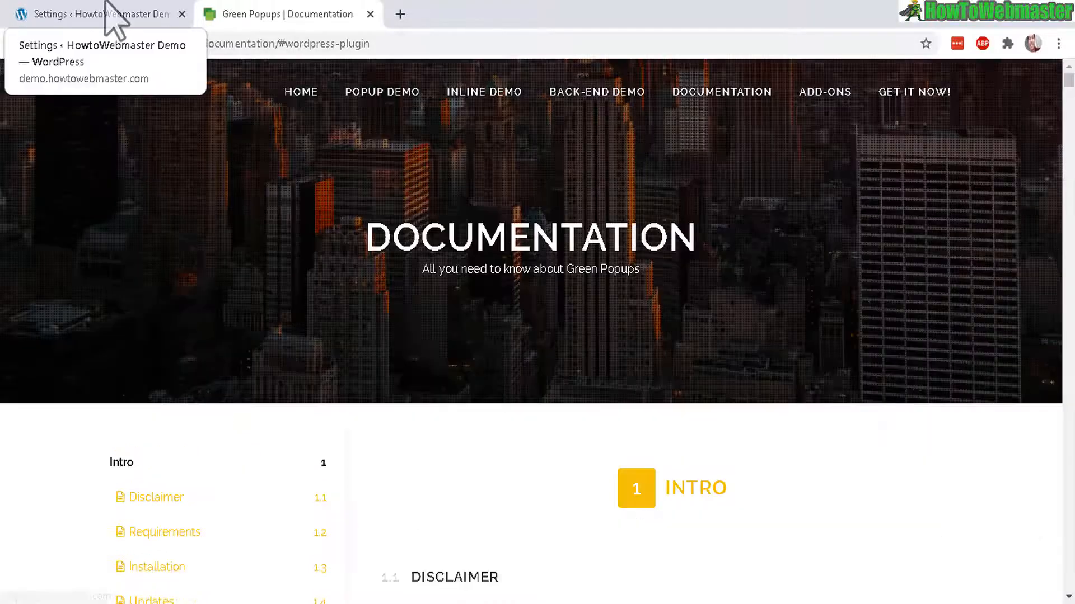
Return to the Green Popups General Settings tab and review its Miscellaneous toggles
{"action": "left_click", "coordinate": [96, 13]}
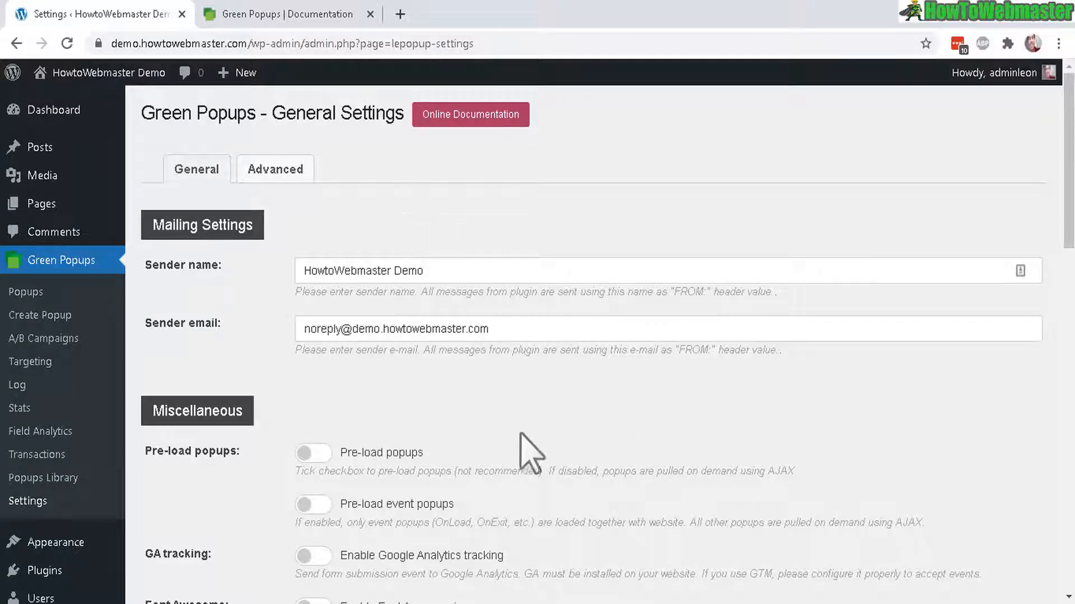
{"action": "scroll", "scroll_direction": "down", "scroll_amount": 3}
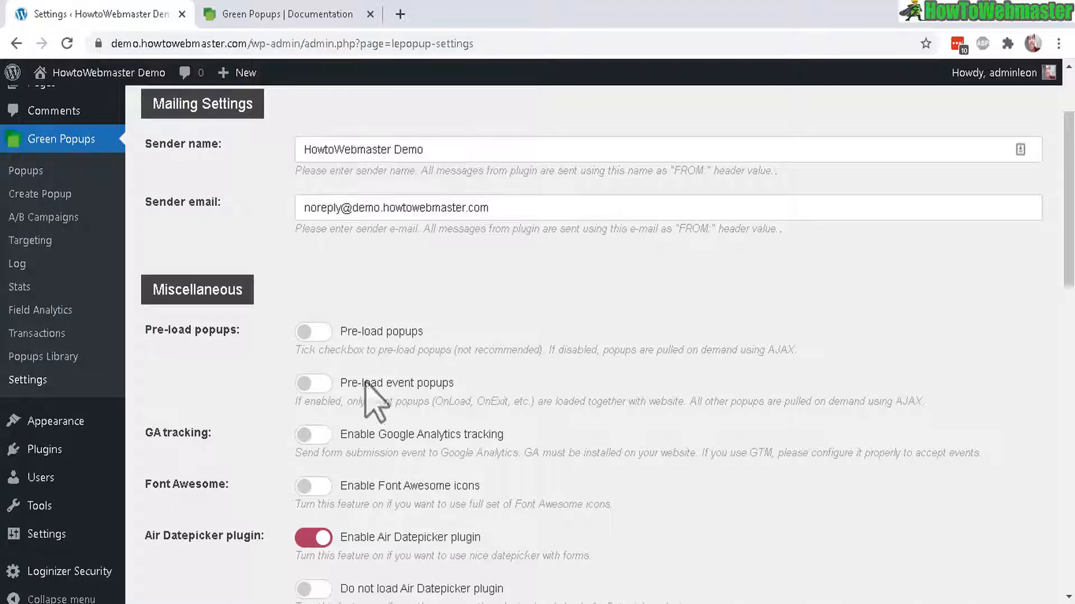
{"action": "mouse_move", "coordinate": [373, 331]}
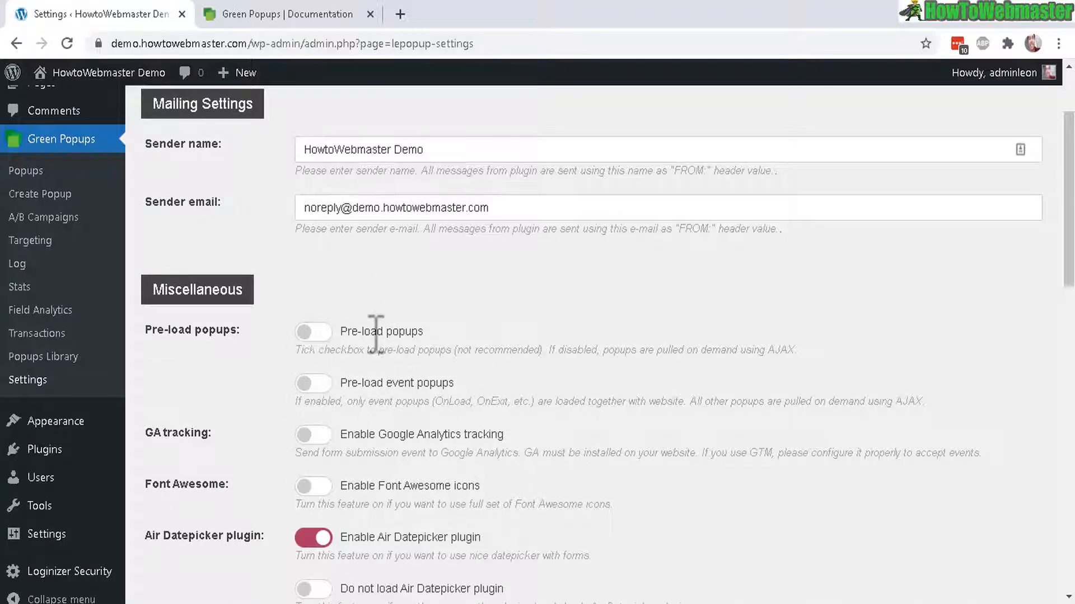
{"action": "double_click", "coordinate": [177, 432]}
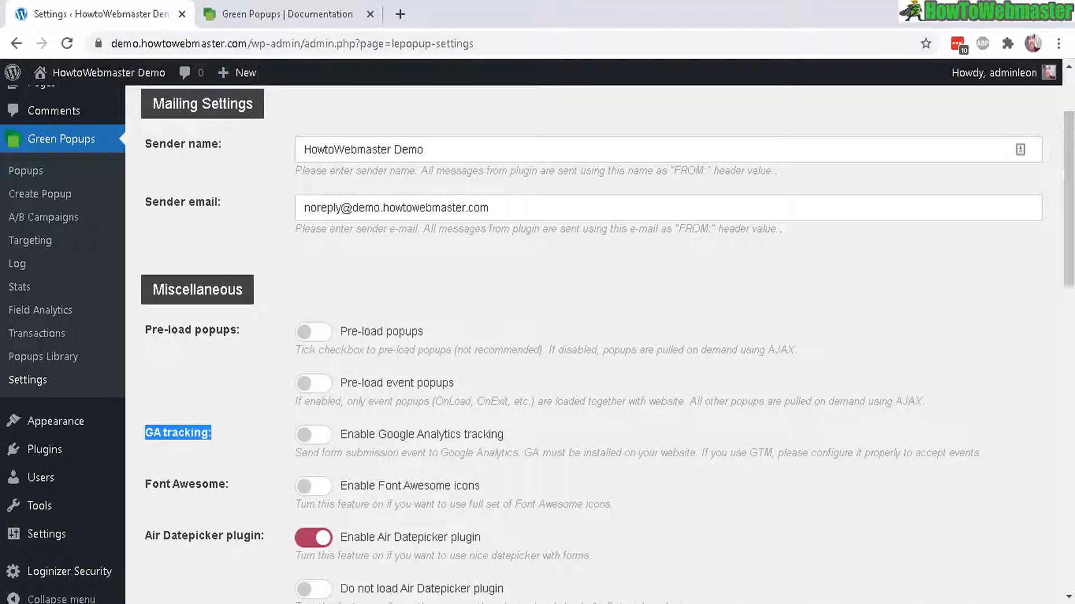
{"action": "scroll", "scroll_direction": "up", "scroll_amount": 3}
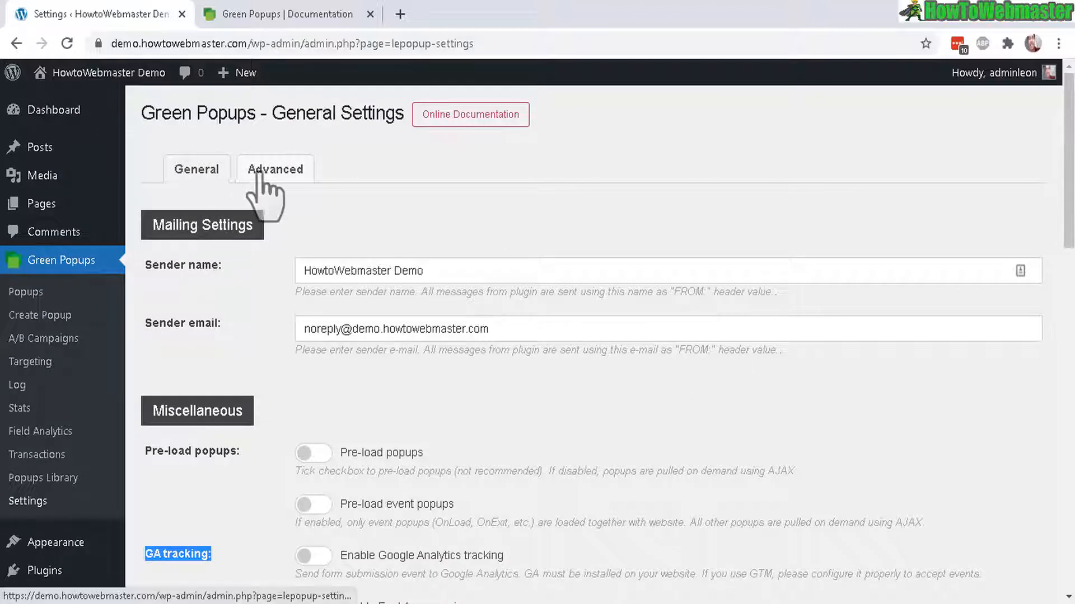
Enable the Constant Contact integration module in the Green Popups Advanced settings
{"action": "left_click", "coordinate": [274, 169]}
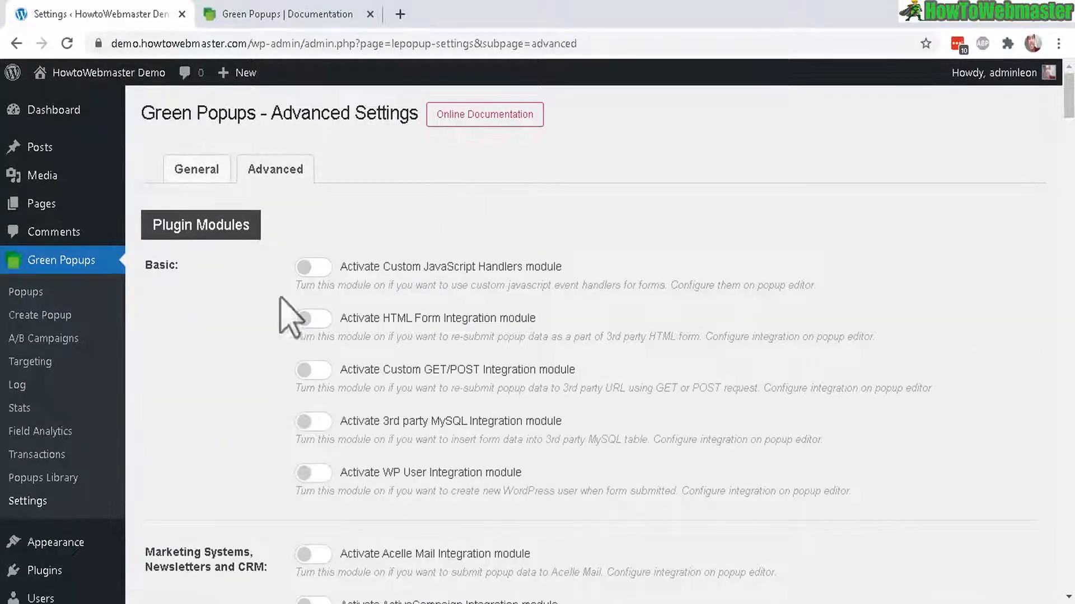
{"action": "mouse_move", "coordinate": [296, 319]}
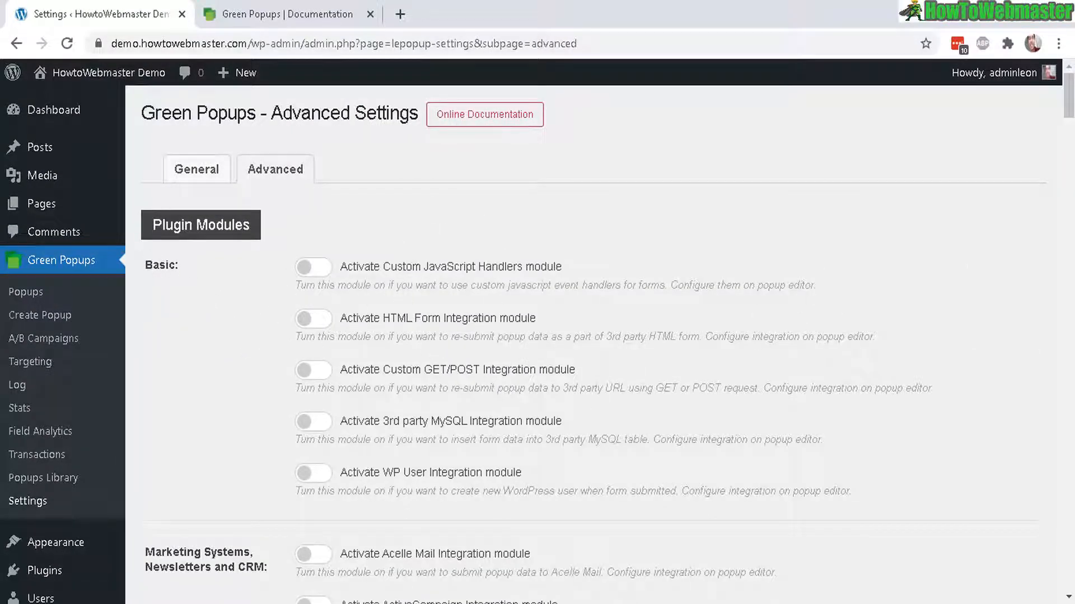
{"action": "scroll", "scroll_direction": "down", "scroll_amount": 3}
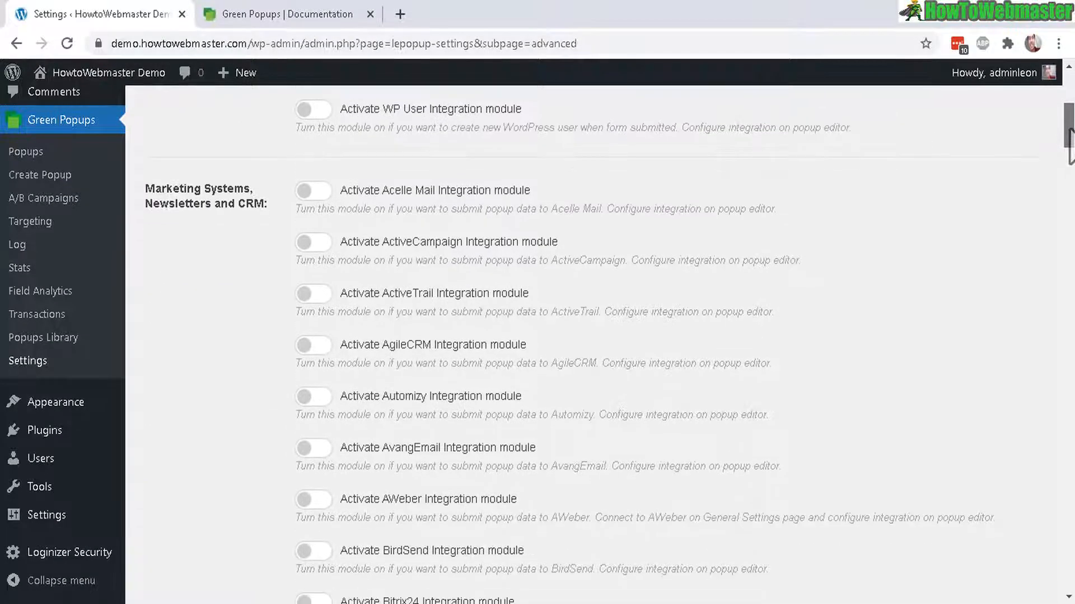
{"action": "double_click", "coordinate": [197, 188]}
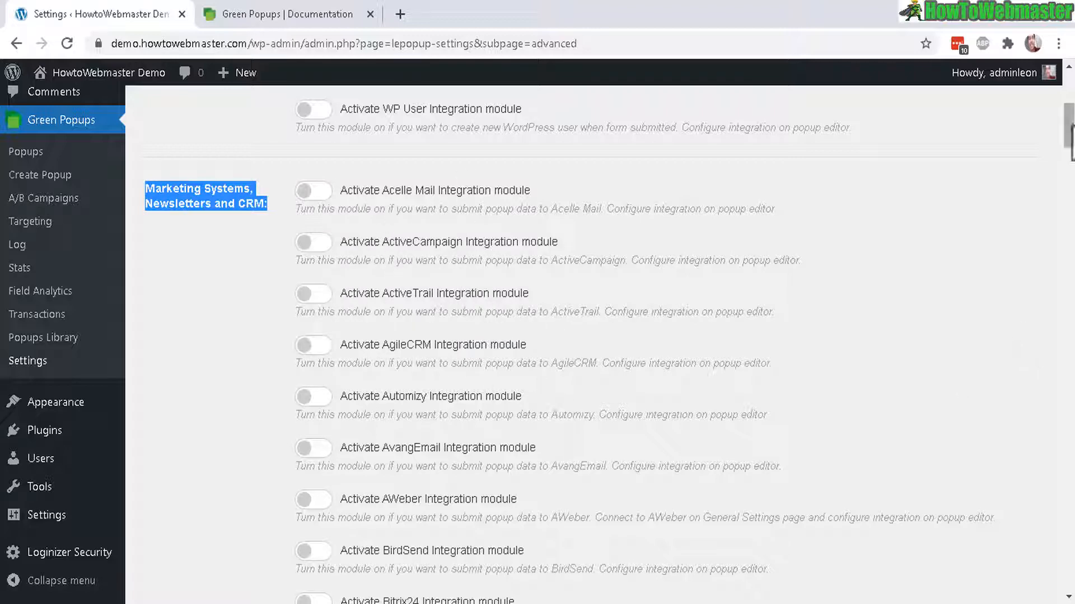
{"action": "scroll", "scroll_direction": "down", "scroll_amount": 3}
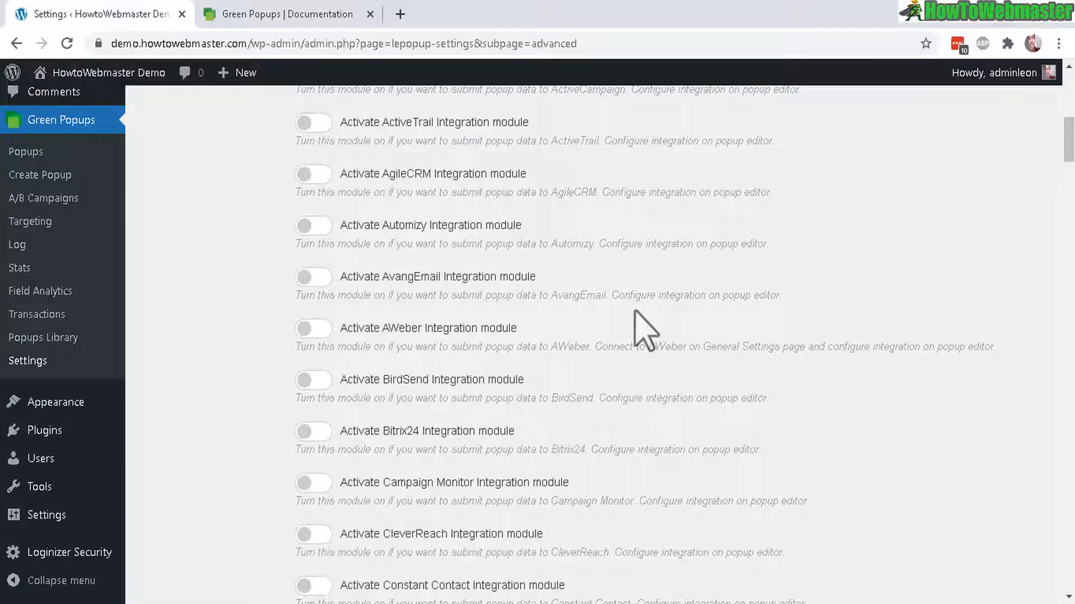
{"action": "mouse_move", "coordinate": [641, 251]}
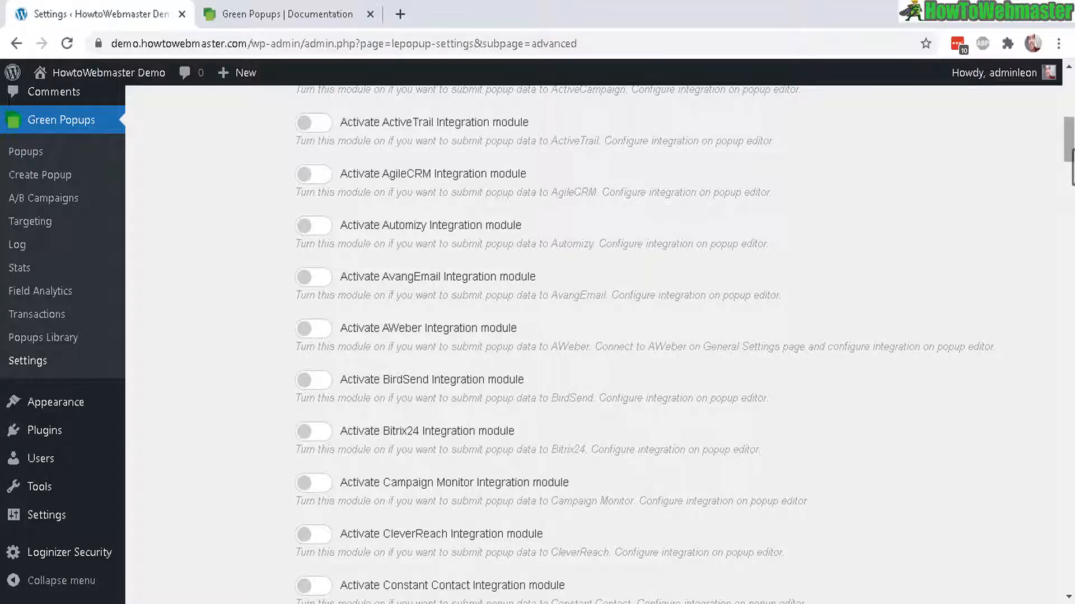
{"action": "scroll", "scroll_direction": "down", "scroll_amount": 3}
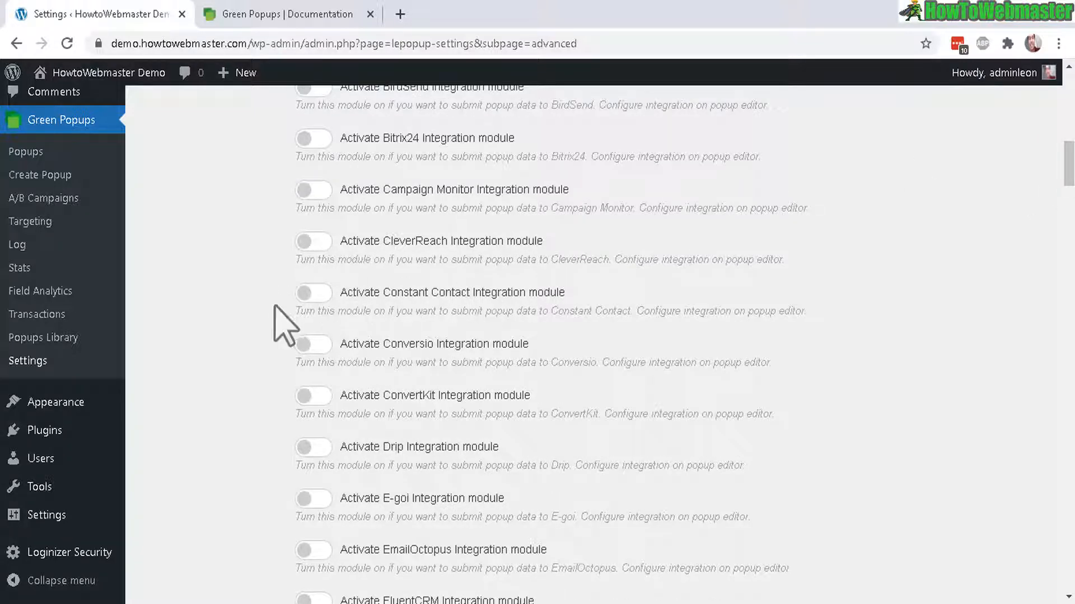
{"action": "left_click", "coordinate": [313, 292]}
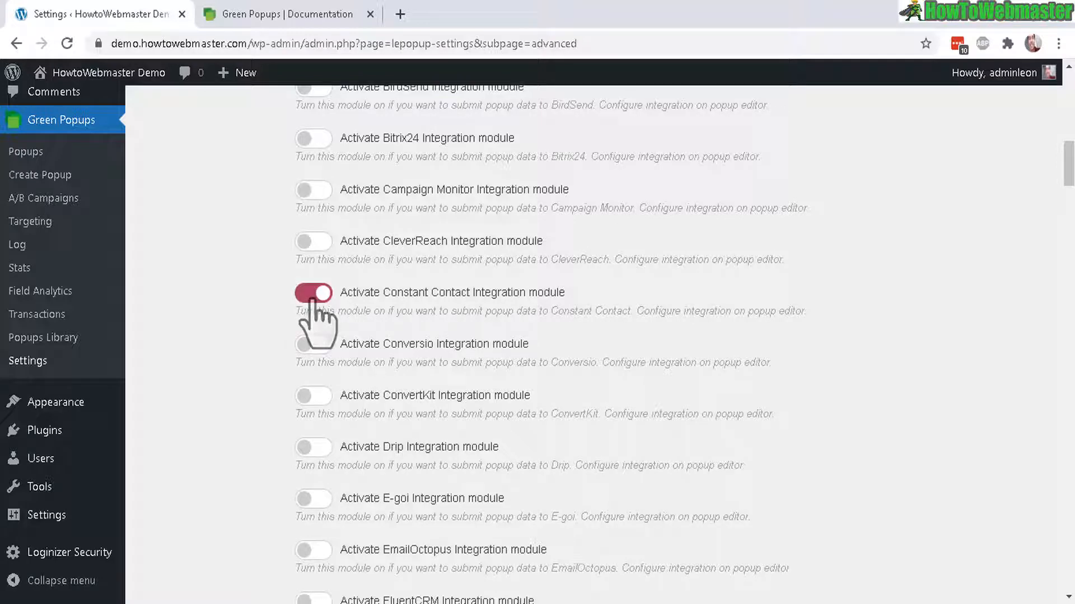
{"action": "mouse_move", "coordinate": [484, 316]}
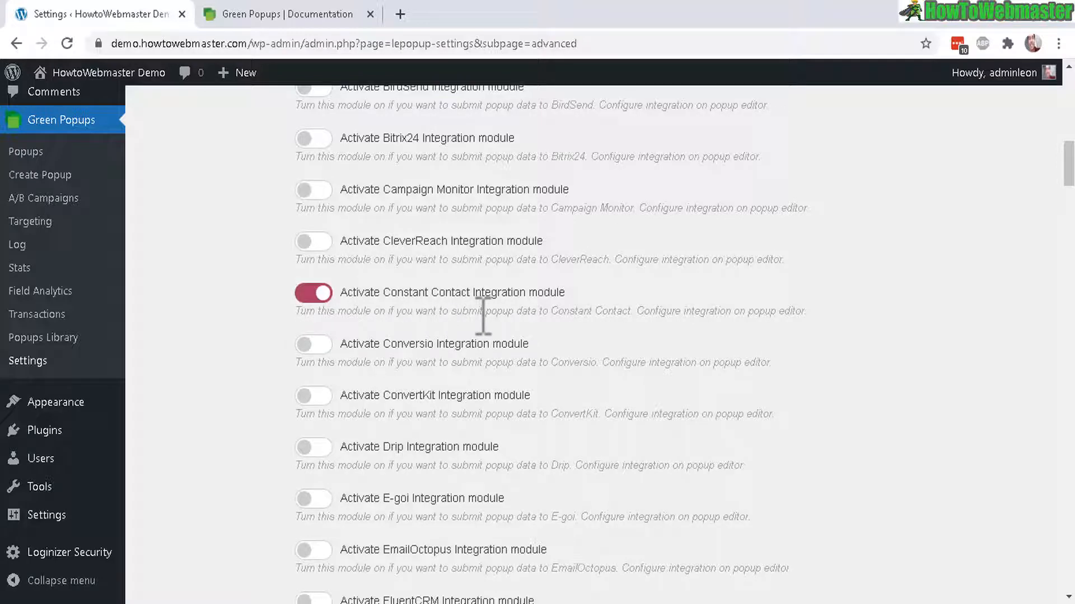
{"action": "mouse_move", "coordinate": [348, 301]}
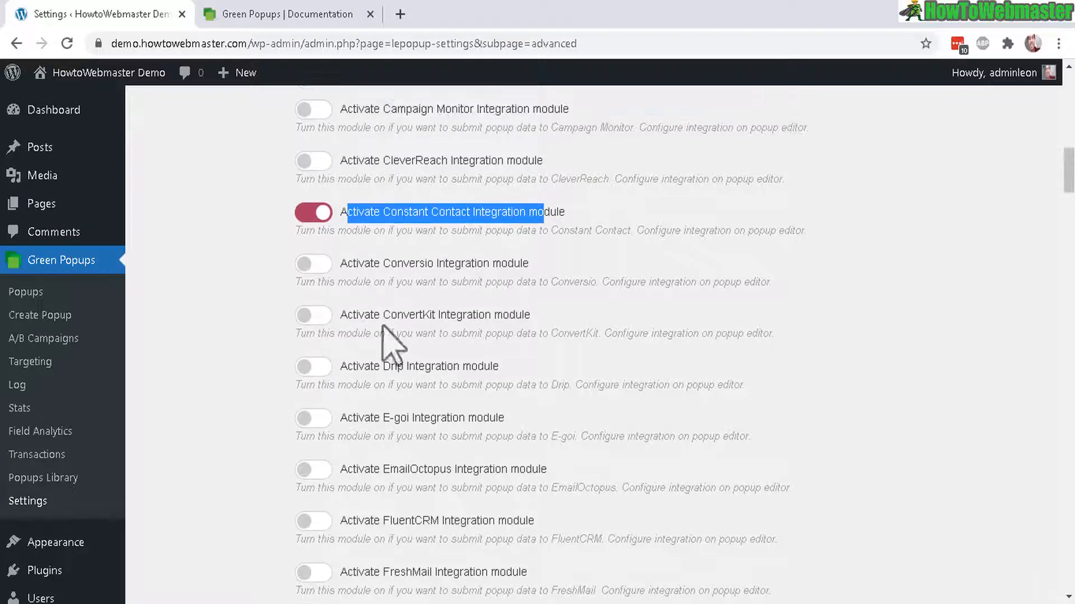
Review the remaining Advanced options, save the settings and start creating a new popup
{"action": "scroll", "scroll_direction": "down", "scroll_amount": 3}
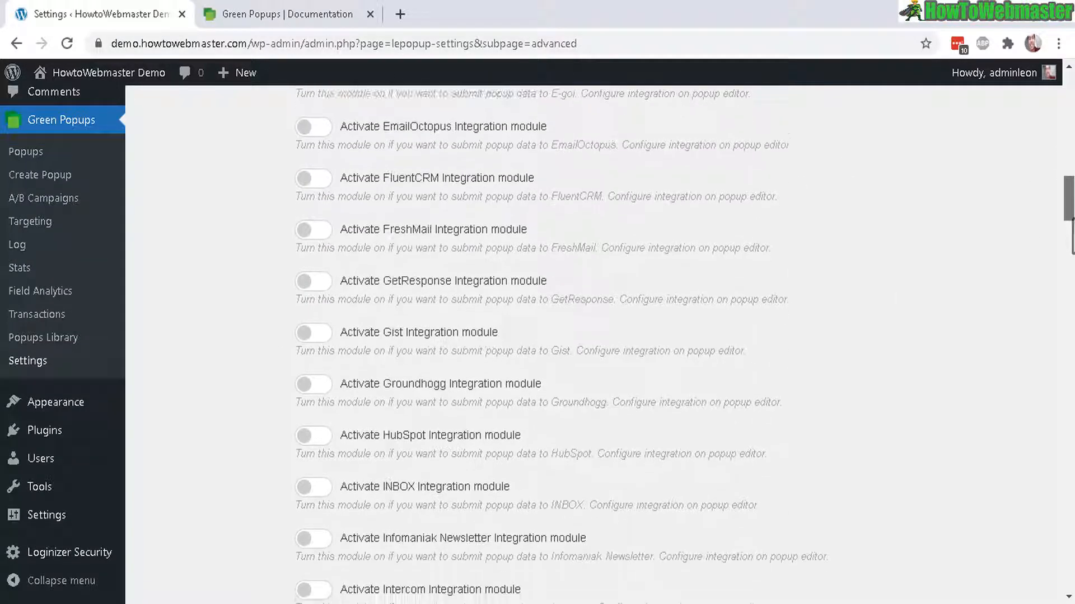
{"action": "scroll", "scroll_direction": "down", "scroll_amount": 3}
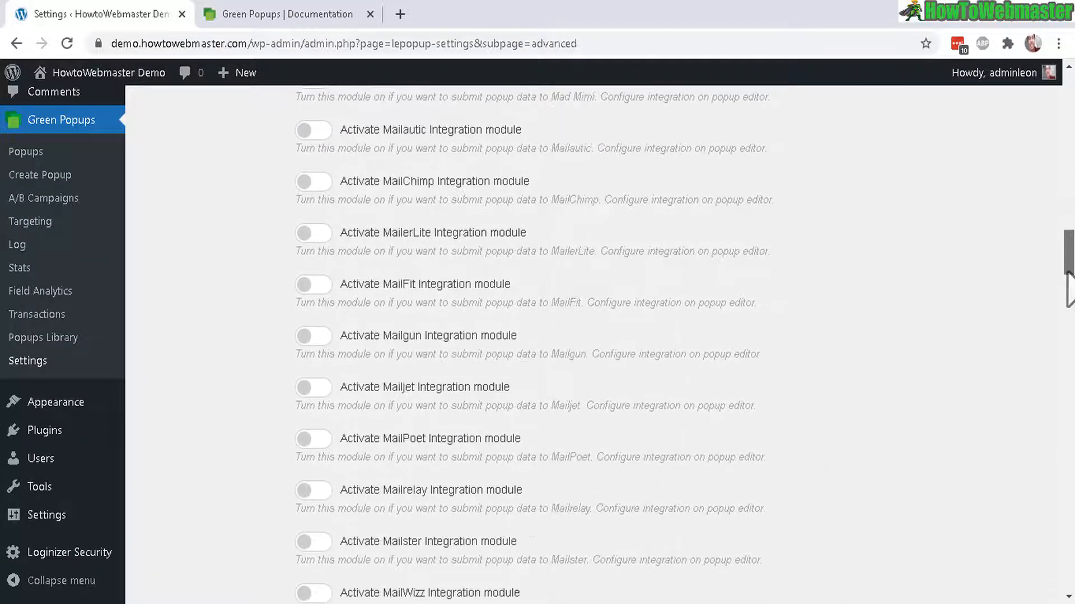
{"action": "scroll", "scroll_direction": "up", "scroll_amount": 3}
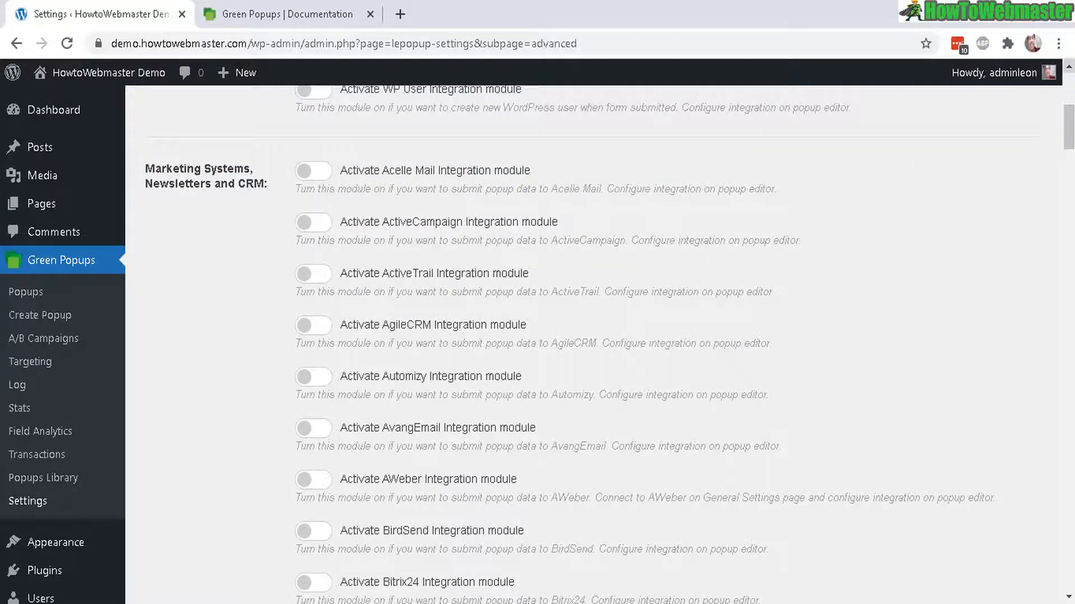
{"action": "scroll", "scroll_direction": "down", "scroll_amount": 3}
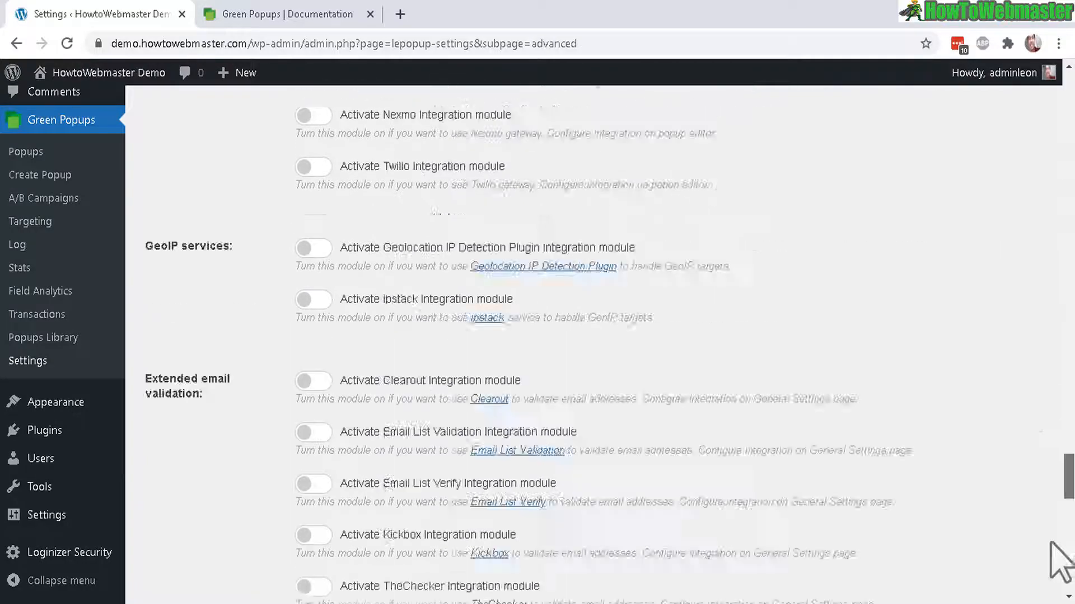
{"action": "scroll", "scroll_direction": "up", "scroll_amount": 3}
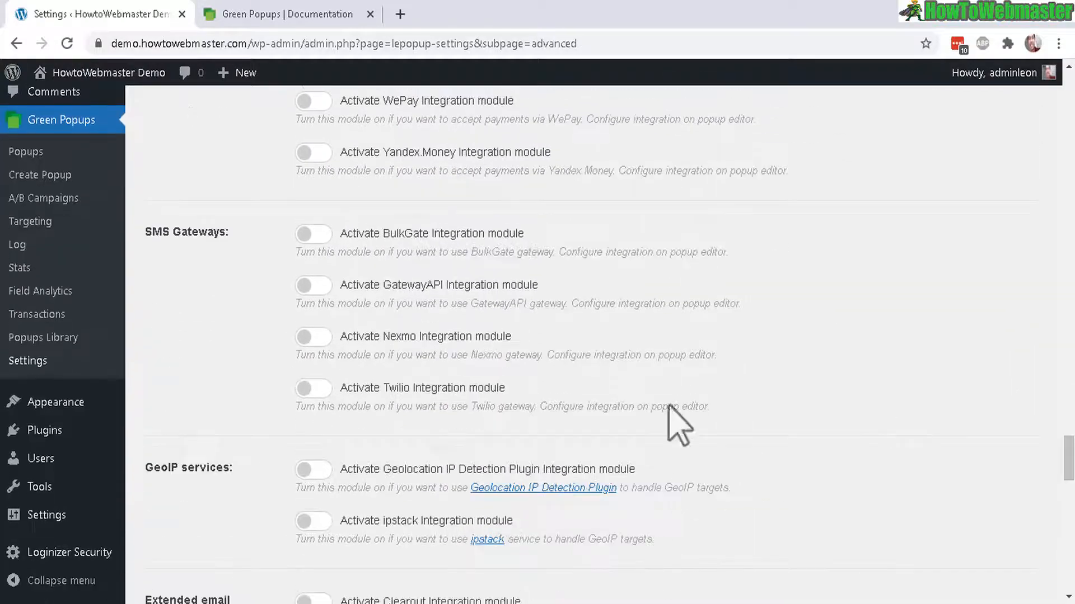
{"action": "mouse_move", "coordinate": [1061, 362]}
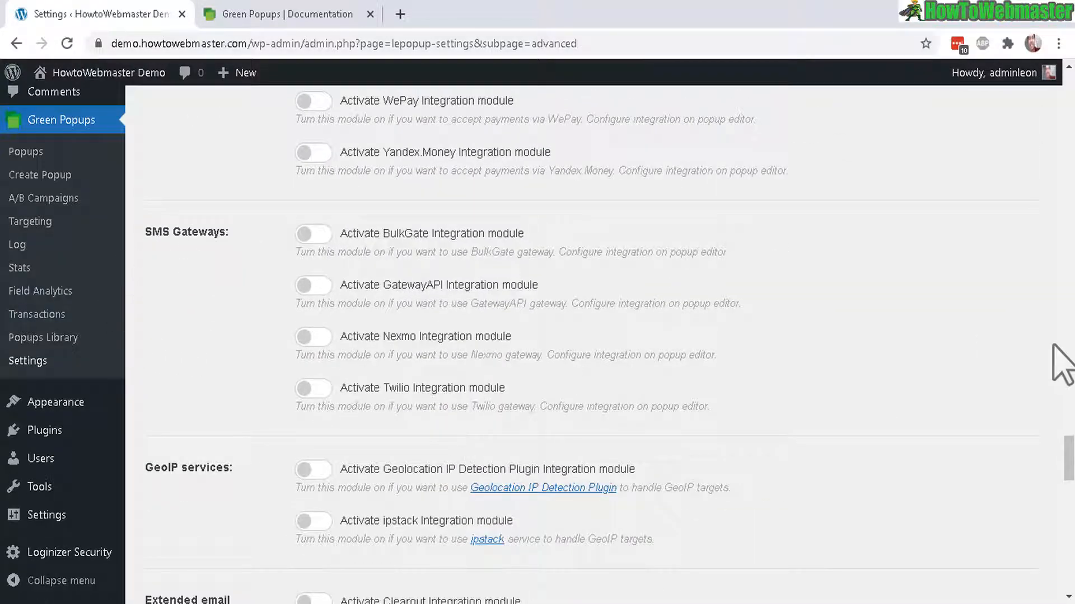
{"action": "scroll", "scroll_direction": "down", "scroll_amount": 3}
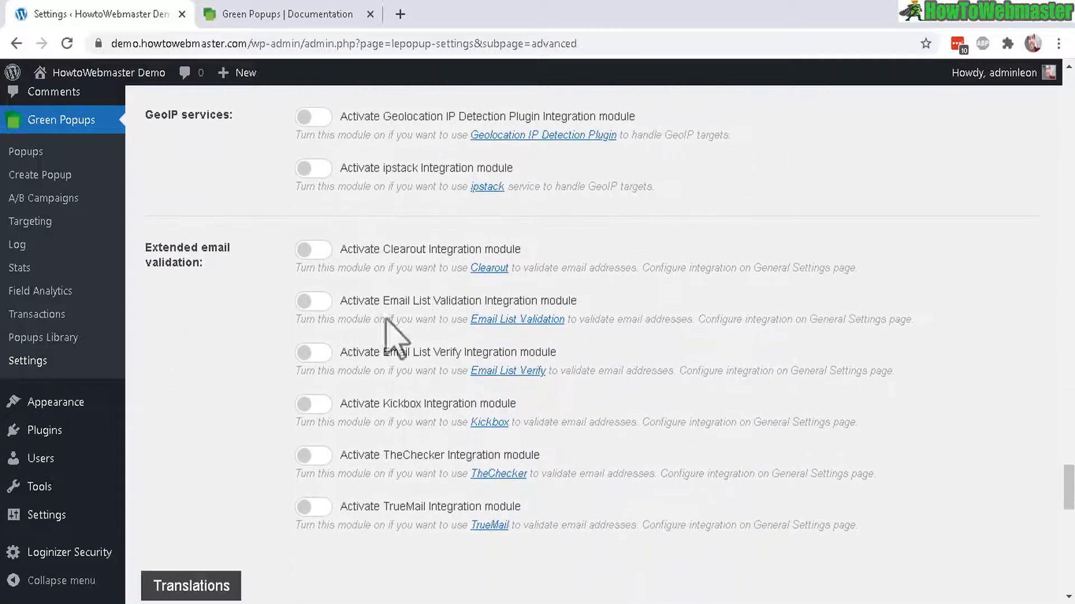
{"action": "mouse_move", "coordinate": [156, 117]}
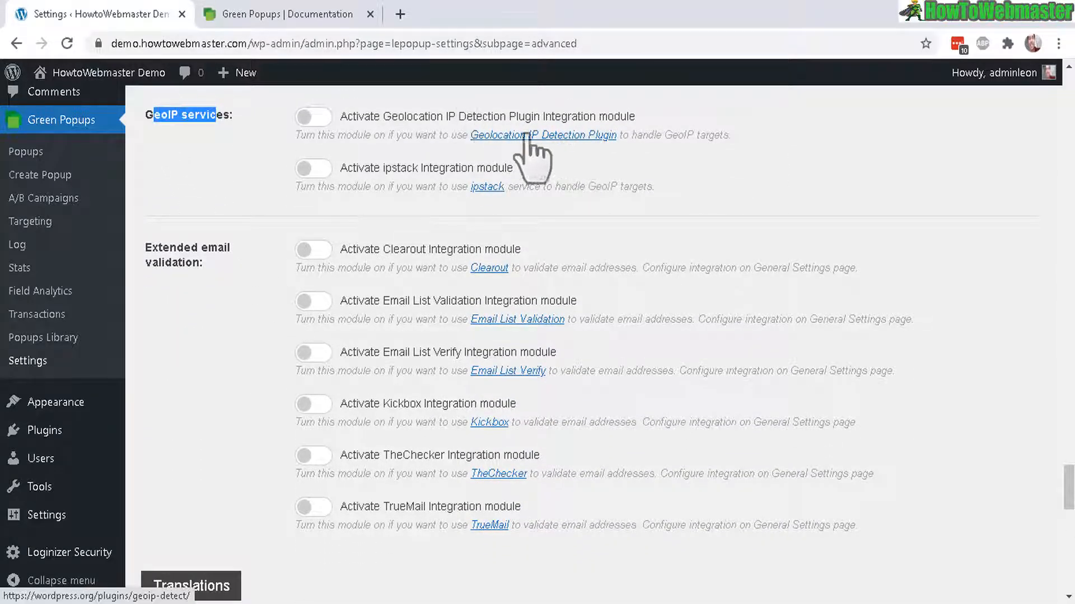
{"action": "mouse_move", "coordinate": [362, 334]}
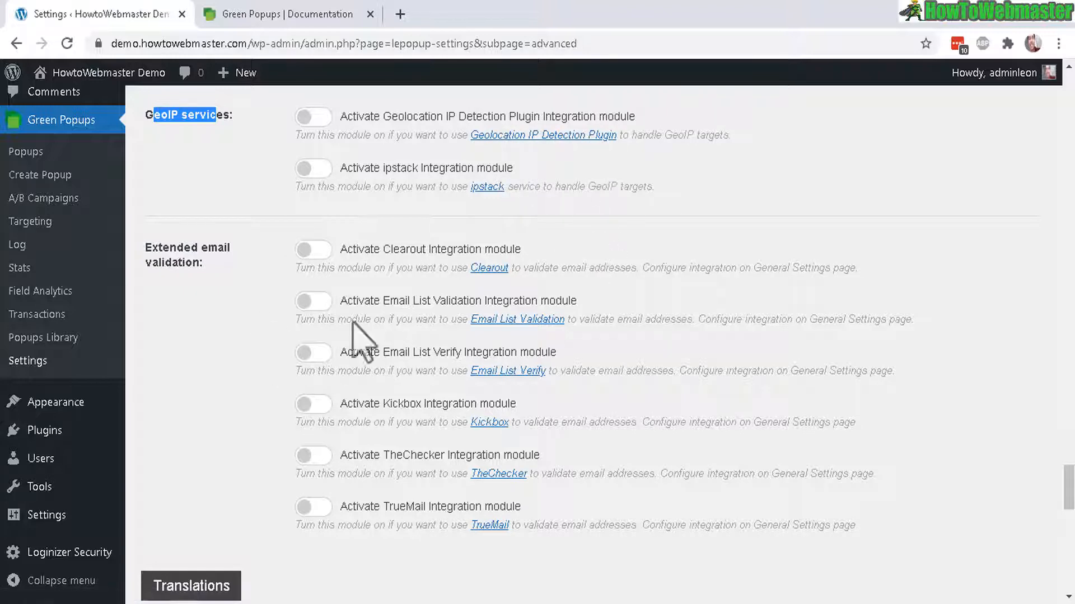
{"action": "mouse_move", "coordinate": [396, 361]}
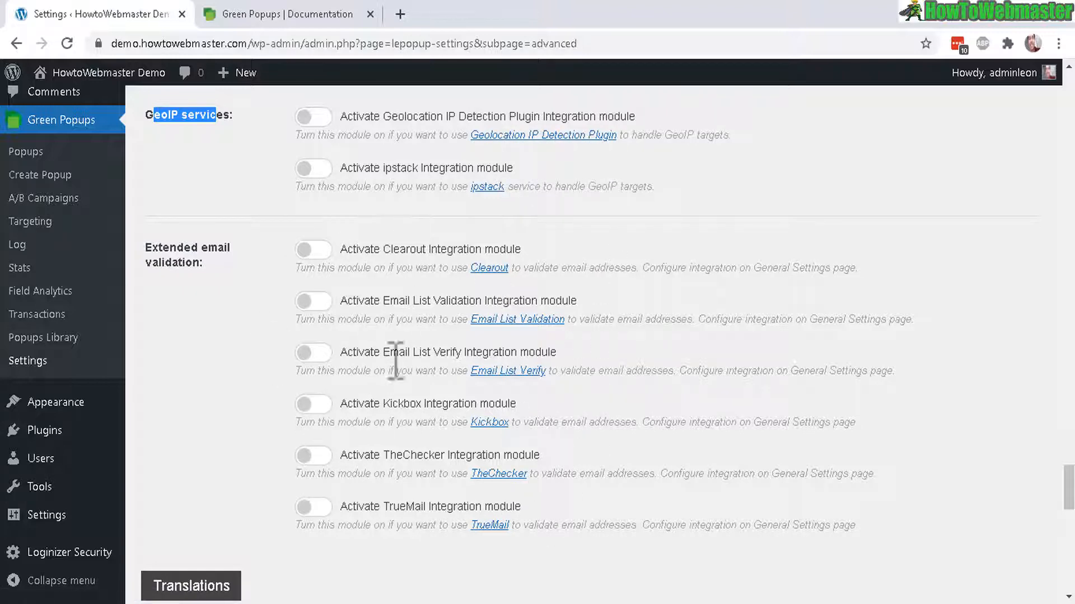
{"action": "mouse_move", "coordinate": [153, 268]}
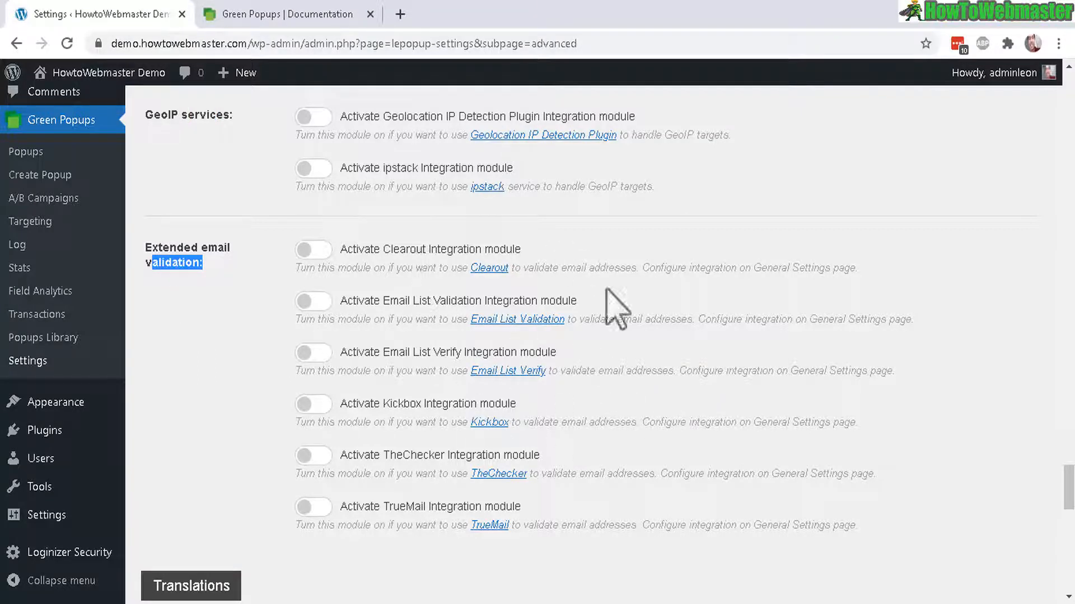
{"action": "mouse_move", "coordinate": [463, 362]}
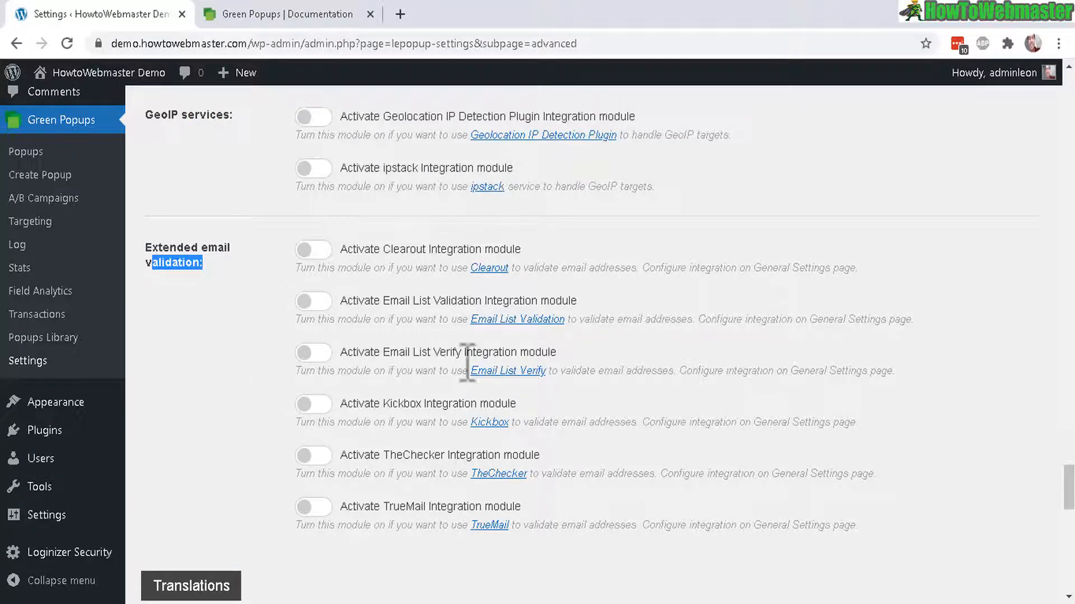
{"action": "mouse_move", "coordinate": [367, 380]}
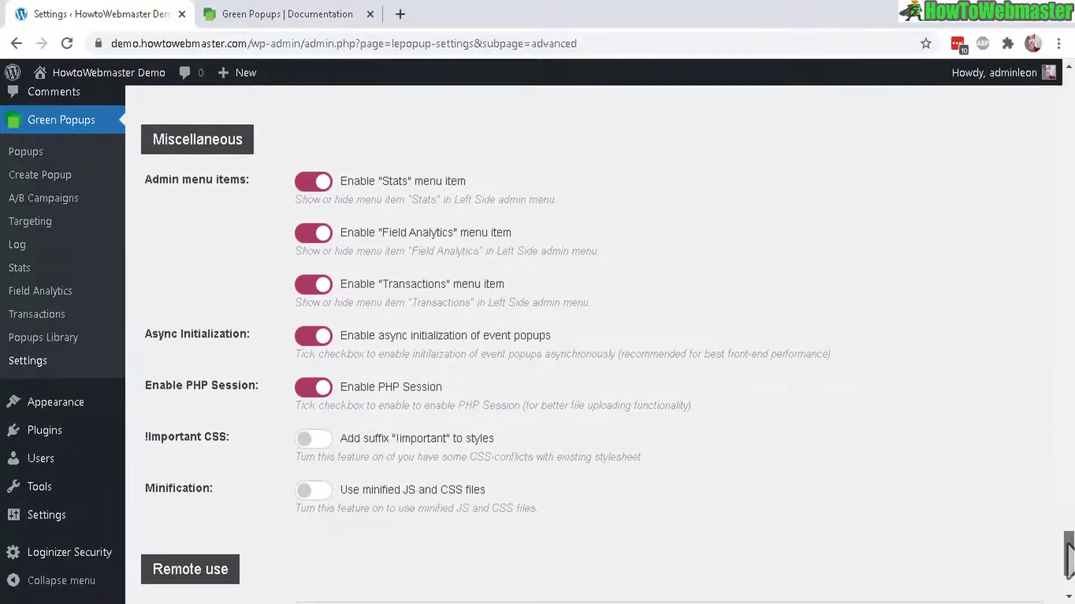
{"action": "scroll", "scroll_direction": "down", "scroll_amount": 3}
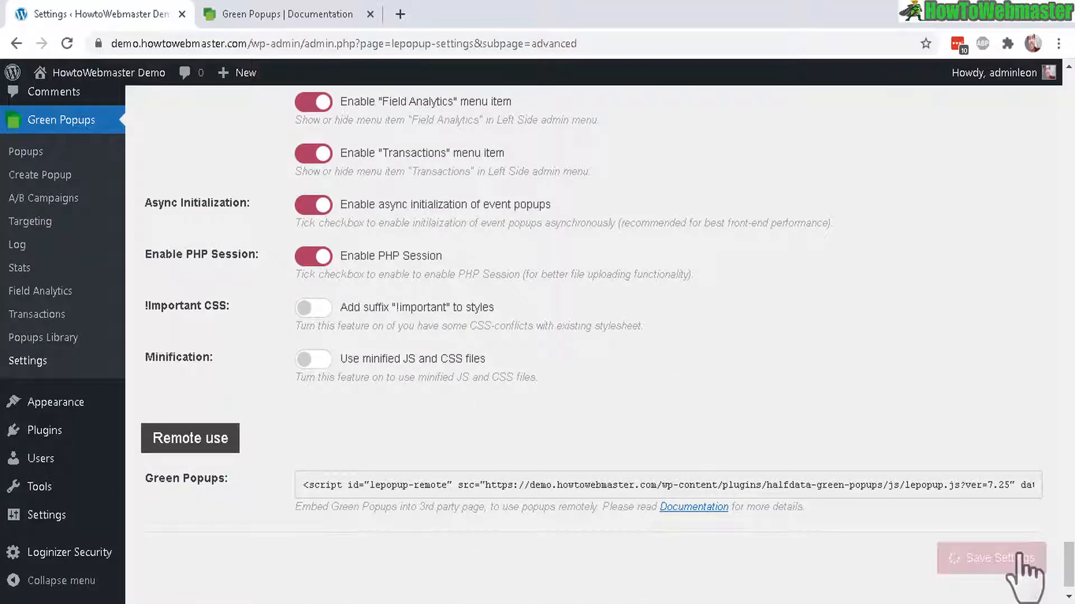
{"action": "left_click", "coordinate": [991, 558]}
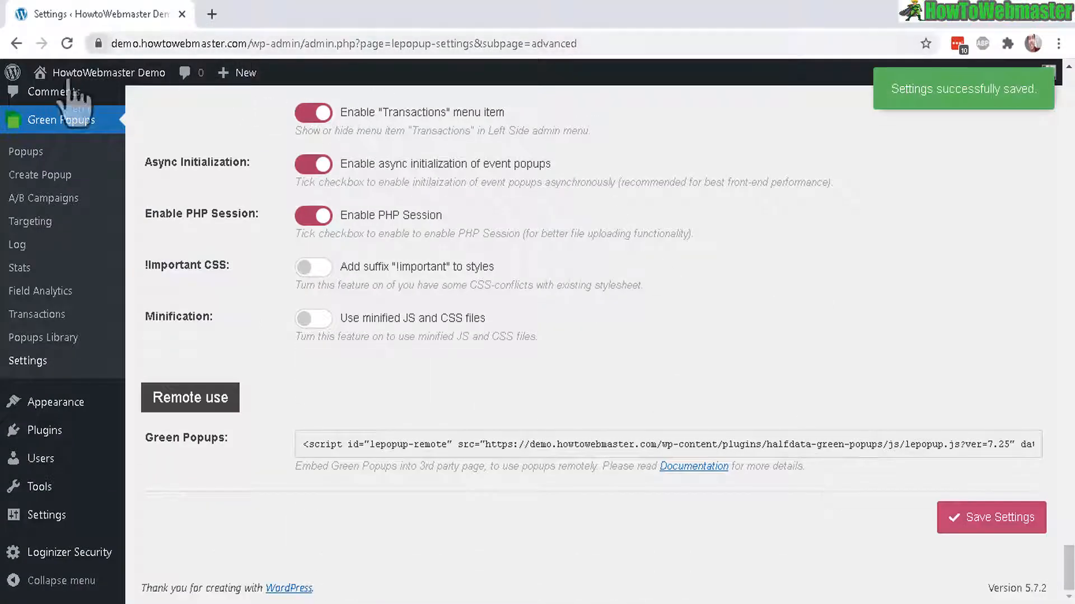
{"action": "left_click", "coordinate": [40, 174]}
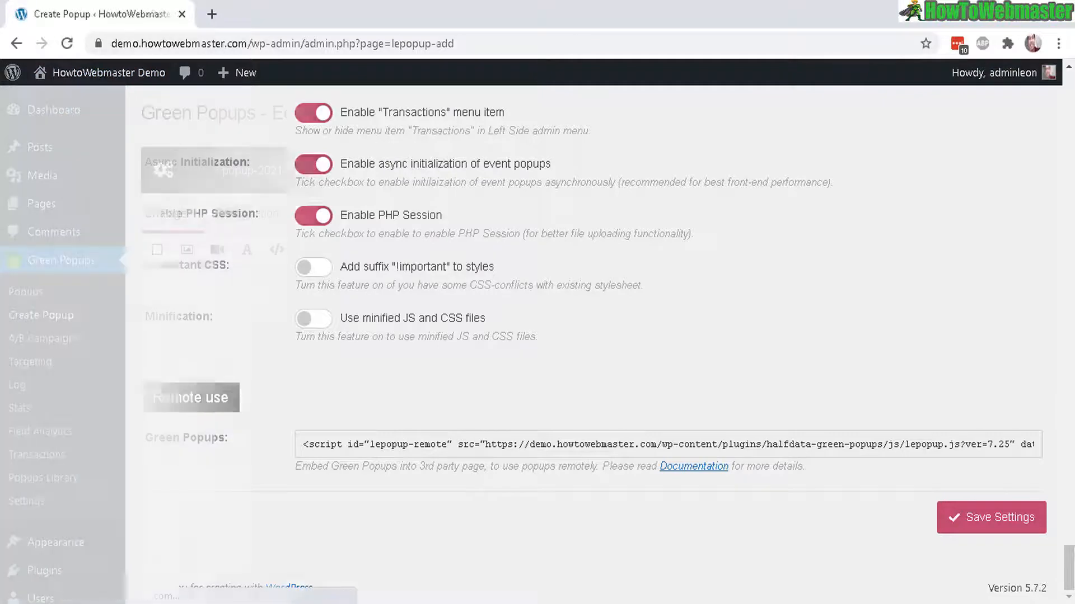
Name the popup 'My Demo Popup 1', create it, and dismiss both editor tour hints
{"action": "left_click", "coordinate": [42, 315]}
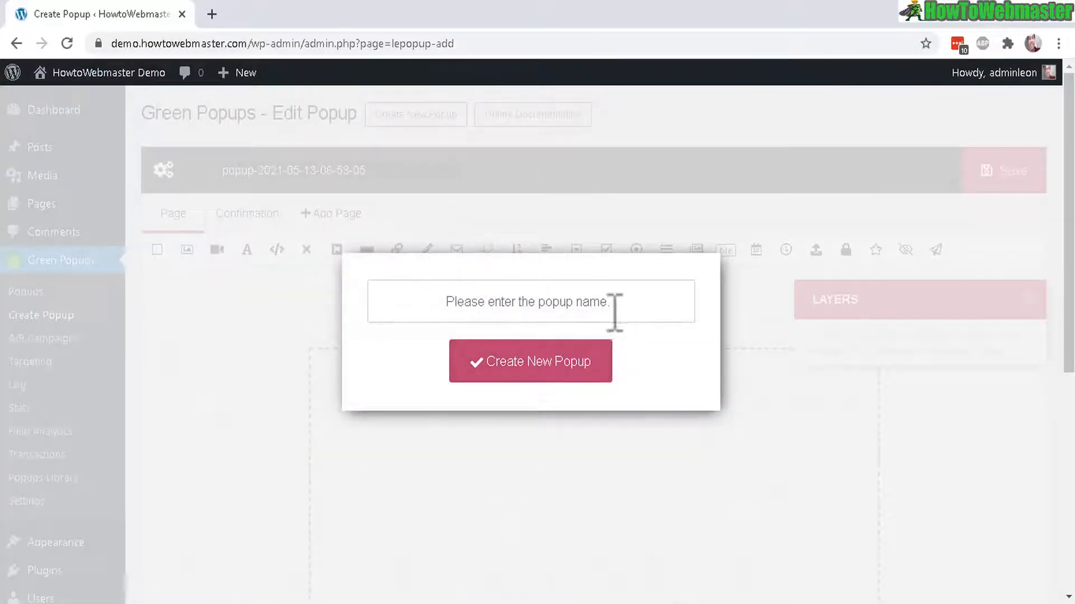
{"action": "type", "text": "My Demo Popup 1"}
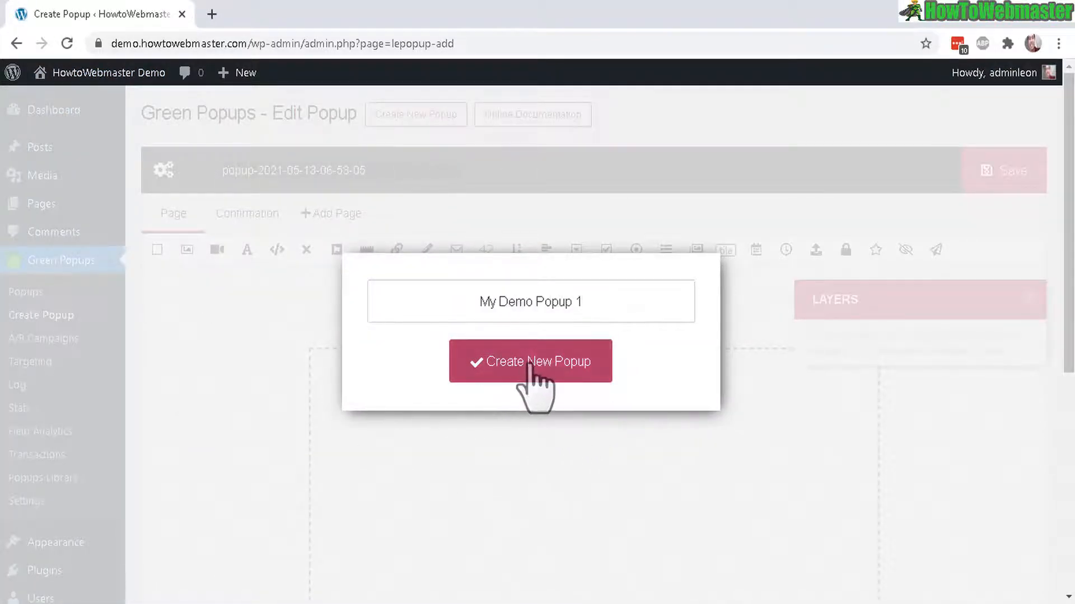
{"action": "left_click", "coordinate": [529, 362]}
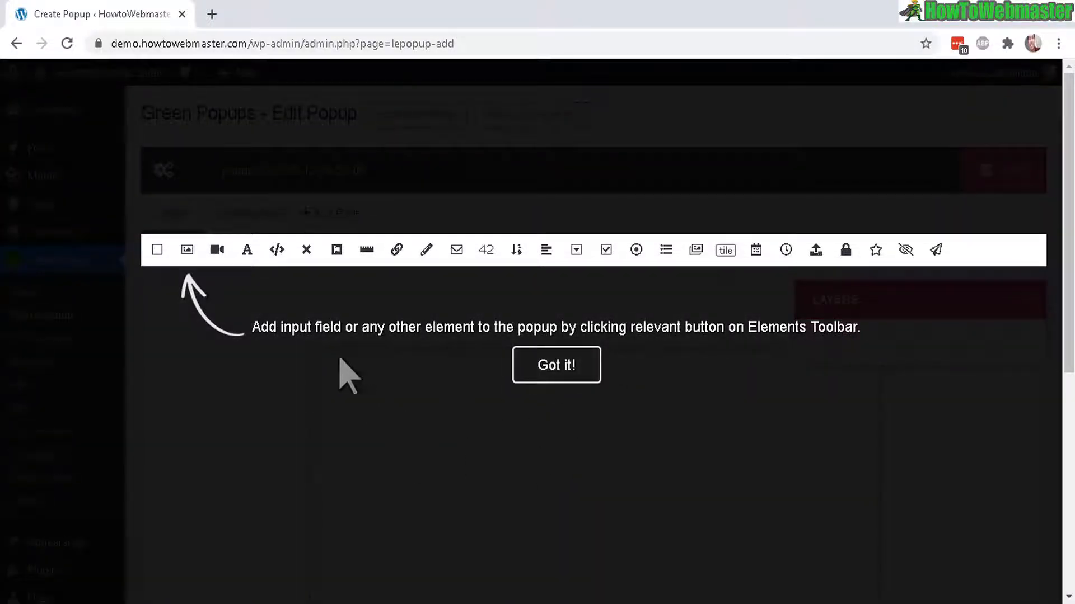
{"action": "mouse_move", "coordinate": [347, 277]}
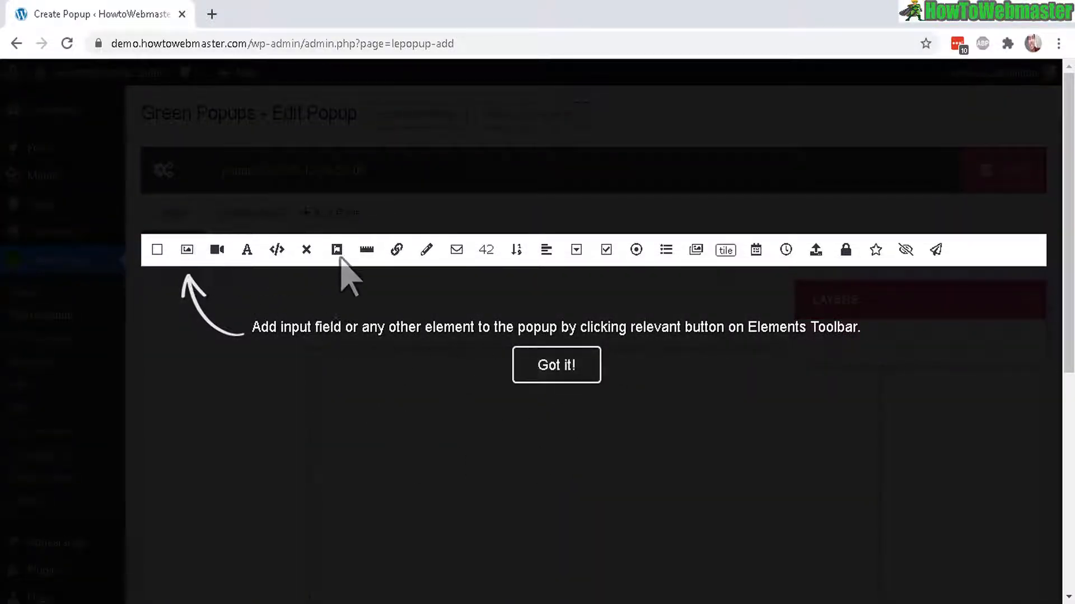
{"action": "mouse_move", "coordinate": [545, 284]}
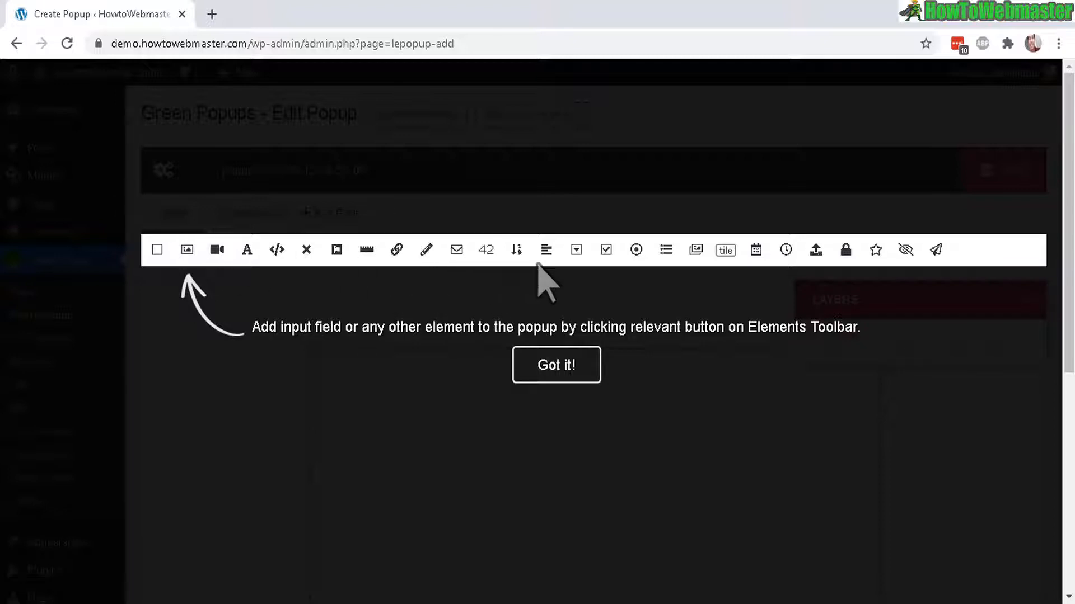
{"action": "left_click", "coordinate": [556, 365]}
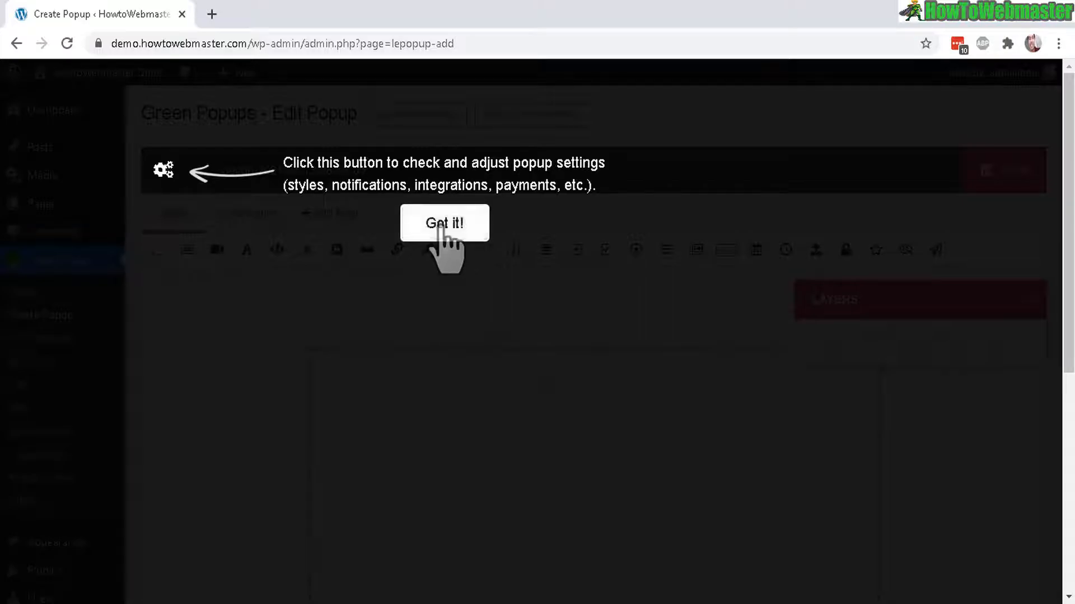
{"action": "left_click", "coordinate": [445, 223]}
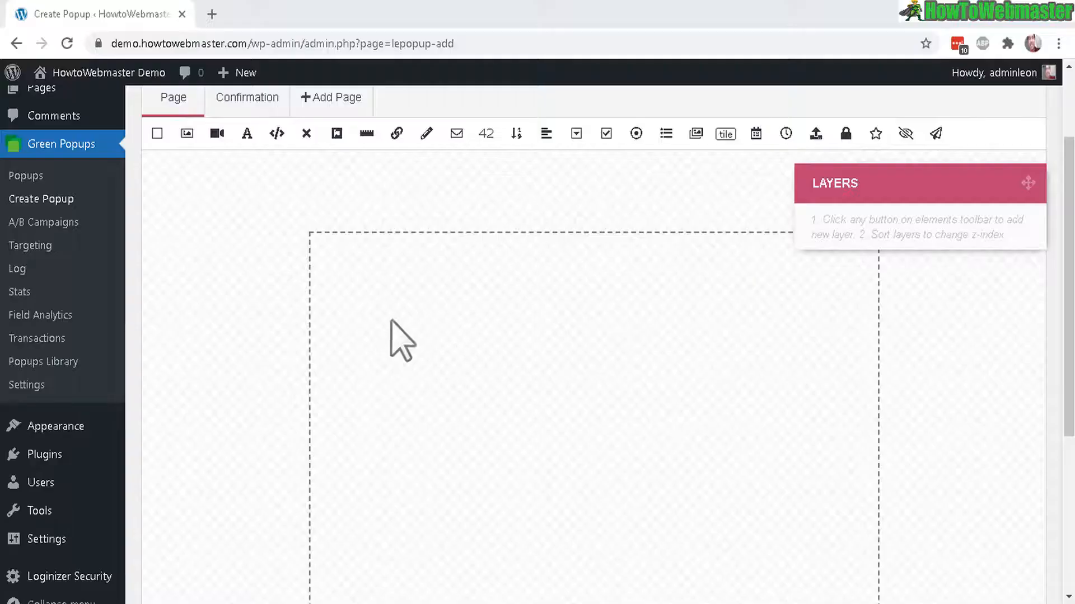
{"action": "mouse_move", "coordinate": [603, 401]}
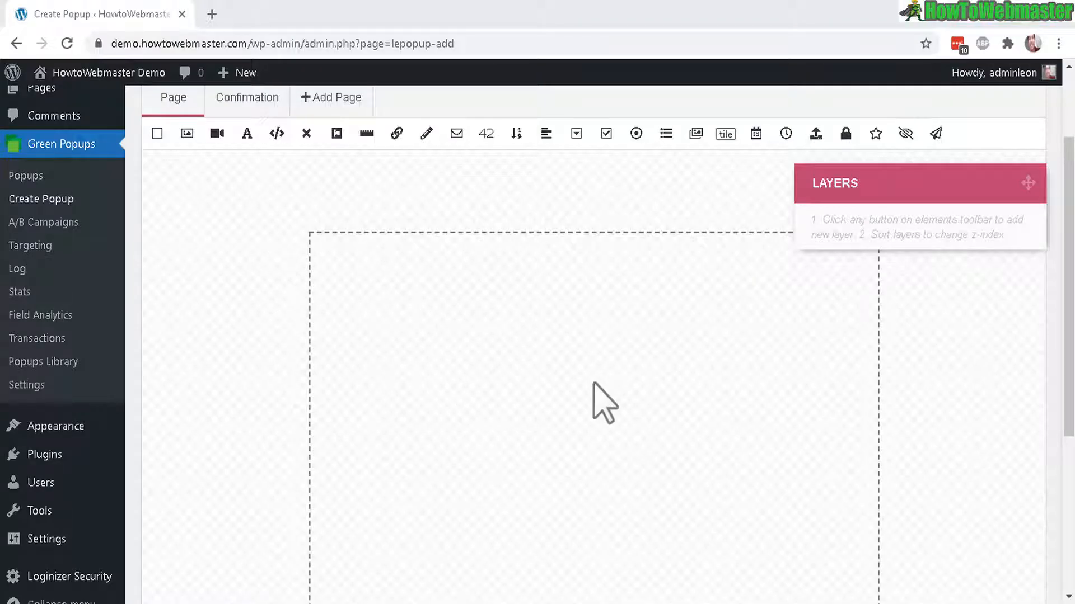
{"action": "mouse_move", "coordinate": [216, 133]}
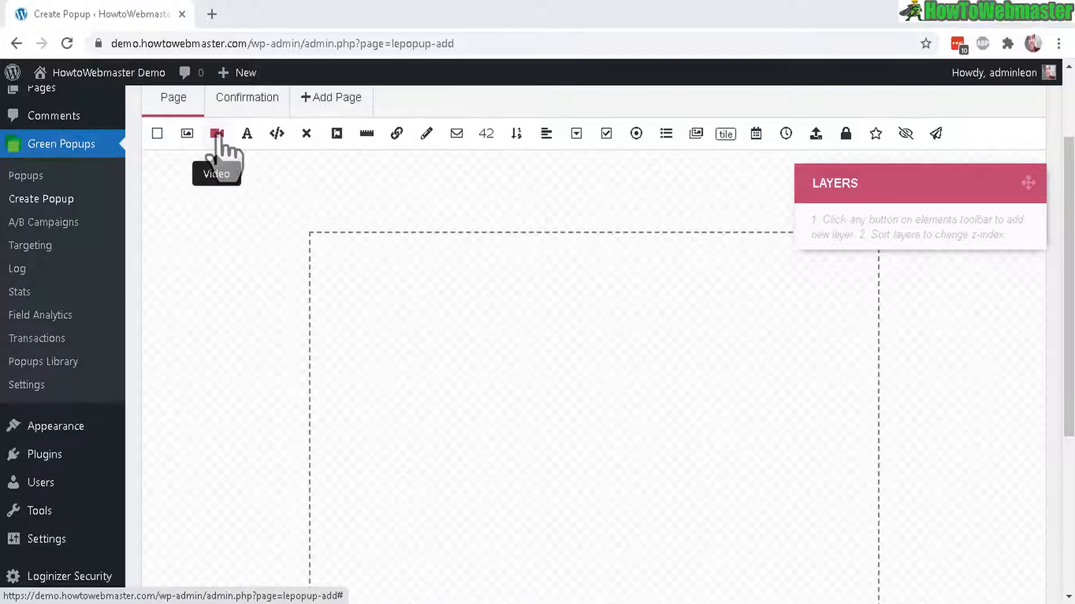
Place a Video element (YouTube kitesurfing embed) on the canvas and review its embed code and size properties
{"action": "left_click", "coordinate": [216, 133]}
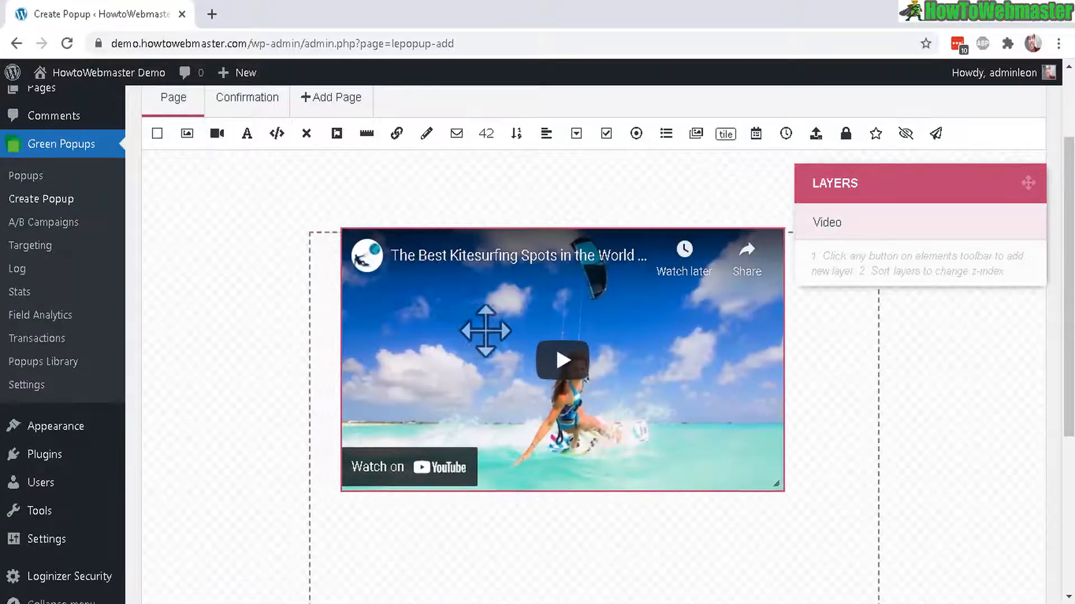
{"action": "scroll", "scroll_direction": "down", "scroll_amount": 3}
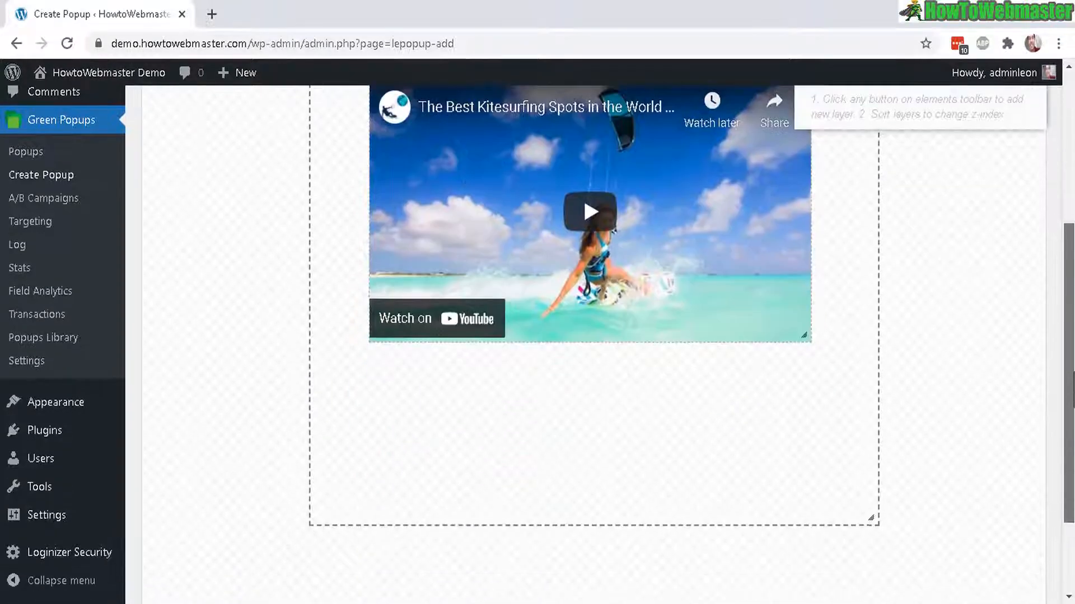
{"action": "scroll", "scroll_direction": "down", "scroll_amount": 3}
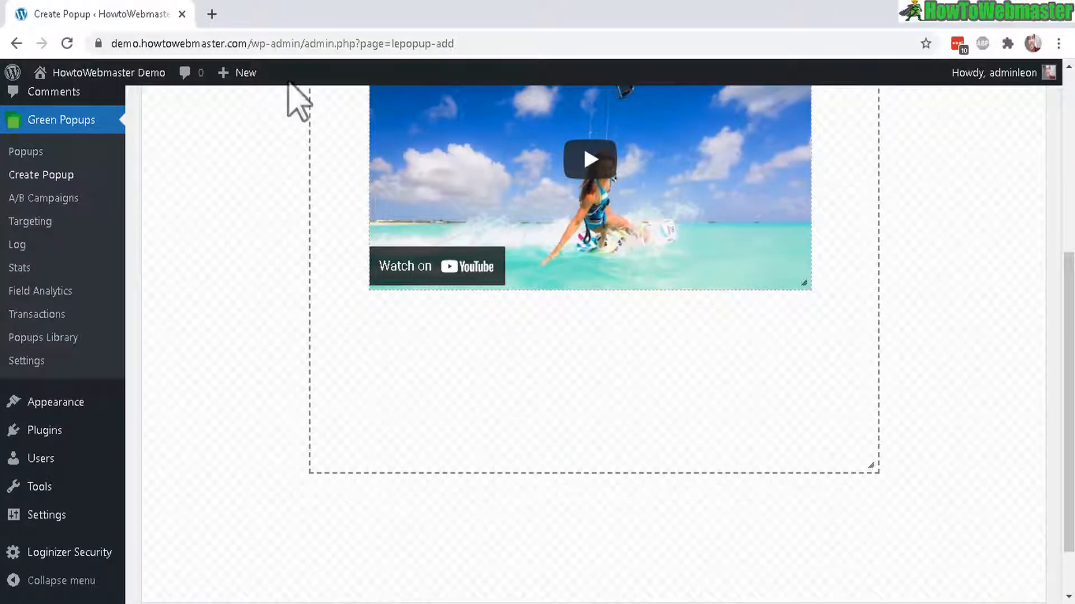
{"action": "scroll", "scroll_direction": "down", "scroll_amount": 3}
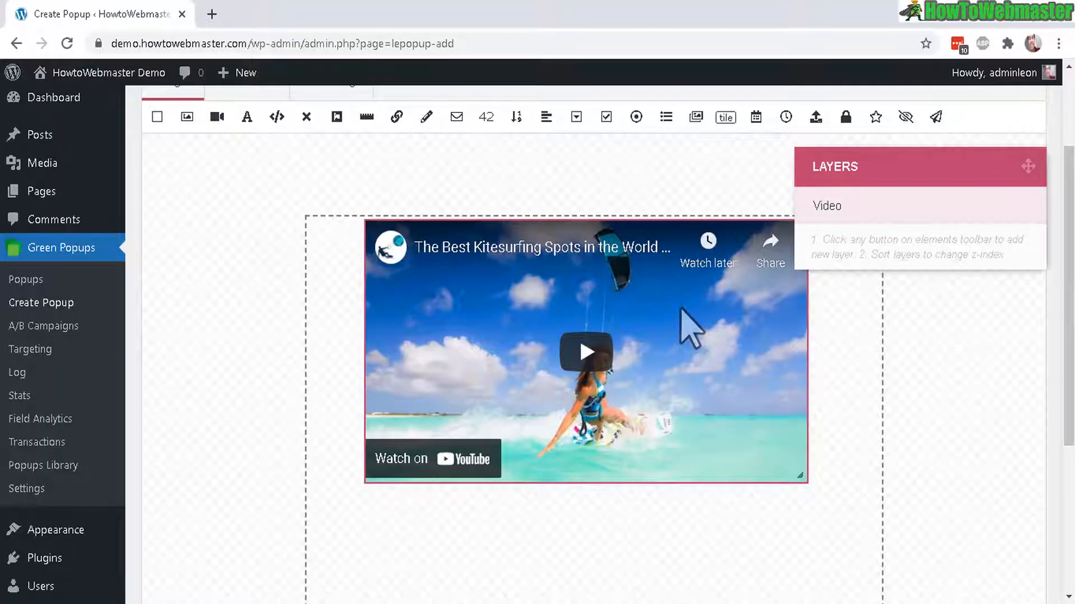
{"action": "left_click", "coordinate": [827, 204]}
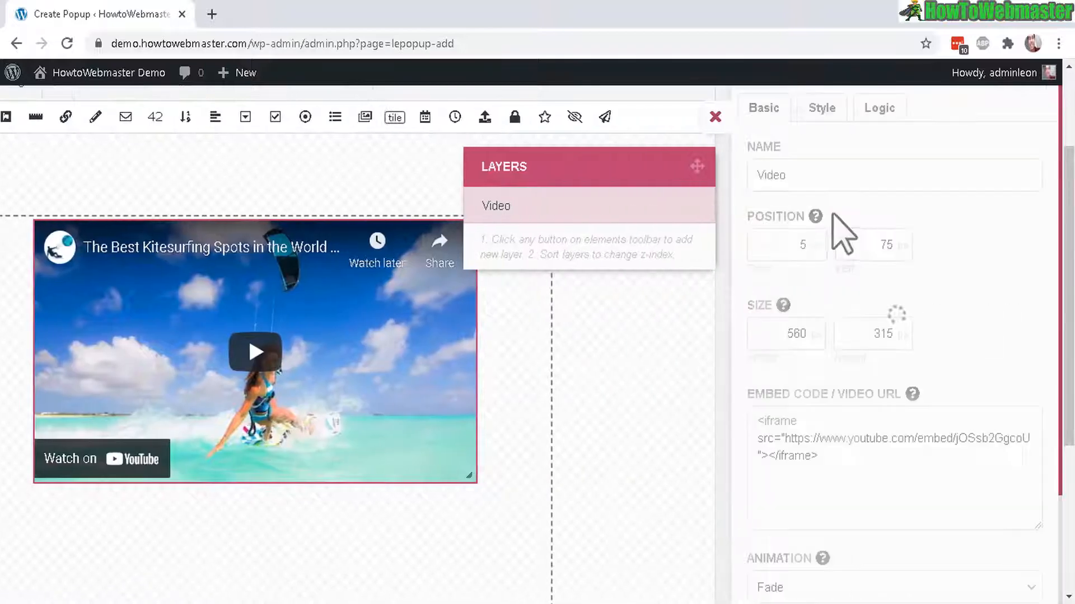
{"action": "mouse_move", "coordinate": [394, 333]}
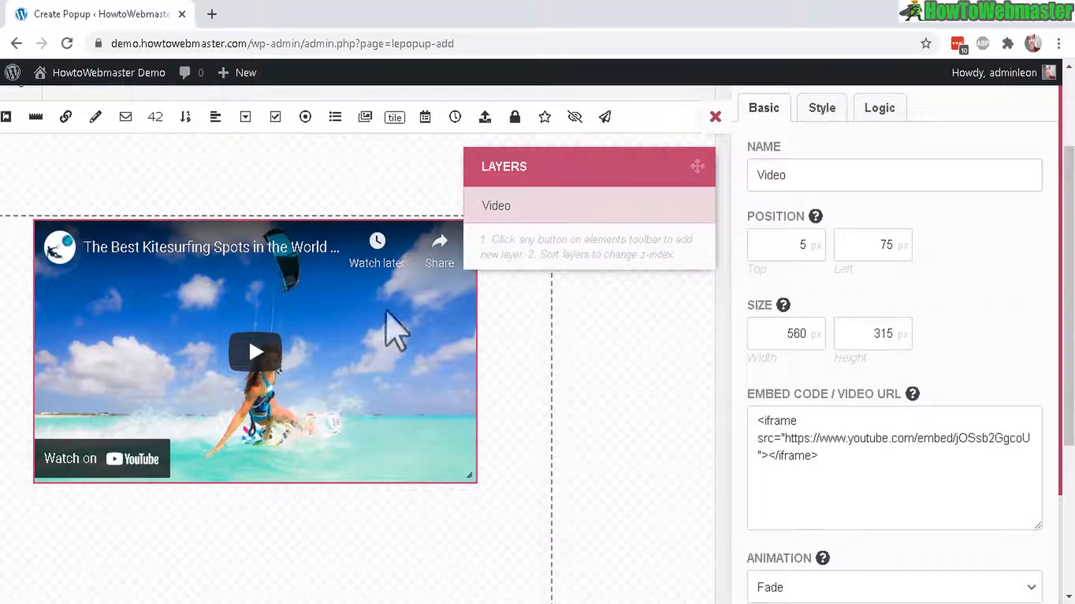
{"action": "mouse_move", "coordinate": [972, 254]}
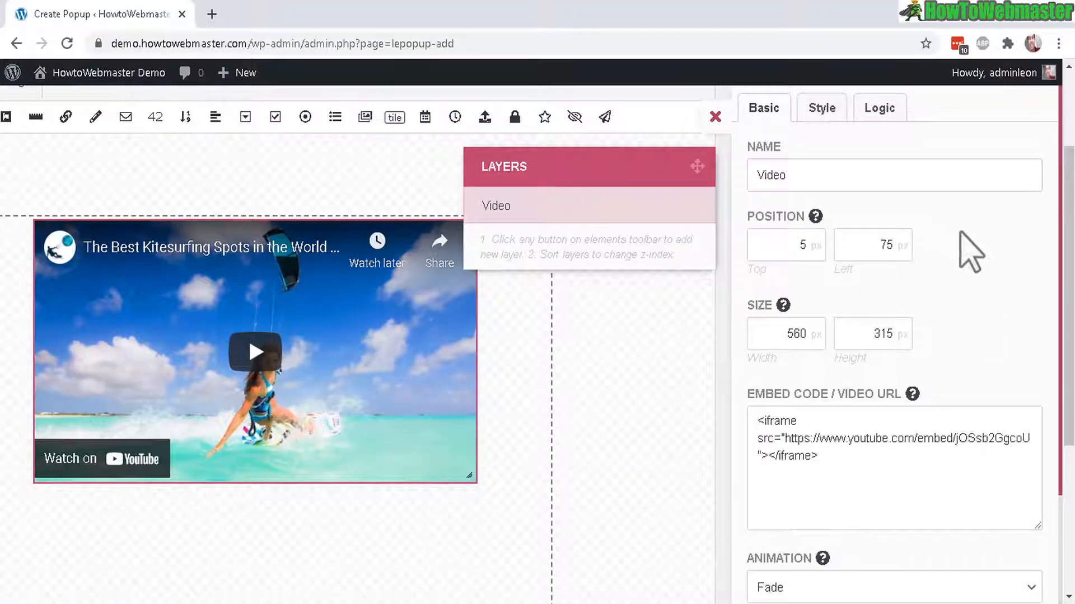
{"action": "triple_click", "coordinate": [891, 438]}
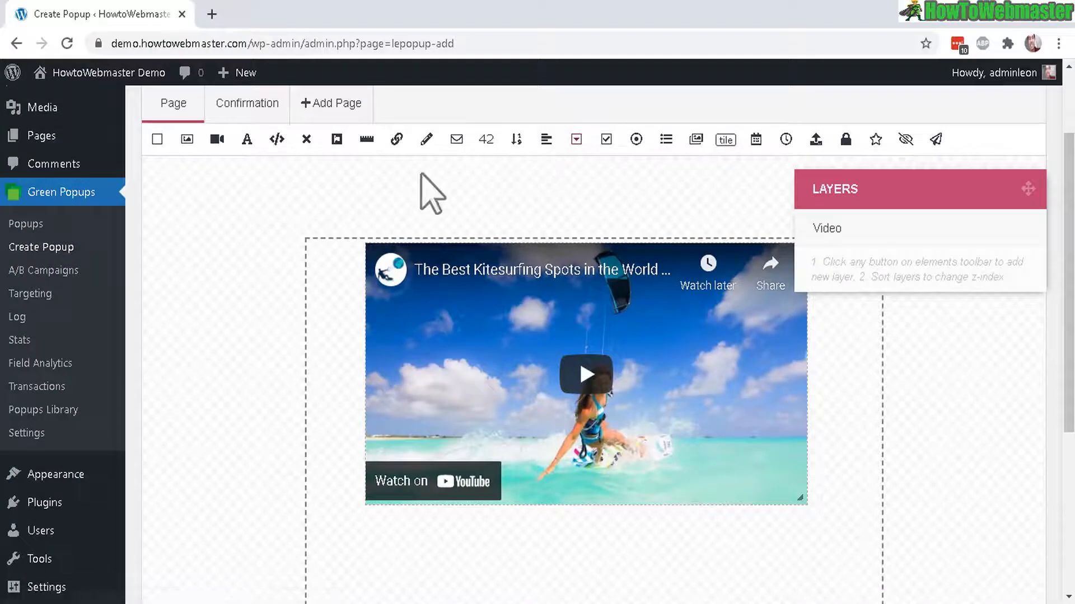
Add a Label reading 'Sign up for a FREE Ebook!' and style its text at 28 px
{"action": "left_click", "coordinate": [246, 139]}
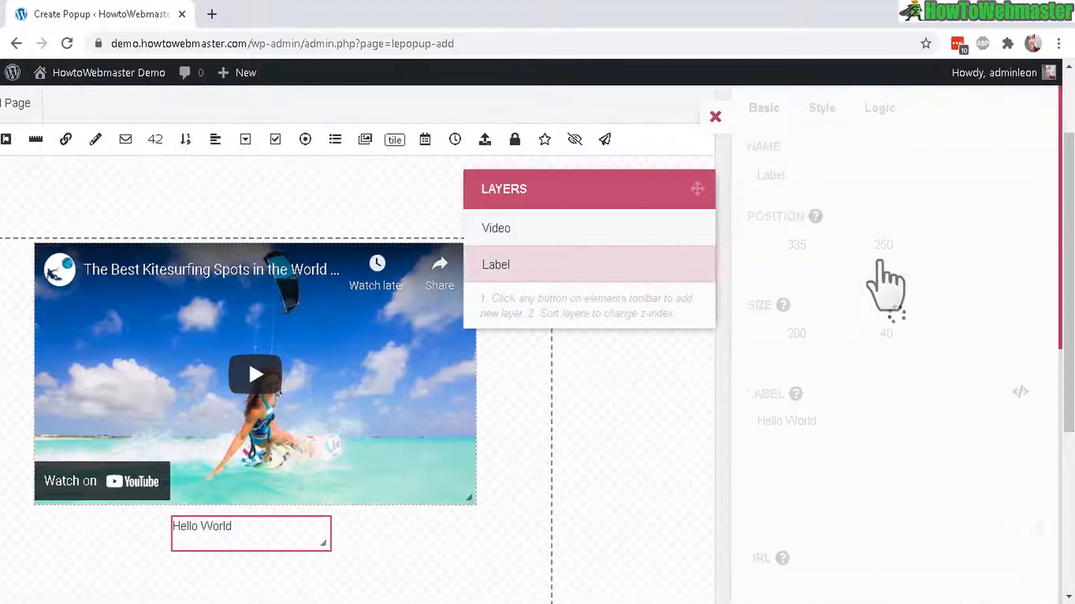
{"action": "type", "text": "Sign up for a FREE Ebook!"}
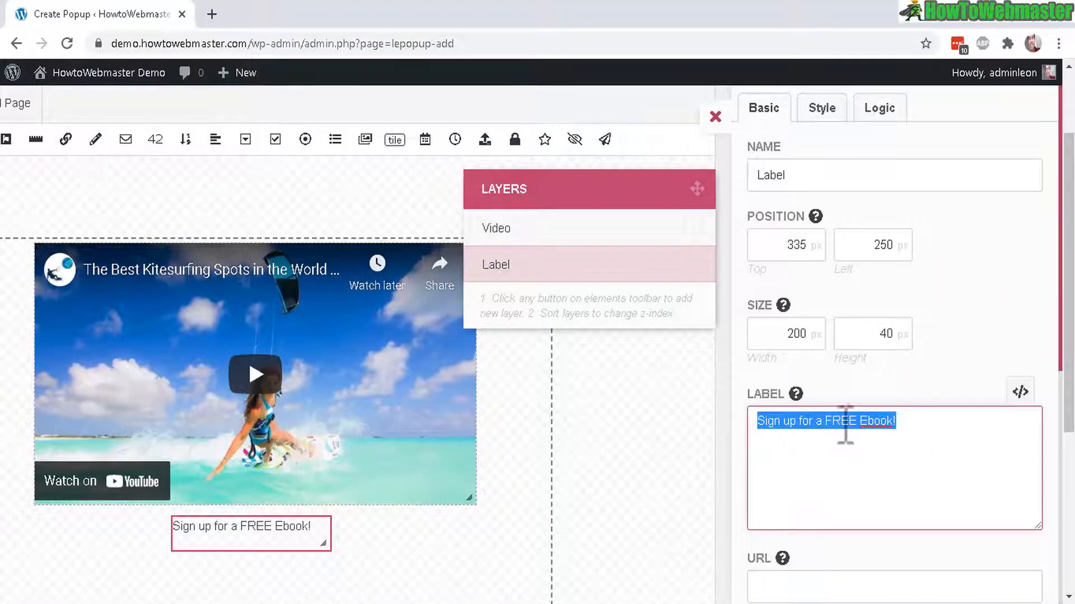
{"action": "left_click", "coordinate": [821, 108]}
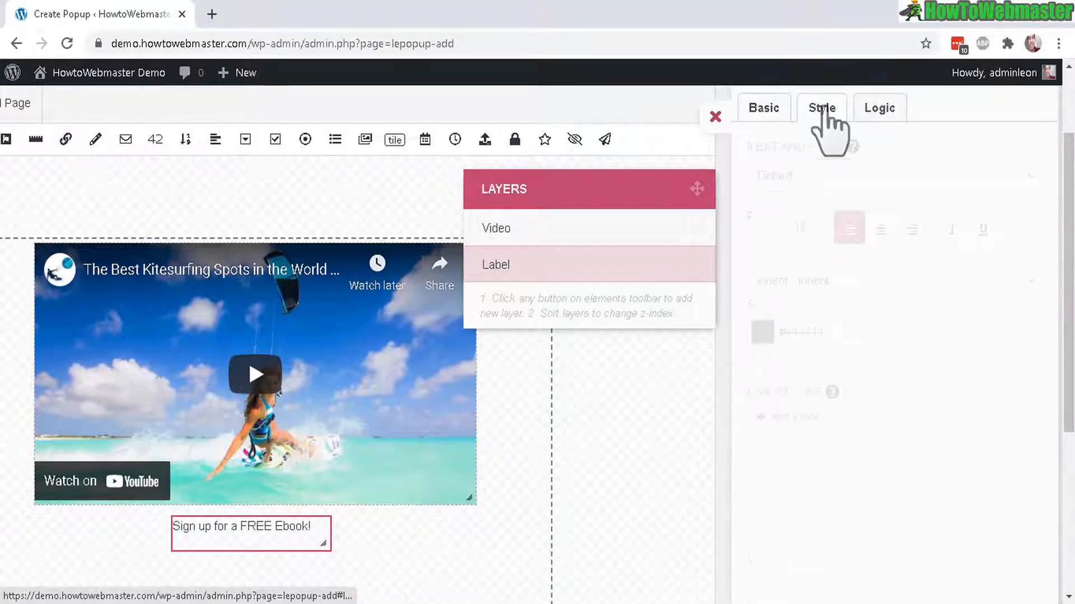
{"action": "left_click", "coordinate": [820, 108]}
{"action": "type", "text": "28"}
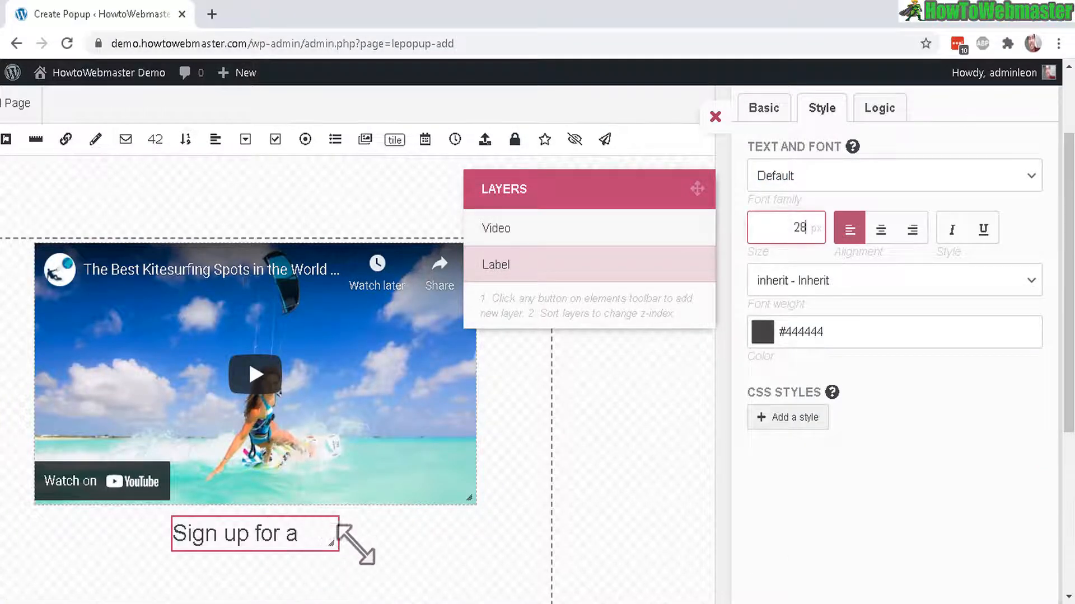
{"action": "type", "text": "FREE"}
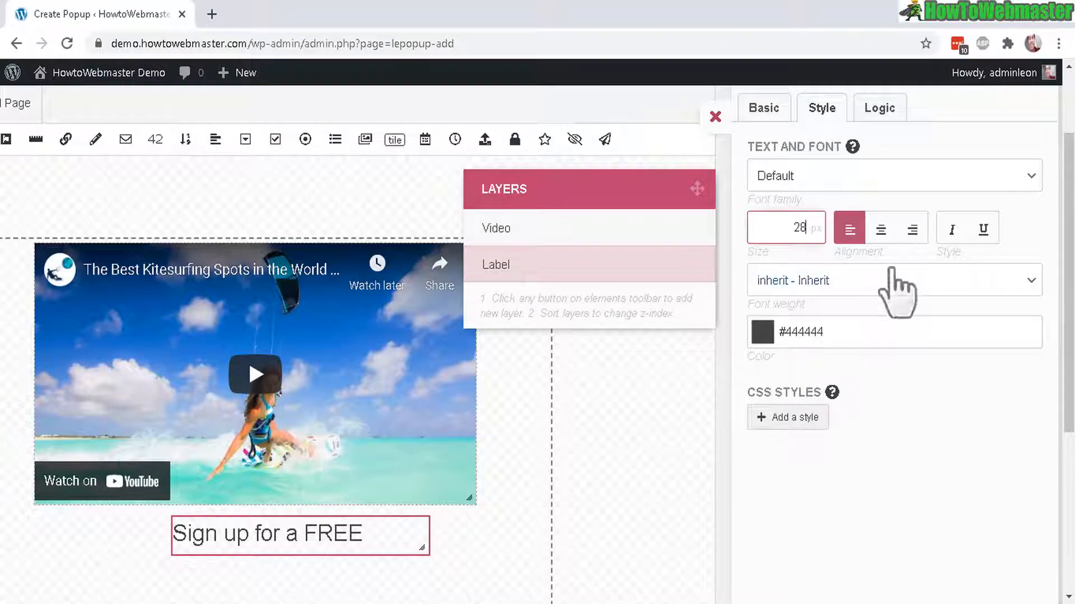
{"action": "left_click", "coordinate": [716, 117]}
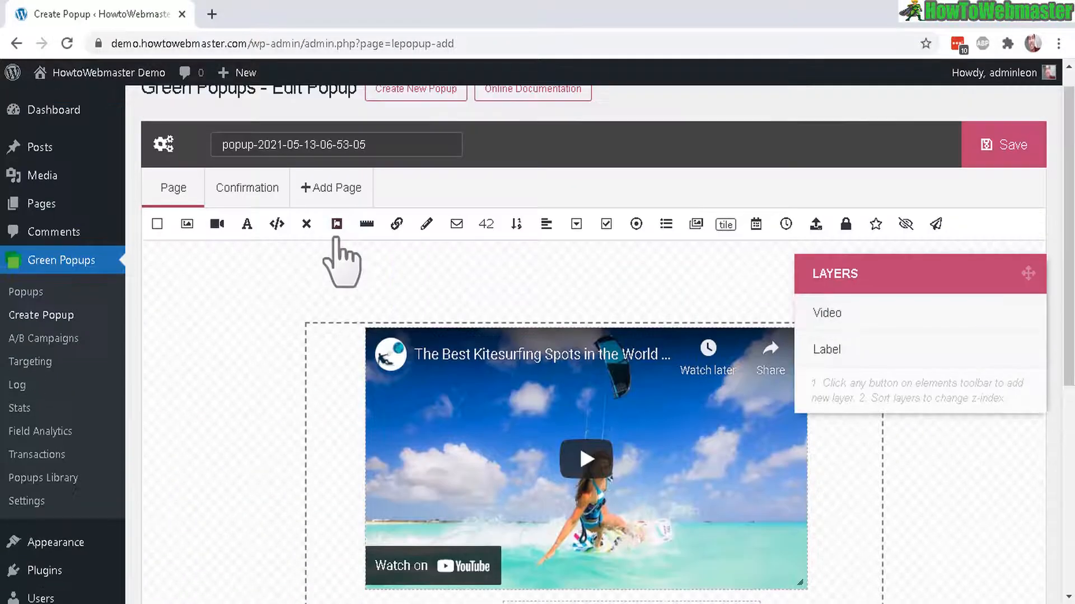
{"action": "mouse_move", "coordinate": [456, 223]}
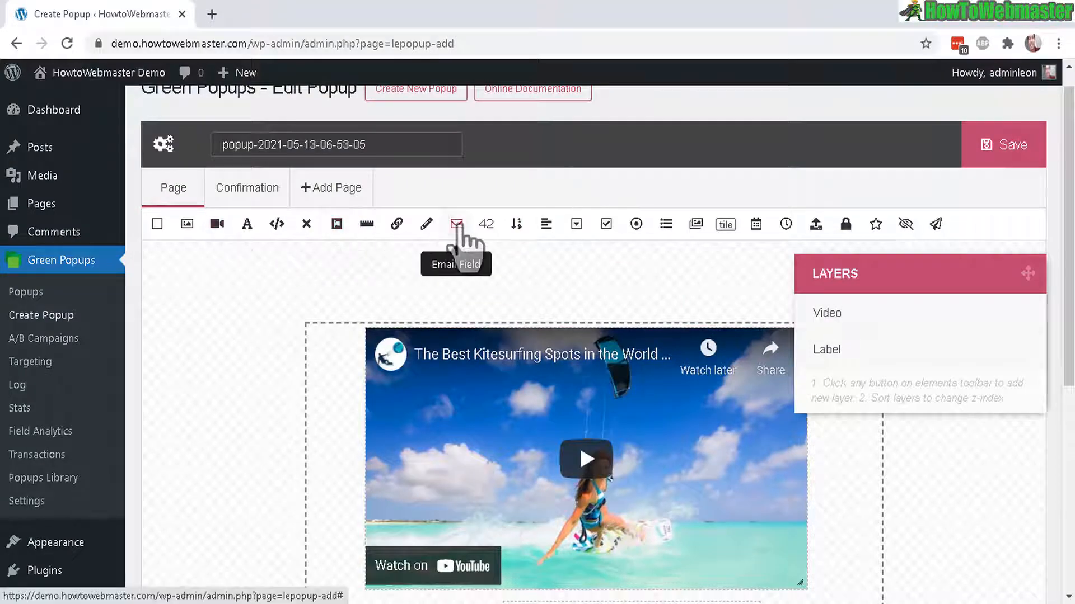
Add an Email Field element, then switch to the Confirmation page with its 'Thank you!' message
{"action": "left_click", "coordinate": [455, 224]}
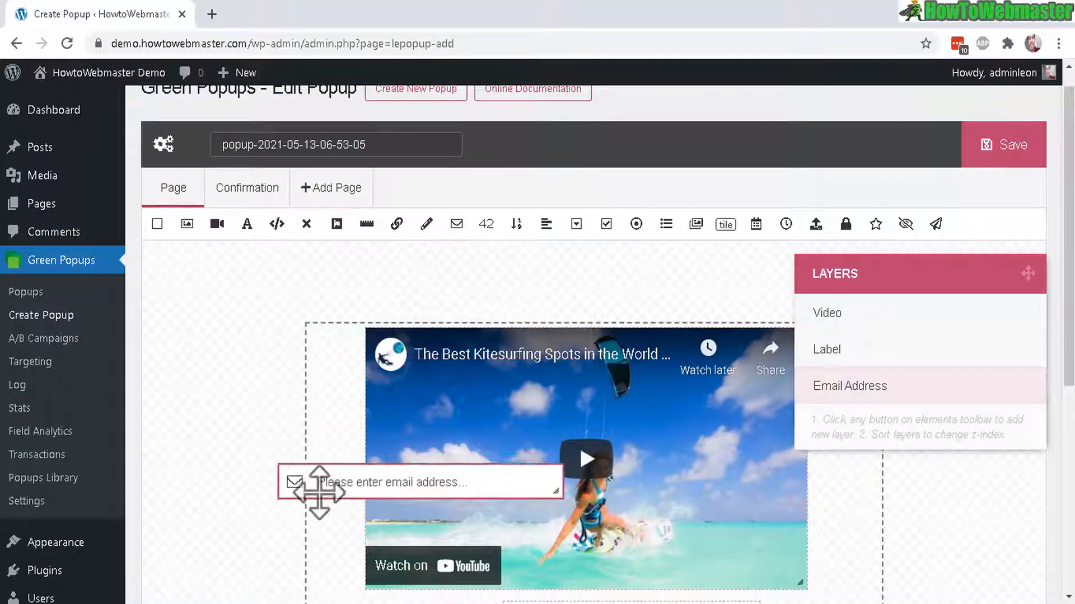
{"action": "scroll", "scroll_direction": "down", "scroll_amount": 3}
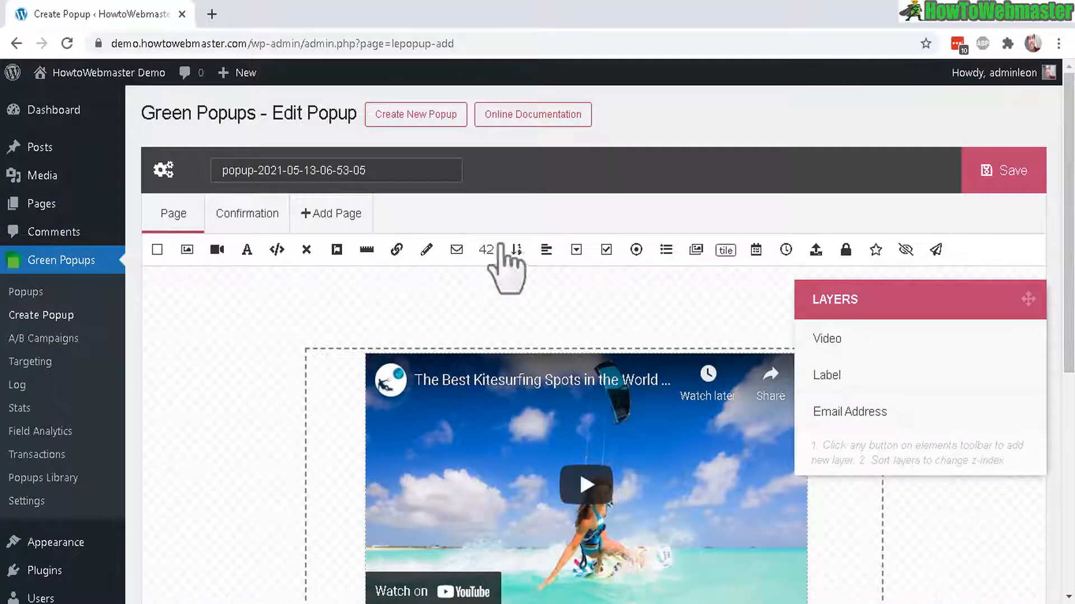
{"action": "left_click", "coordinate": [246, 213]}
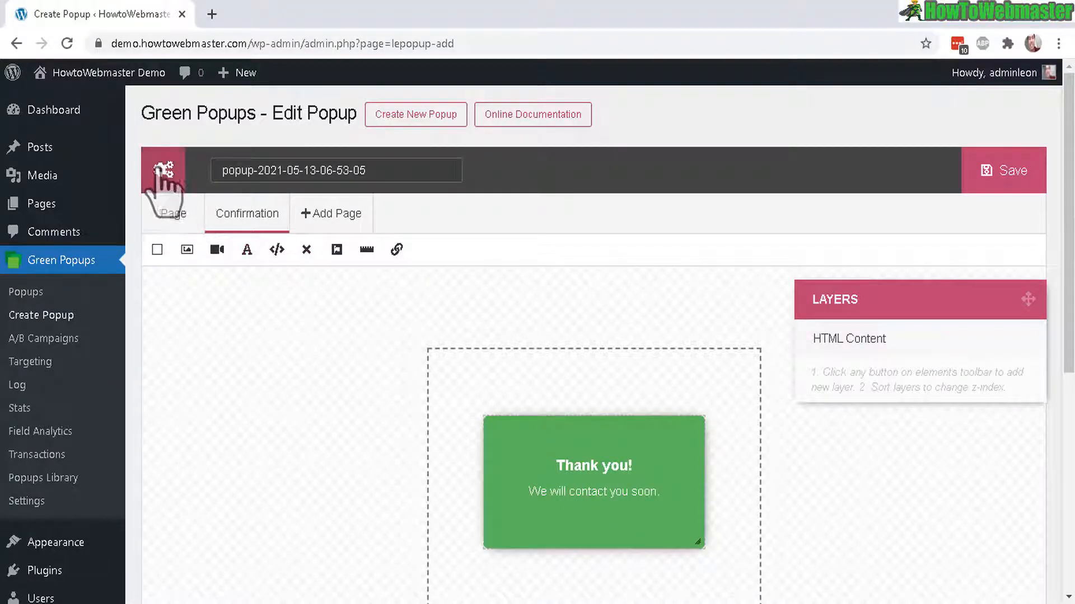
Review the Popup Settings dialog's Double Opt-In and Integrations sections
{"action": "left_click", "coordinate": [164, 170]}
{"action": "type", "text": "My Demo Popup"}
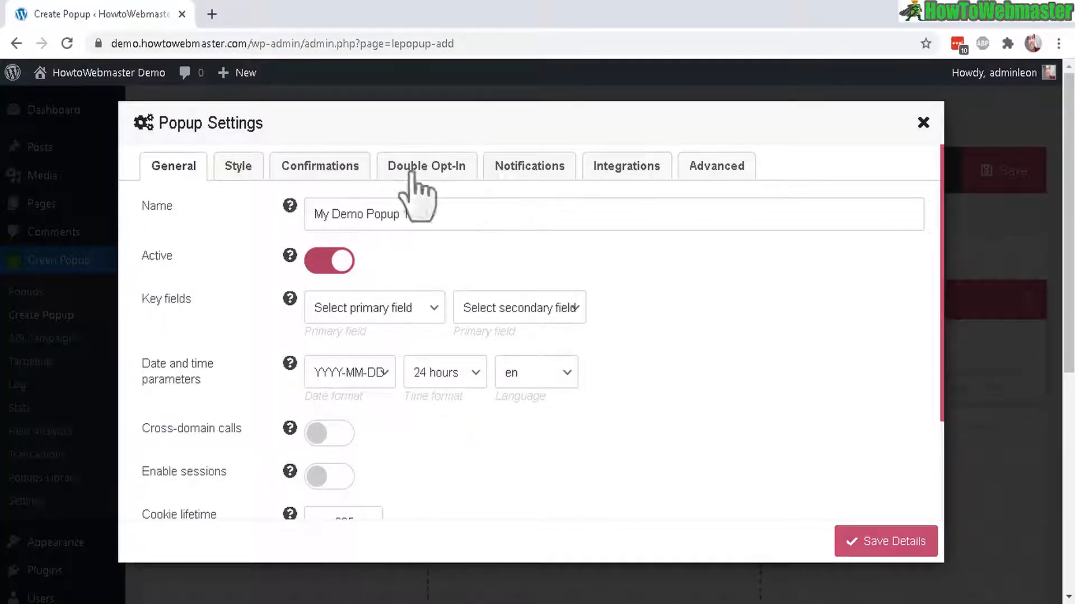
{"action": "left_click", "coordinate": [425, 166]}
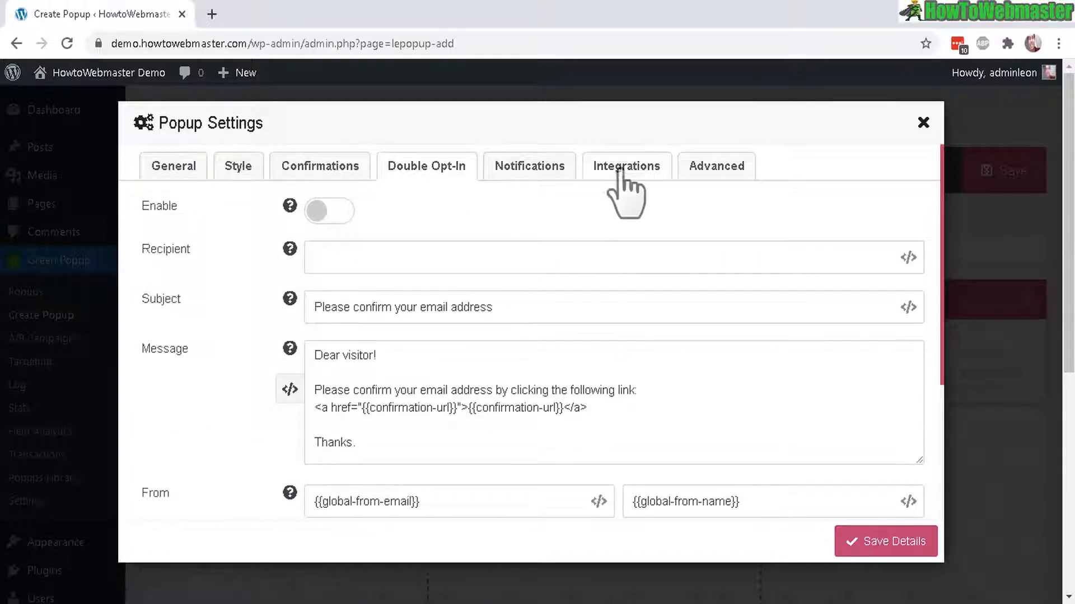
{"action": "left_click", "coordinate": [626, 166]}
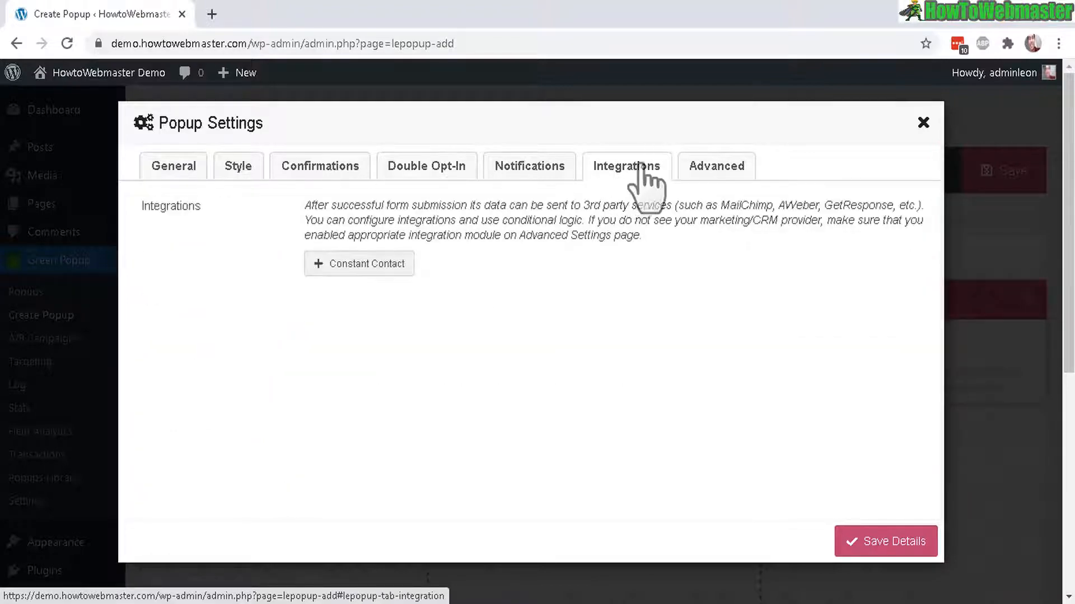
{"action": "mouse_move", "coordinate": [609, 360]}
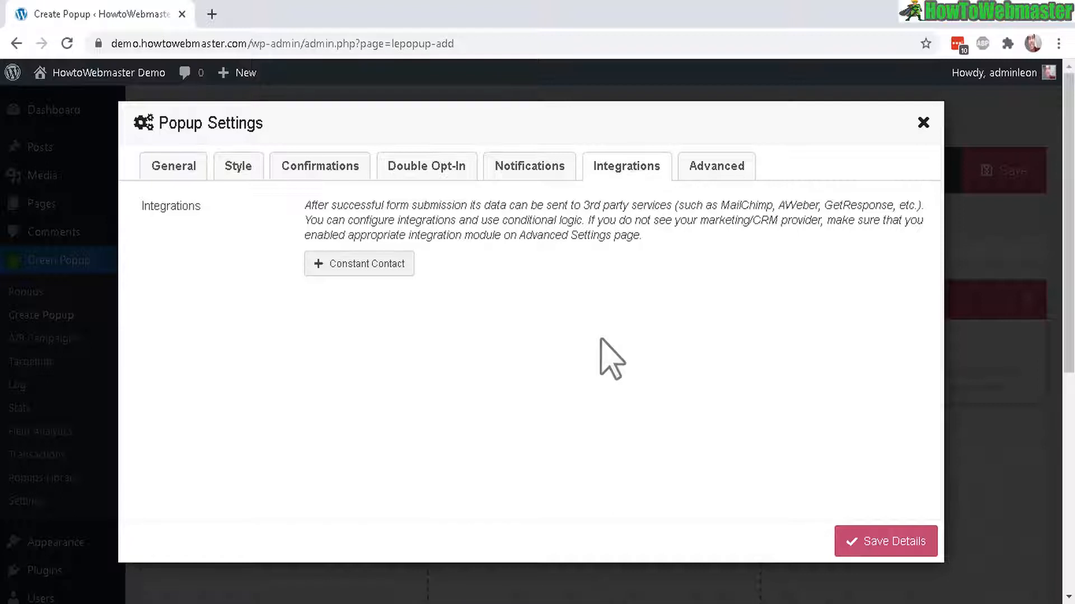
{"action": "mouse_move", "coordinate": [610, 326]}
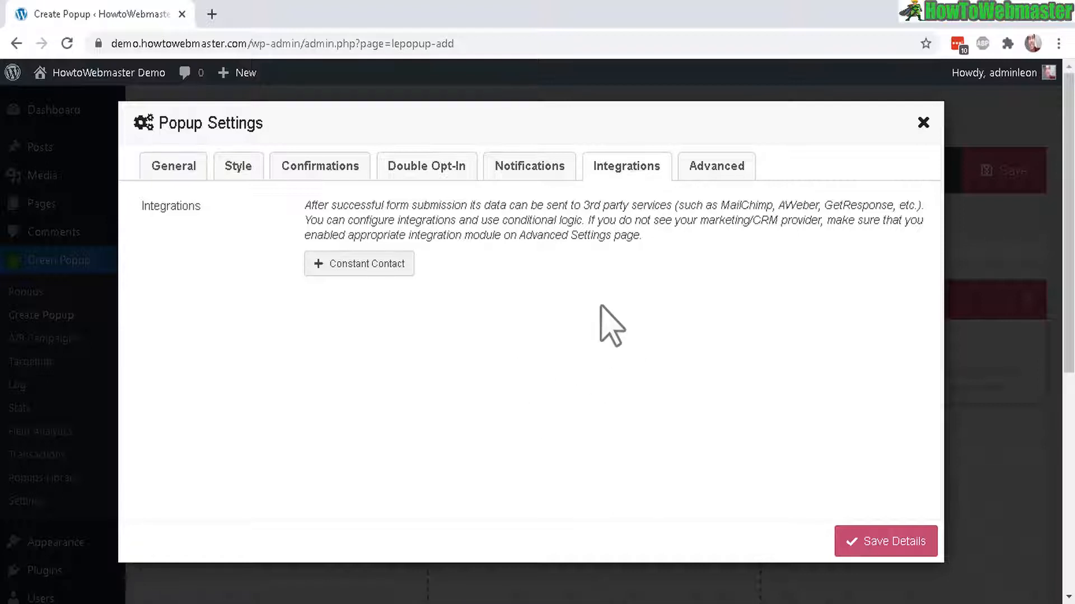
{"action": "mouse_move", "coordinate": [358, 263]}
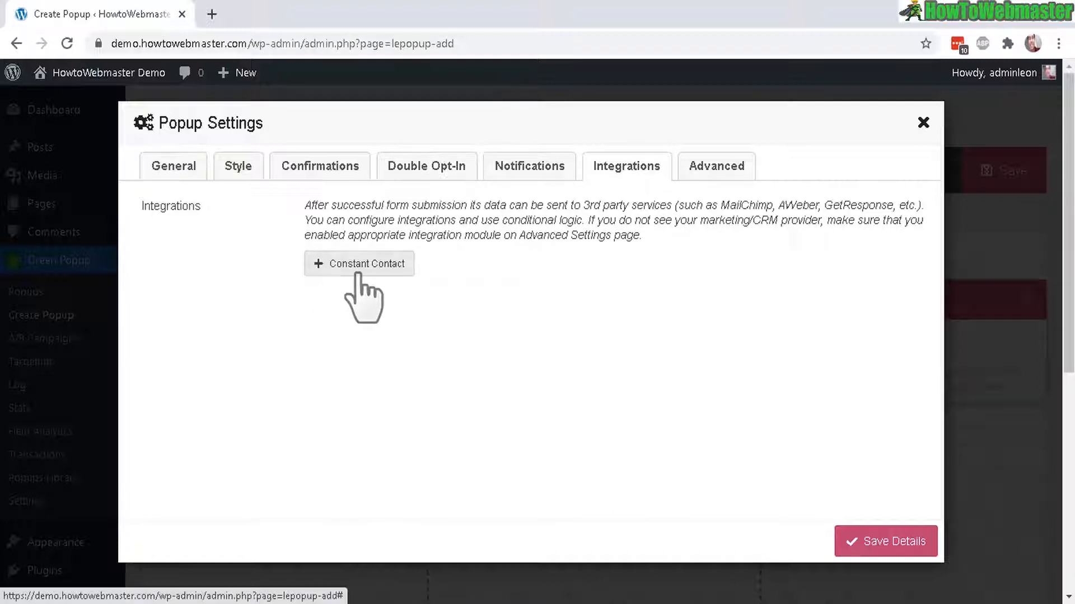
{"action": "mouse_move", "coordinate": [336, 281]}
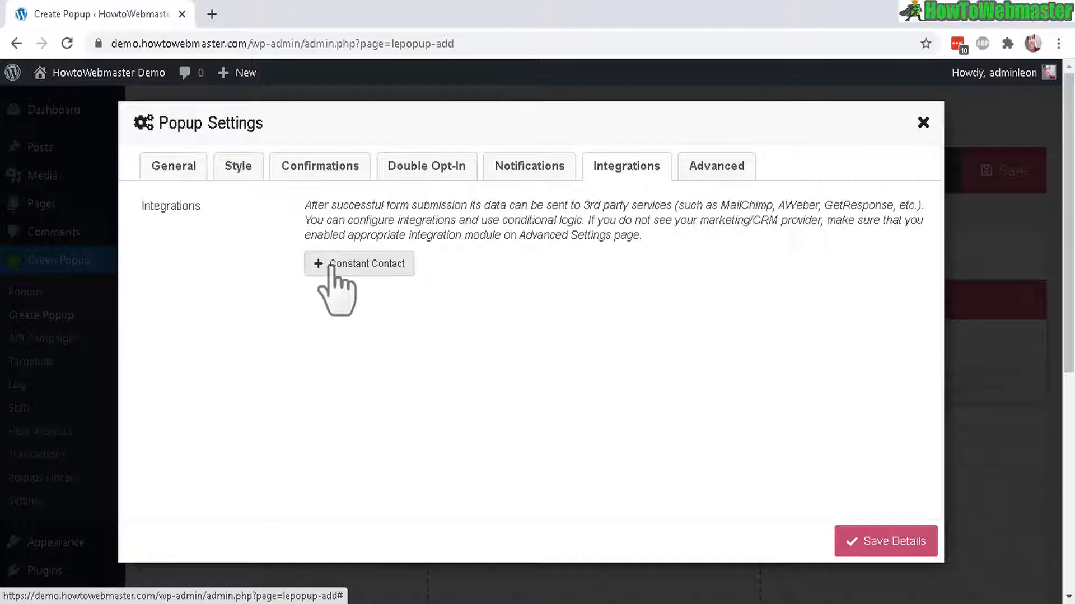
Add a Constant Contact integration, review its fields, and start closing Popup Settings
{"action": "left_click", "coordinate": [358, 264]}
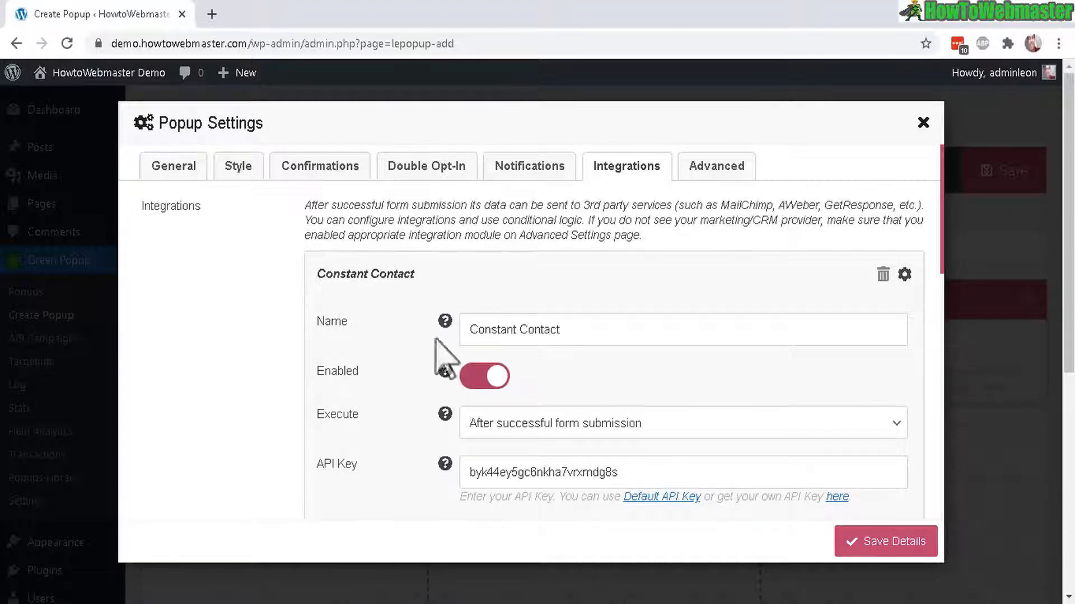
{"action": "mouse_move", "coordinate": [316, 294]}
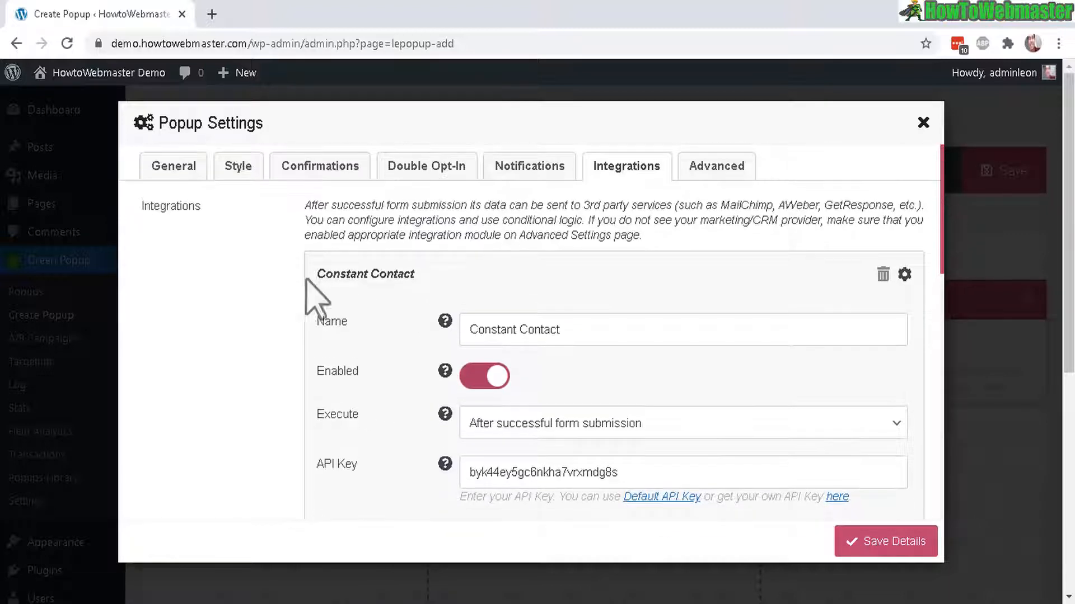
{"action": "mouse_move", "coordinate": [511, 284]}
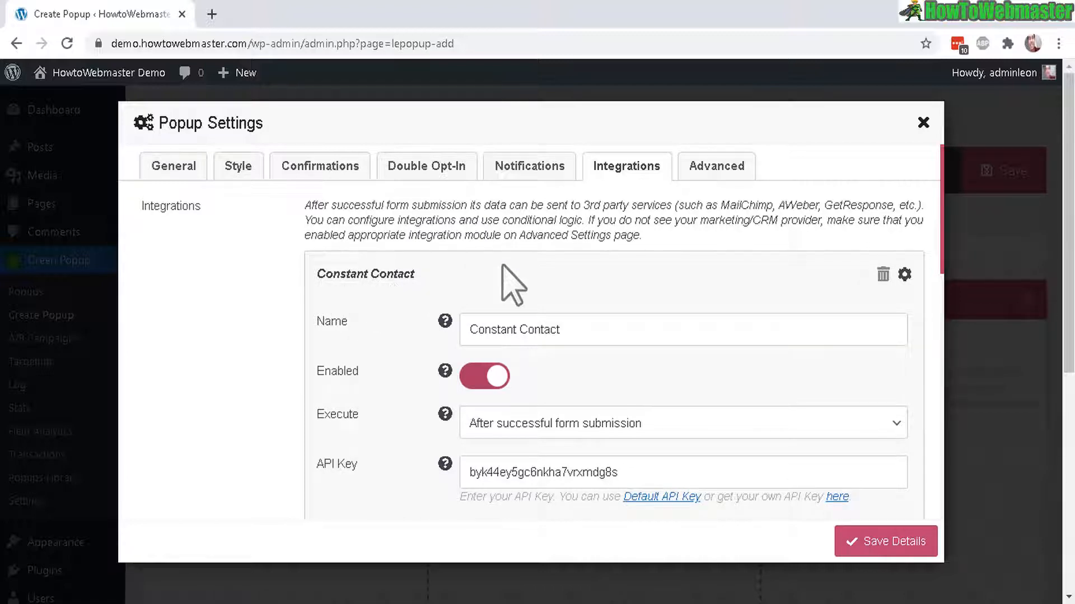
{"action": "mouse_move", "coordinate": [951, 257]}
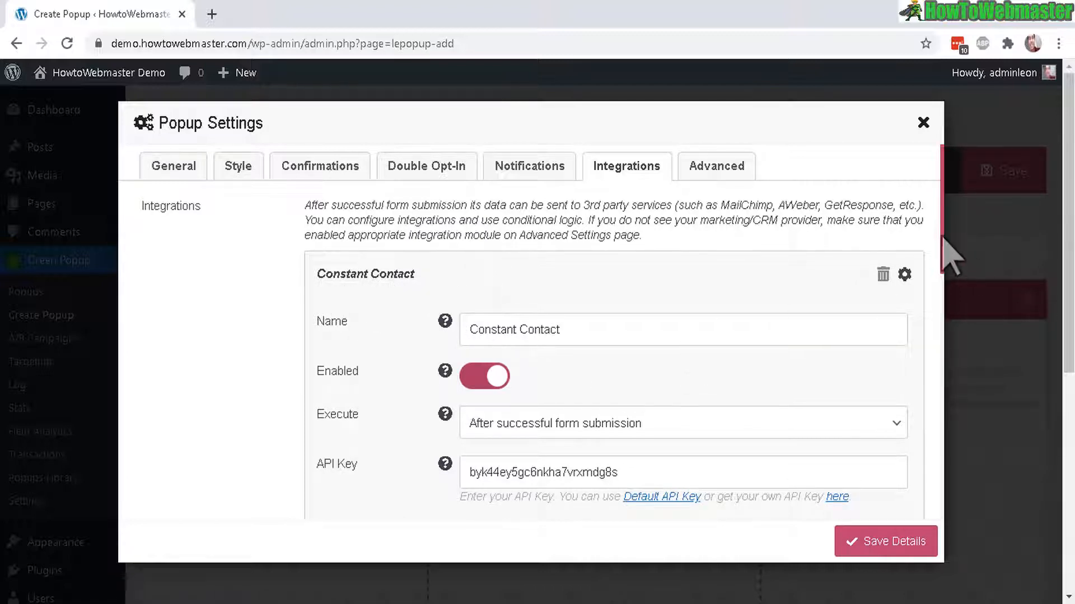
{"action": "scroll", "scroll_direction": "down", "scroll_amount": 3}
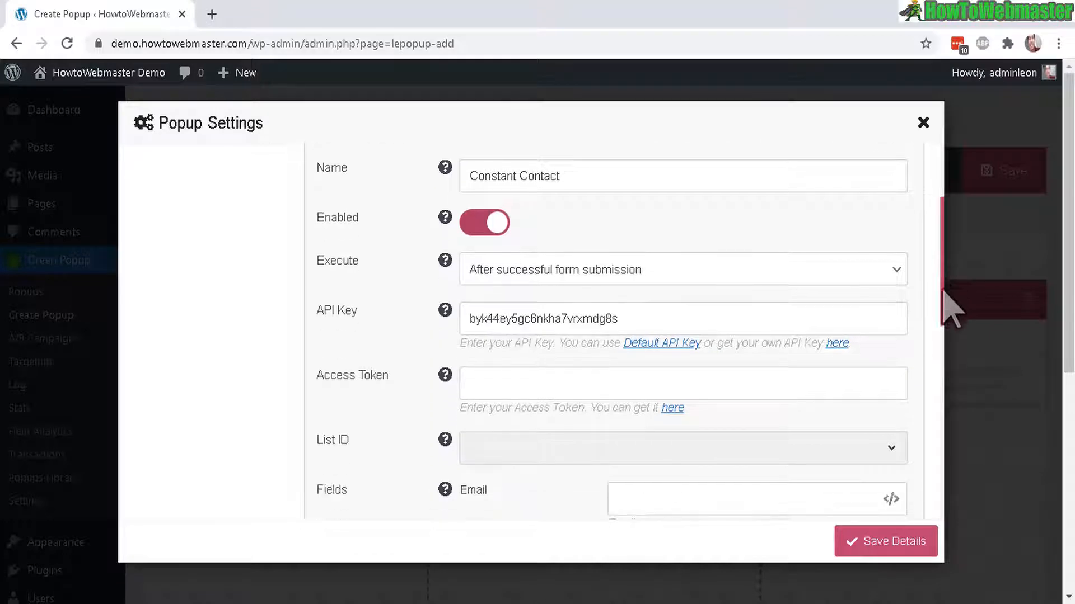
{"action": "scroll", "scroll_direction": "up", "scroll_amount": 3}
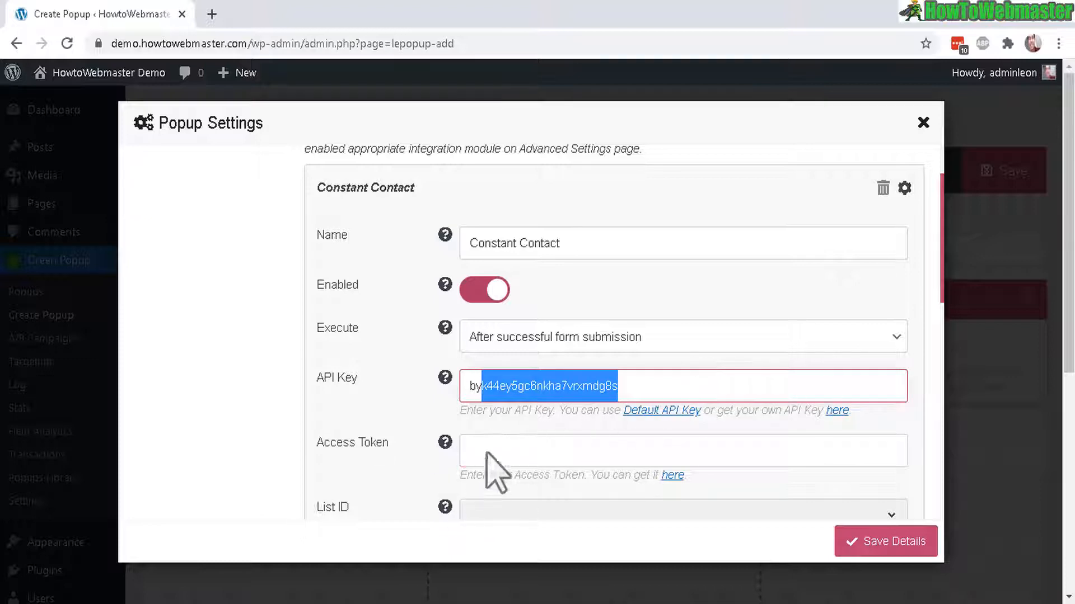
{"action": "mouse_move", "coordinate": [555, 517]}
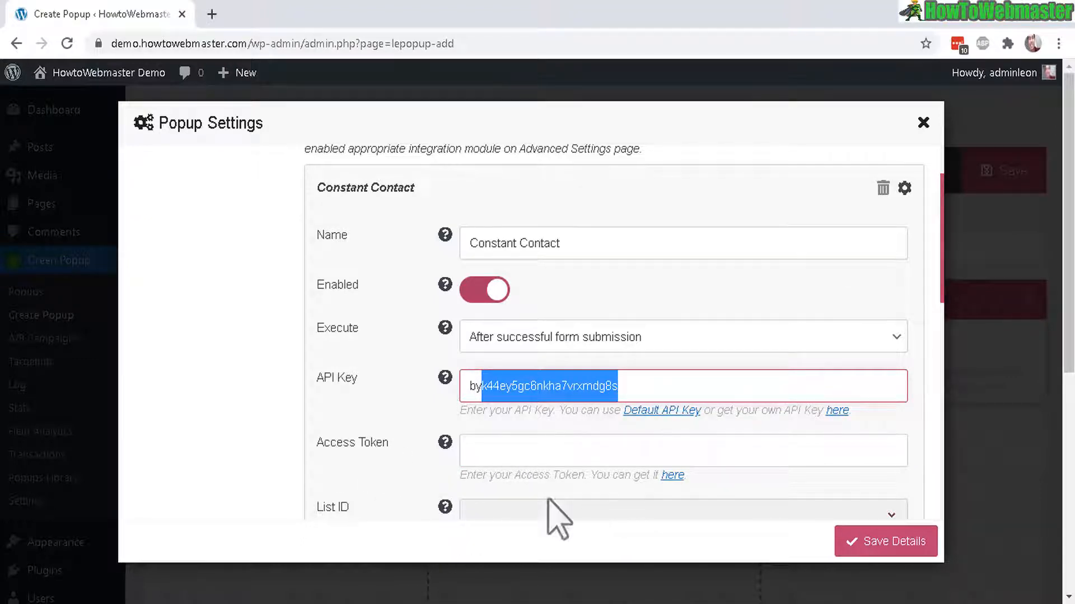
{"action": "scroll", "scroll_direction": "down", "scroll_amount": 3}
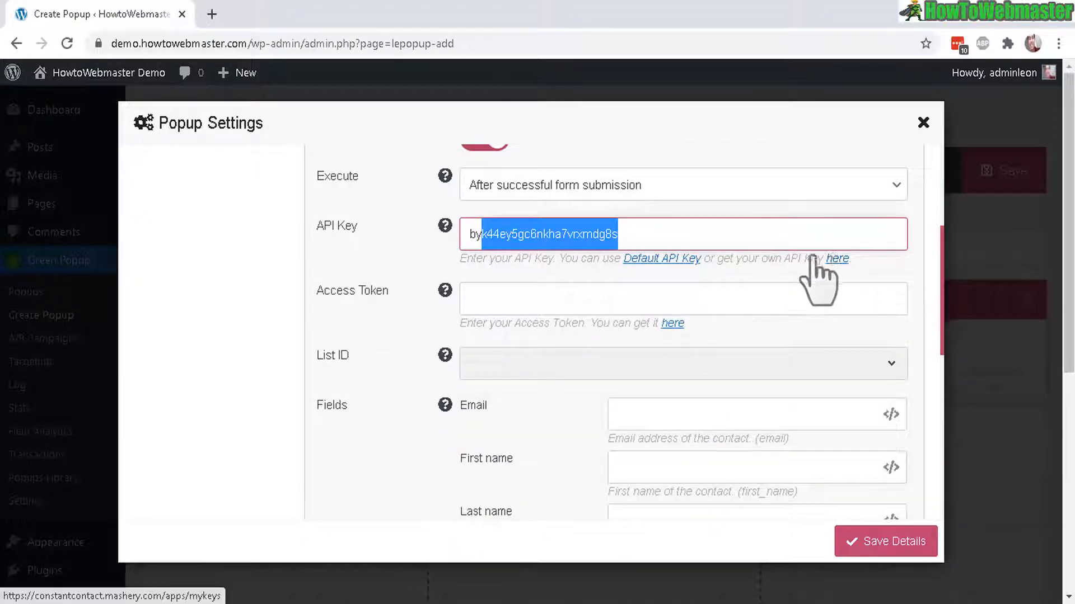
{"action": "mouse_move", "coordinate": [772, 271]}
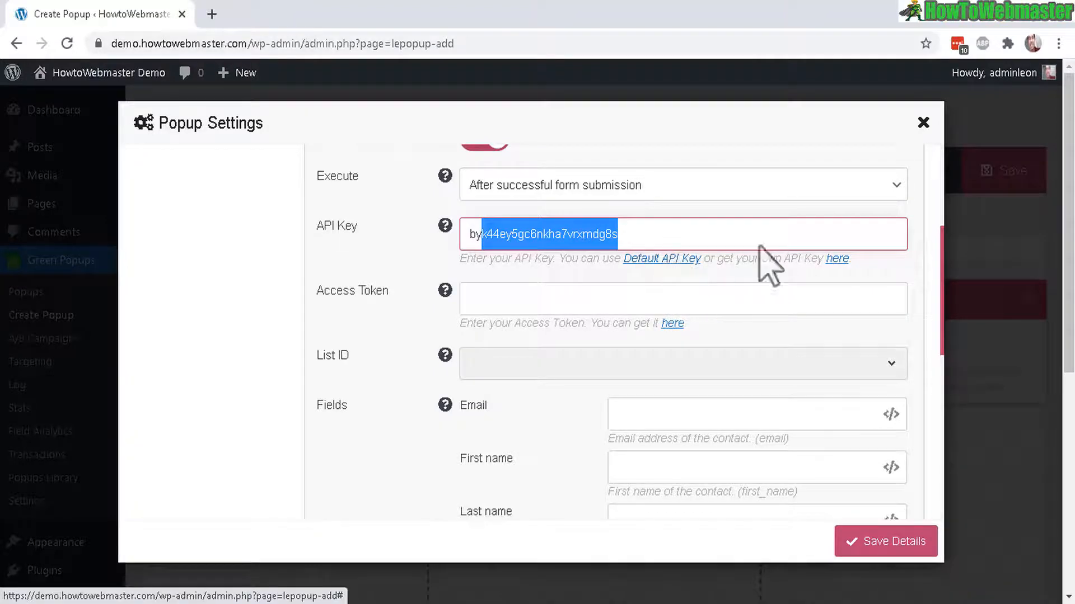
{"action": "mouse_move", "coordinate": [810, 191]}
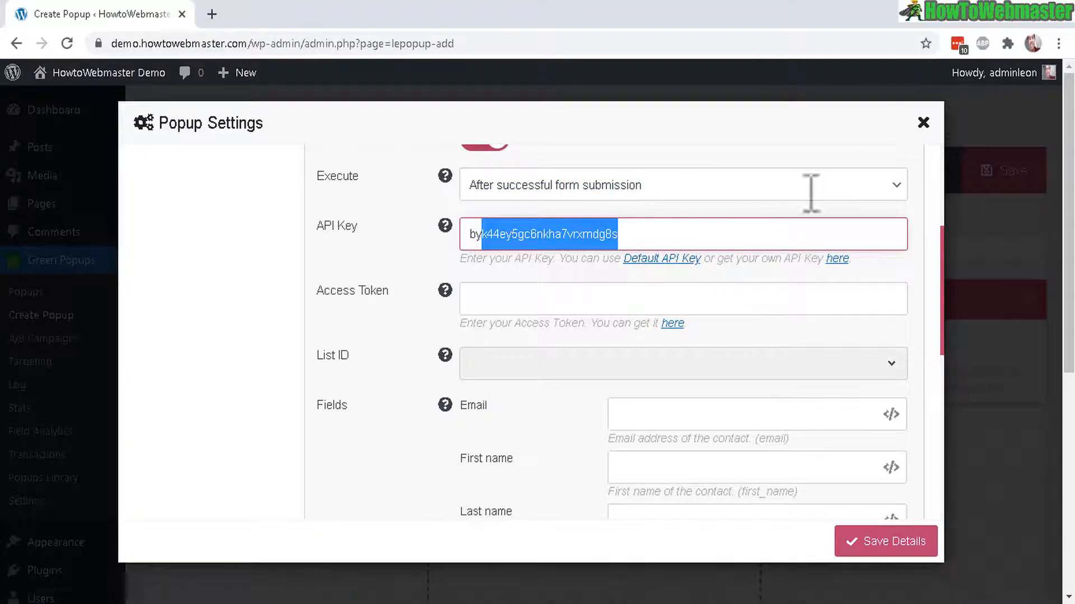
{"action": "left_click", "coordinate": [924, 123]}
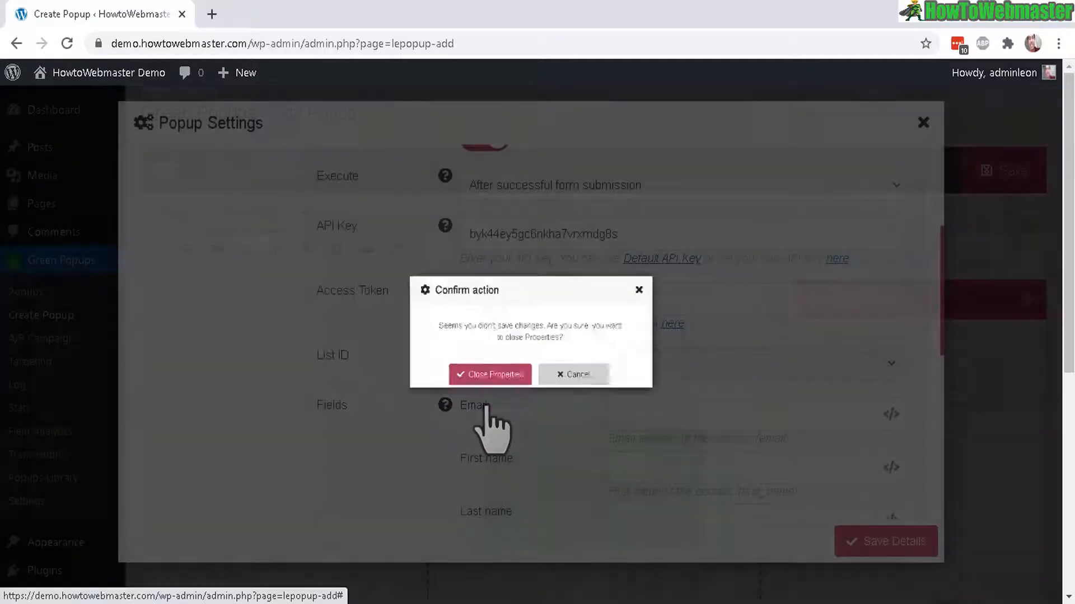
Confirm closing Popup Settings without saving, returning to the editor's Confirmation page
{"action": "left_click", "coordinate": [489, 374]}
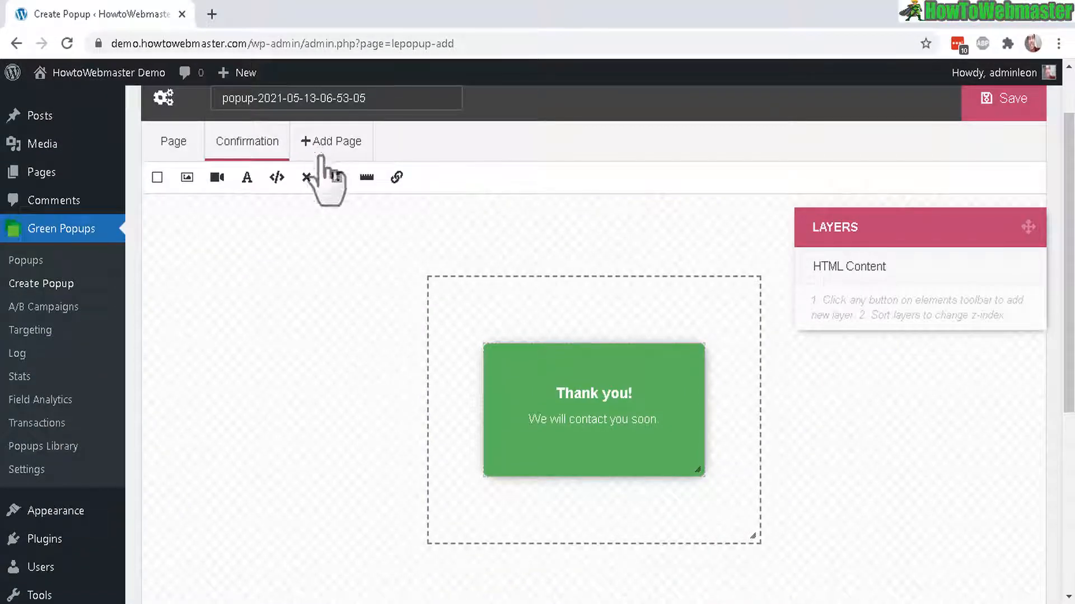
{"action": "mouse_move", "coordinate": [384, 322]}
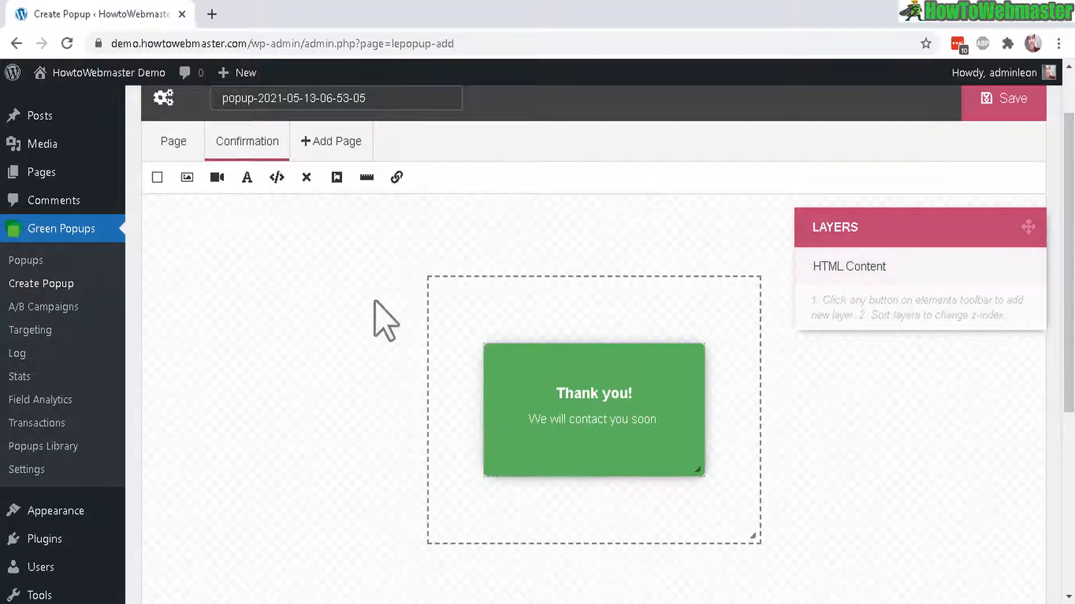
{"action": "left_click", "coordinate": [1006, 99]}
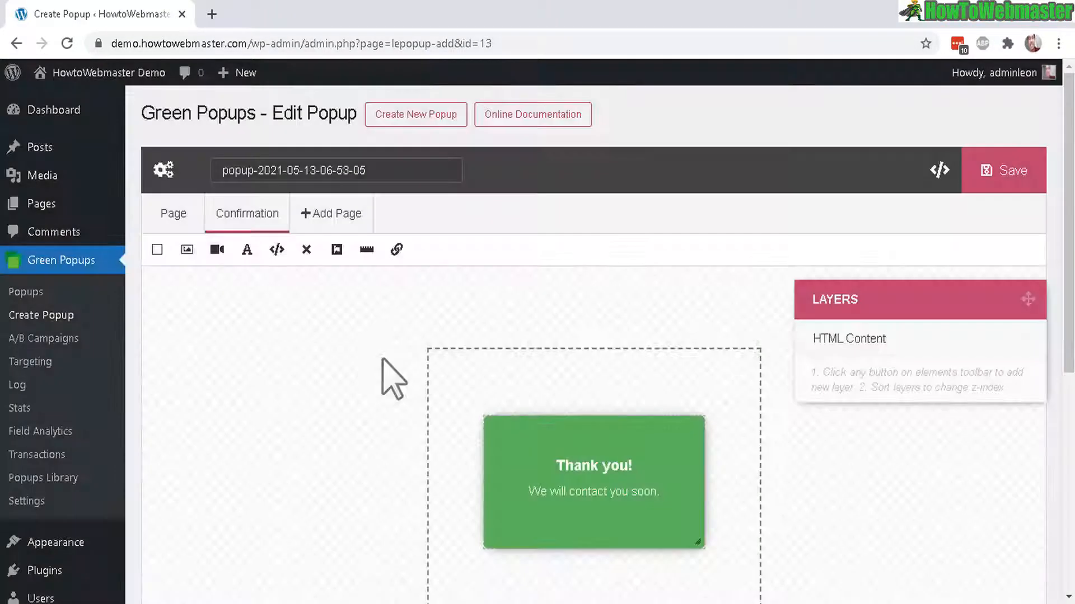
{"action": "mouse_move", "coordinate": [43, 478]}
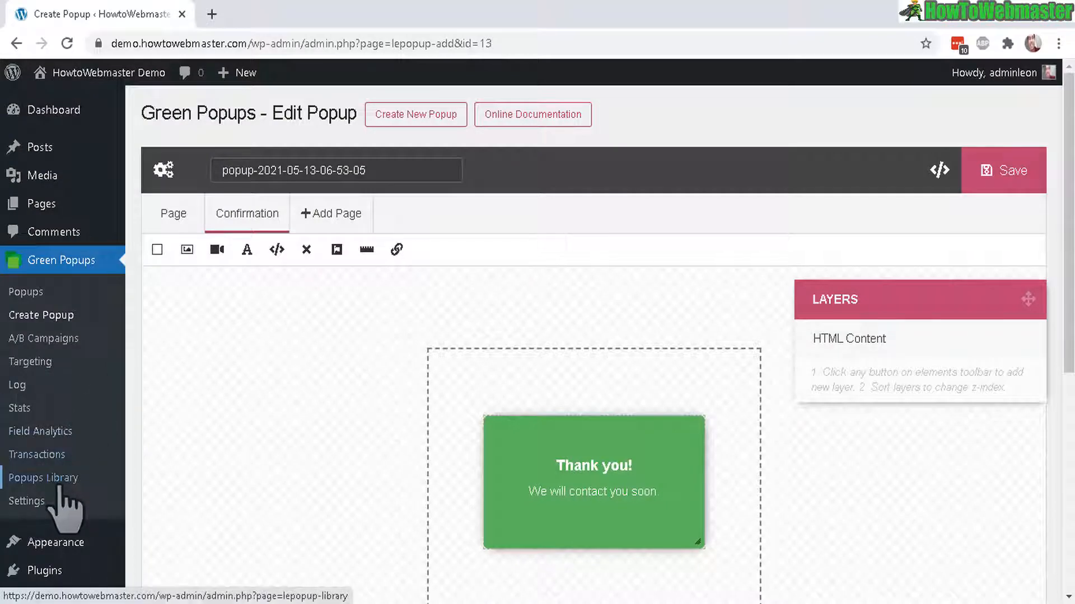
Browse the Popups Library to template #26952 and download-and-import it
{"action": "left_click", "coordinate": [43, 478]}
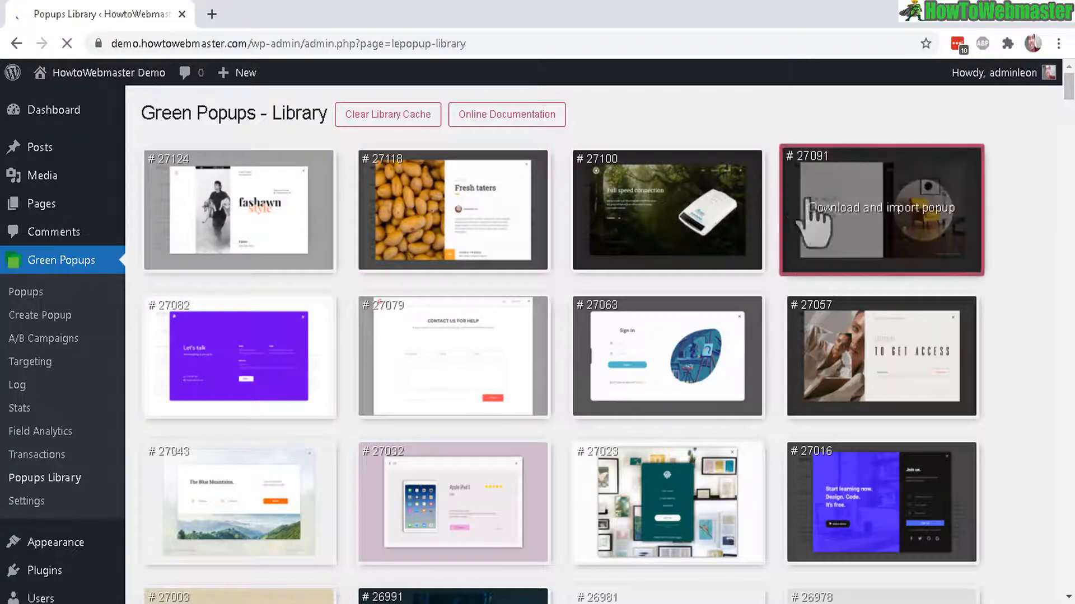
{"action": "scroll", "scroll_direction": "down", "scroll_amount": 3}
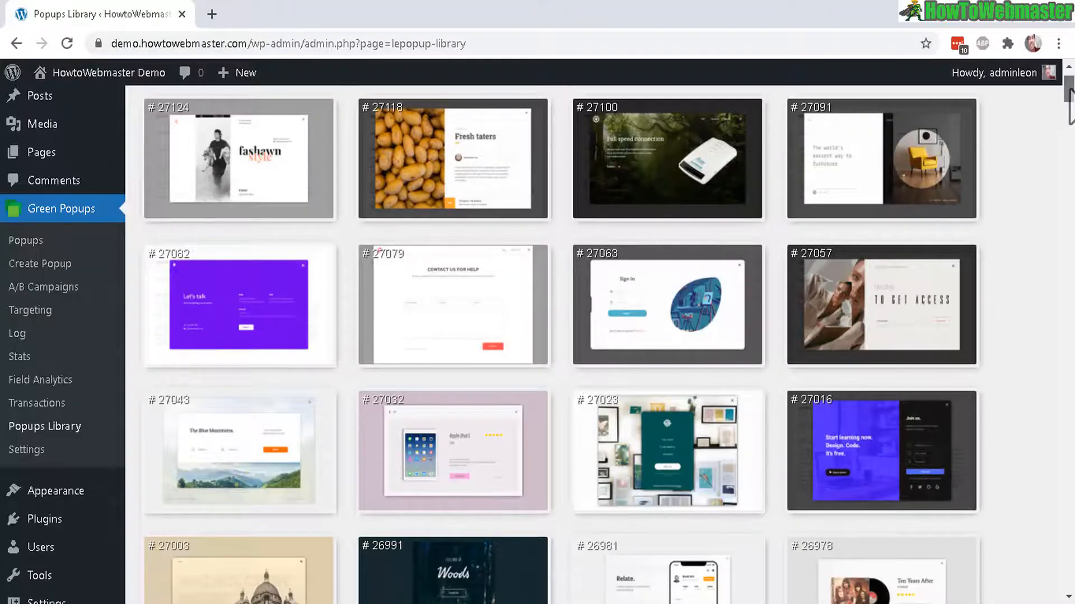
{"action": "scroll", "scroll_direction": "down", "scroll_amount": 3}
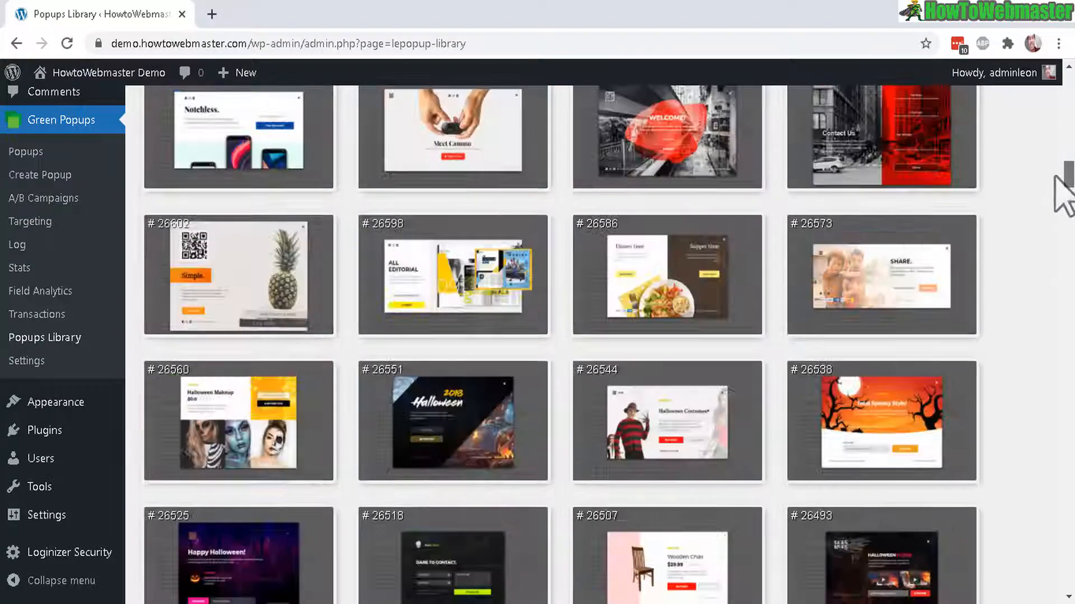
{"action": "scroll", "scroll_direction": "down", "scroll_amount": 3}
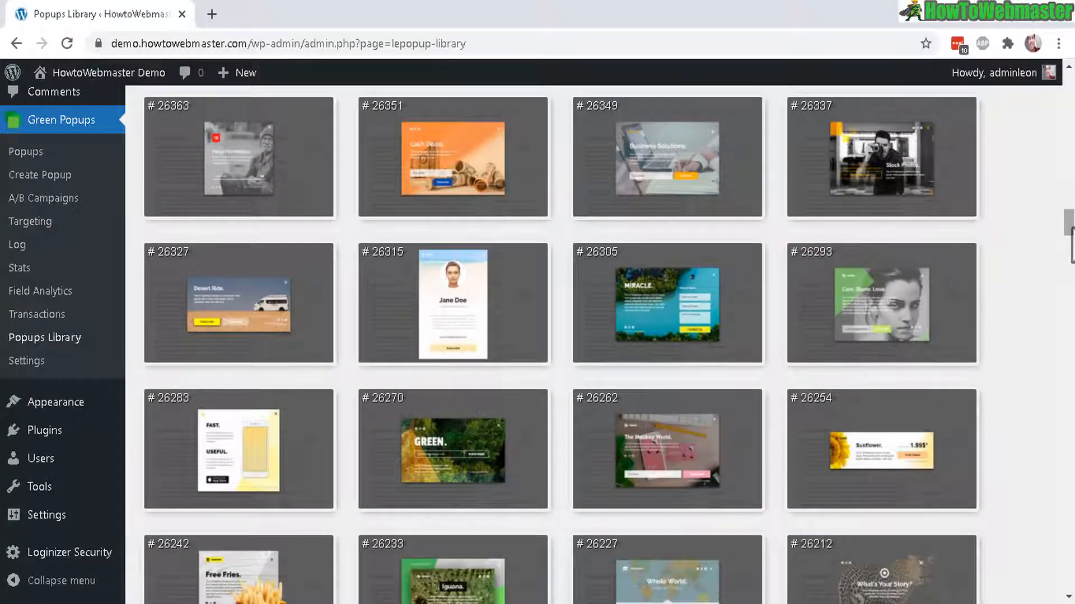
{"action": "scroll", "scroll_direction": "down", "scroll_amount": 3}
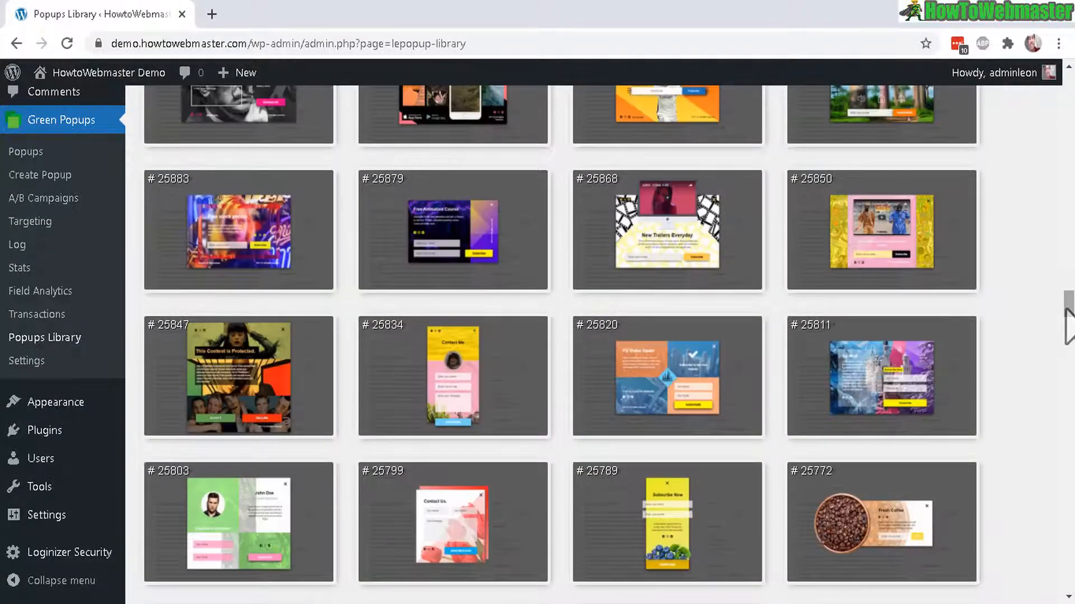
{"action": "scroll", "scroll_direction": "down", "scroll_amount": 3}
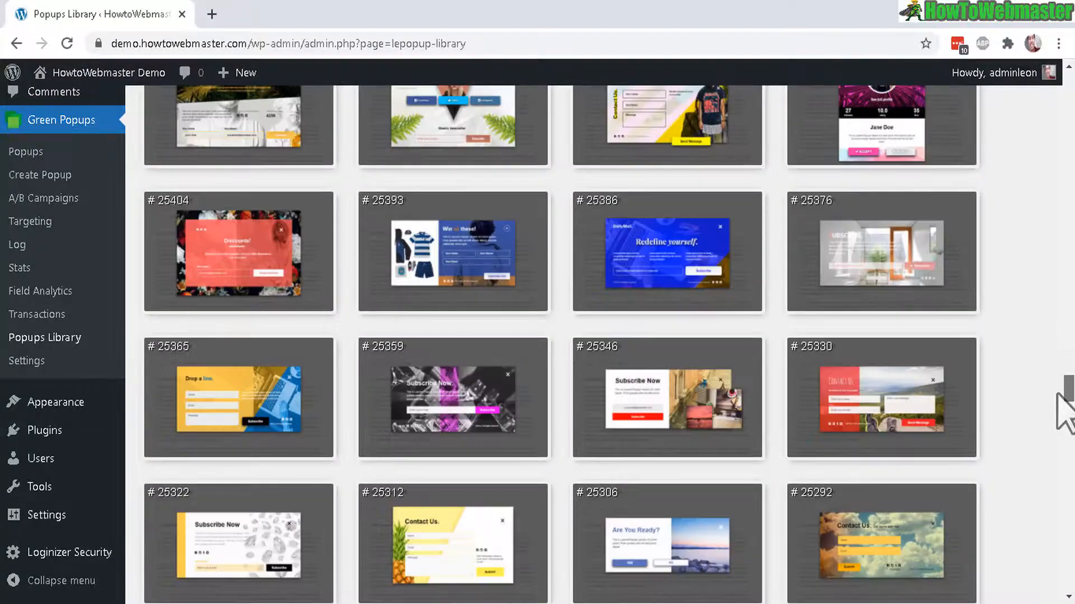
{"action": "scroll", "scroll_direction": "down", "scroll_amount": 3}
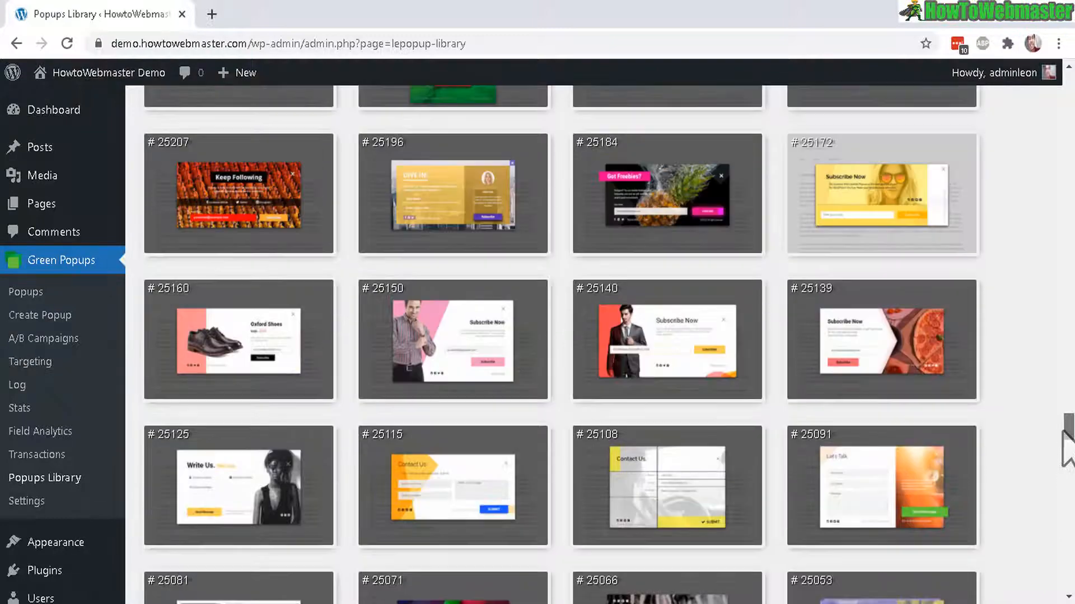
{"action": "mouse_move", "coordinate": [881, 339]}
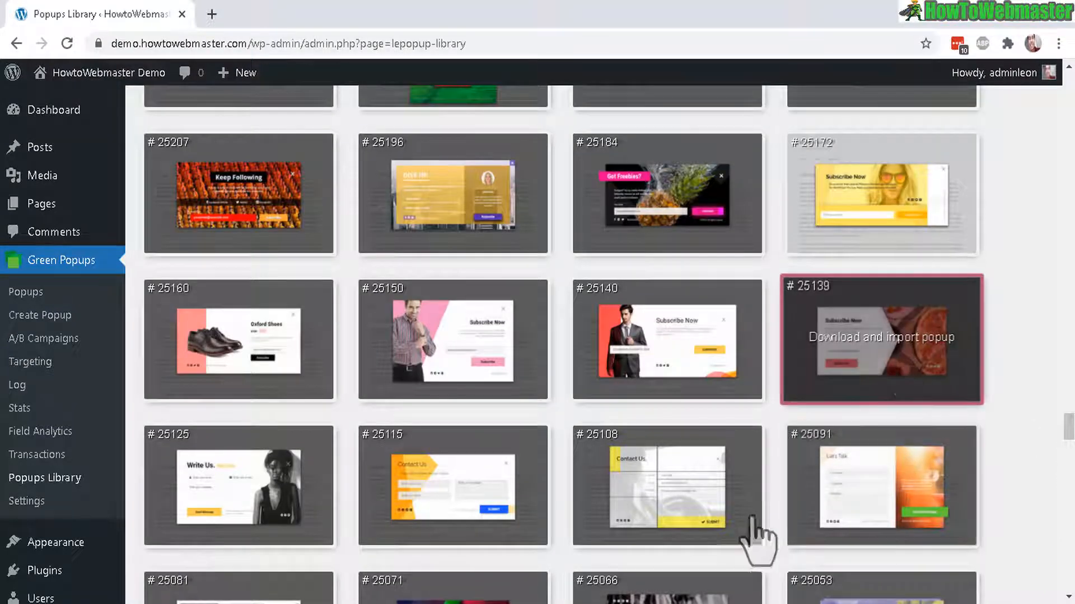
{"action": "scroll", "scroll_direction": "down", "scroll_amount": 3}
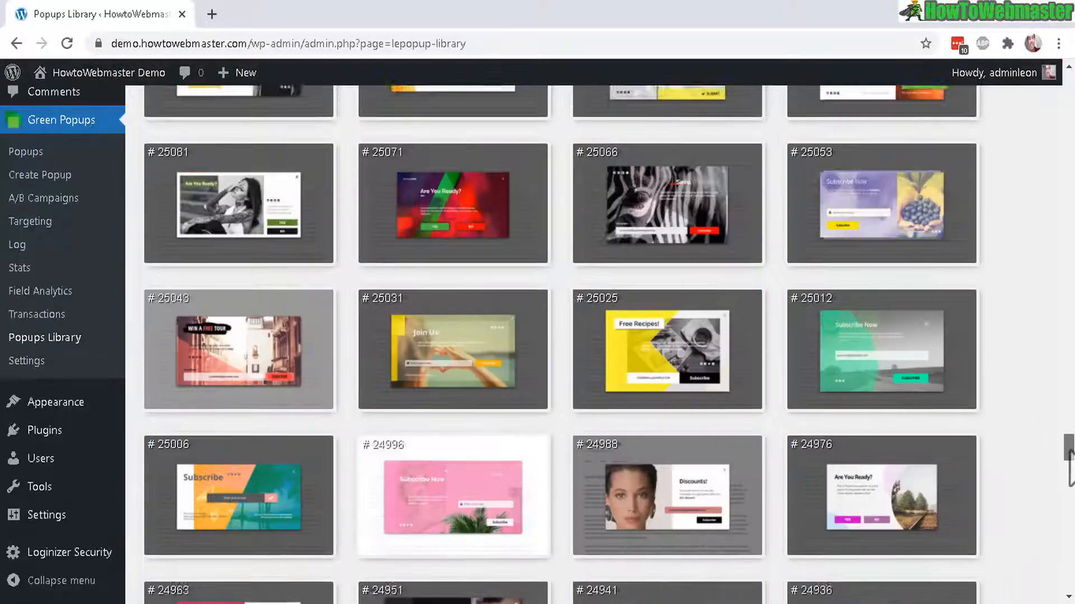
{"action": "scroll", "scroll_direction": "up", "scroll_amount": 3}
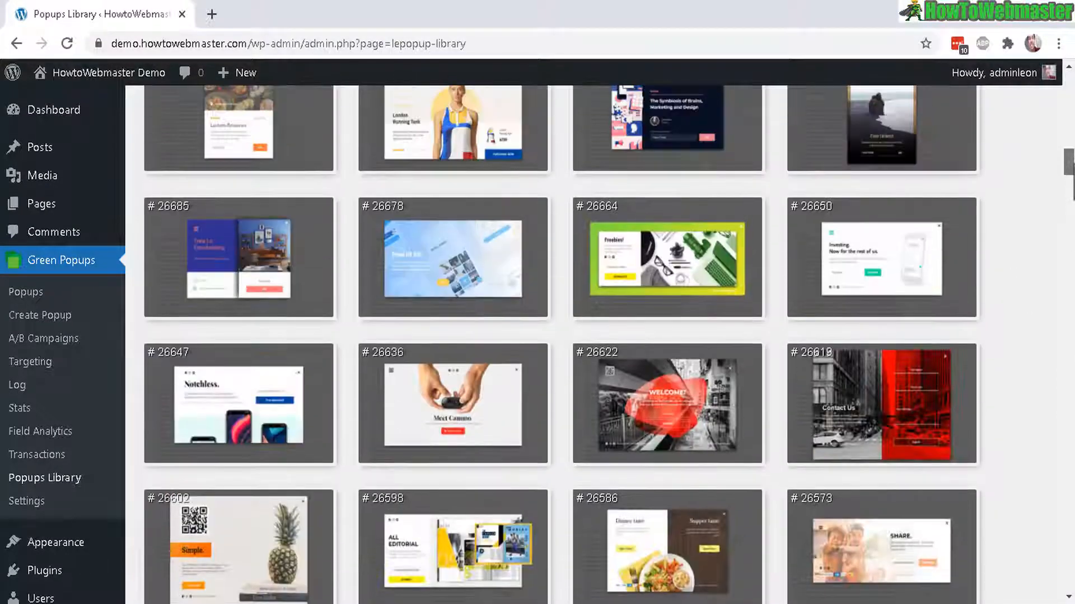
{"action": "scroll", "scroll_direction": "up", "scroll_amount": 3}
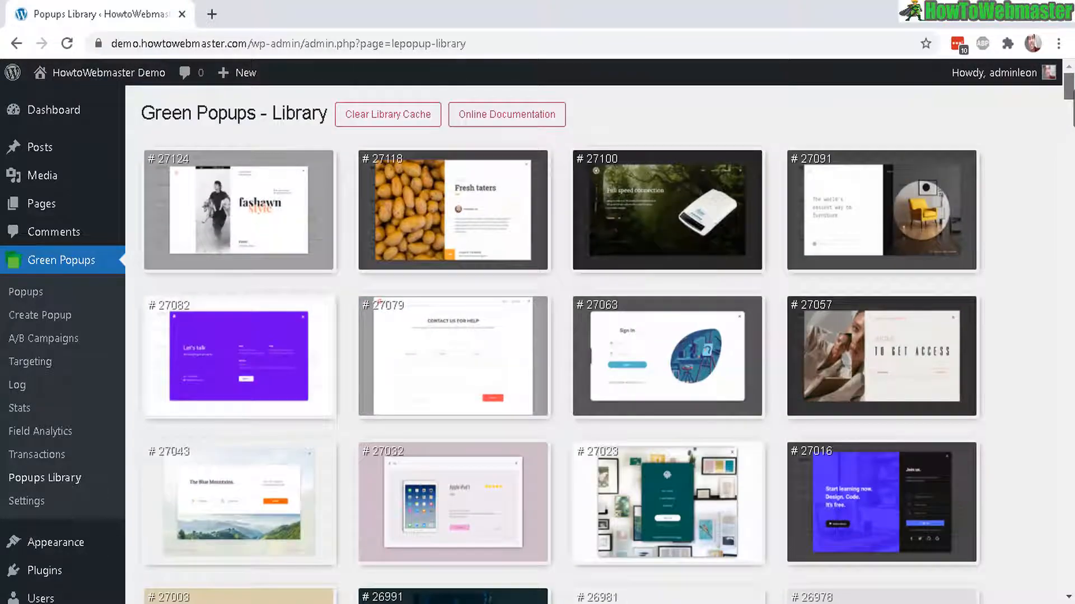
{"action": "scroll", "scroll_direction": "down", "scroll_amount": 3}
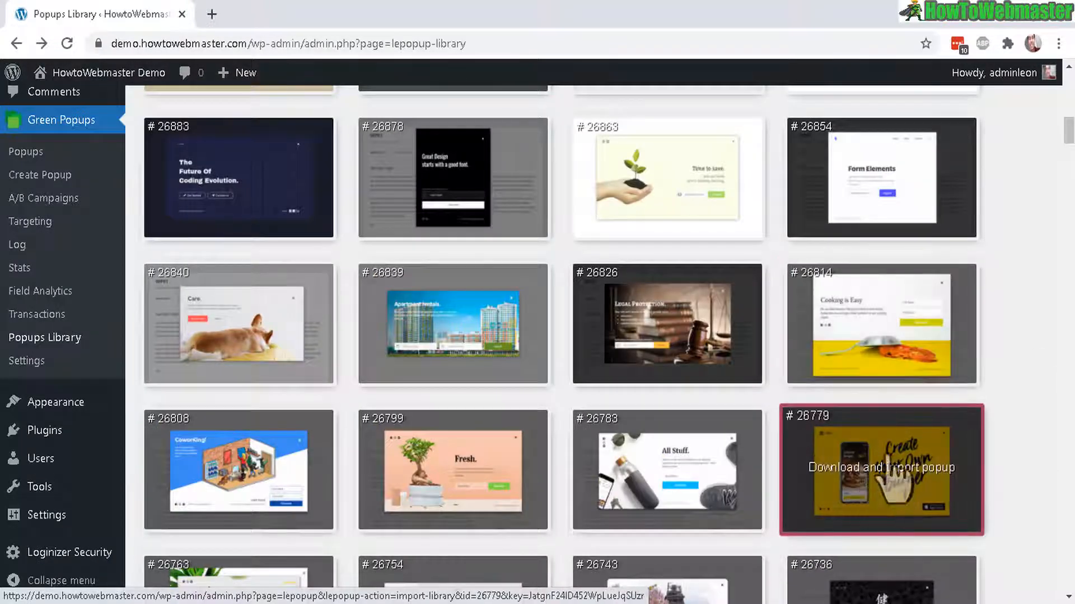
{"action": "mouse_move", "coordinate": [891, 472]}
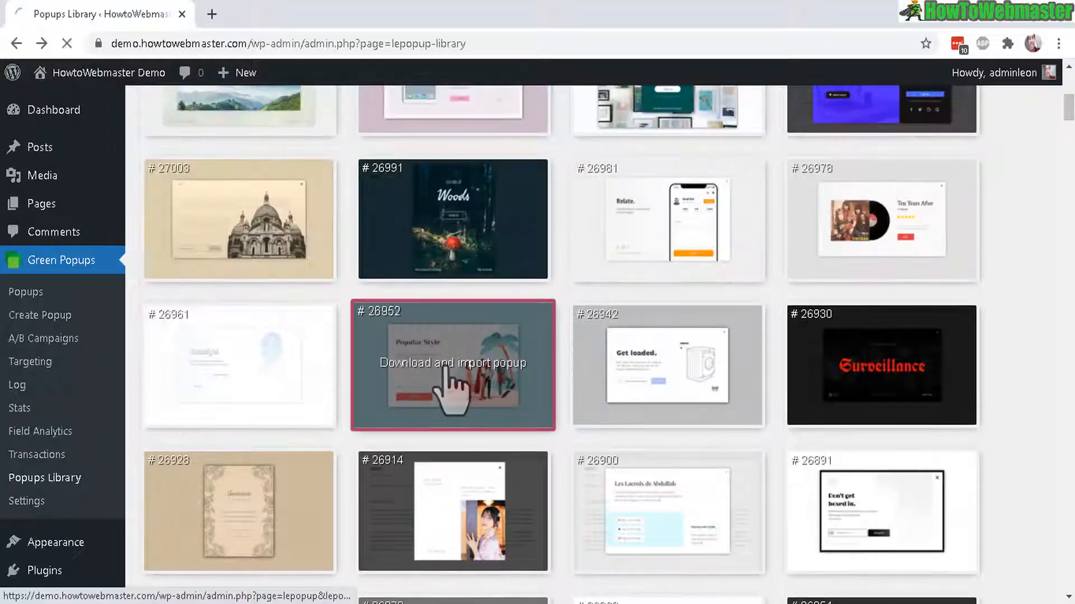
{"action": "left_click", "coordinate": [452, 365]}
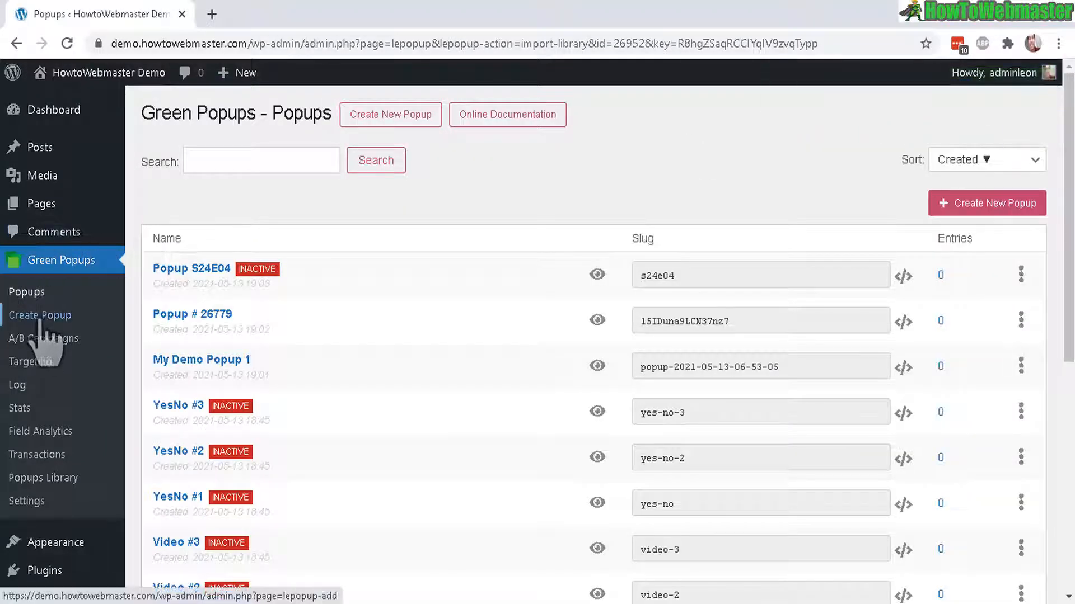
{"action": "left_click", "coordinate": [26, 292]}
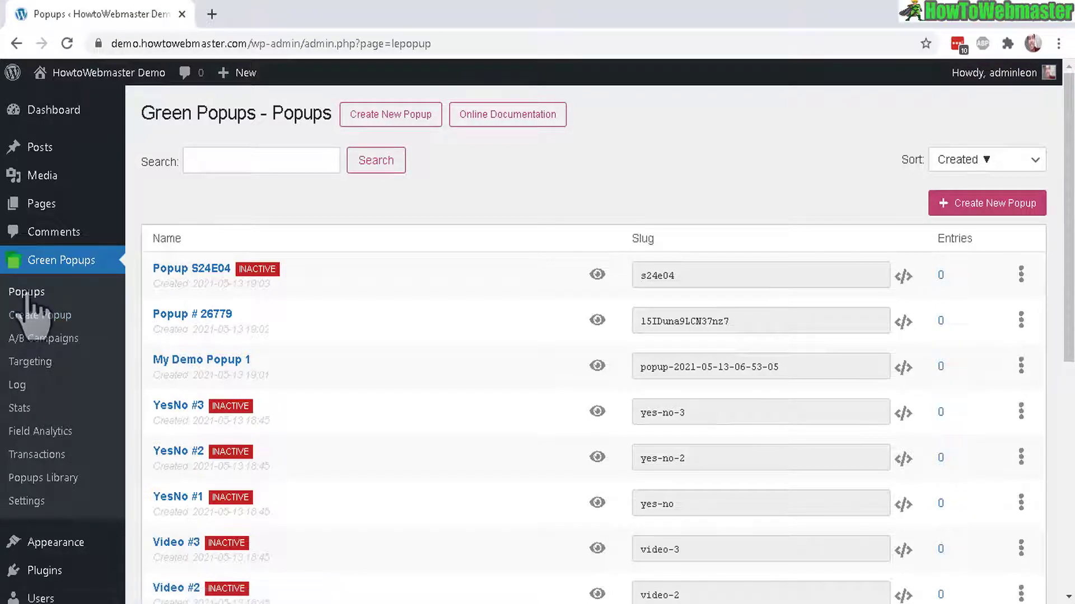
{"action": "mouse_move", "coordinate": [35, 319]}
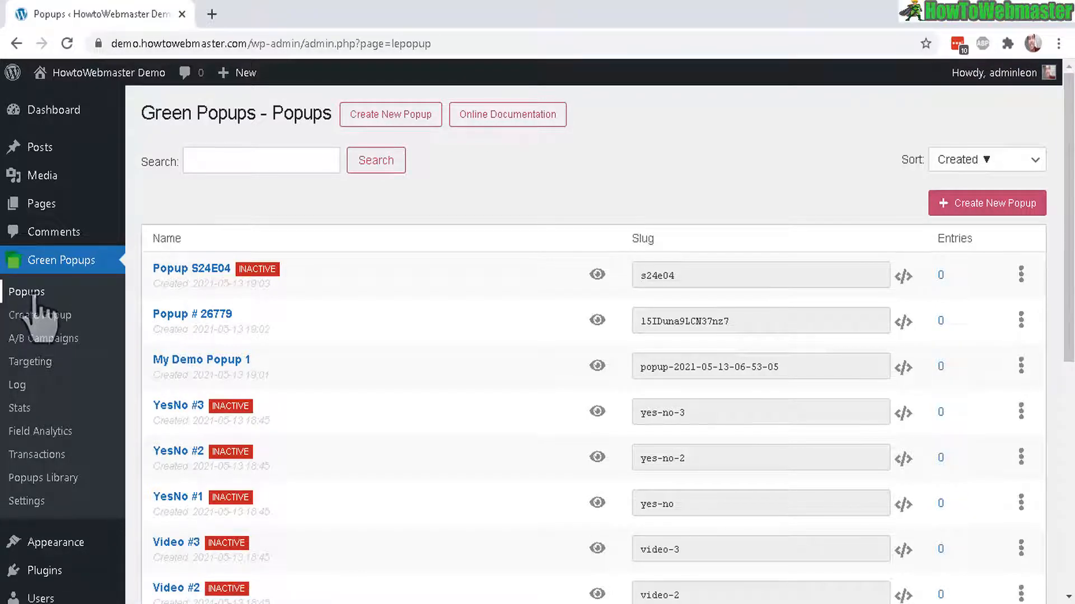
{"action": "mouse_move", "coordinate": [823, 365]}
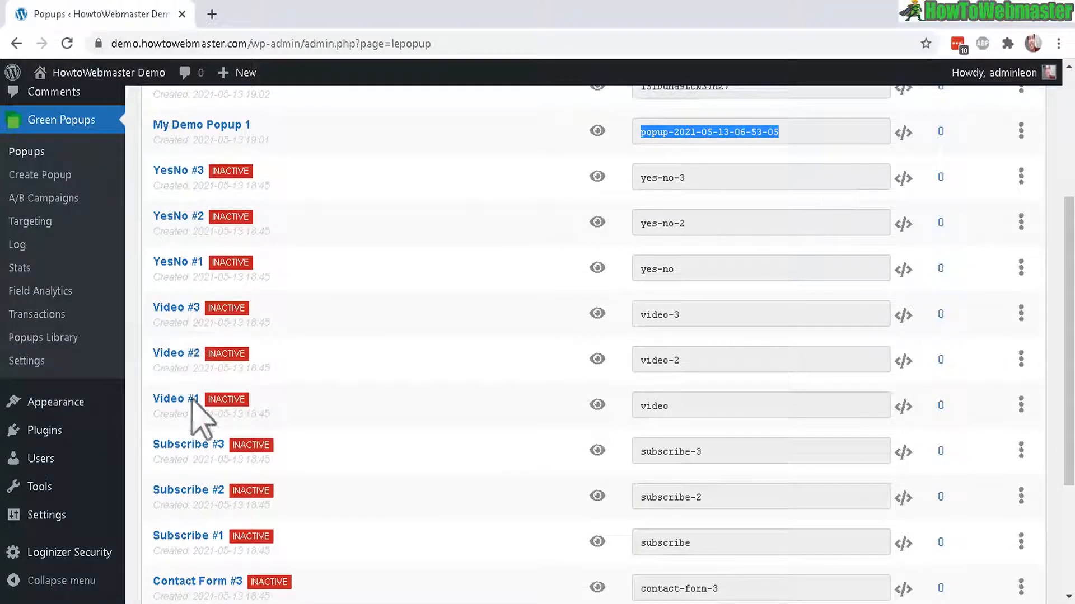
{"action": "scroll", "scroll_direction": "up", "scroll_amount": 3}
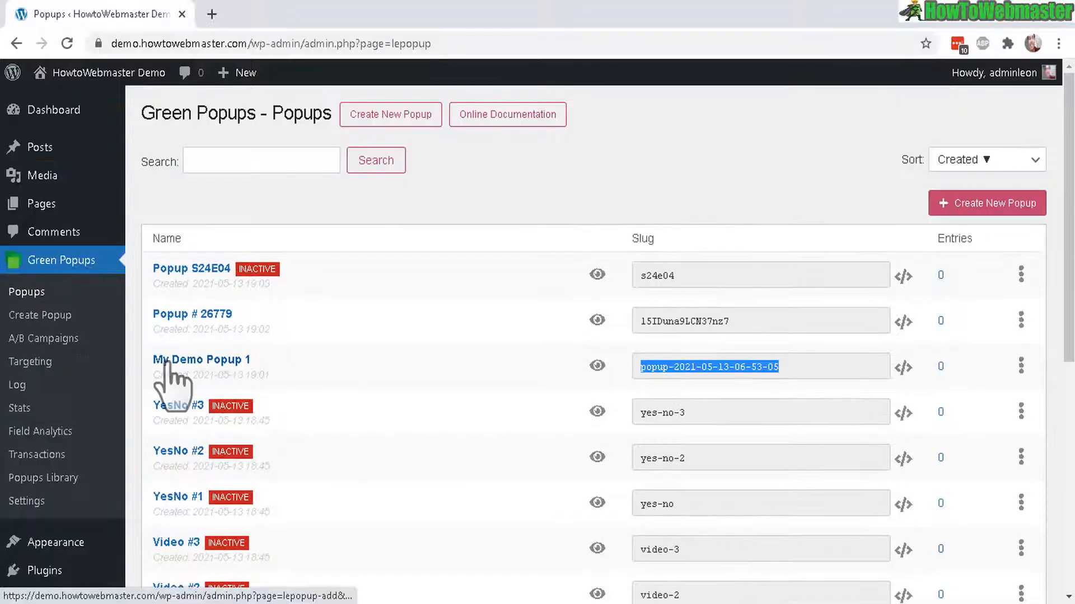
{"action": "mouse_move", "coordinate": [234, 378]}
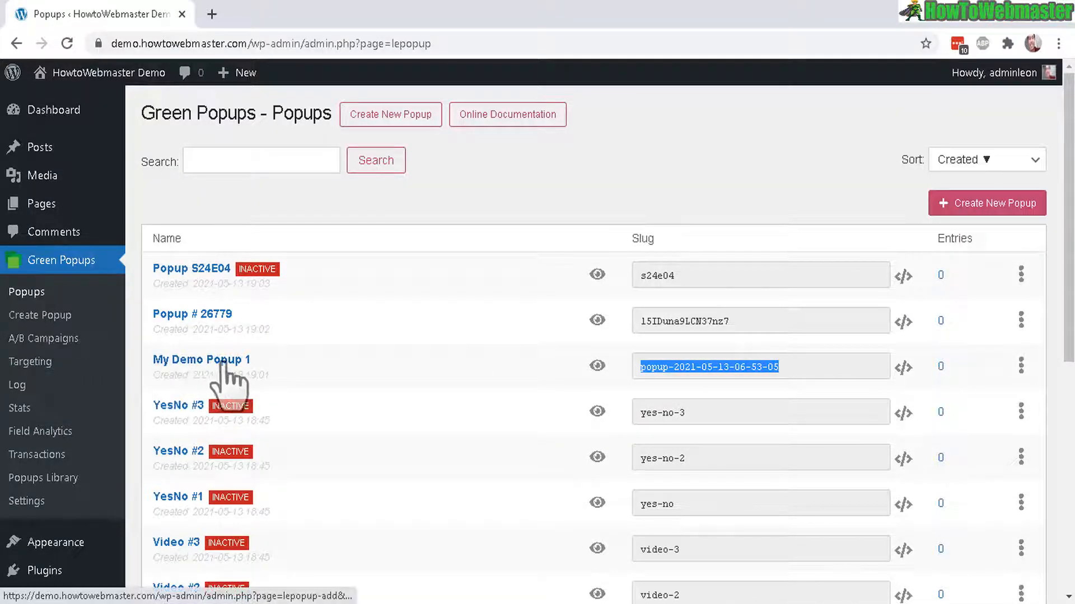
{"action": "mouse_move", "coordinate": [240, 281]}
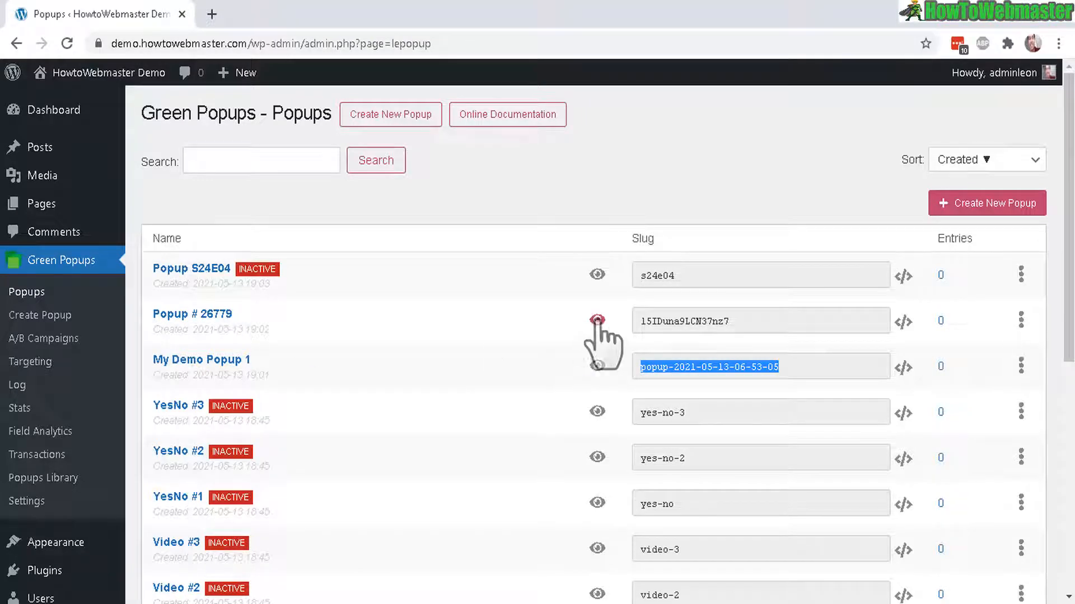
{"action": "mouse_move", "coordinate": [596, 322]}
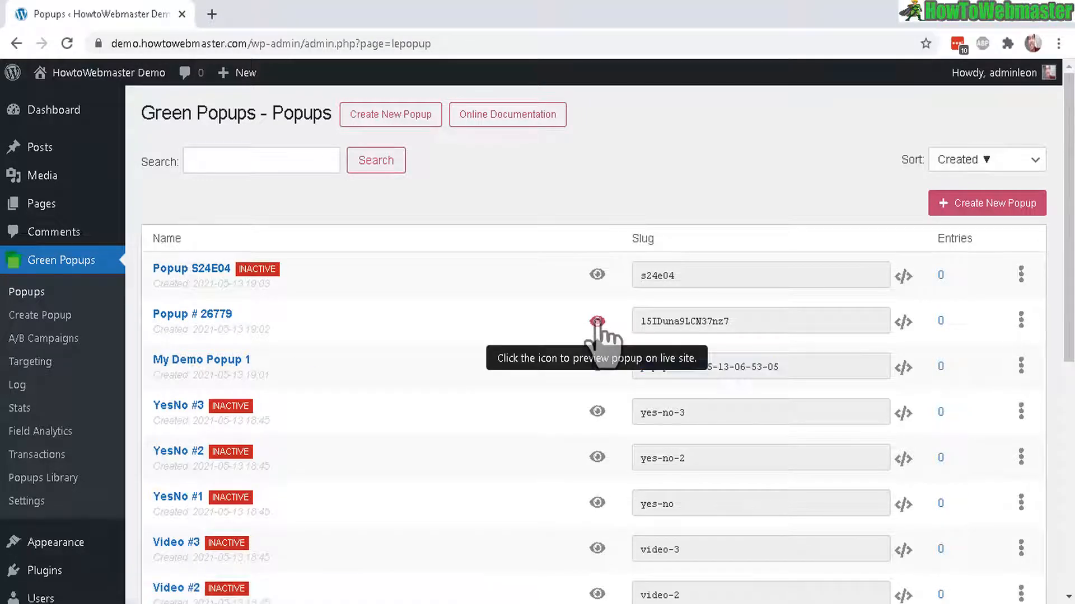
{"action": "left_click", "coordinate": [597, 321]}
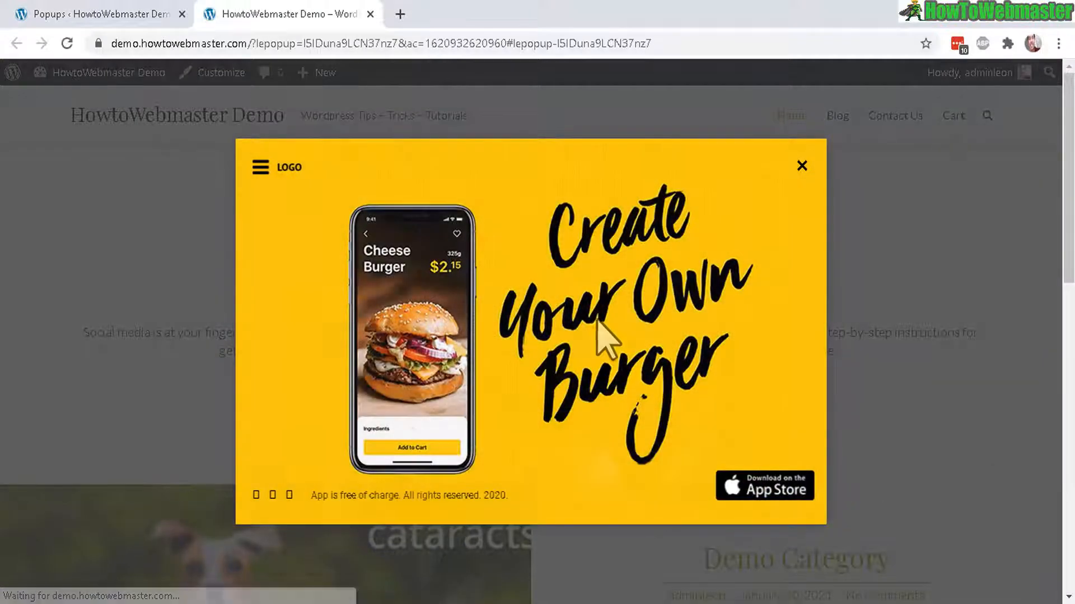
{"action": "mouse_move", "coordinate": [761, 408]}
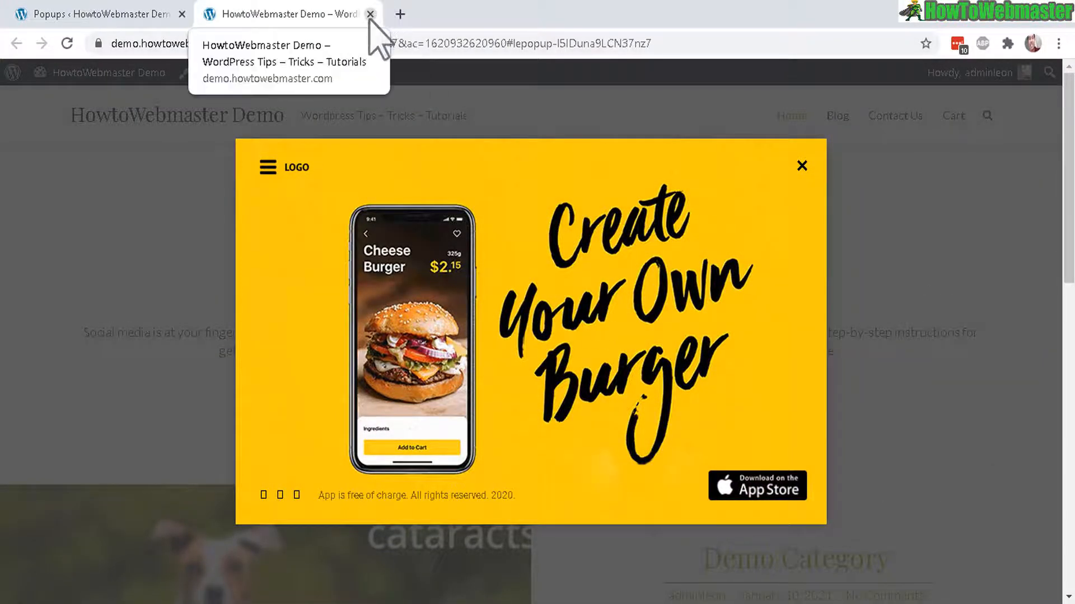
{"action": "left_click", "coordinate": [370, 13]}
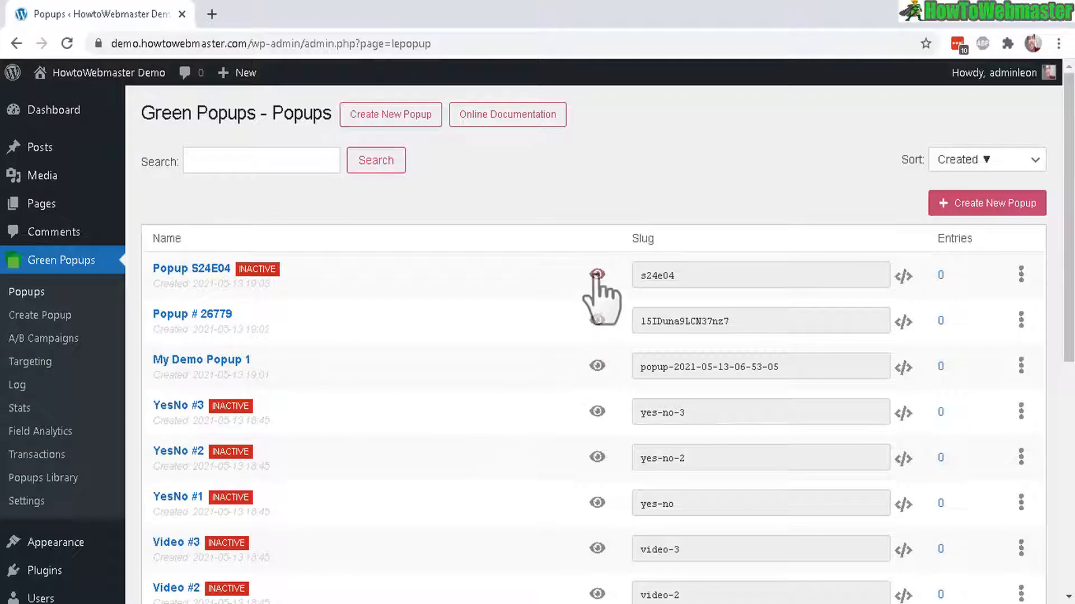
{"action": "left_click", "coordinate": [578, 276]}
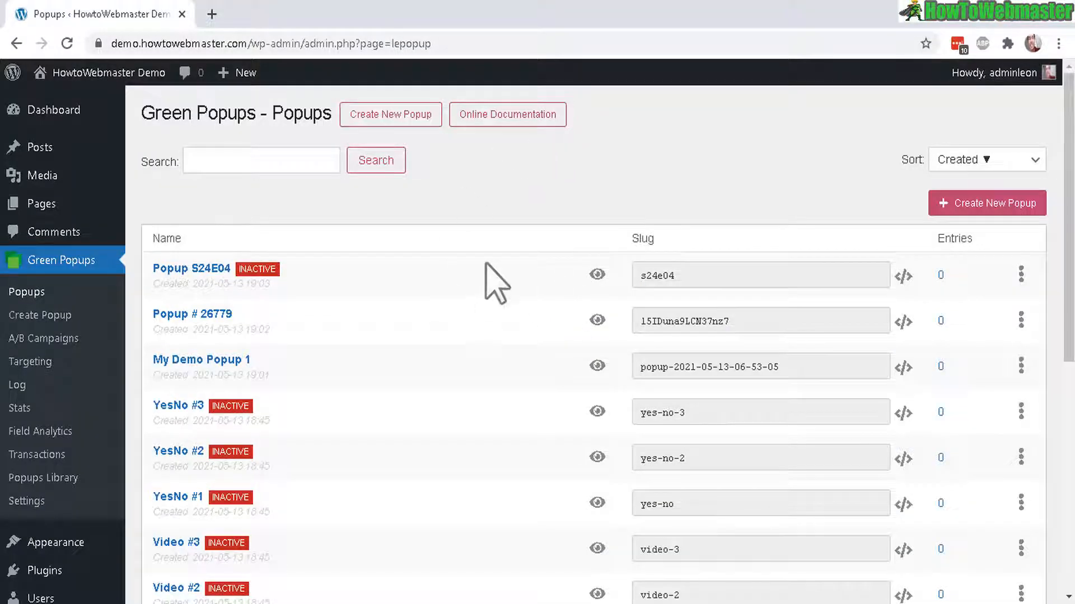
{"action": "mouse_move", "coordinate": [489, 326]}
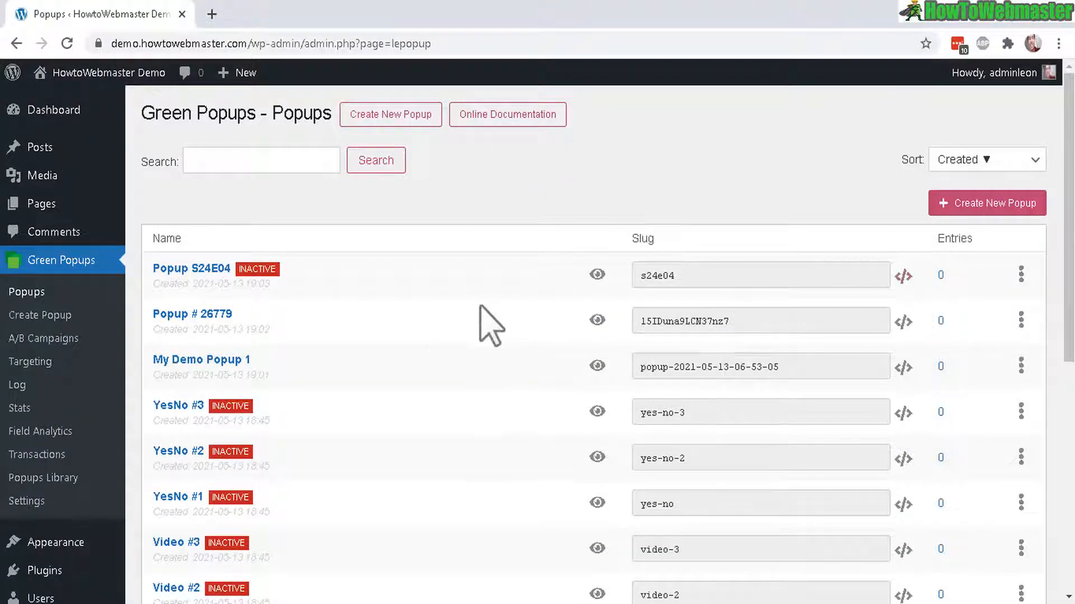
Edit Popup S24E04 and change its Header layer text to '50% Discount'
{"action": "left_click", "coordinate": [1021, 276]}
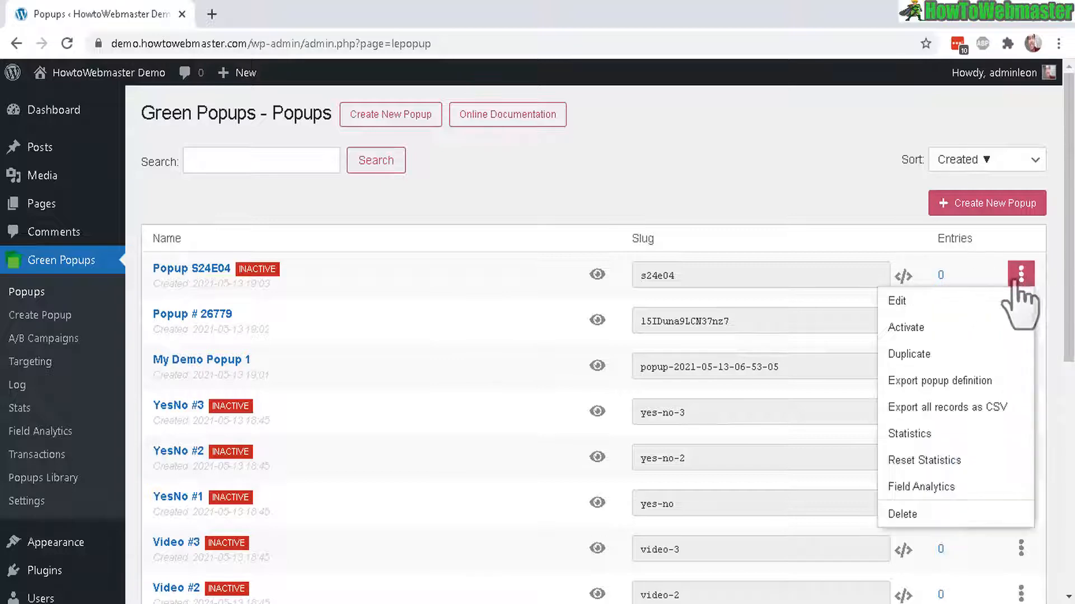
{"action": "left_click", "coordinate": [896, 300]}
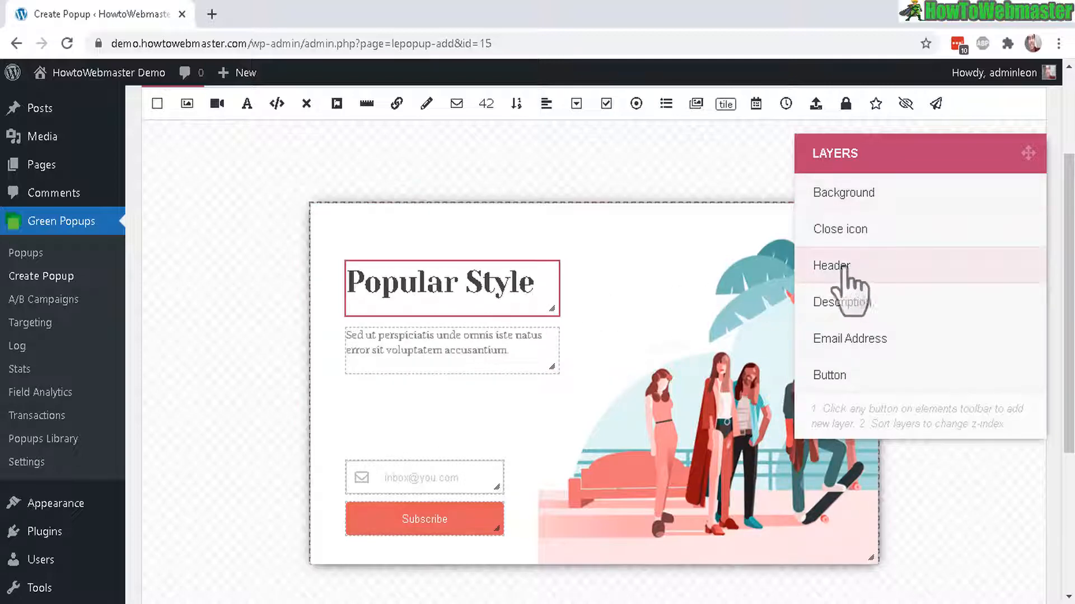
{"action": "left_click", "coordinate": [829, 266]}
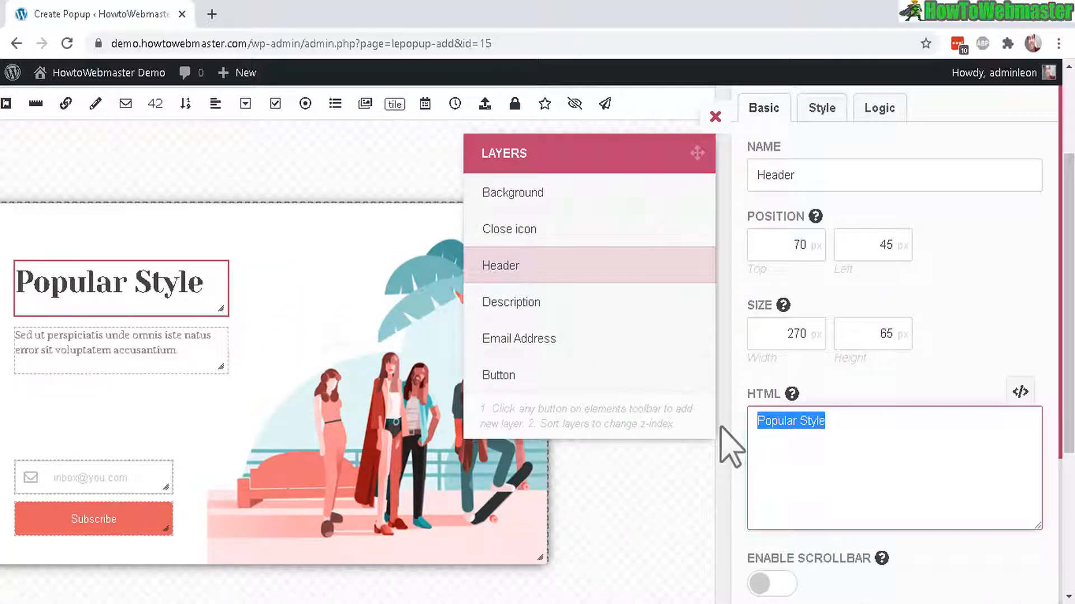
{"action": "type", "text": "50% Discount"}
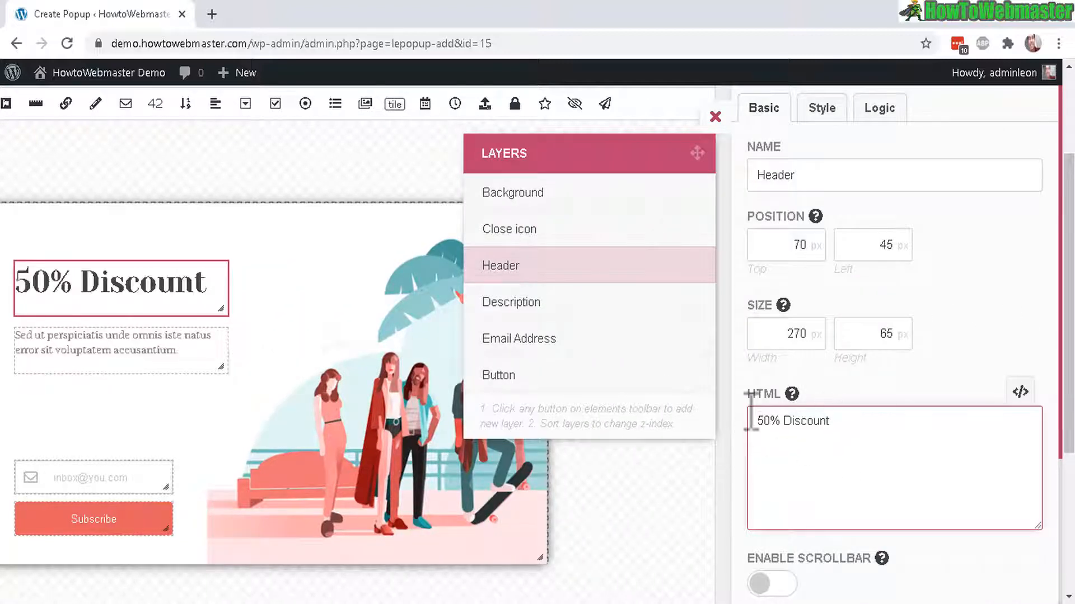
Change the Description layer text to 'Sign up Now!' and reselect the background layer
{"action": "left_click", "coordinate": [511, 301]}
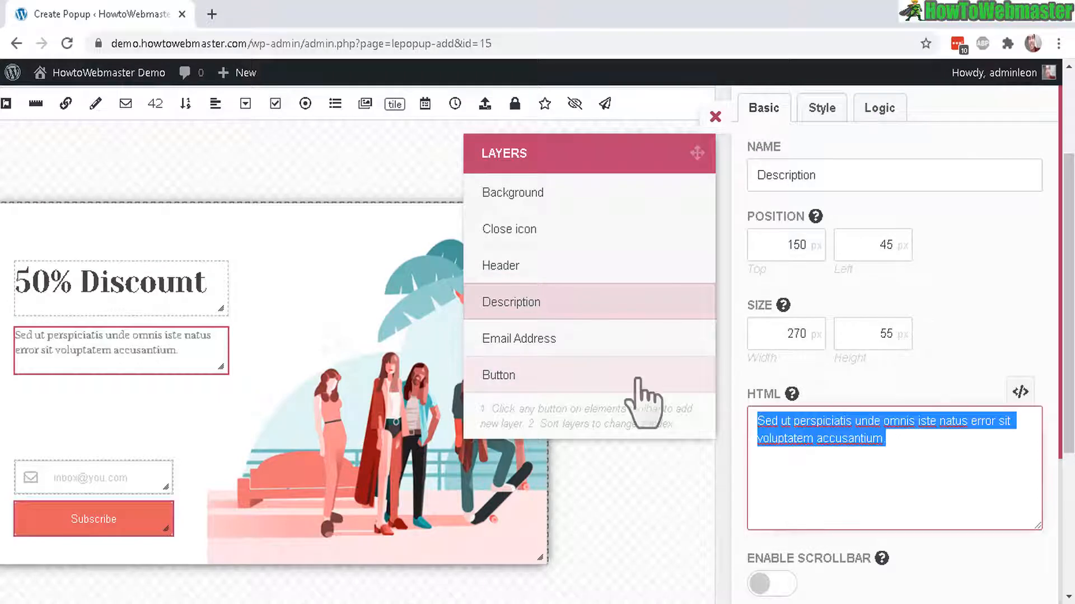
{"action": "type", "text": "Sign up Now!"}
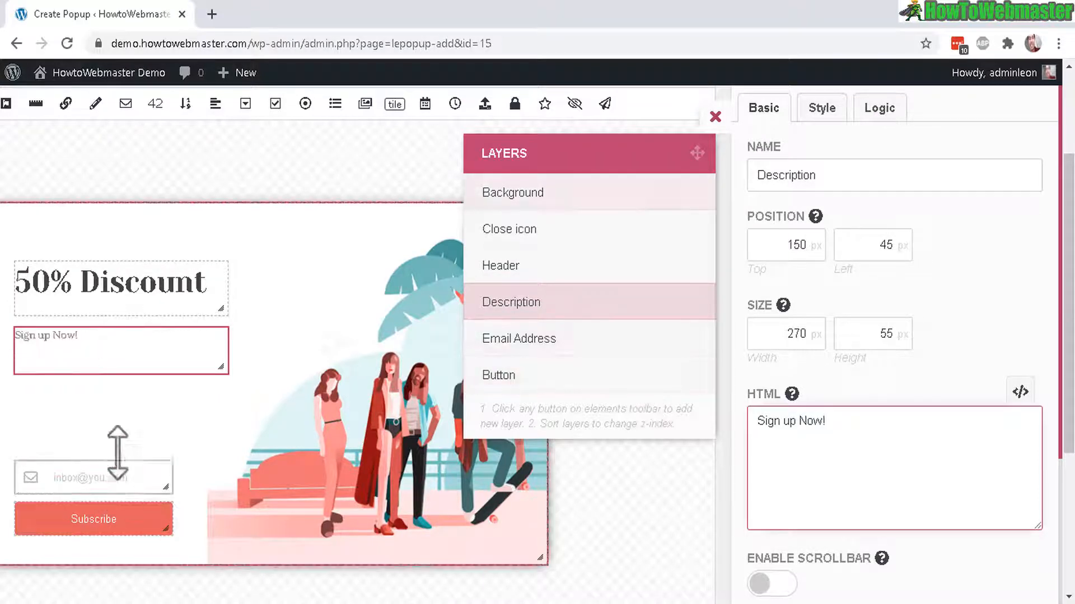
{"action": "left_click", "coordinate": [512, 191]}
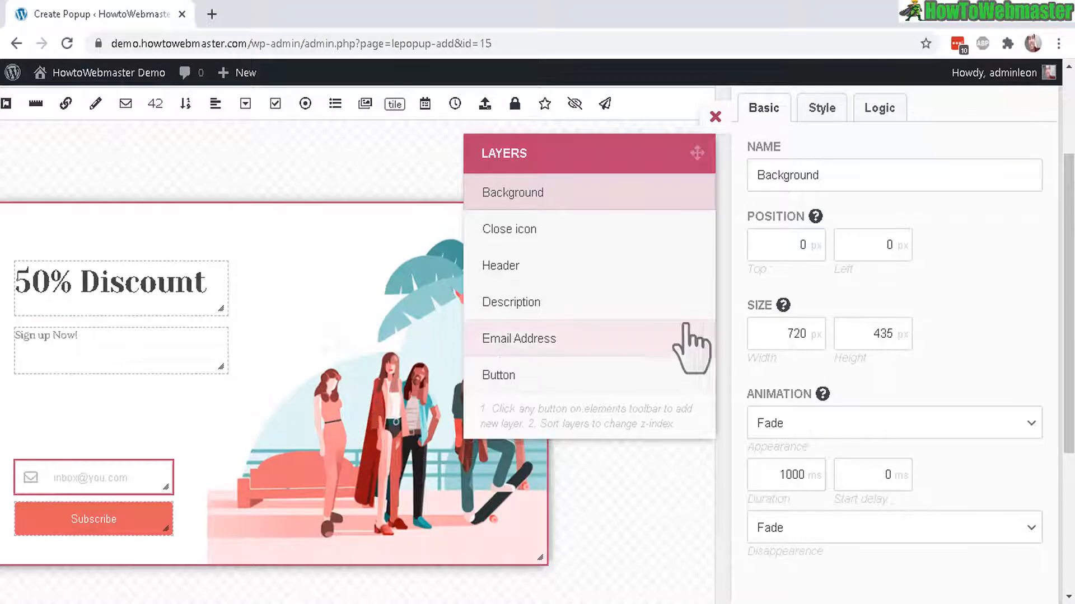
{"action": "mouse_move", "coordinate": [695, 264]}
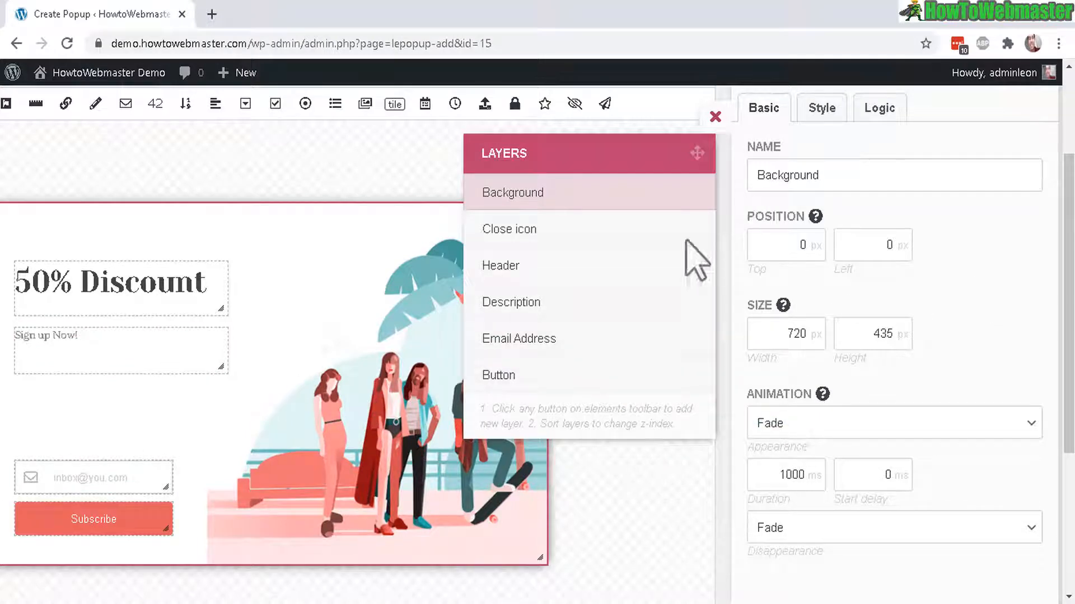
{"action": "scroll", "scroll_direction": "up", "scroll_amount": 3}
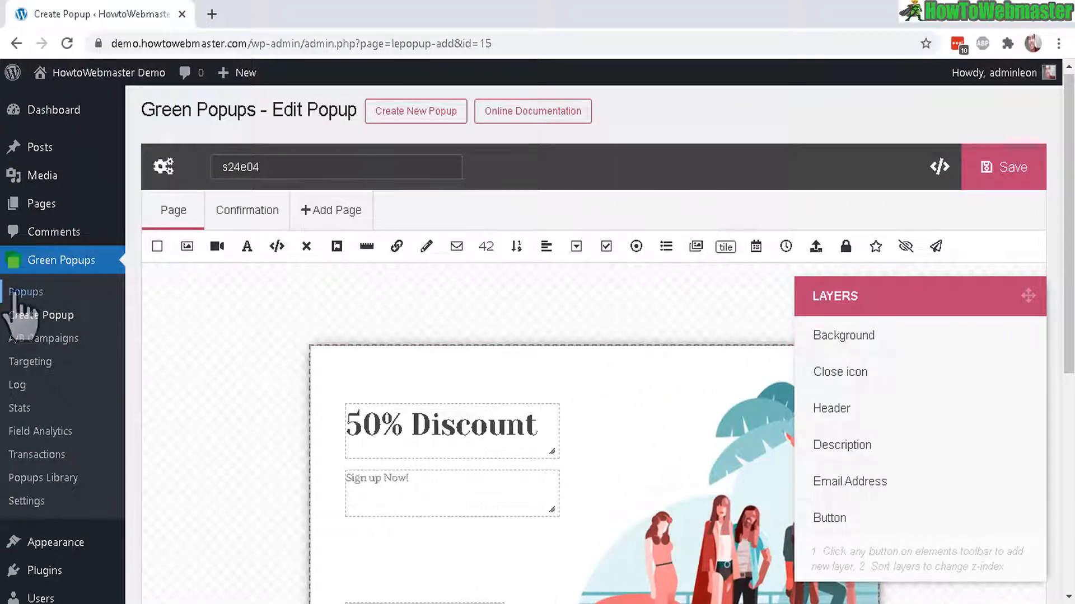
Activate Popup S24E04 from the popups list and bring up its How To Use embed options
{"action": "left_click", "coordinate": [25, 291]}
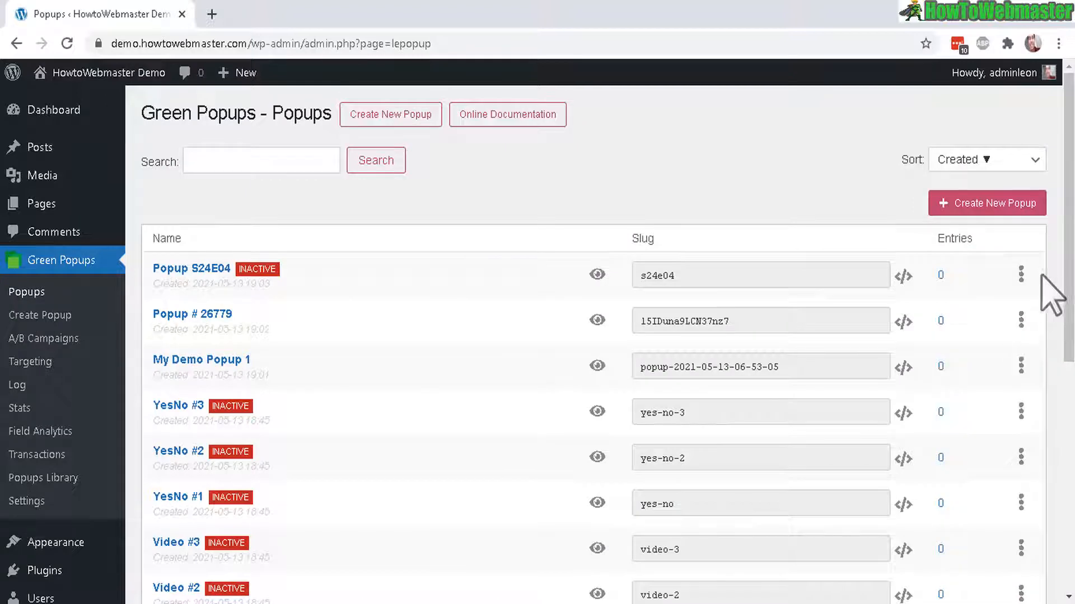
{"action": "mouse_move", "coordinate": [275, 281]}
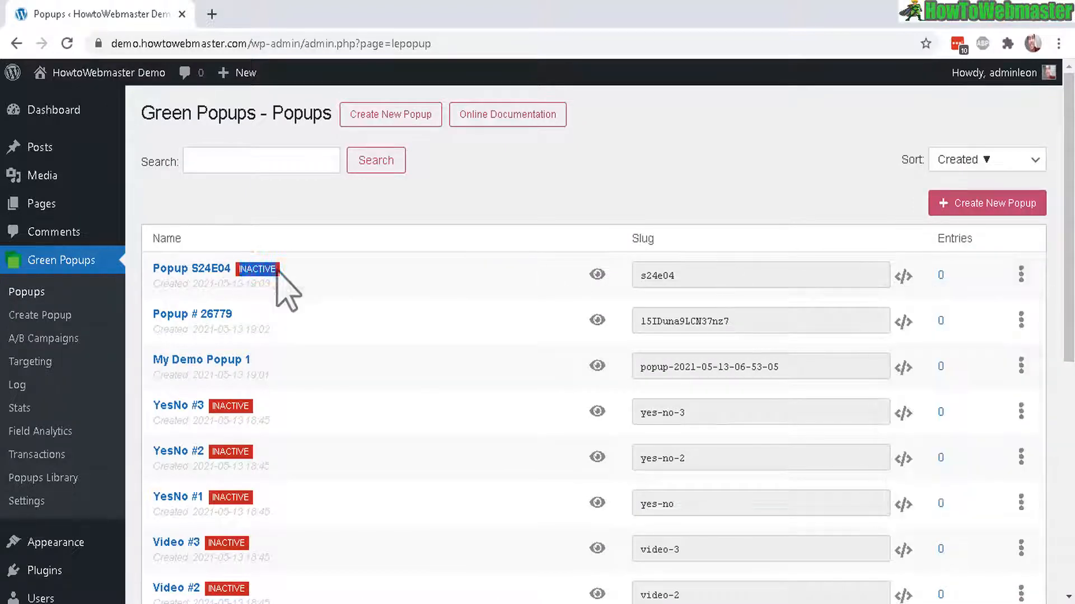
{"action": "left_click", "coordinate": [1020, 275]}
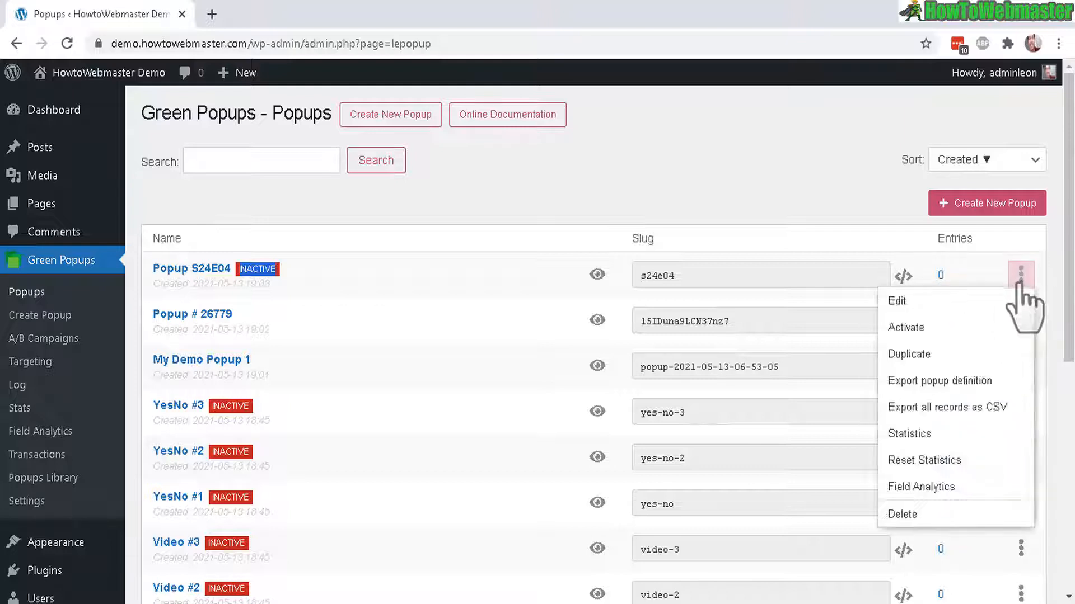
{"action": "left_click", "coordinate": [906, 328]}
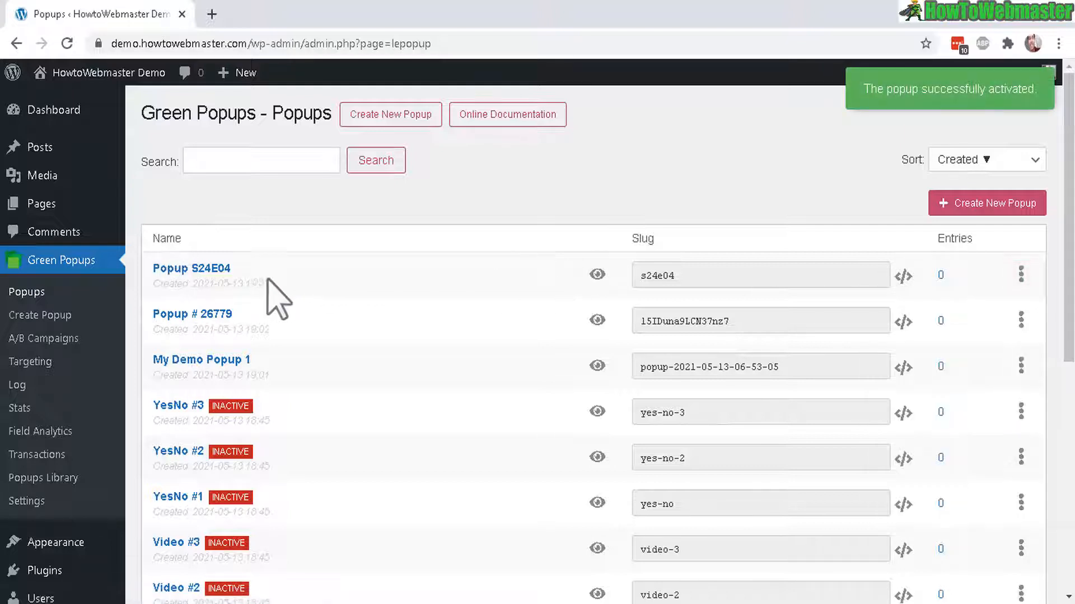
{"action": "mouse_move", "coordinate": [905, 284]}
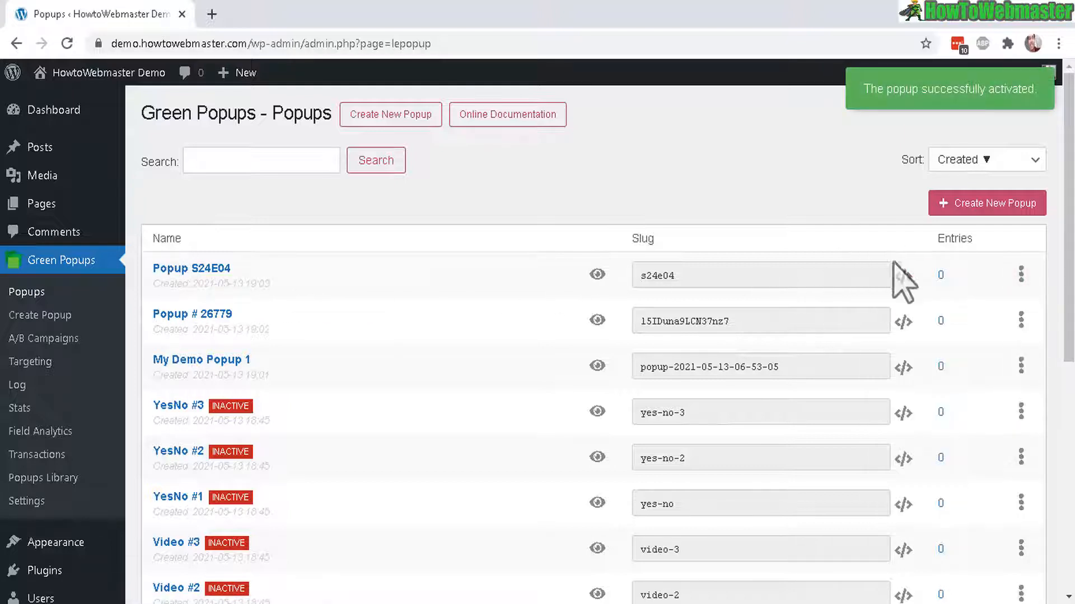
{"action": "left_click", "coordinate": [904, 275]}
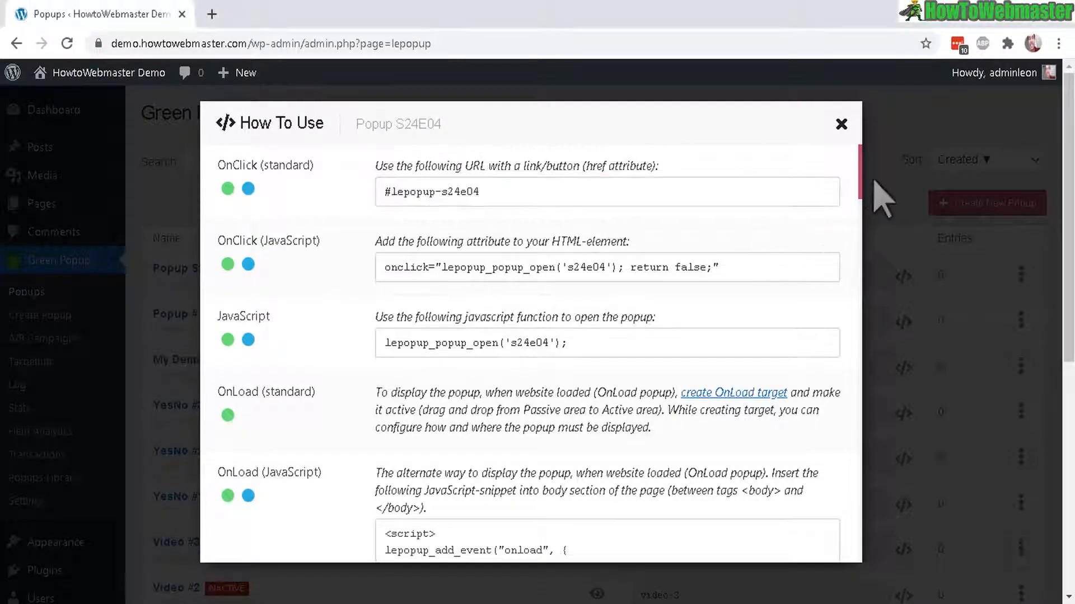
Scroll through Popup S24E04's How To Use dialog past the OnScroll and OnExit script snippets
{"action": "scroll", "scroll_direction": "down", "scroll_amount": 3}
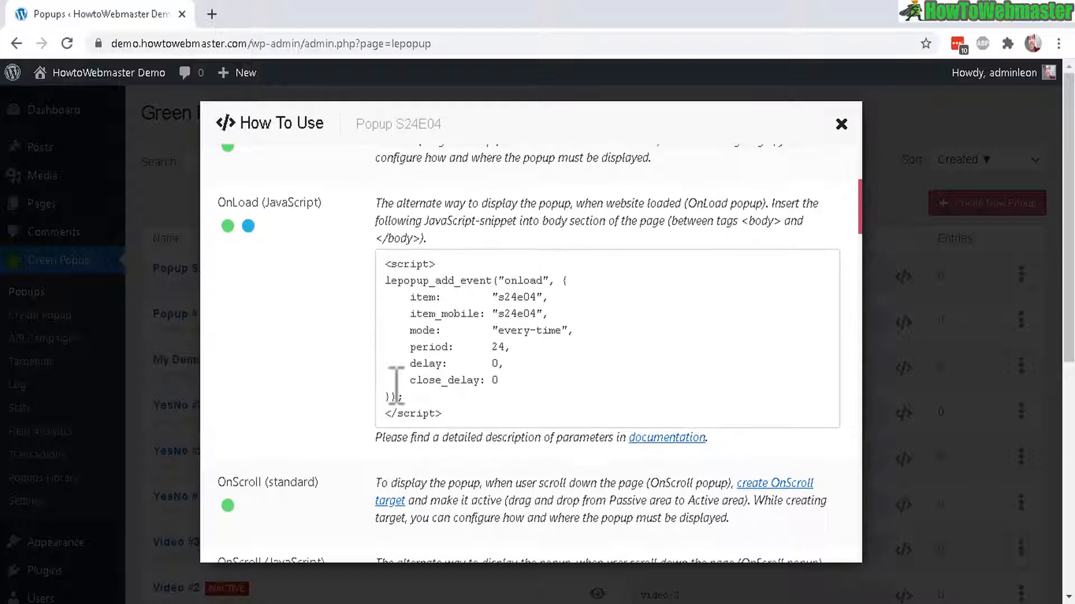
{"action": "mouse_move", "coordinate": [880, 401]}
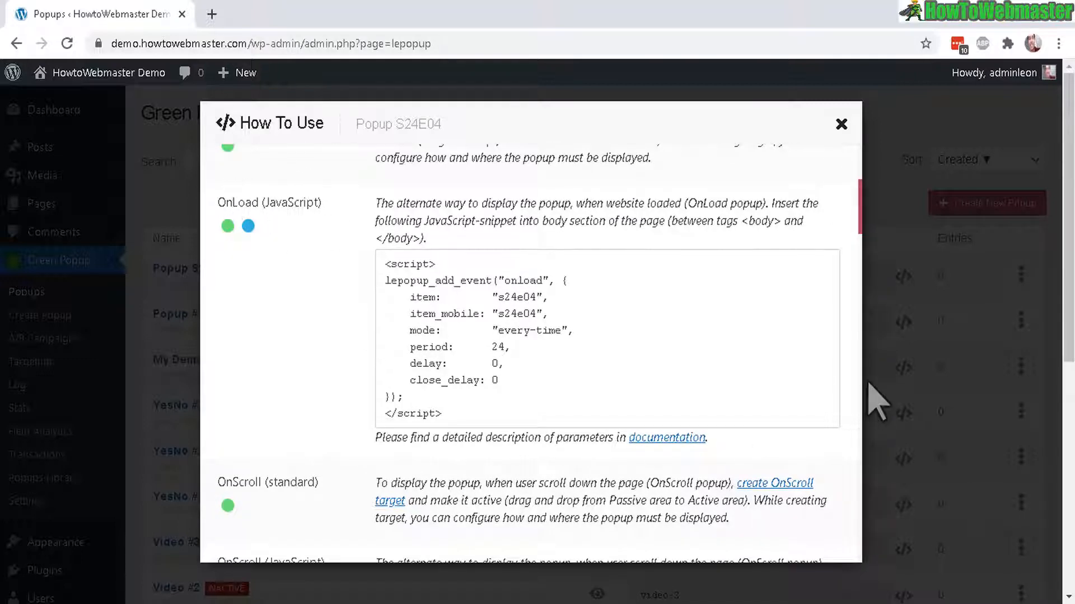
{"action": "scroll", "scroll_direction": "down", "scroll_amount": 3}
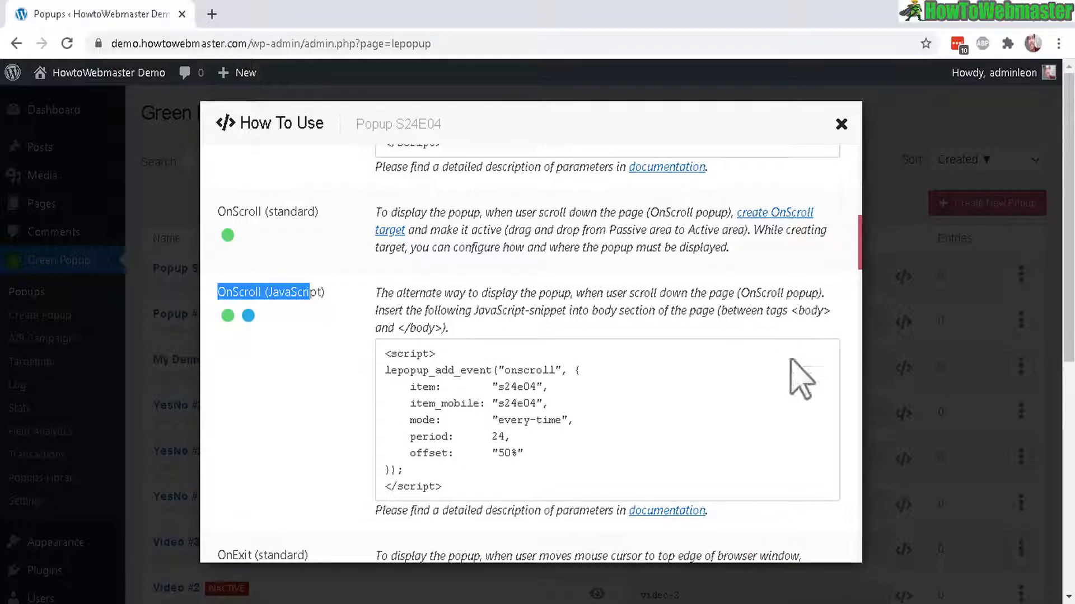
{"action": "mouse_move", "coordinate": [871, 261]}
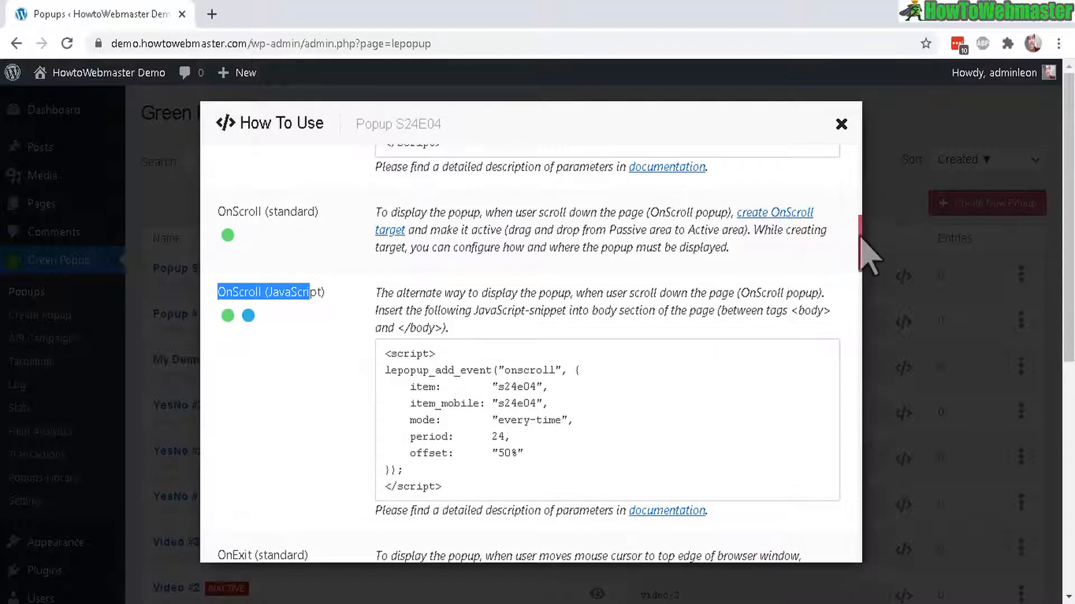
{"action": "scroll", "scroll_direction": "down", "scroll_amount": 3}
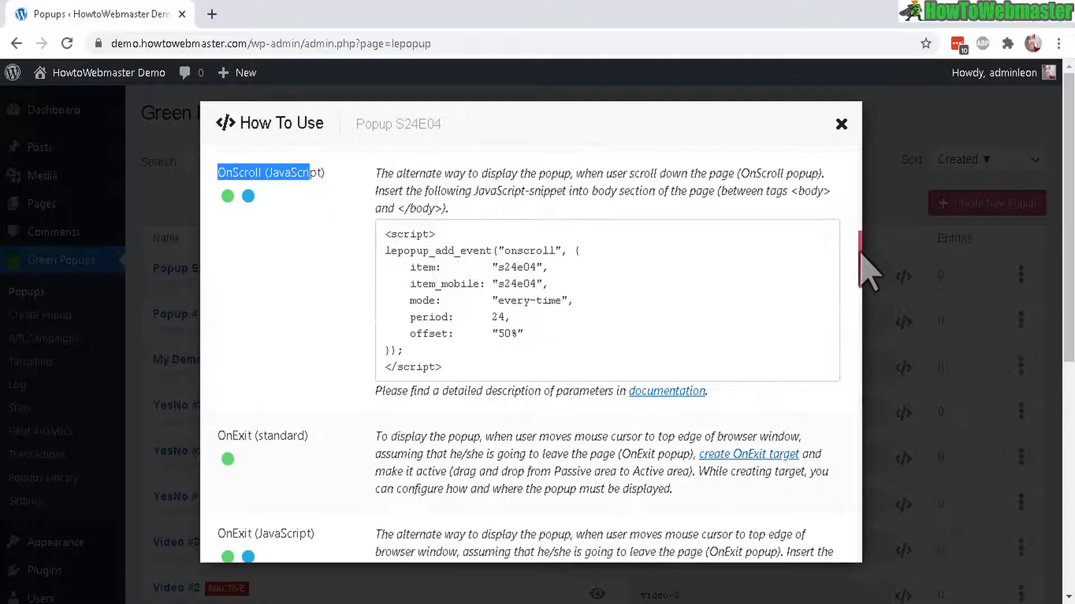
{"action": "scroll", "scroll_direction": "down", "scroll_amount": 3}
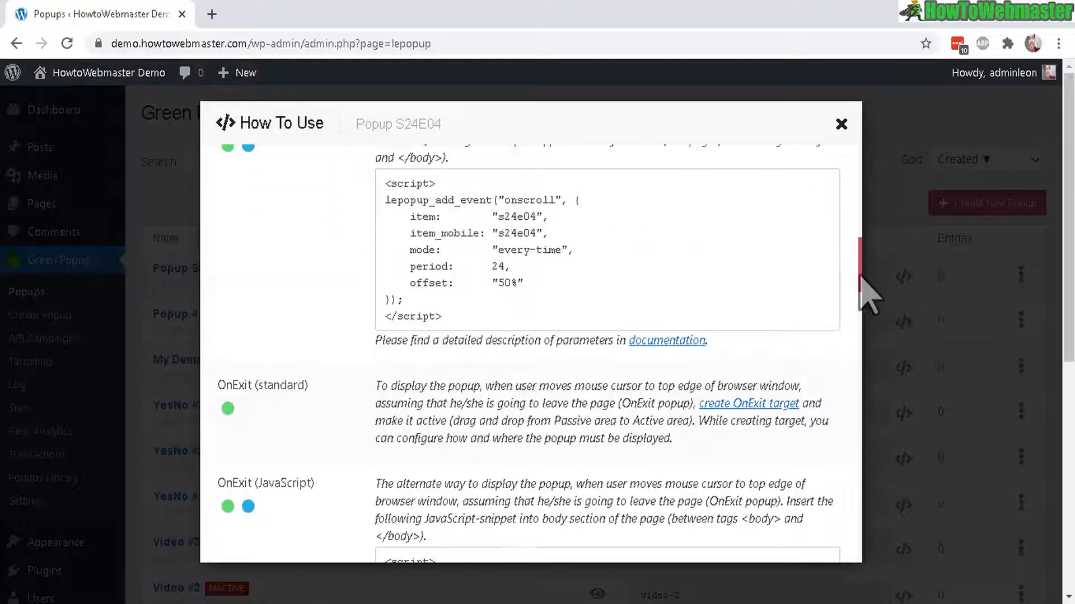
{"action": "scroll", "scroll_direction": "down", "scroll_amount": 3}
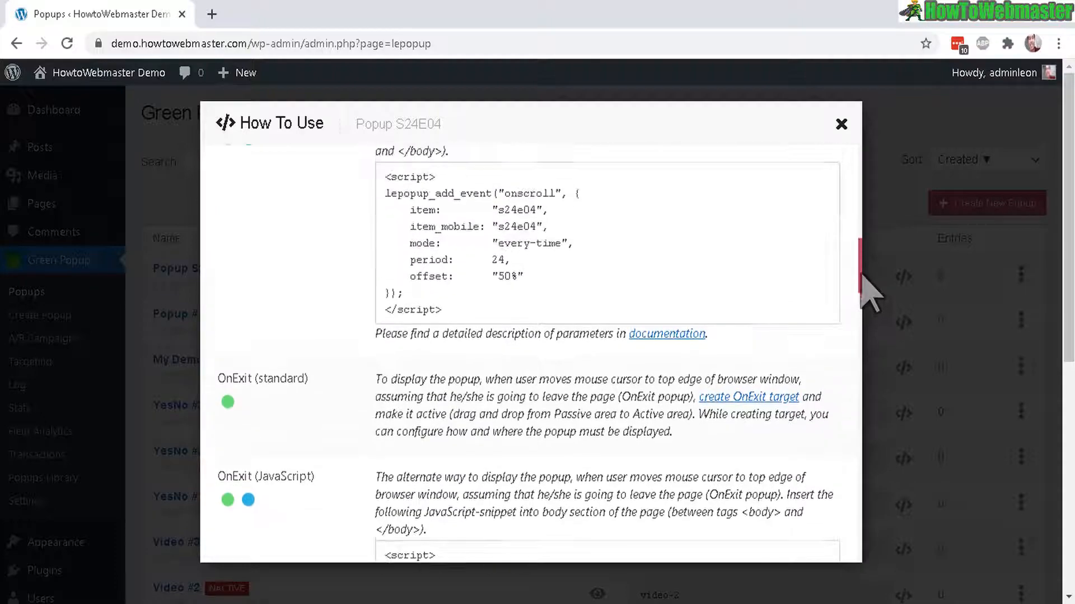
{"action": "scroll", "scroll_direction": "up", "scroll_amount": 3}
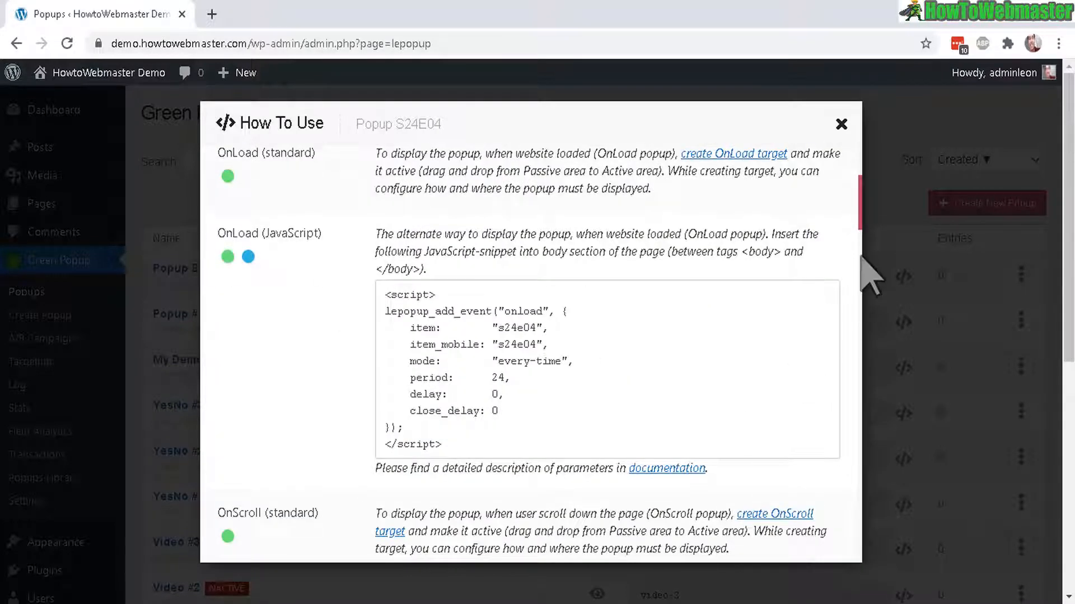
{"action": "scroll", "scroll_direction": "down", "scroll_amount": 3}
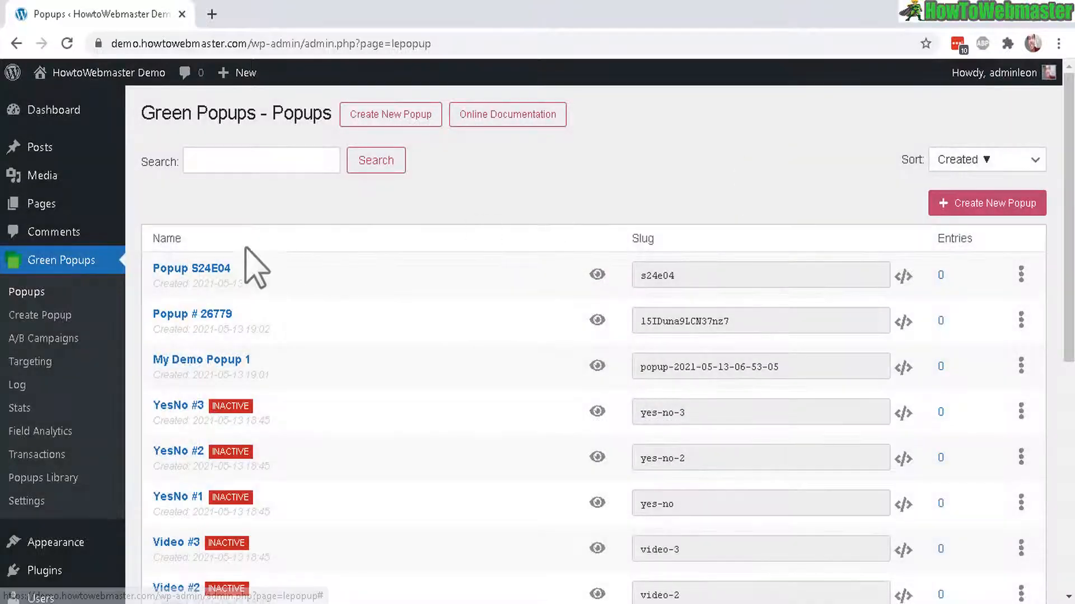
{"action": "mouse_move", "coordinate": [20, 408]}
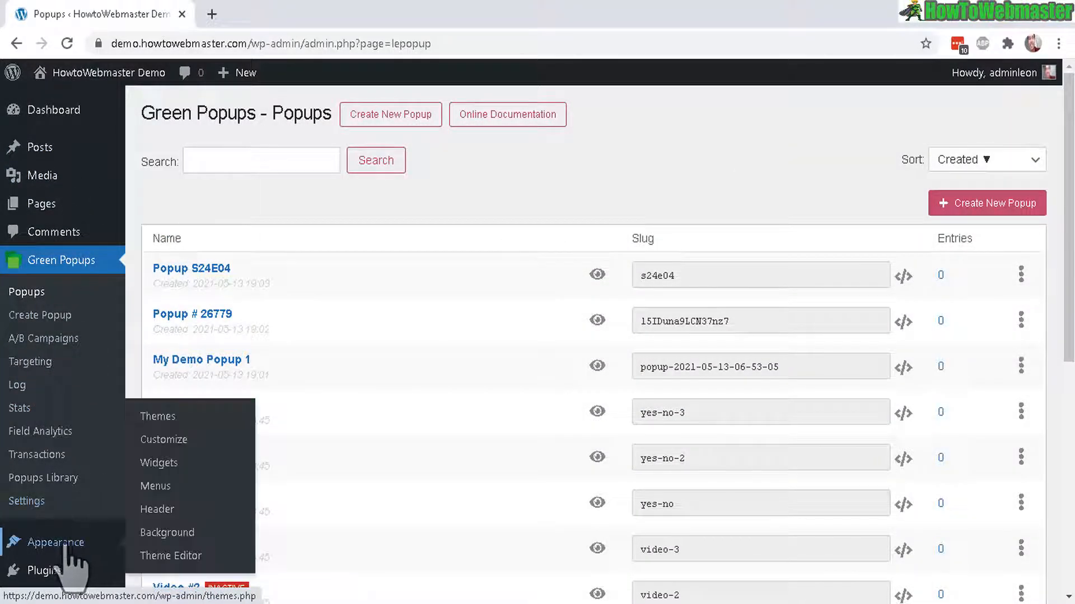
Go to Appearance > Widgets and place a Custom HTML widget in the Right Sidebar
{"action": "left_click", "coordinate": [158, 462]}
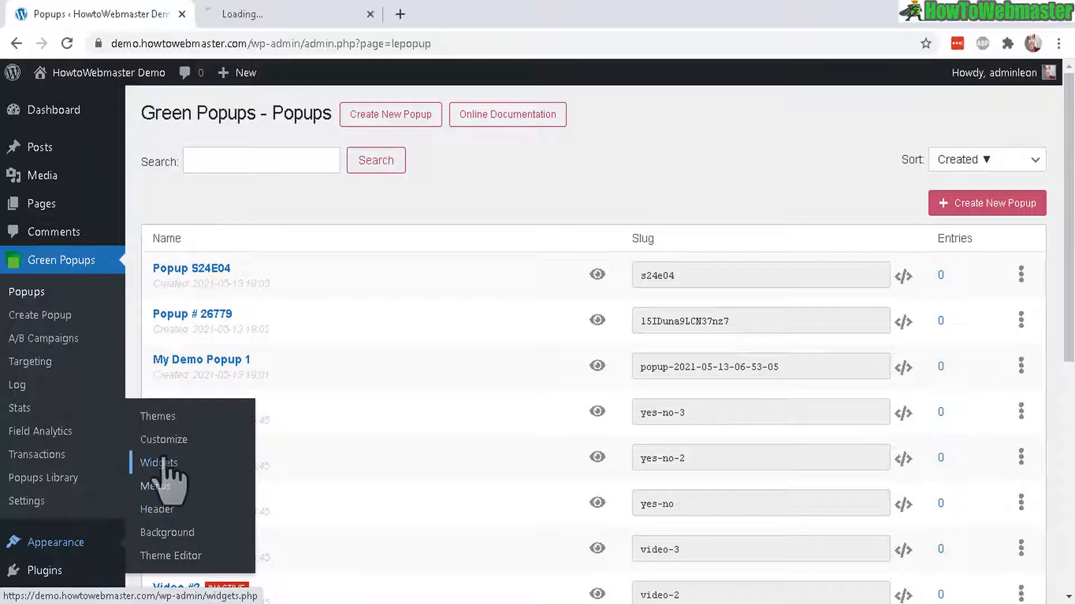
{"action": "left_click", "coordinate": [158, 462]}
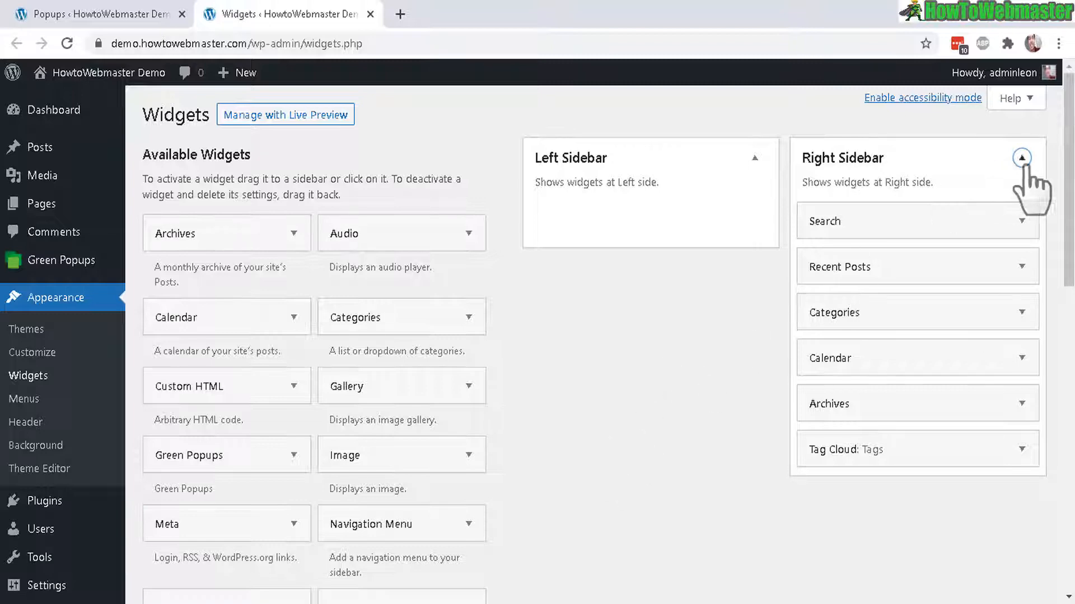
{"action": "scroll", "scroll_direction": "down", "scroll_amount": 3}
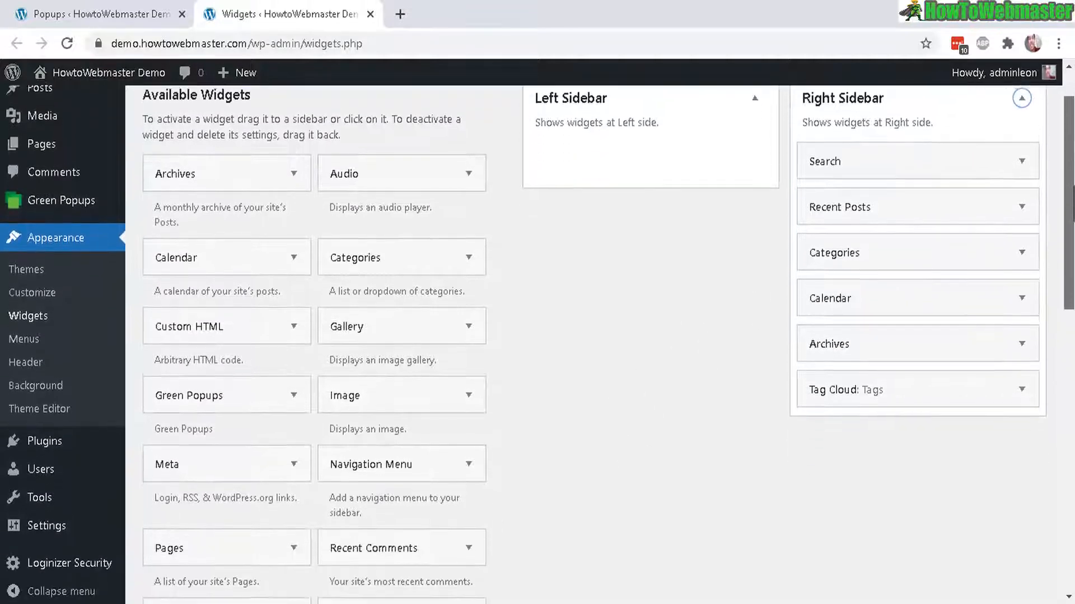
{"action": "scroll", "scroll_direction": "down", "scroll_amount": 3}
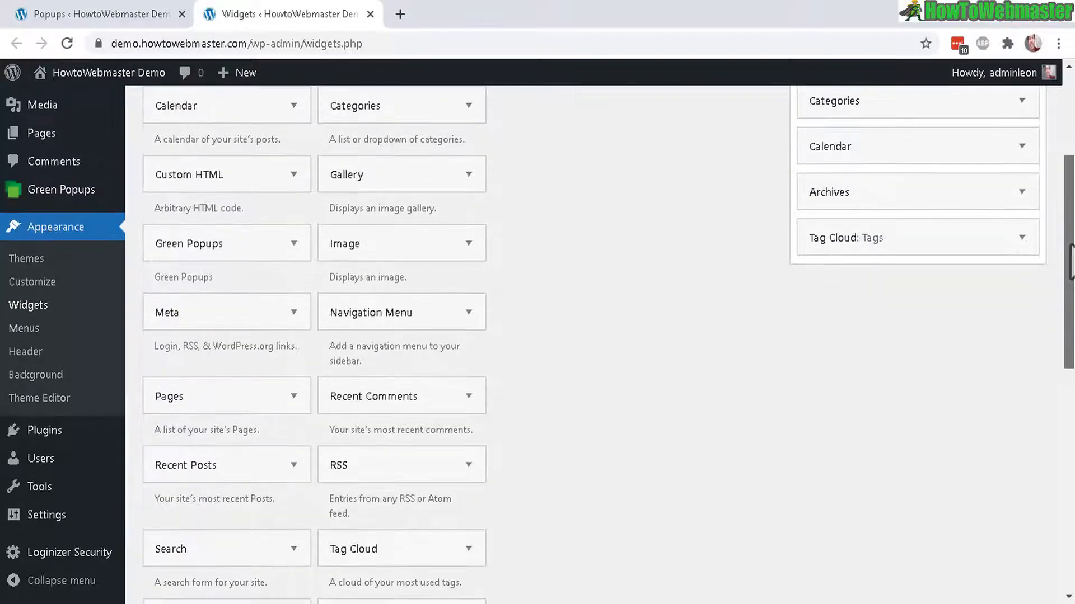
{"action": "scroll", "scroll_direction": "up", "scroll_amount": 3}
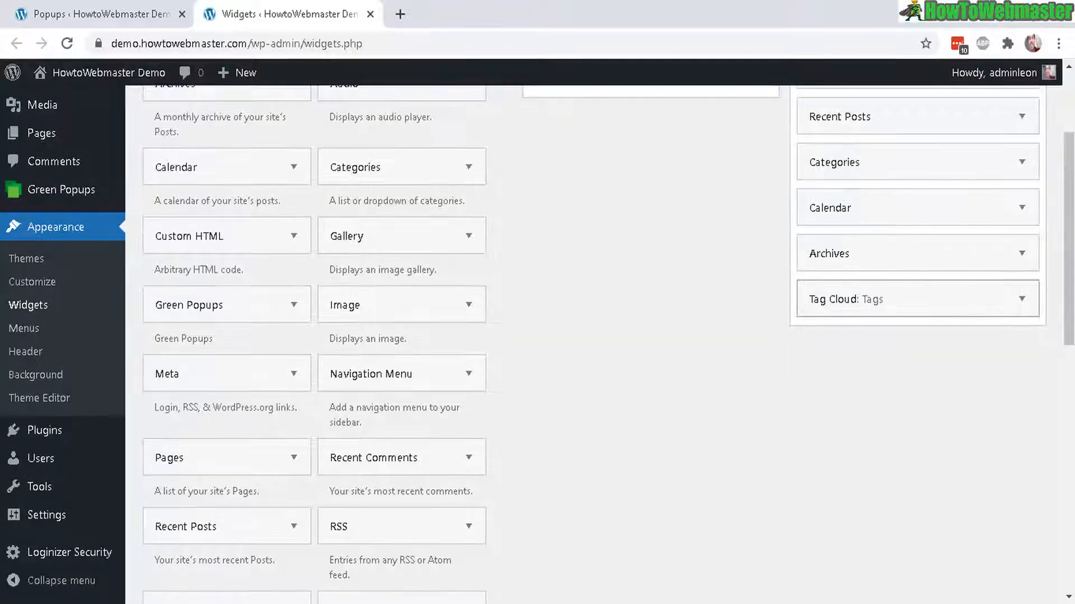
{"action": "scroll", "scroll_direction": "up", "scroll_amount": 3}
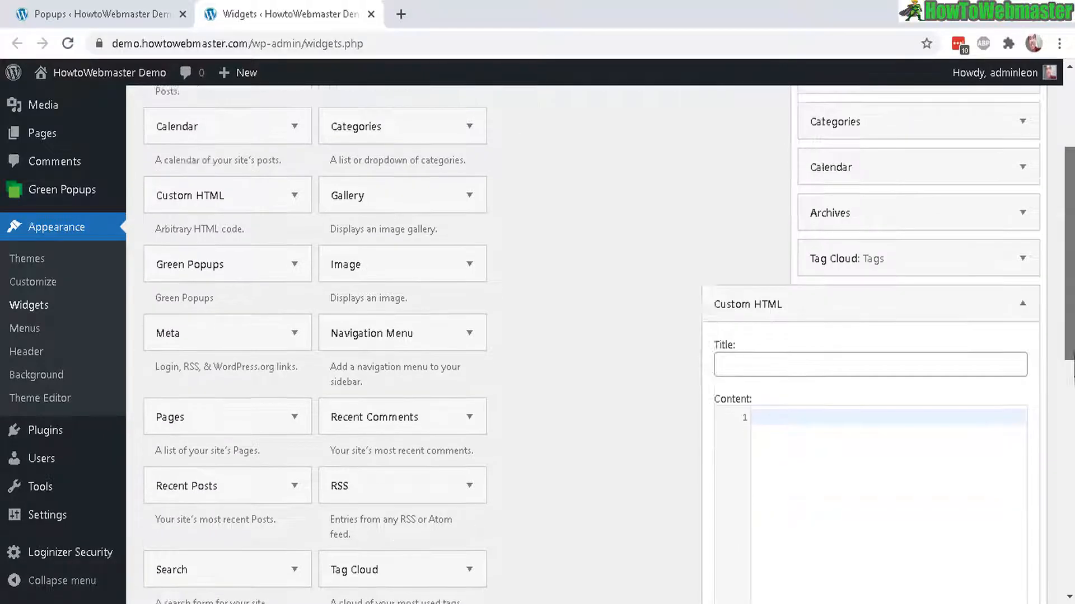
{"action": "scroll", "scroll_direction": "down", "scroll_amount": 3}
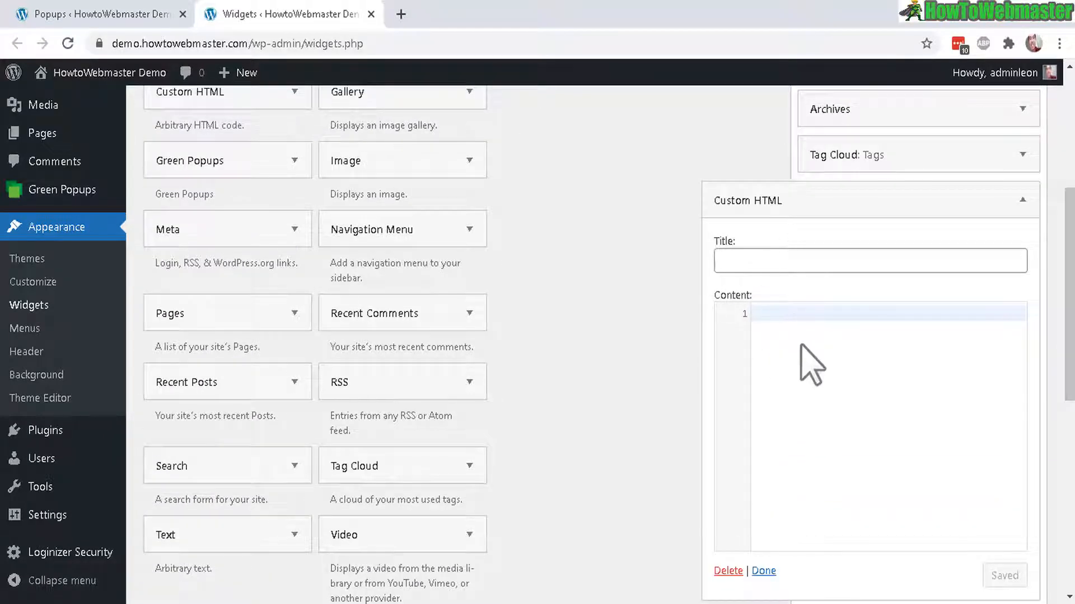
Paste Popup S24E04's OnScroll script into the widget's Content box and save it
{"action": "right_click", "coordinate": [809, 363]}
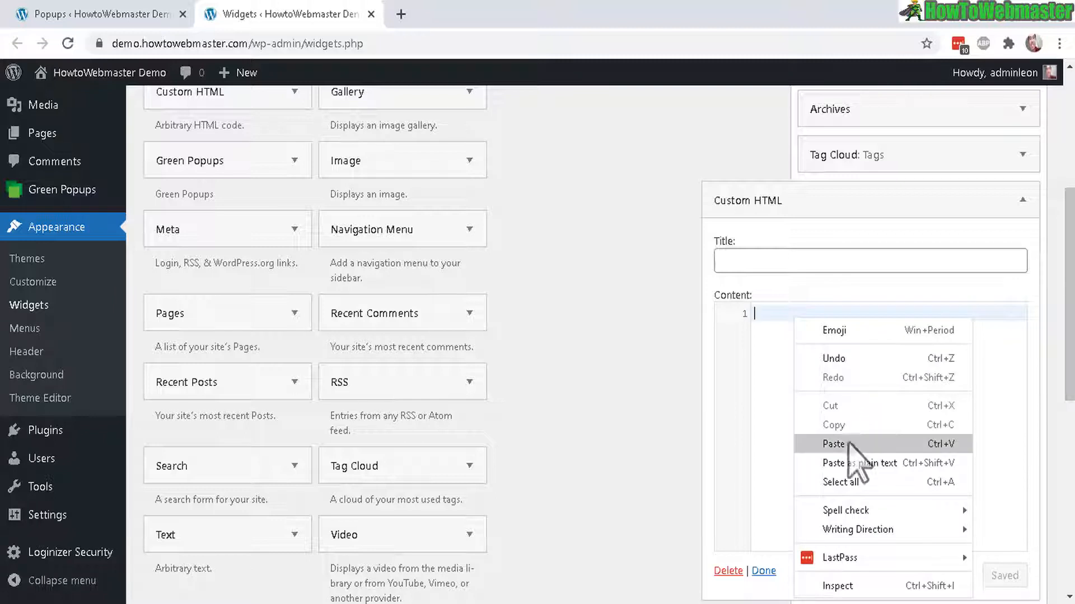
{"action": "left_click", "coordinate": [834, 443]}
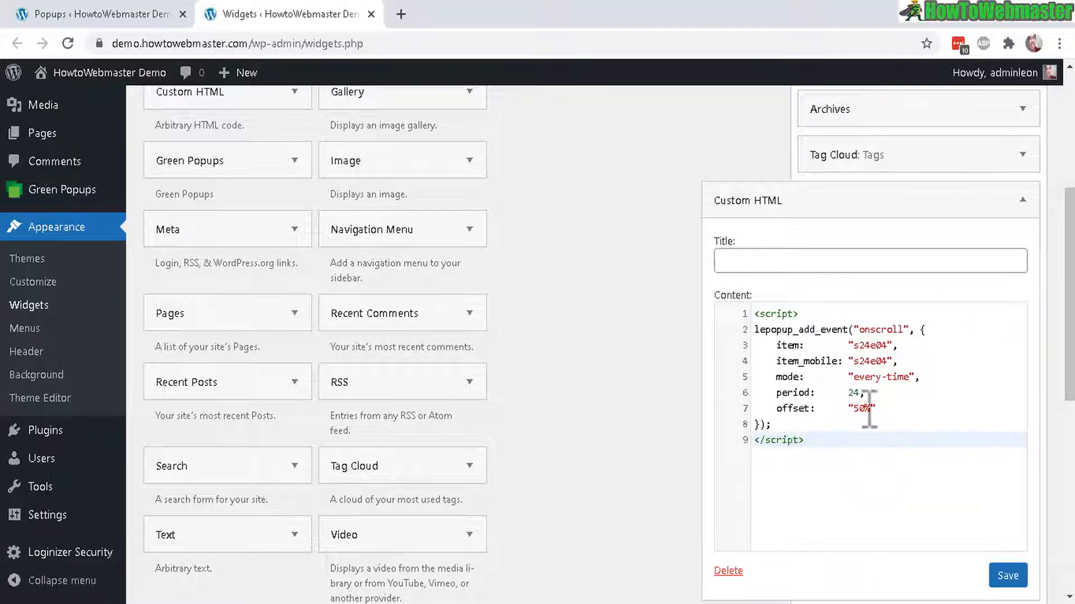
{"action": "left_click", "coordinate": [1007, 575]}
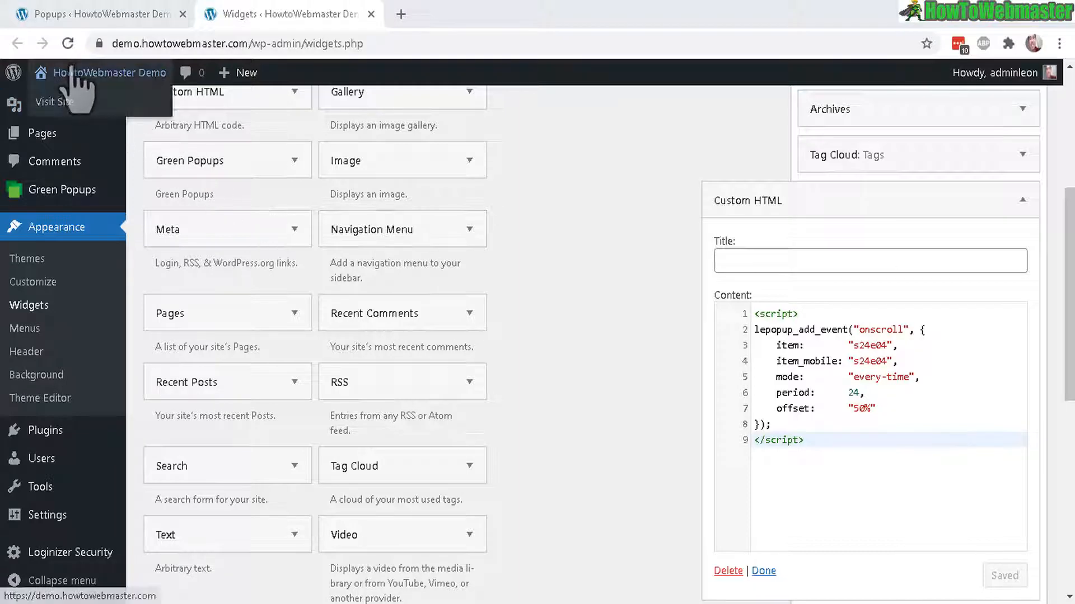
{"action": "left_click", "coordinate": [54, 102]}
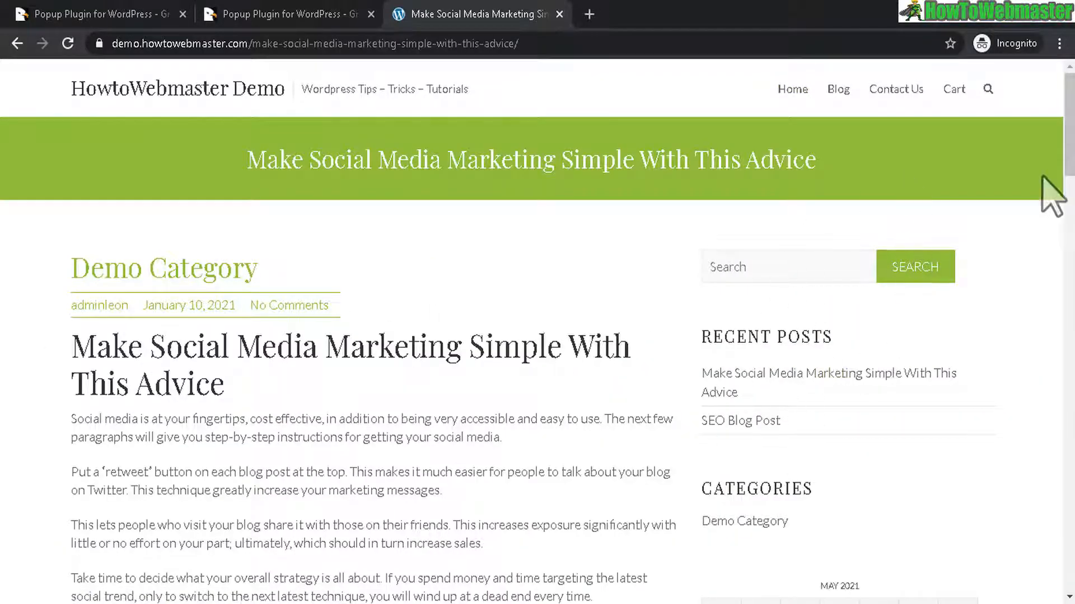
{"action": "scroll", "scroll_direction": "down", "scroll_amount": 3}
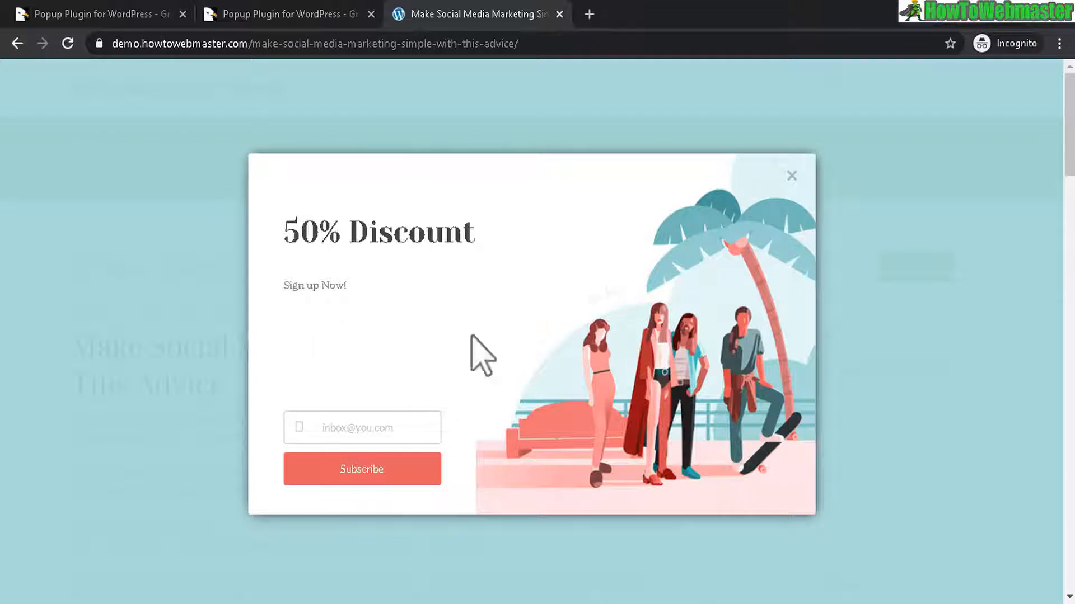
{"action": "mouse_move", "coordinate": [712, 285]}
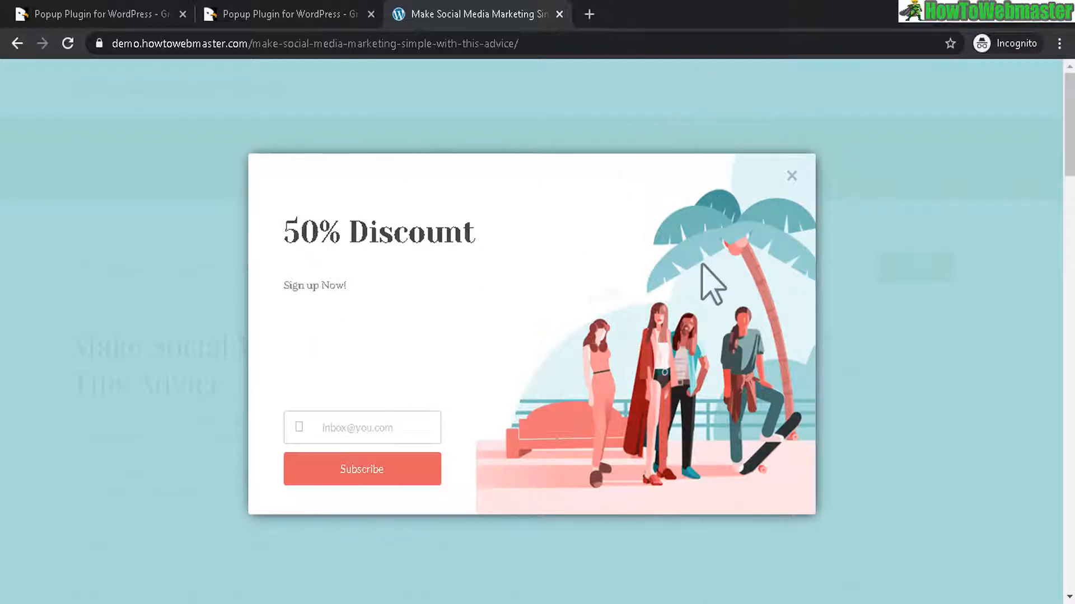
{"action": "mouse_move", "coordinate": [657, 329]}
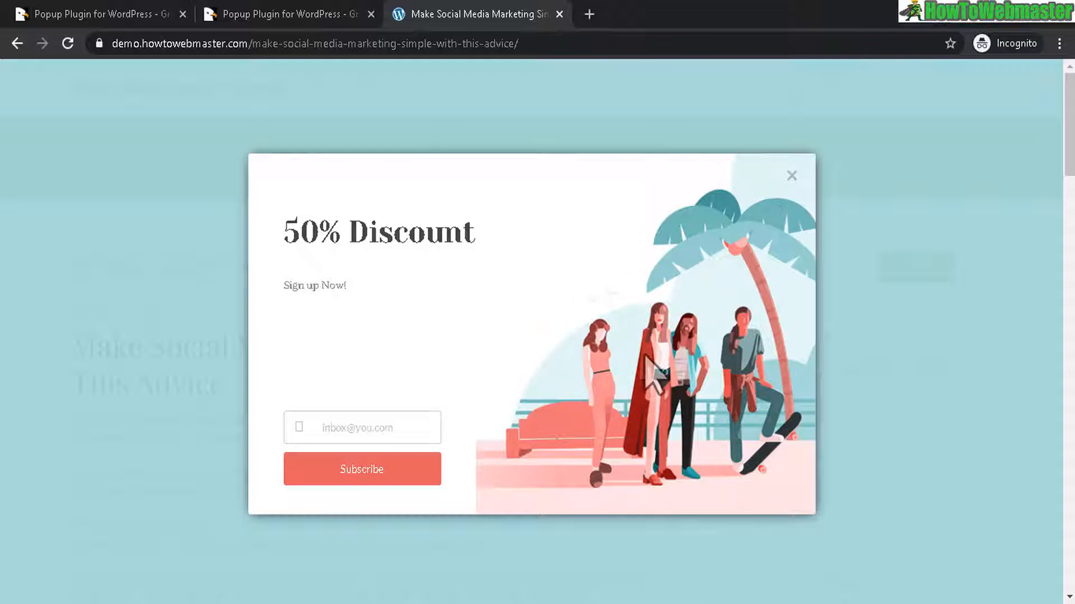
{"action": "mouse_move", "coordinate": [473, 445]}
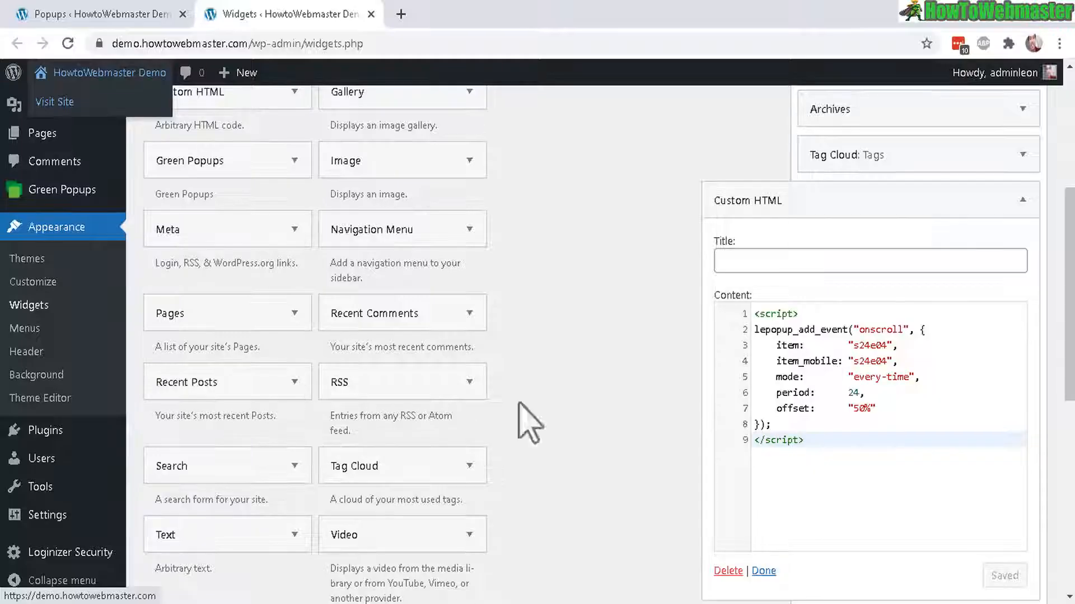
From the Green Popups list, reach Popup S24E04's Inline (shortcode) instructions and copy the shortcode
{"action": "left_click", "coordinate": [62, 190]}
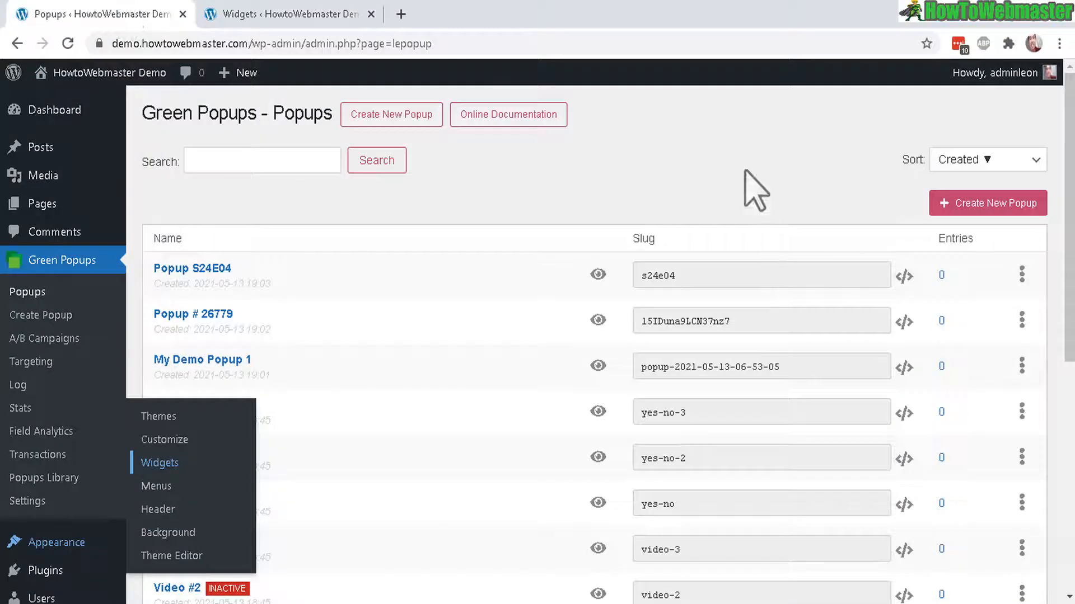
{"action": "left_click", "coordinate": [905, 276]}
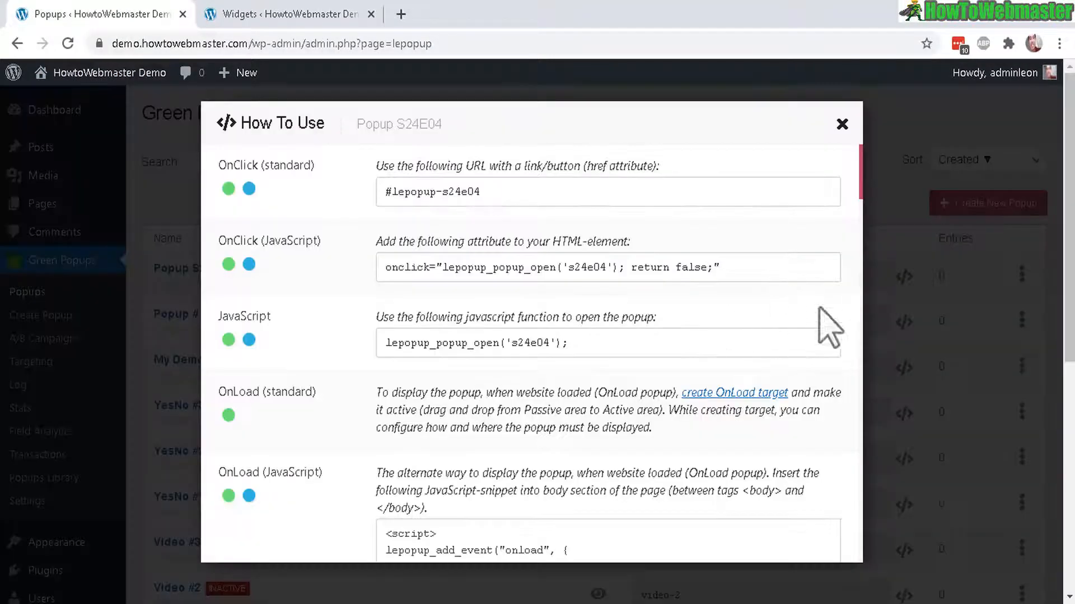
{"action": "scroll", "scroll_direction": "down", "scroll_amount": 3}
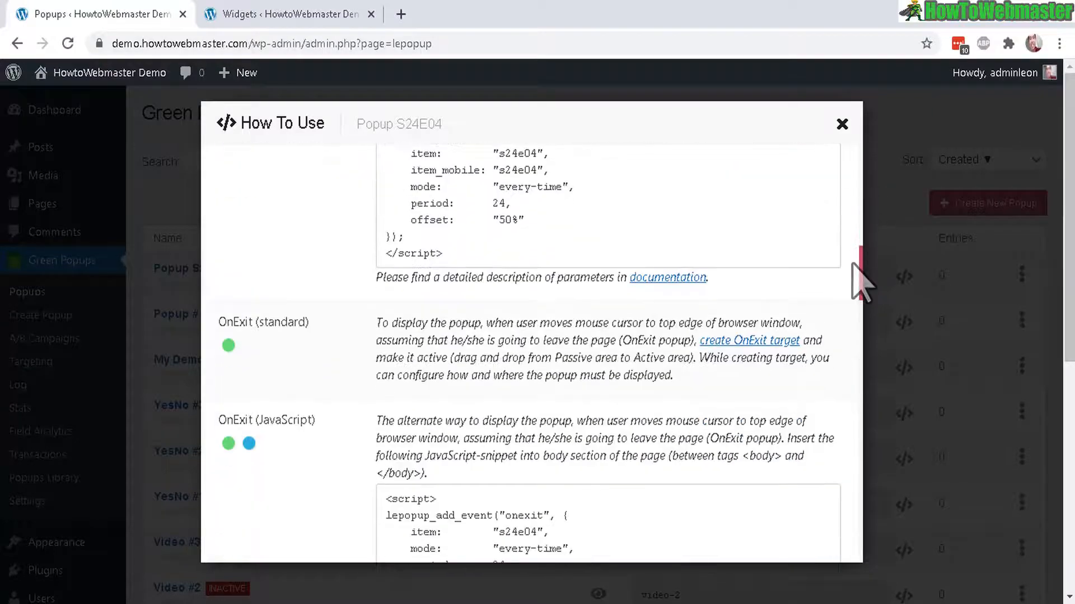
{"action": "scroll", "scroll_direction": "down", "scroll_amount": 3}
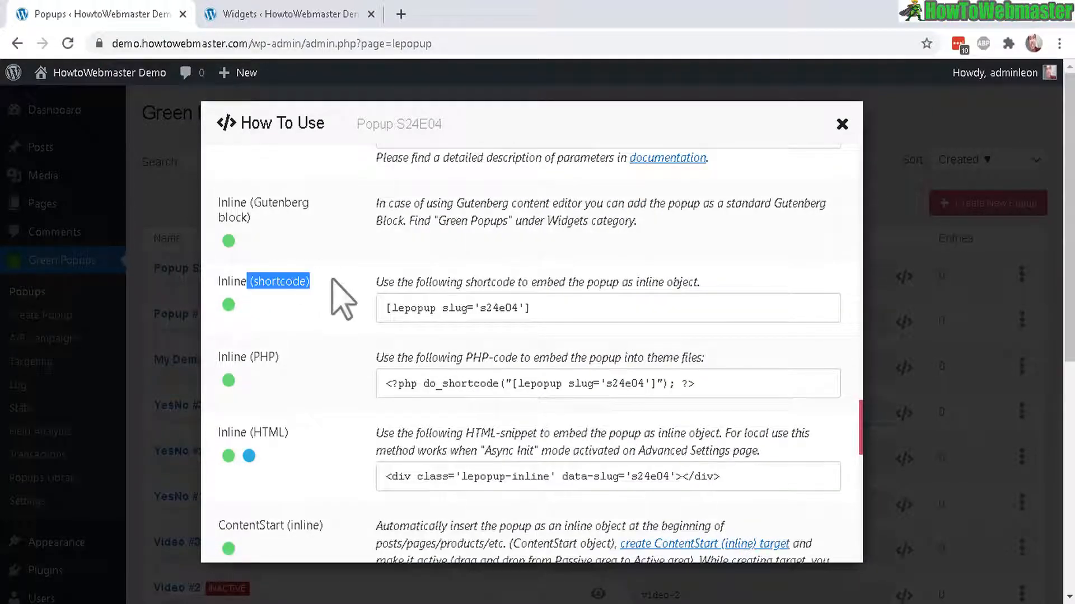
{"action": "triple_click", "coordinate": [456, 308]}
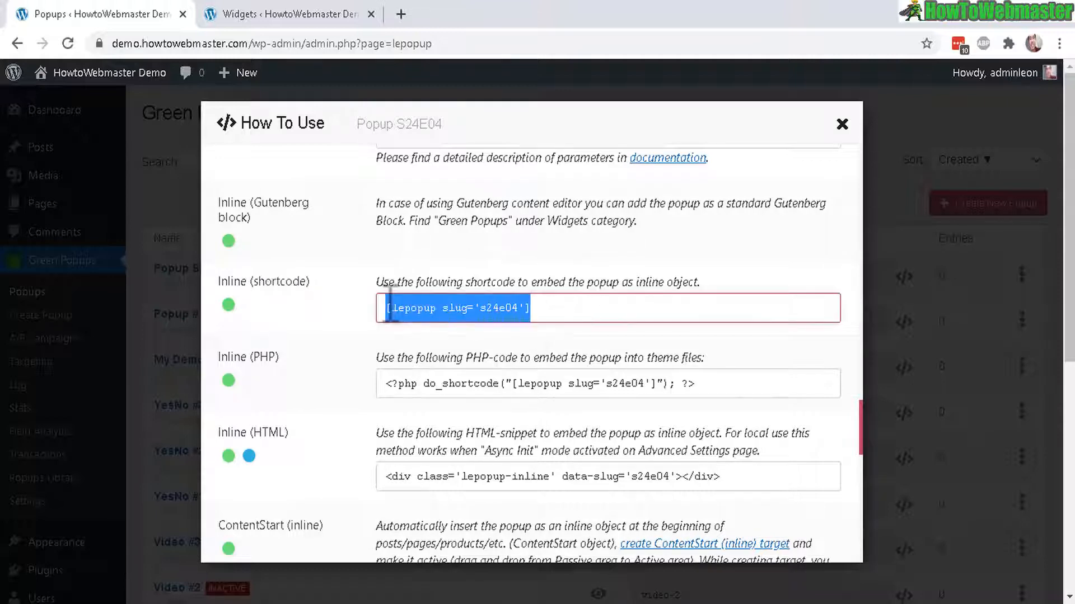
{"action": "right_click", "coordinate": [452, 308]}
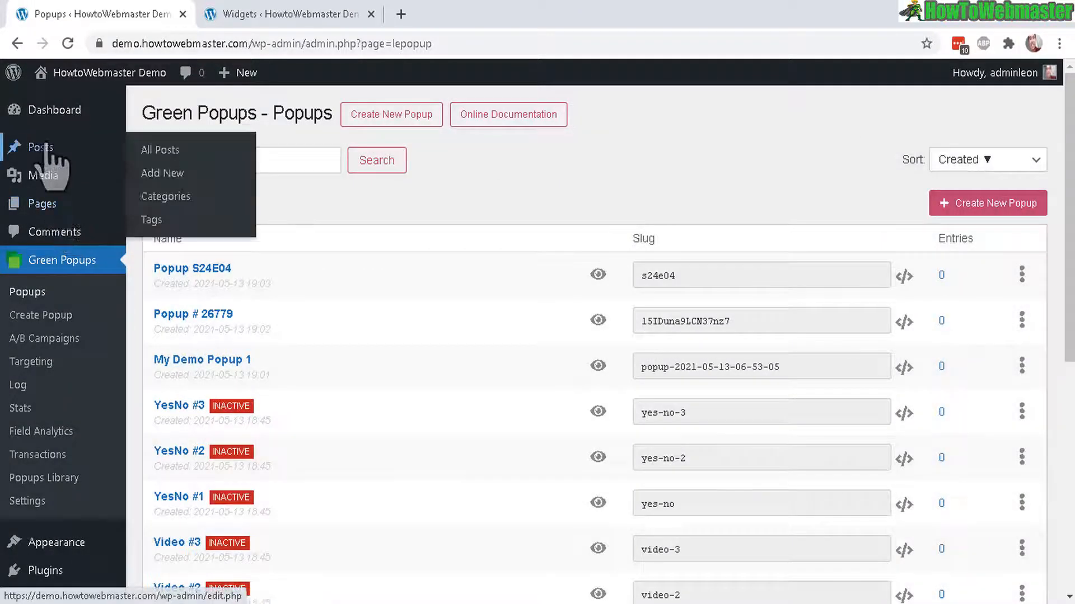
Start a new post 'Test inline post' and paste the [lepopup slug='s24e04'] shortcode into a Shortcode block
{"action": "left_click", "coordinate": [163, 172]}
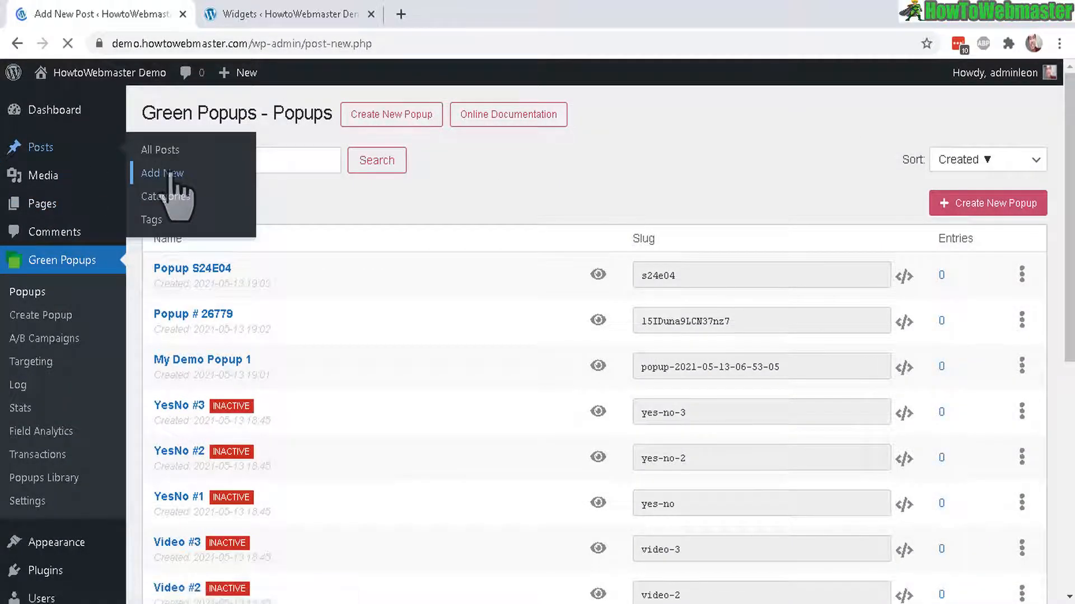
{"action": "left_click", "coordinate": [163, 172]}
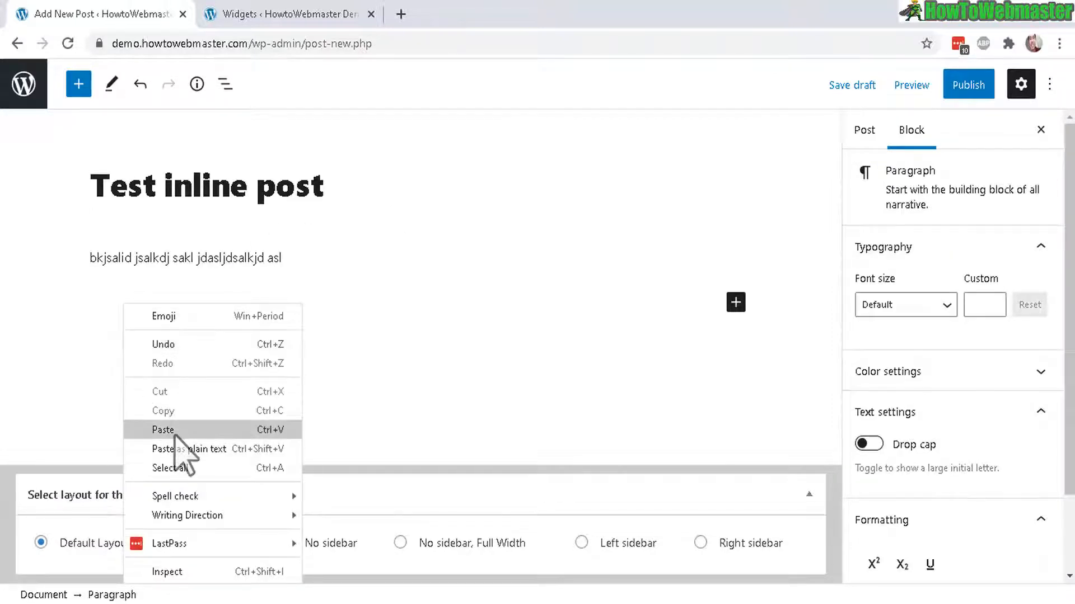
{"action": "left_click", "coordinate": [163, 430]}
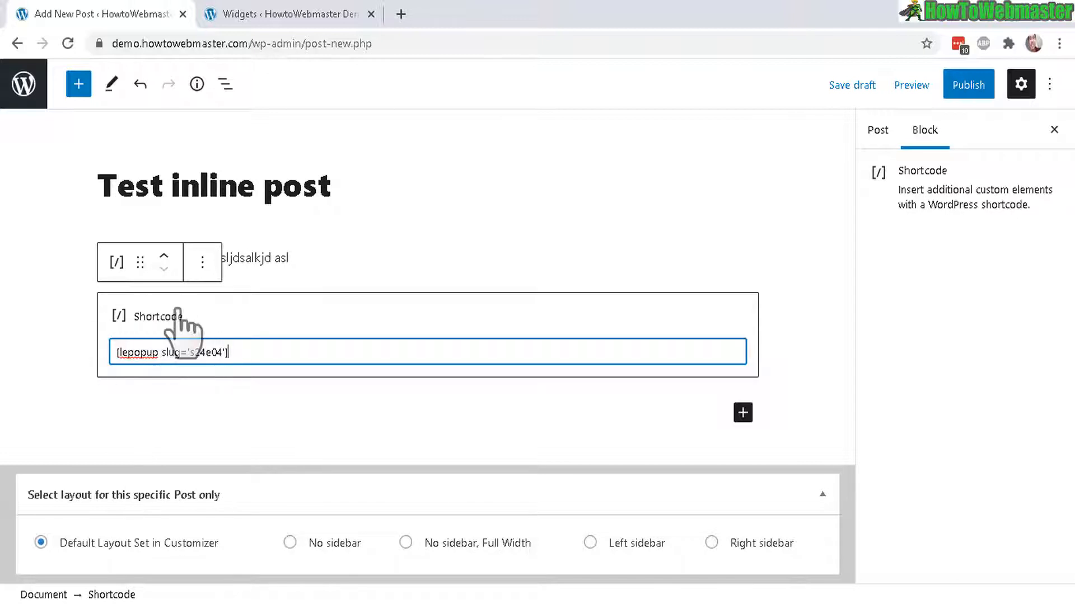
{"action": "mouse_move", "coordinate": [203, 356]}
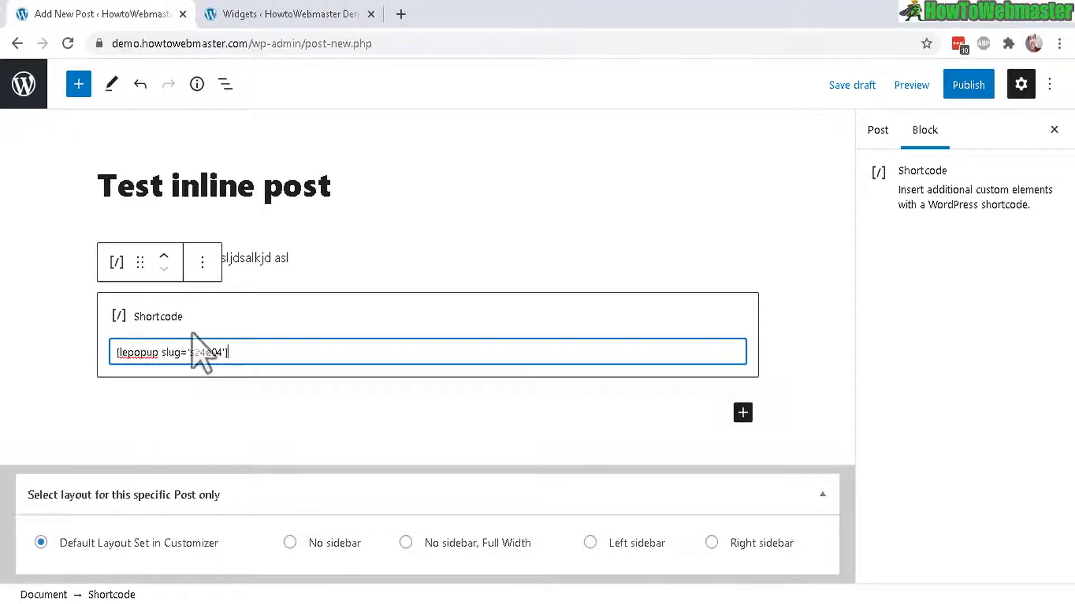
{"action": "mouse_move", "coordinate": [323, 288]}
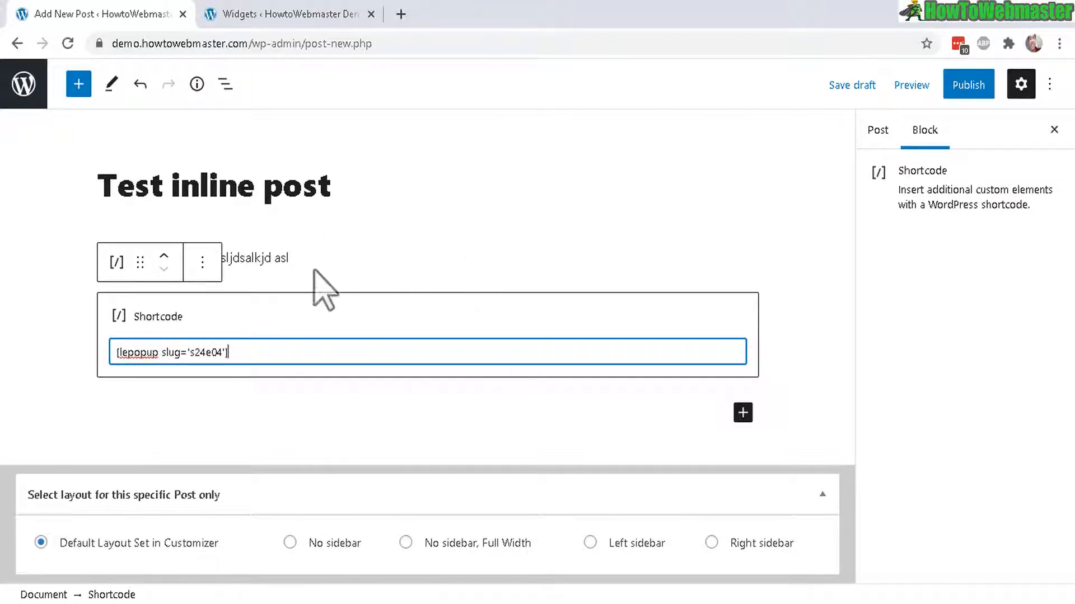
{"action": "double_click", "coordinate": [136, 352]}
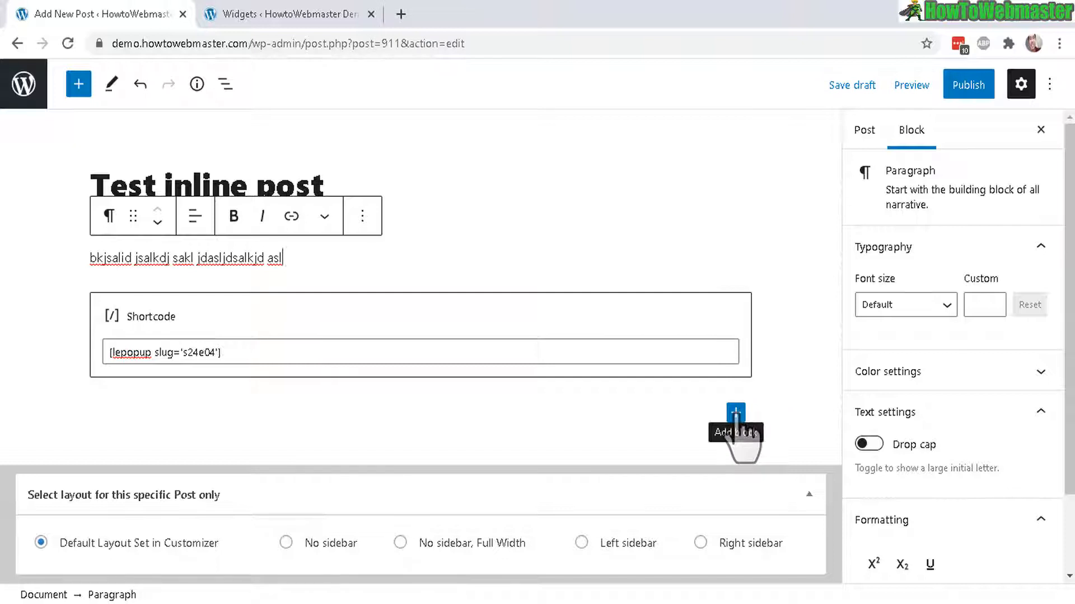
Insert a Green Popups block after the shortcode and set it to Popup # 26779
{"action": "left_click", "coordinate": [734, 413]}
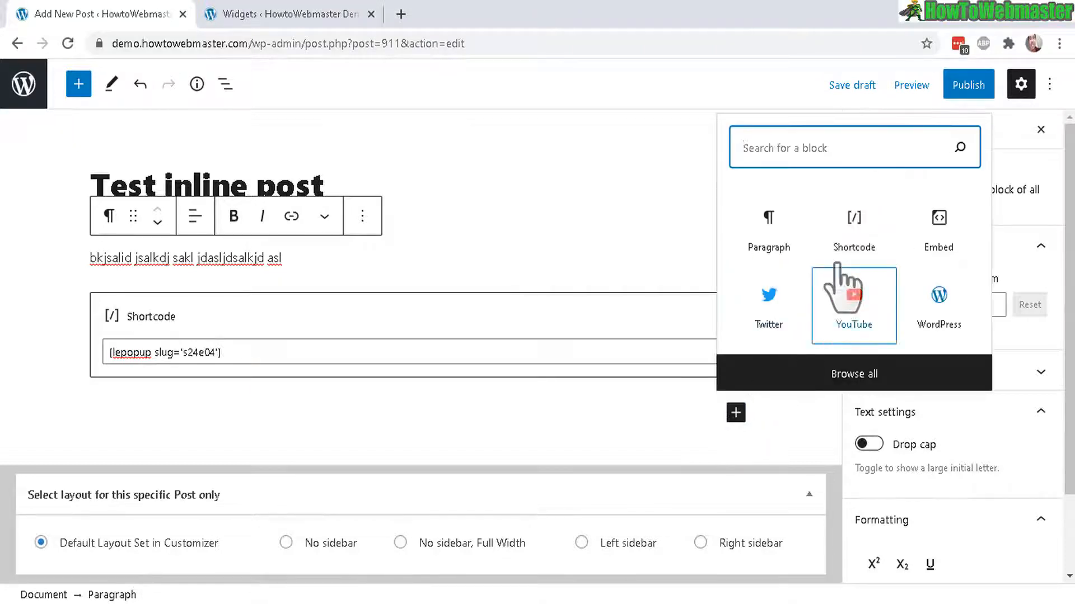
{"action": "type", "text": "gree"}
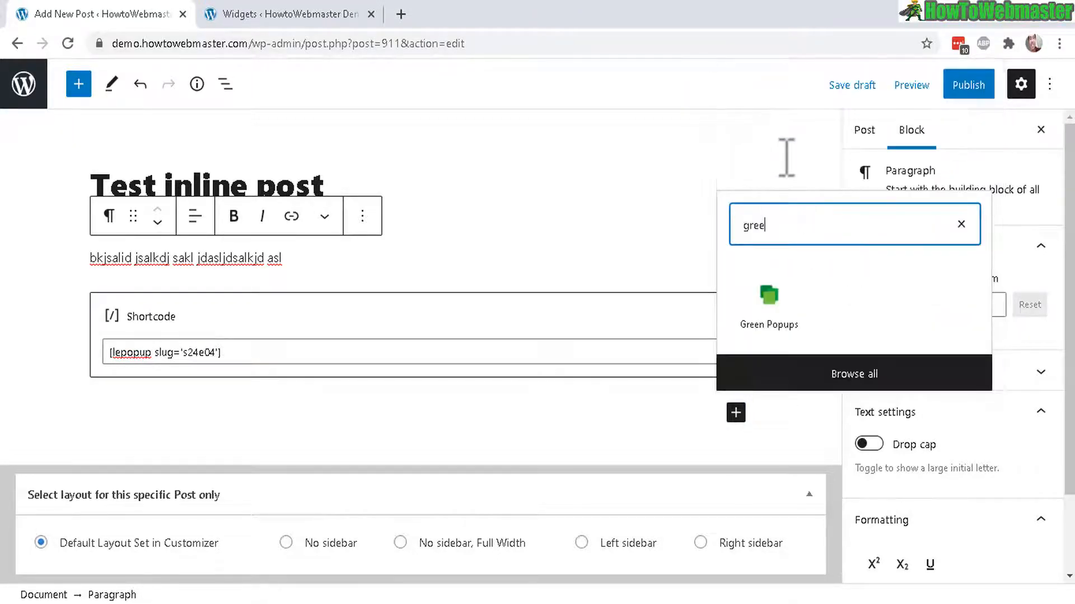
{"action": "left_click", "coordinate": [768, 301]}
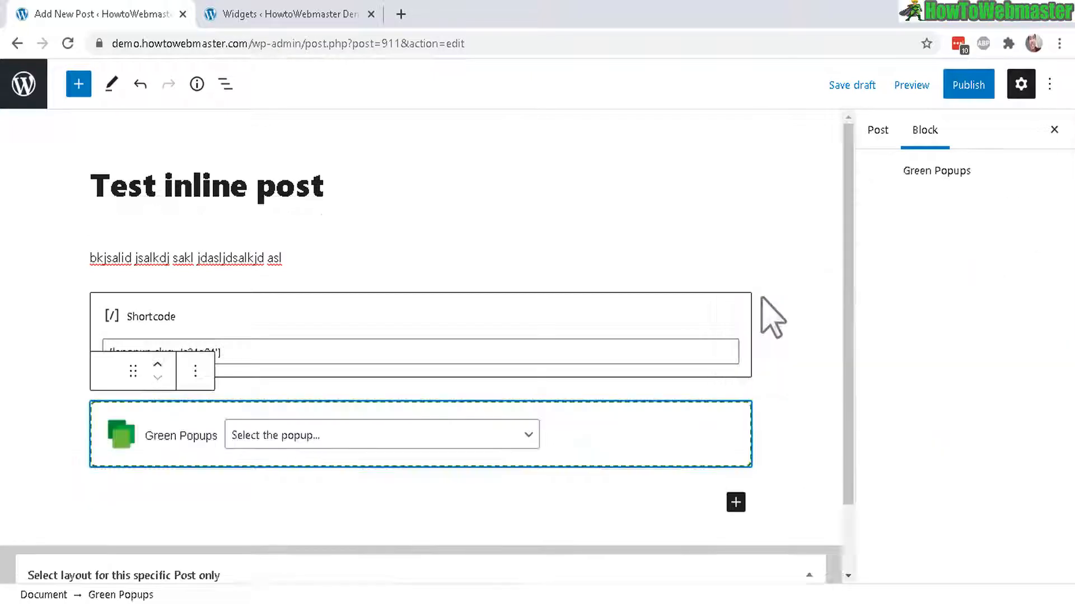
{"action": "left_click", "coordinate": [381, 436]}
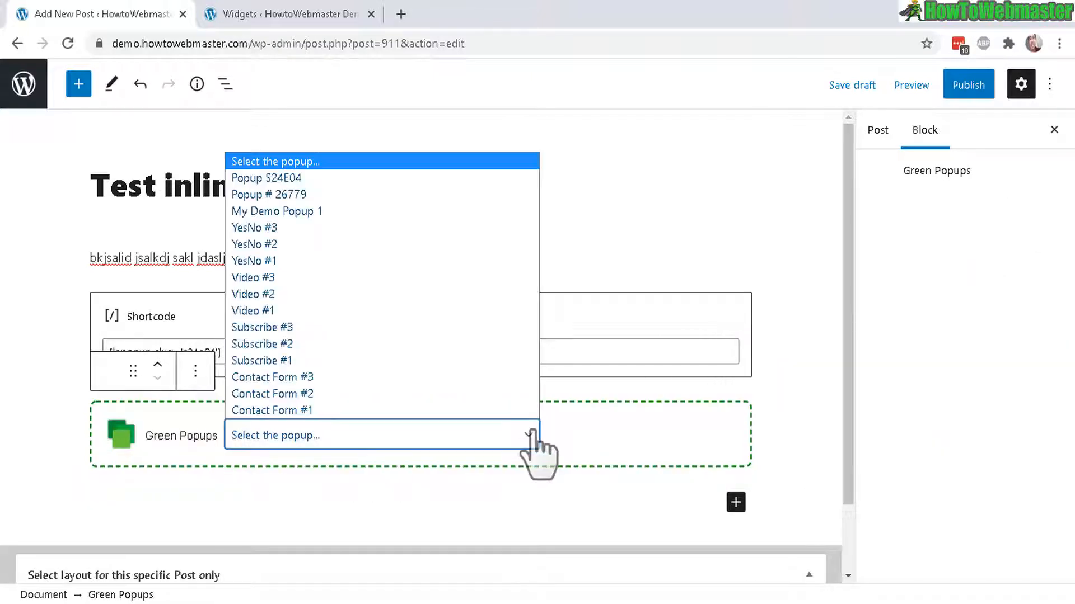
{"action": "mouse_move", "coordinate": [302, 344]}
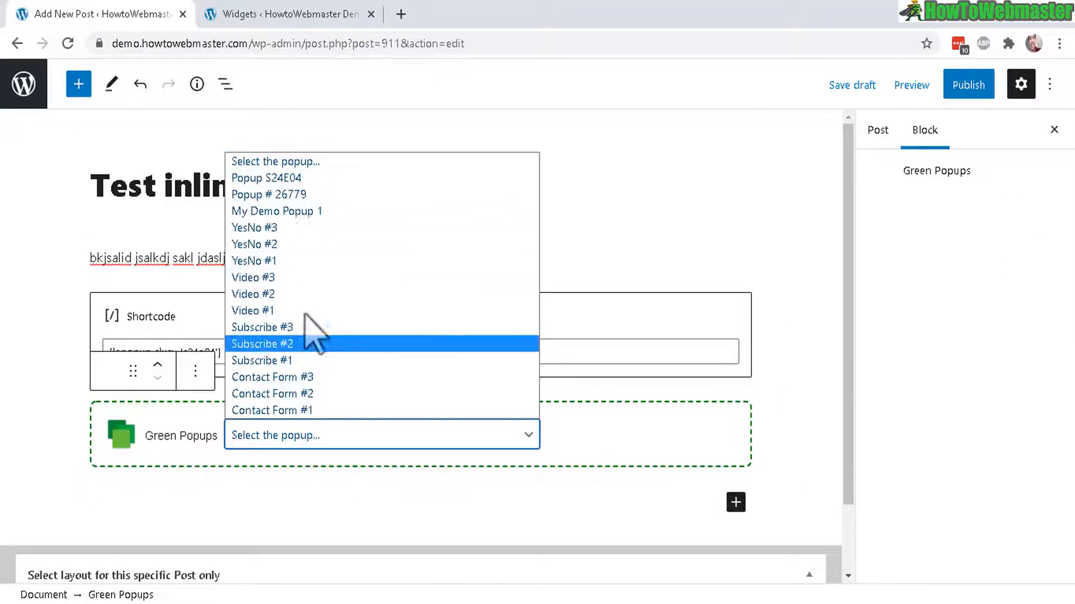
{"action": "mouse_move", "coordinate": [335, 378]}
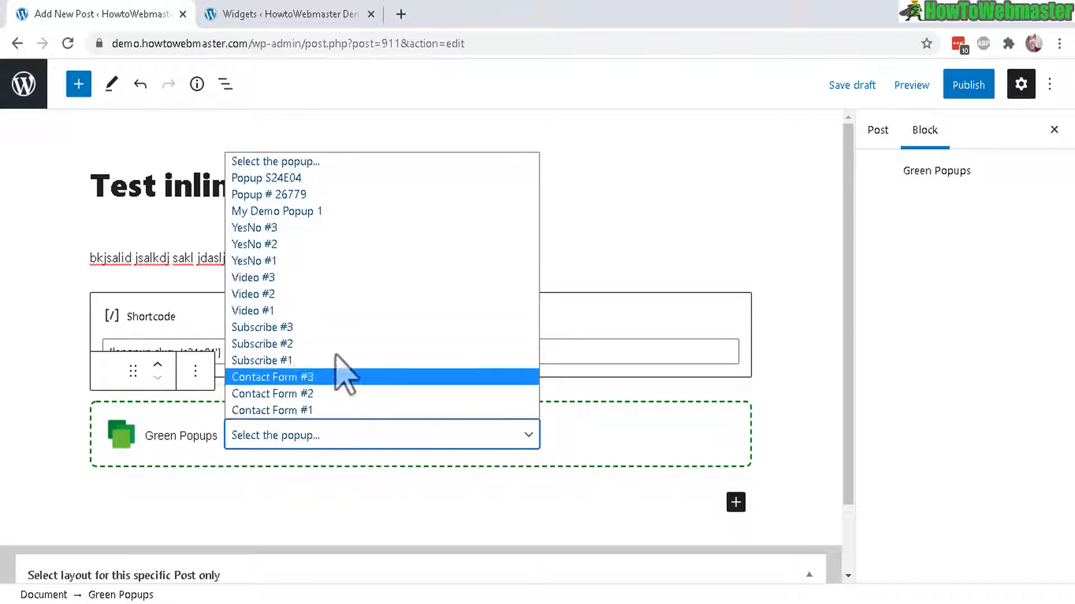
{"action": "mouse_move", "coordinate": [312, 199]}
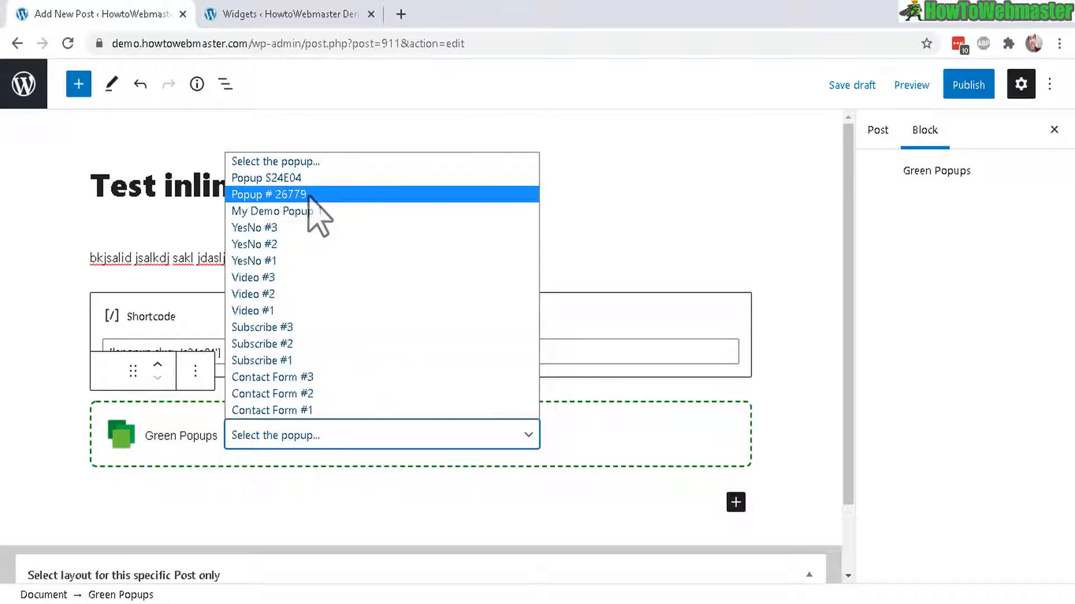
{"action": "left_click", "coordinate": [268, 193]}
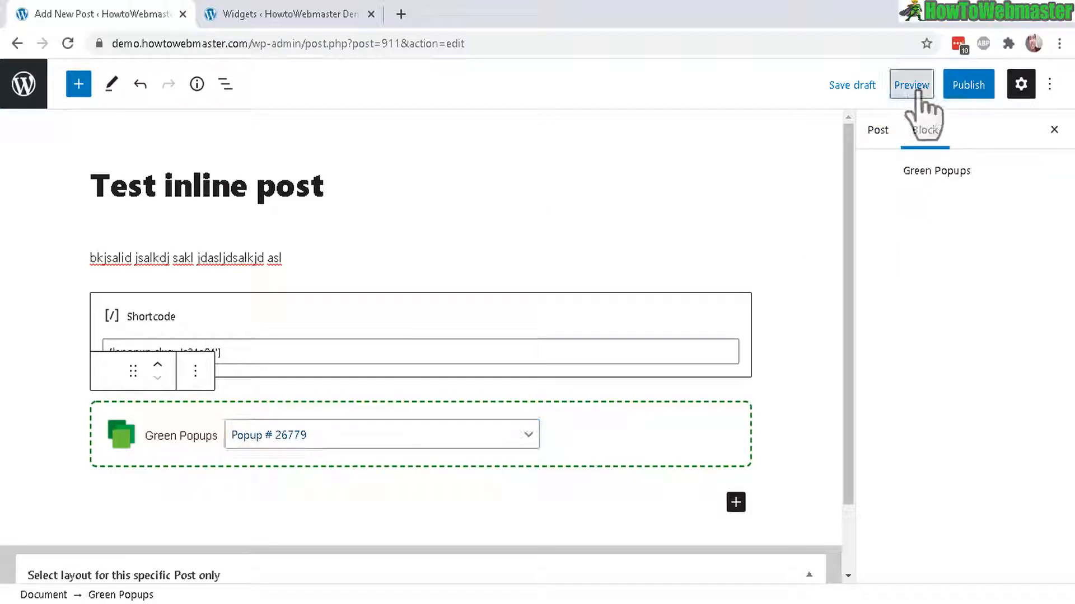
Preview the post in a new tab and scroll past the paragraph to see the 50% Discount and burger app popups inline
{"action": "left_click", "coordinate": [912, 84]}
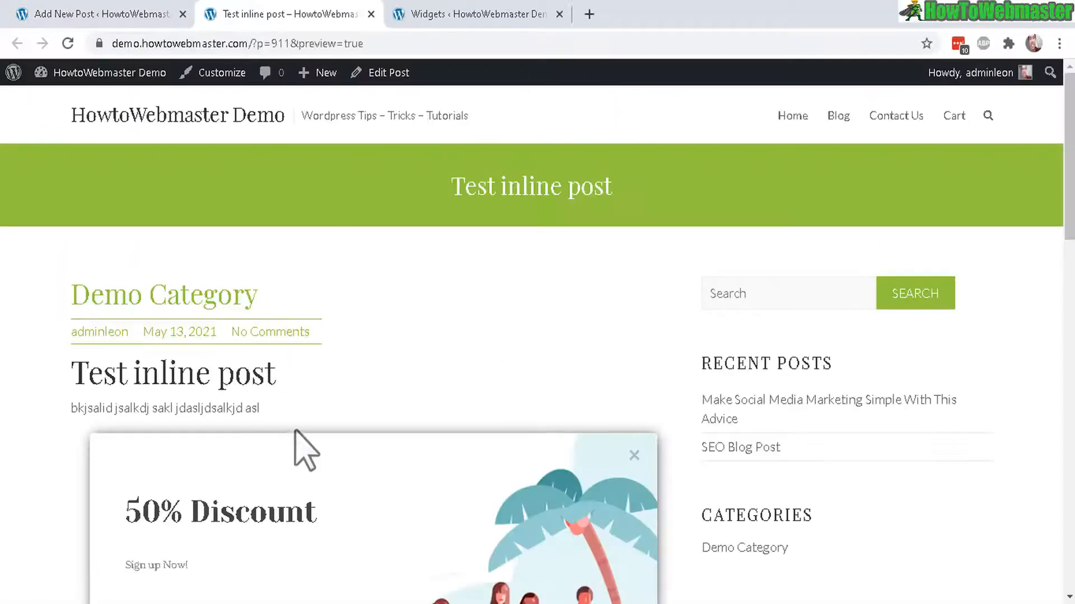
{"action": "scroll", "scroll_direction": "down", "scroll_amount": 3}
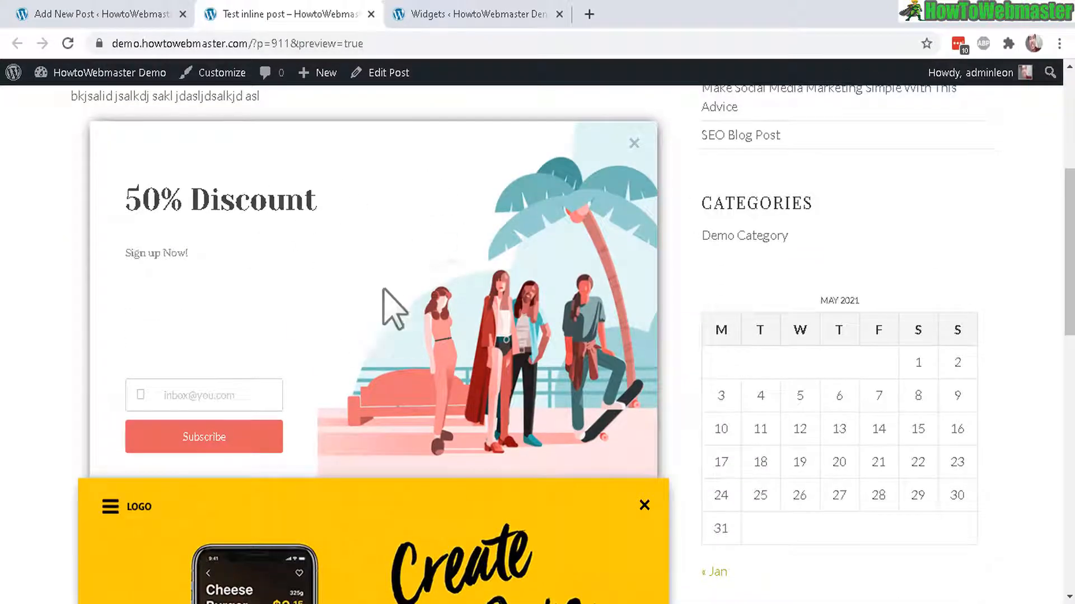
{"action": "scroll", "scroll_direction": "down", "scroll_amount": 3}
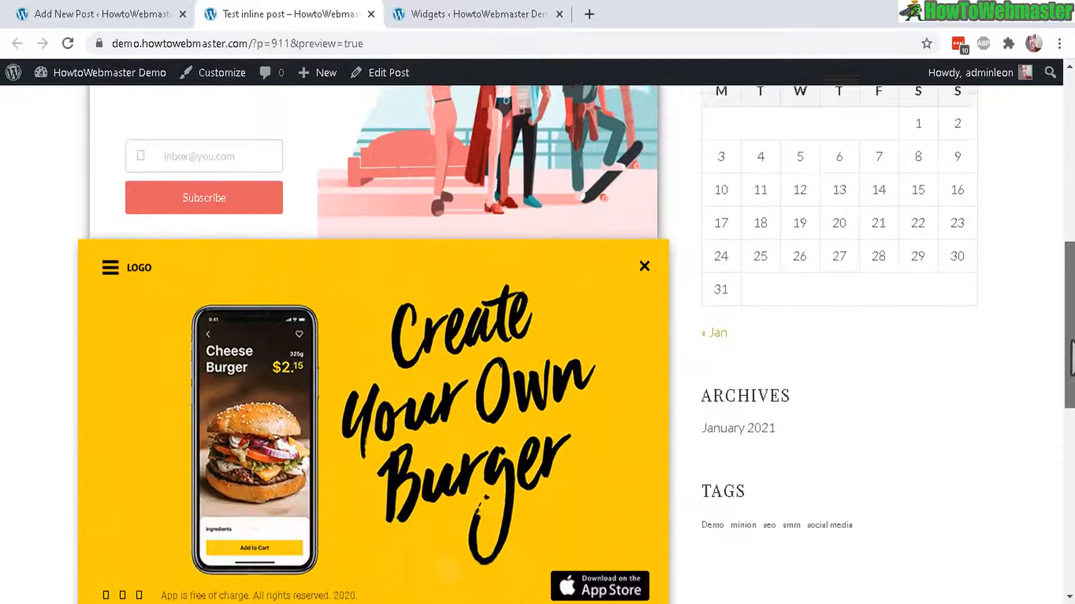
{"action": "scroll", "scroll_direction": "down", "scroll_amount": 3}
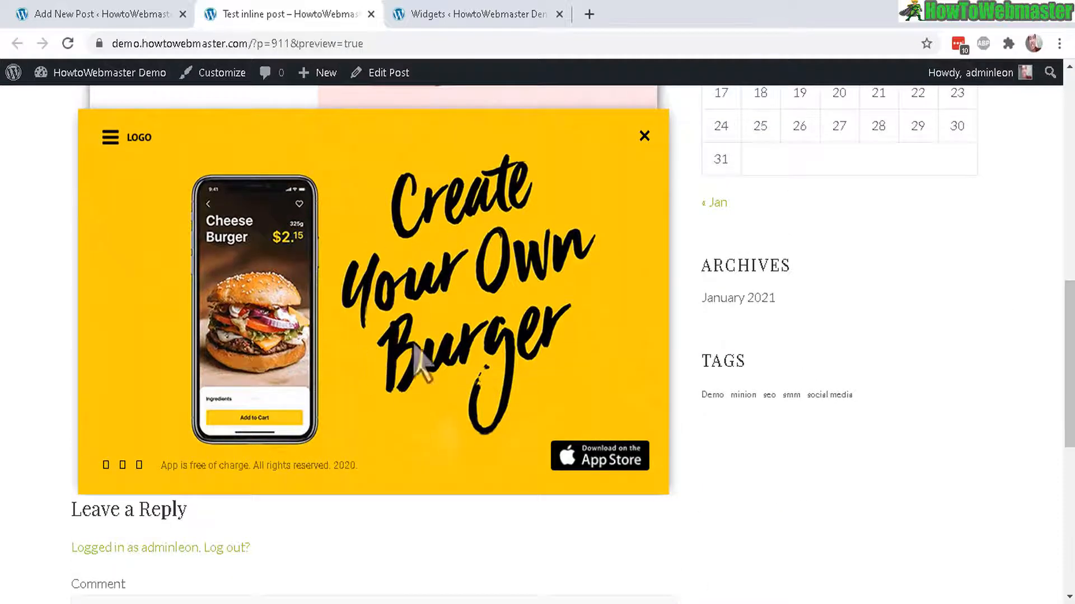
{"action": "mouse_move", "coordinate": [393, 246]}
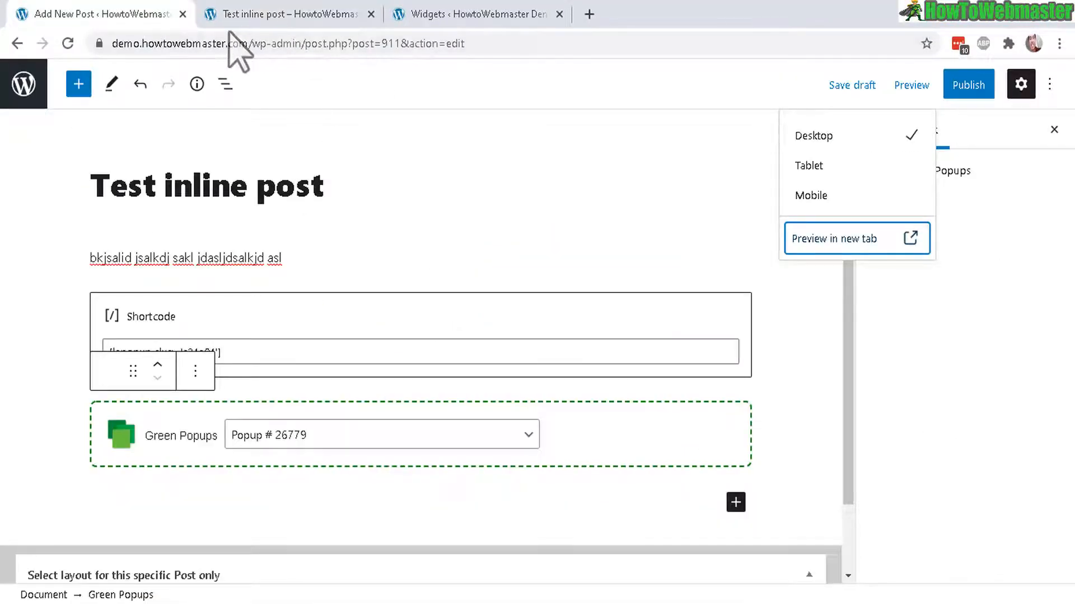
{"action": "mouse_move", "coordinate": [462, 123]}
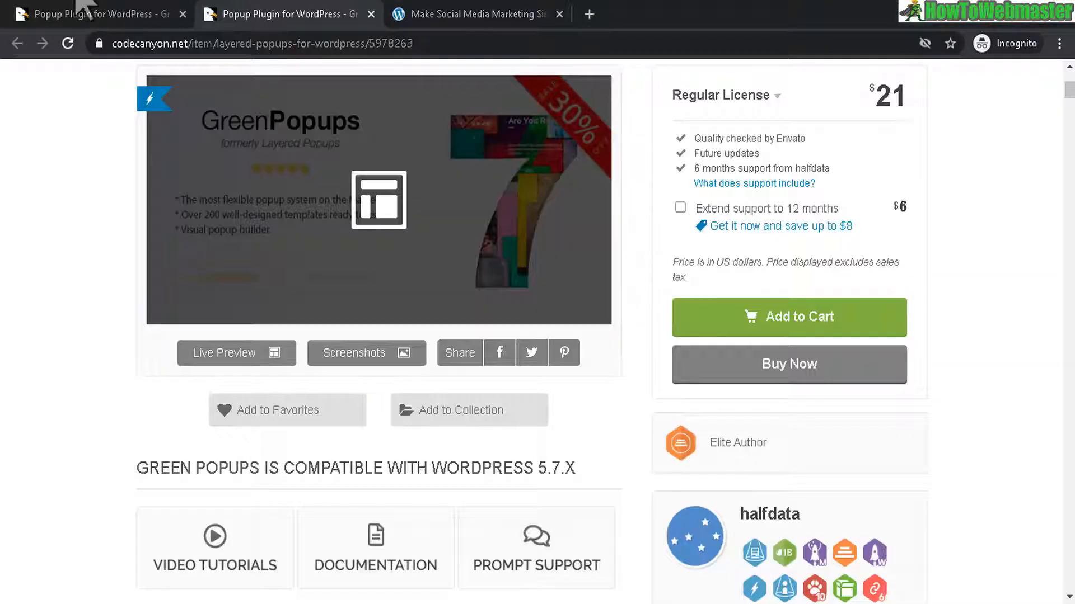
Launch the Green Popups Live Preview on CodeCanyon and browse the Popup Demo template gallery
{"action": "left_click", "coordinate": [235, 352]}
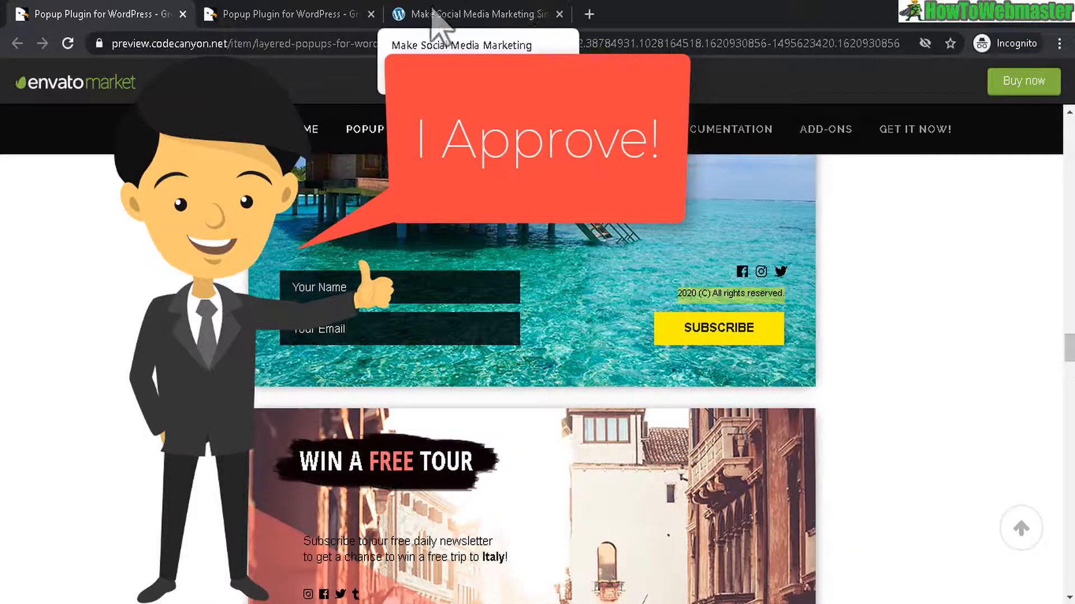
{"action": "left_click", "coordinate": [89, 13]}
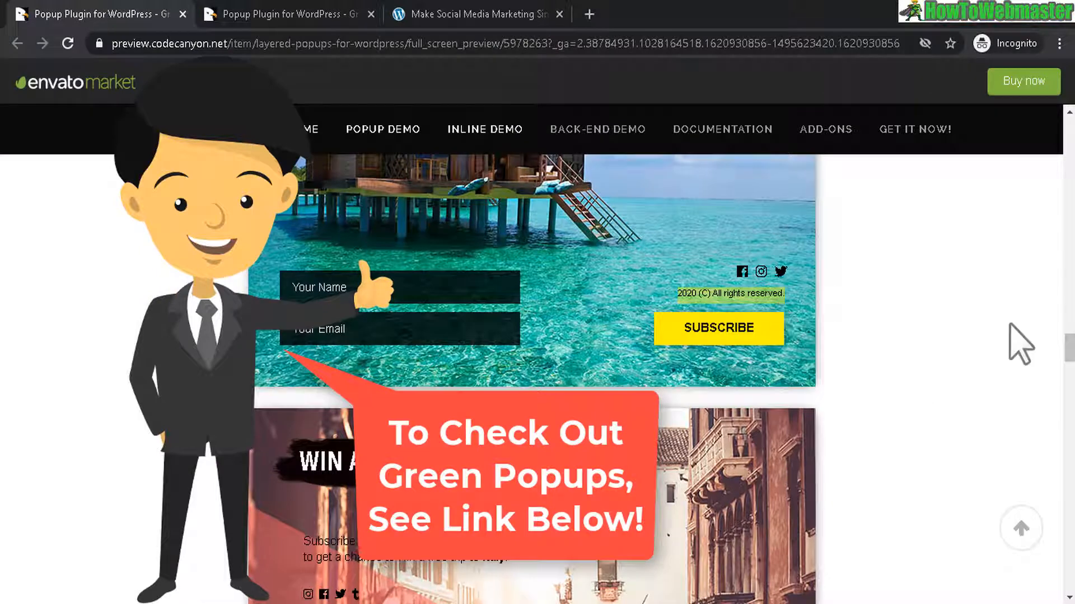
{"action": "mouse_move", "coordinate": [1021, 391]}
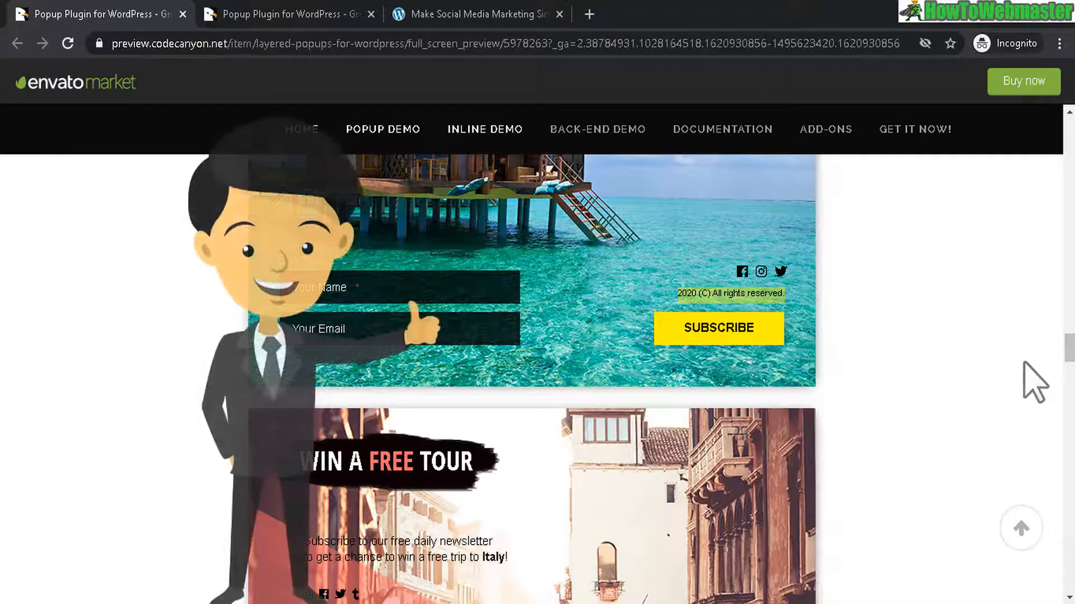
{"action": "scroll", "scroll_direction": "down", "scroll_amount": 3}
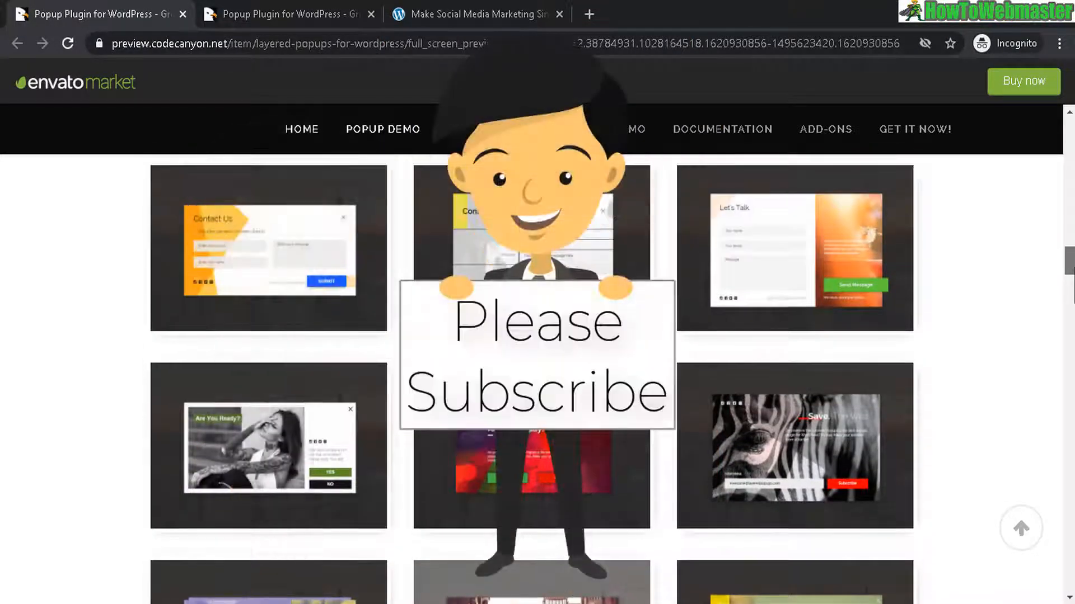
{"action": "scroll", "scroll_direction": "down", "scroll_amount": 3}
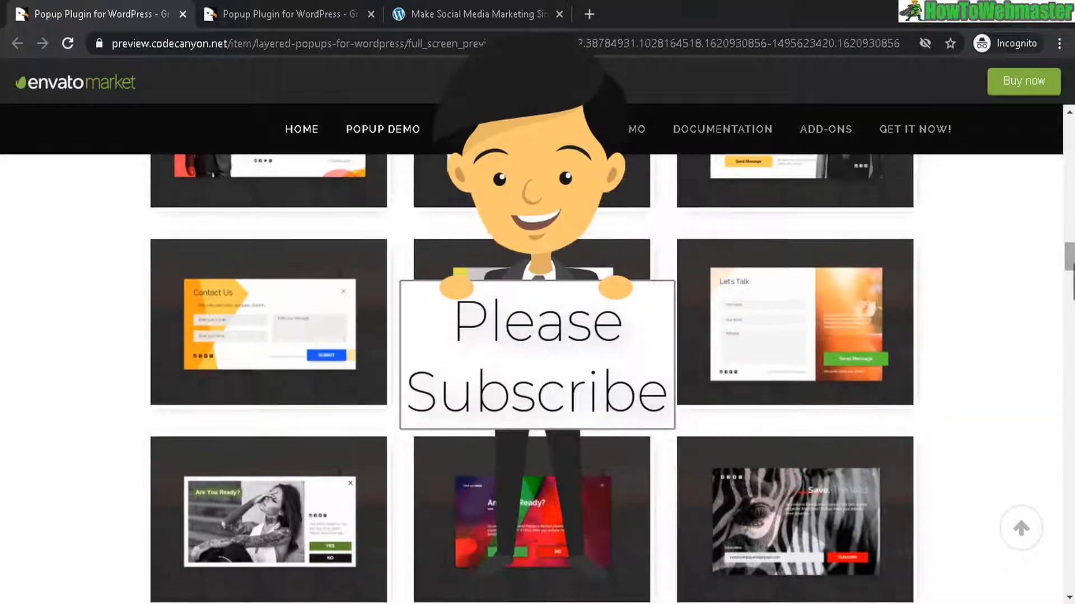
{"action": "scroll", "scroll_direction": "up", "scroll_amount": 3}
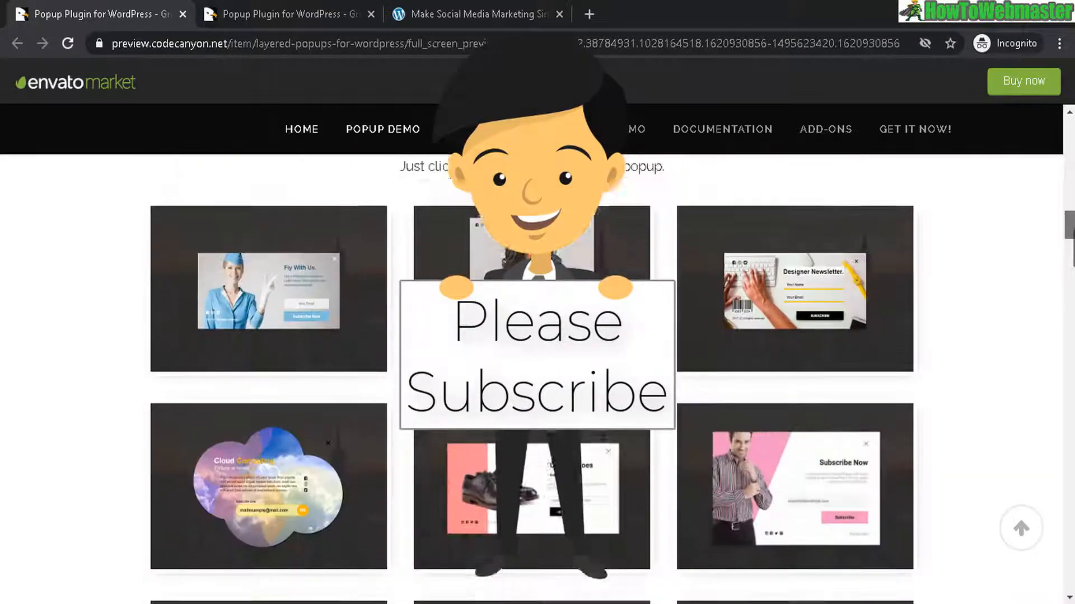